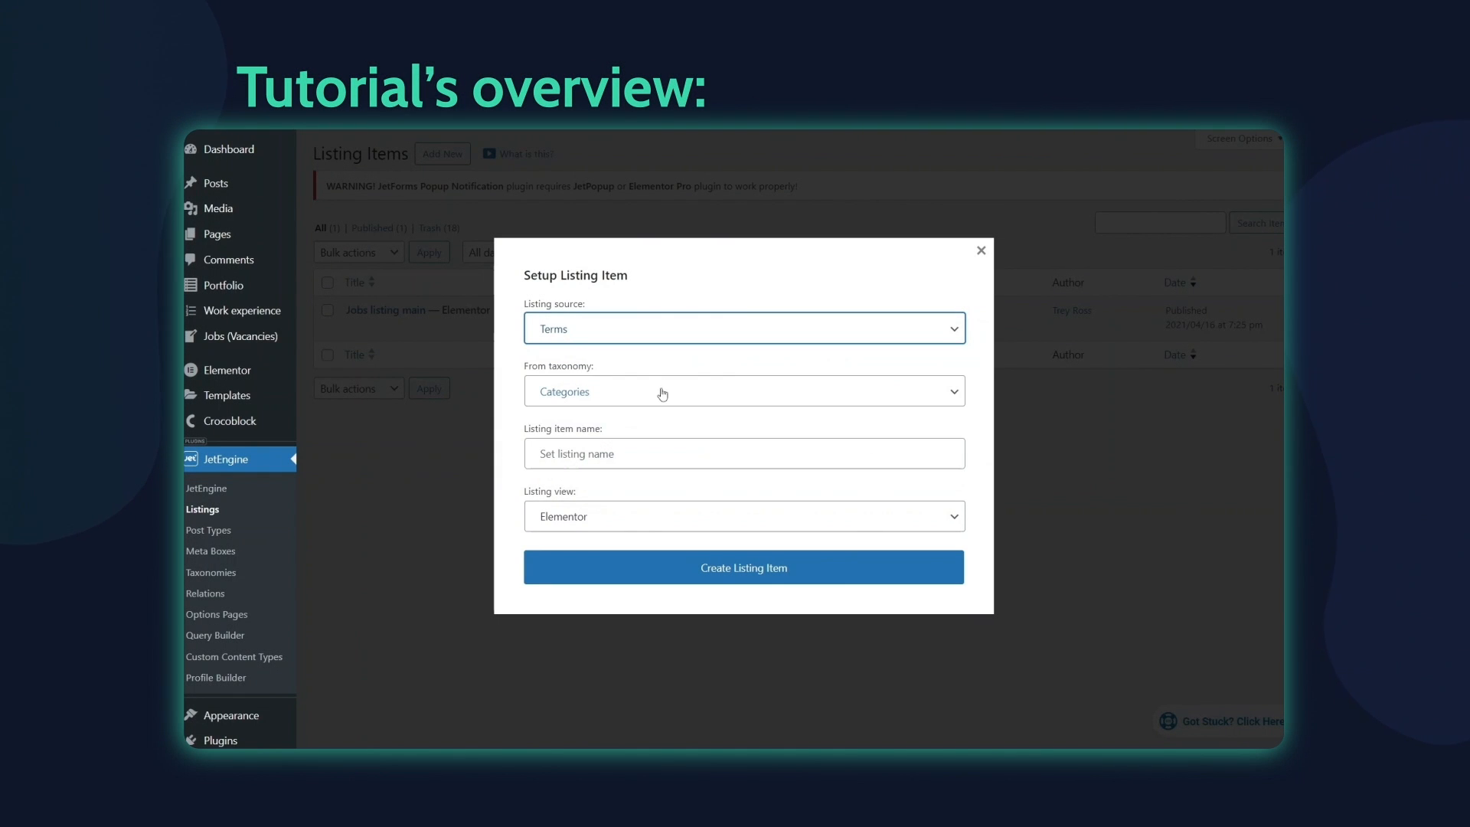
- Pick the terms listing taxonomy, then set the grid to 'Jobs listing by category' and its columns
click(744, 454)
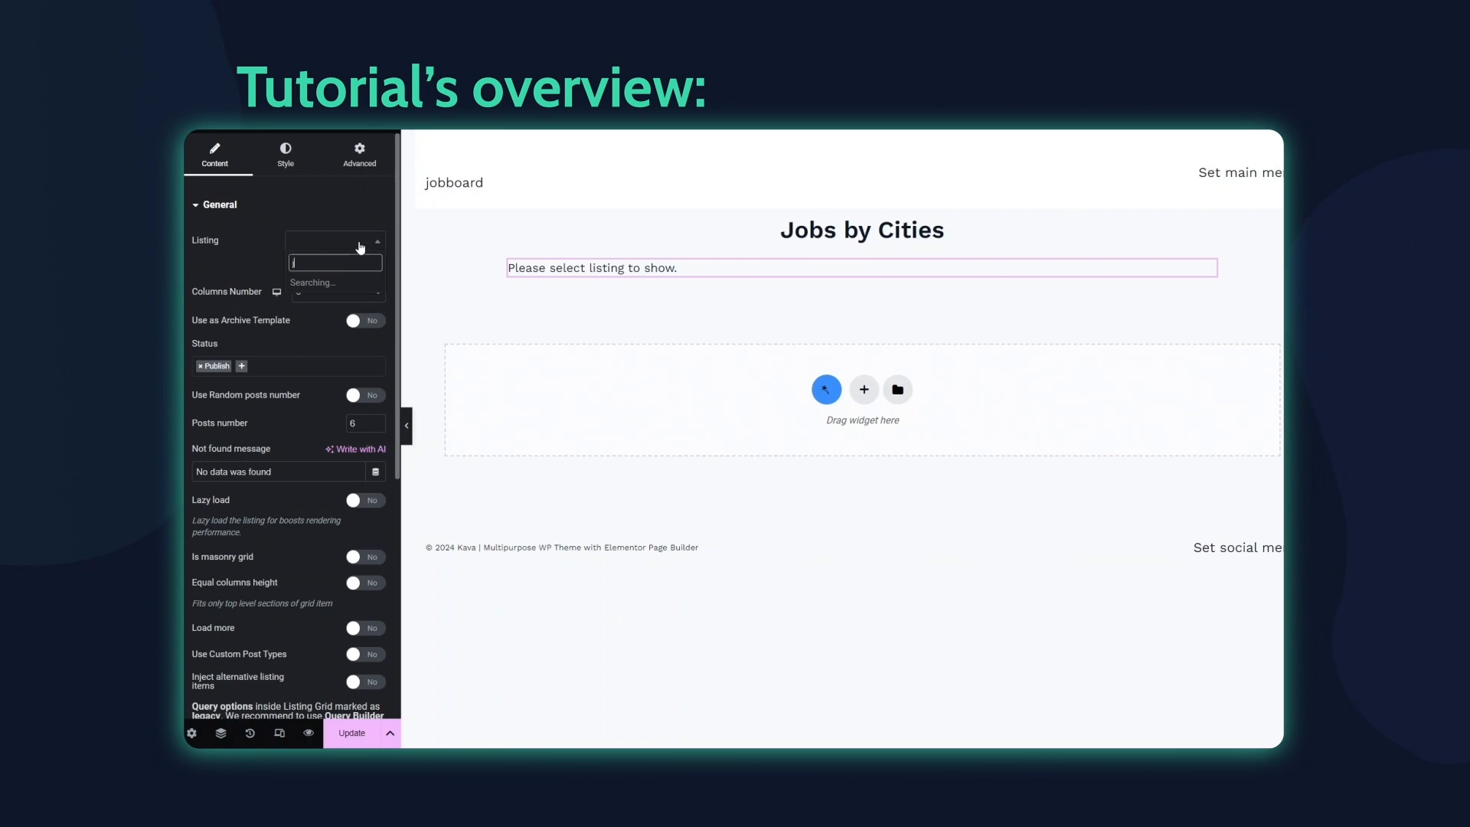
click(333, 261)
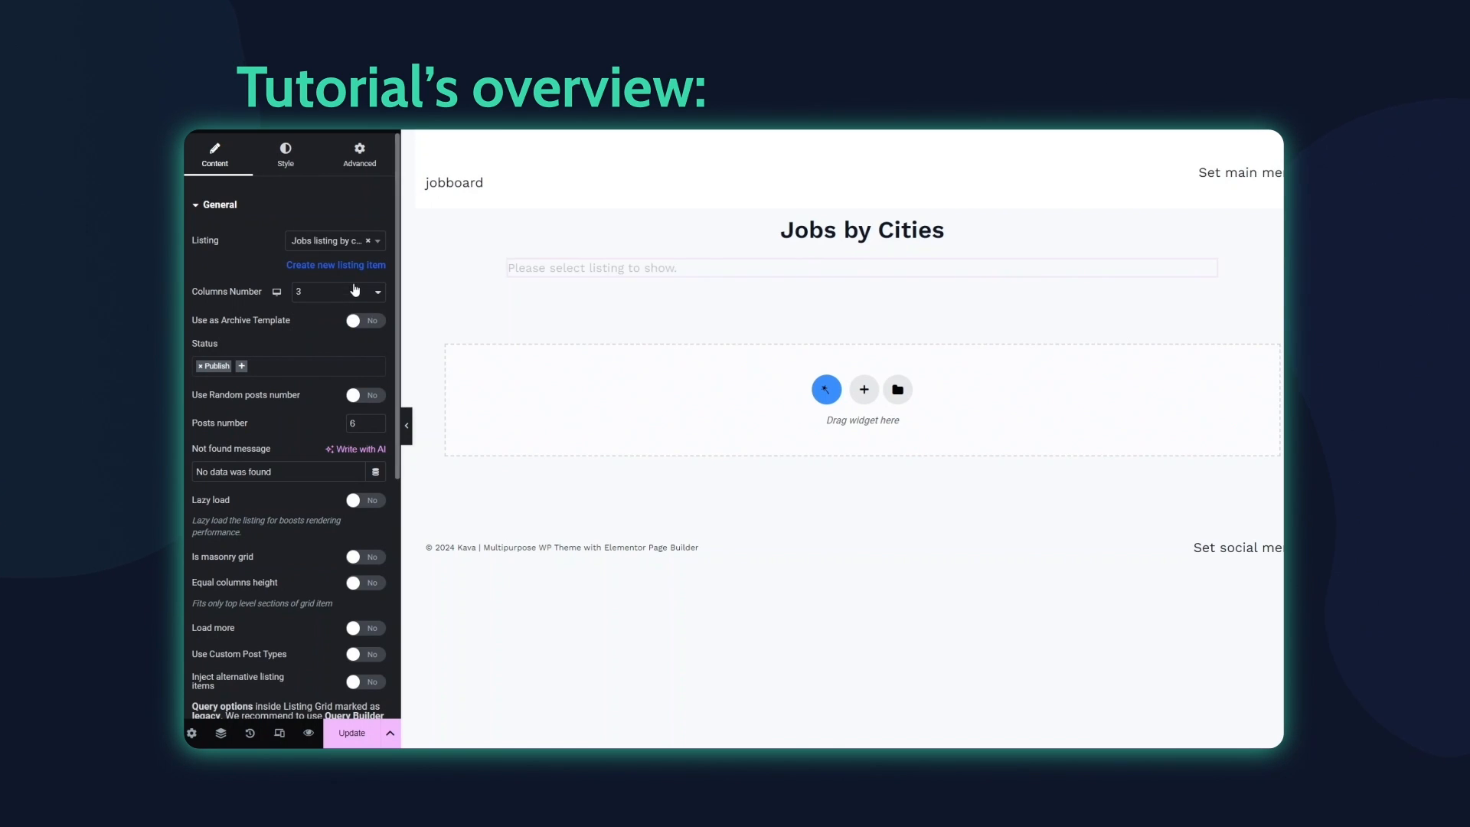
click(351, 733)
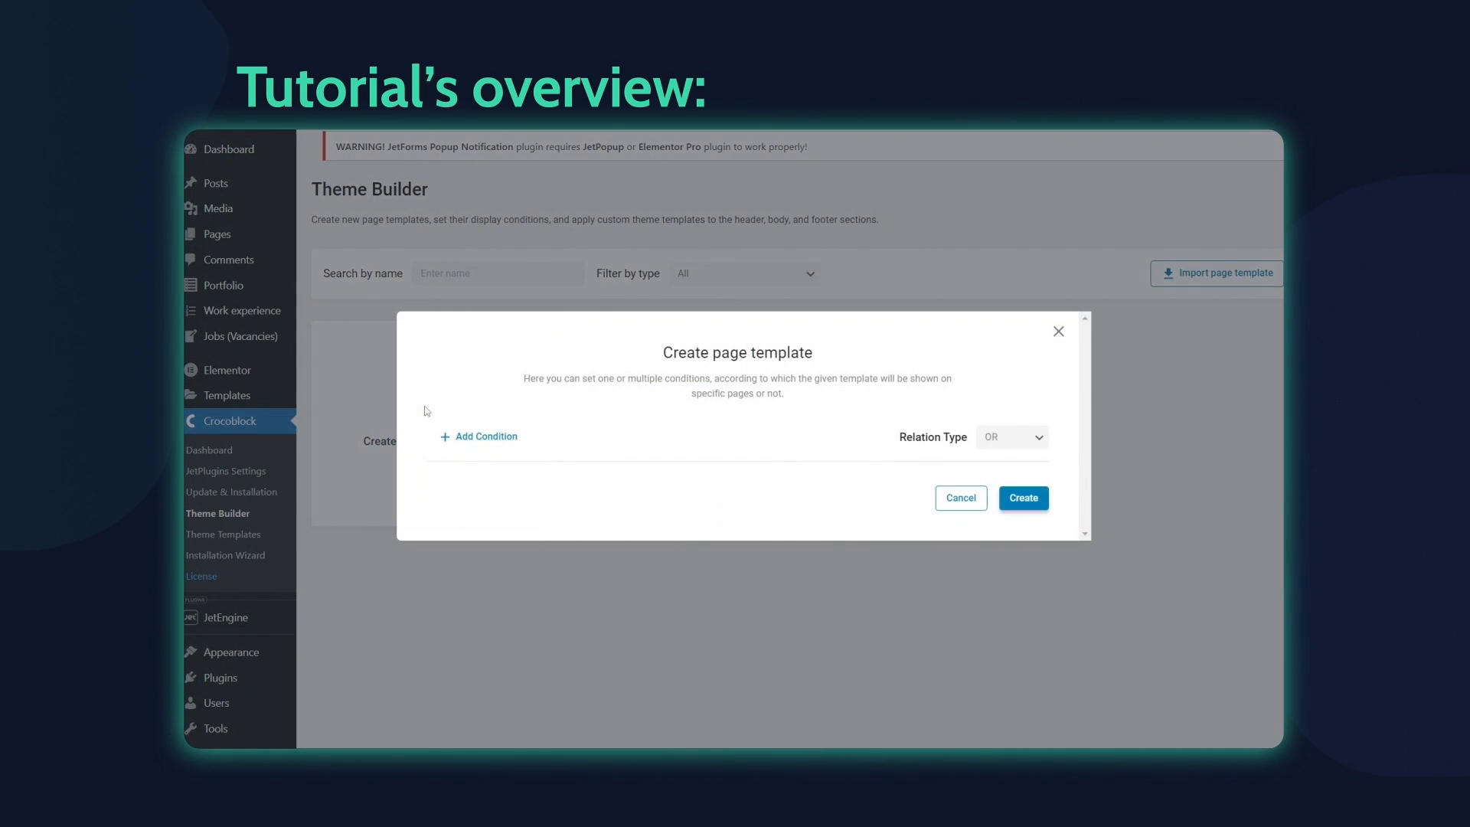
- Add an Include condition applying the template to Vacancy Location archives
click(486, 435)
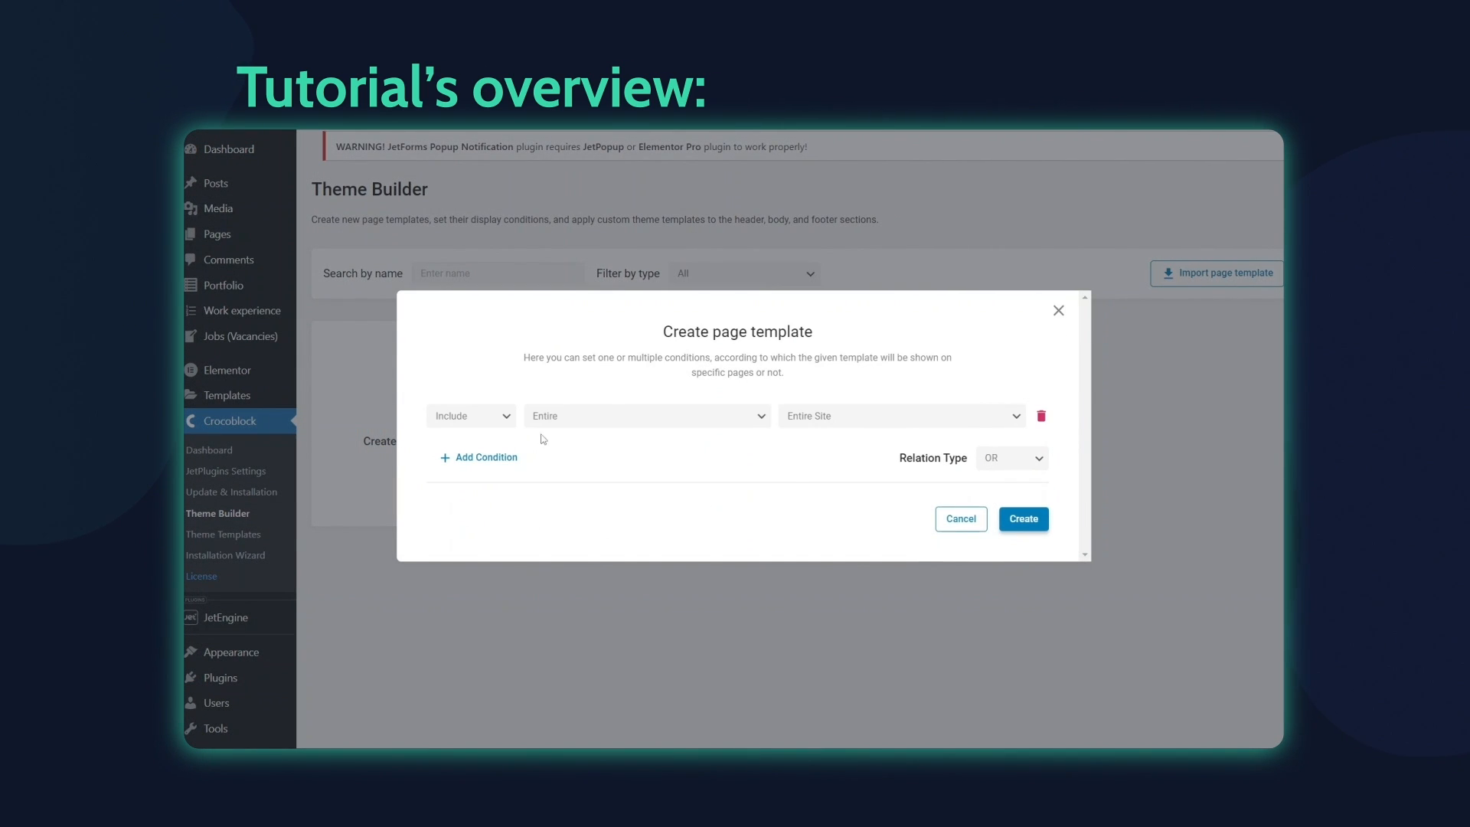
click(647, 415)
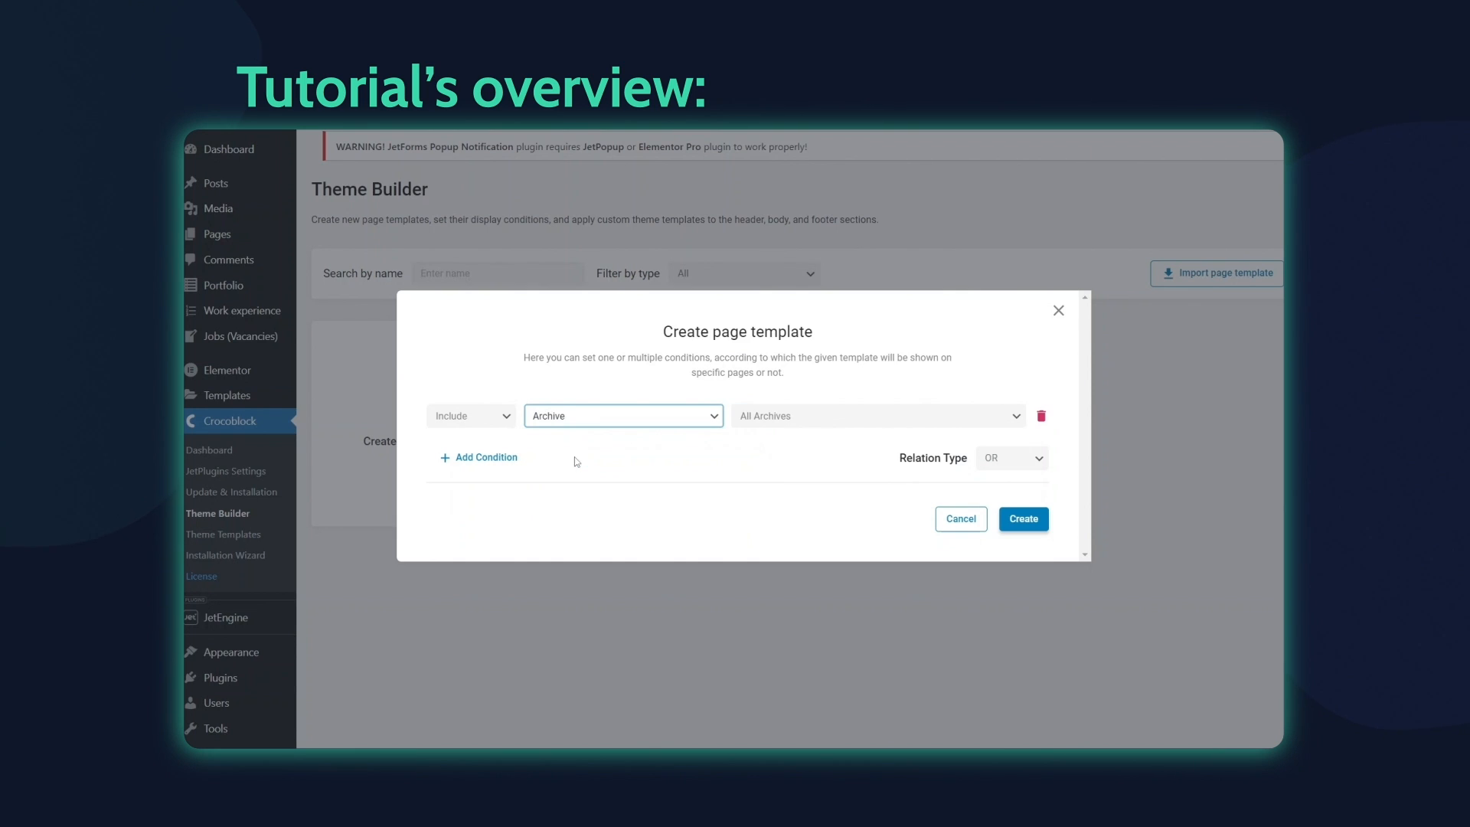
click(876, 415)
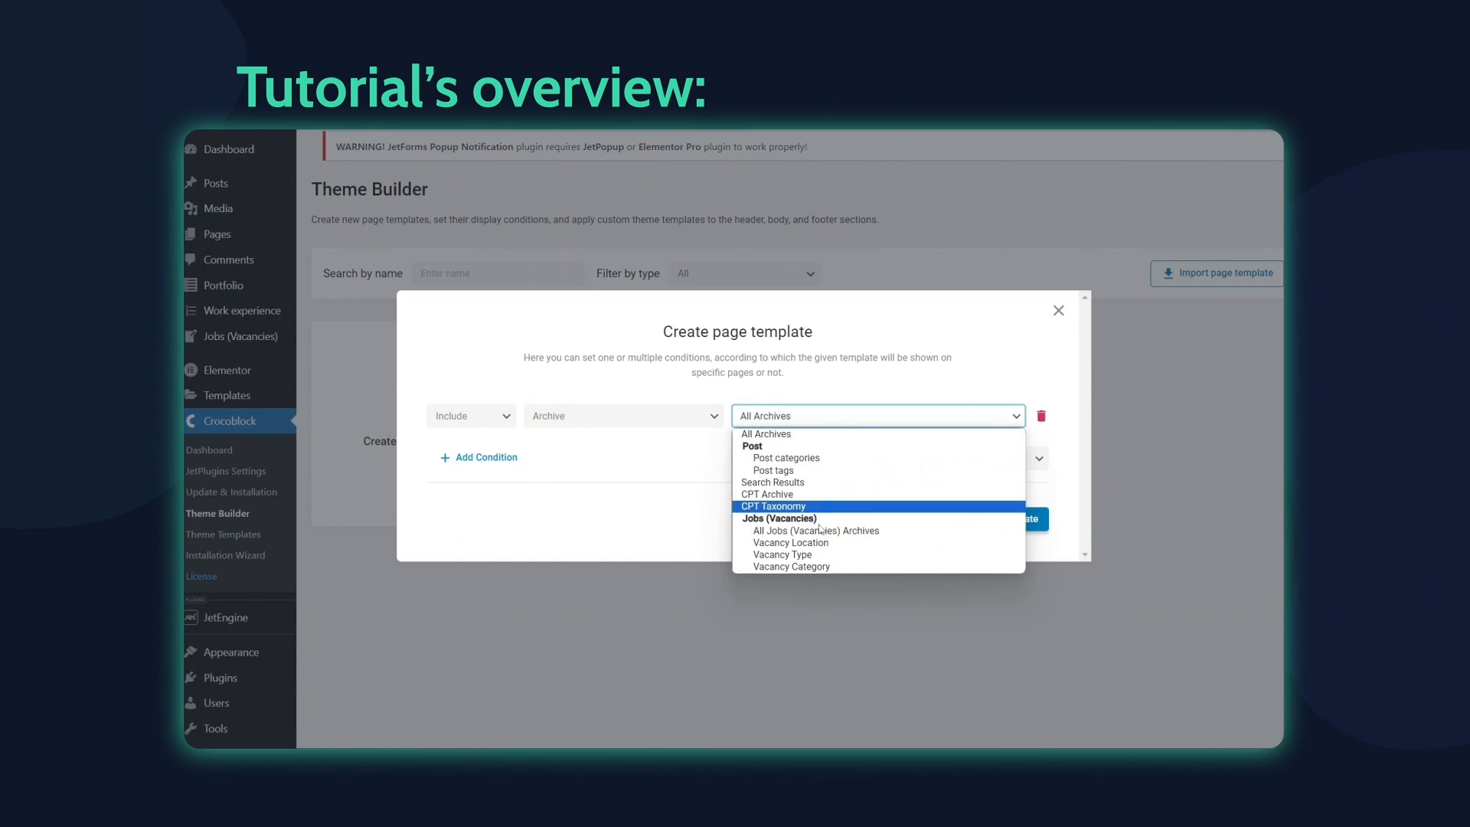
click(790, 542)
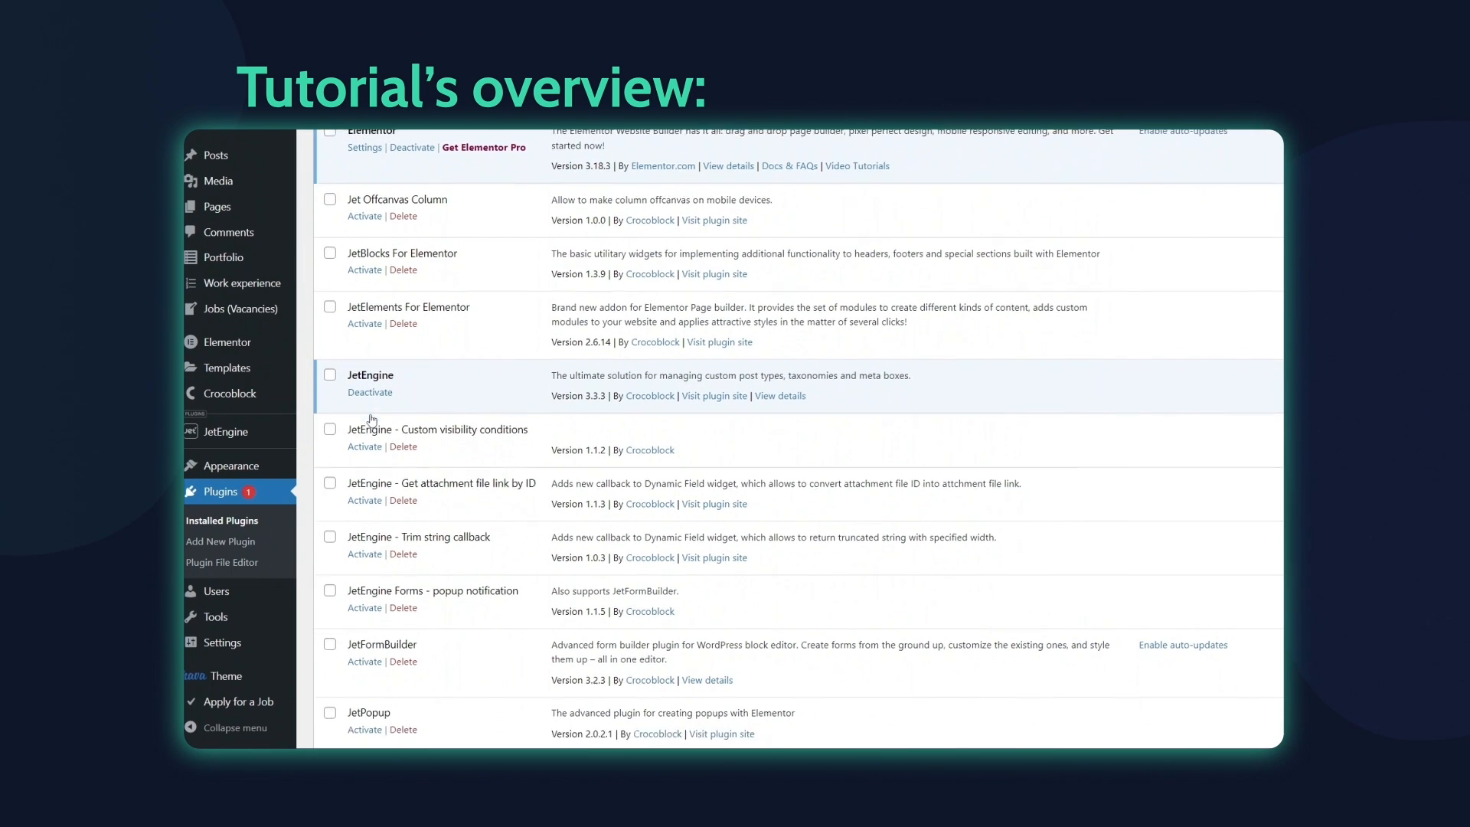
- Place a Dynamic Field under the city image showing the term name, Liverpool, as H4
scroll(down, 3)
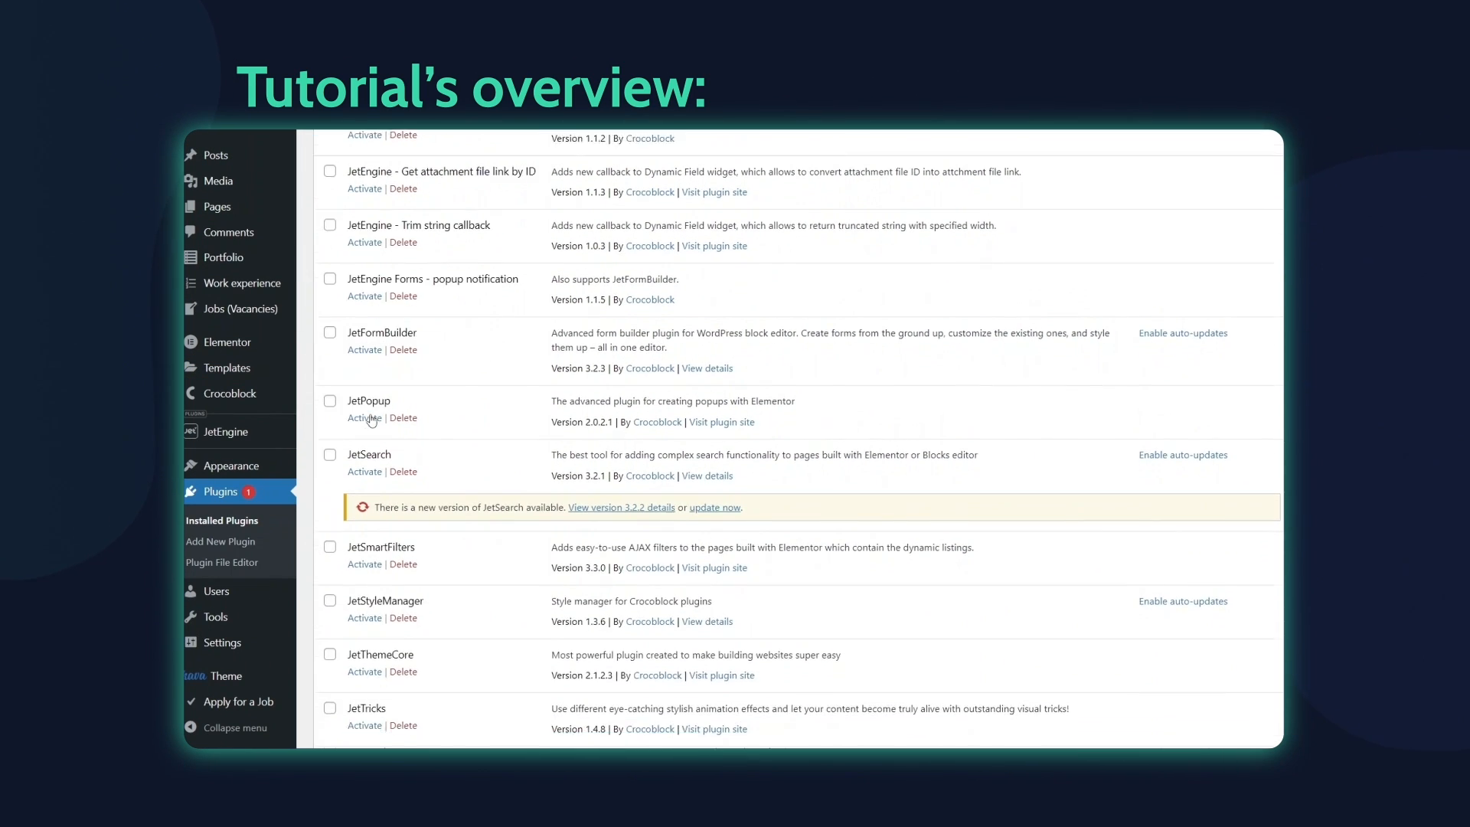
scroll(down, 3)
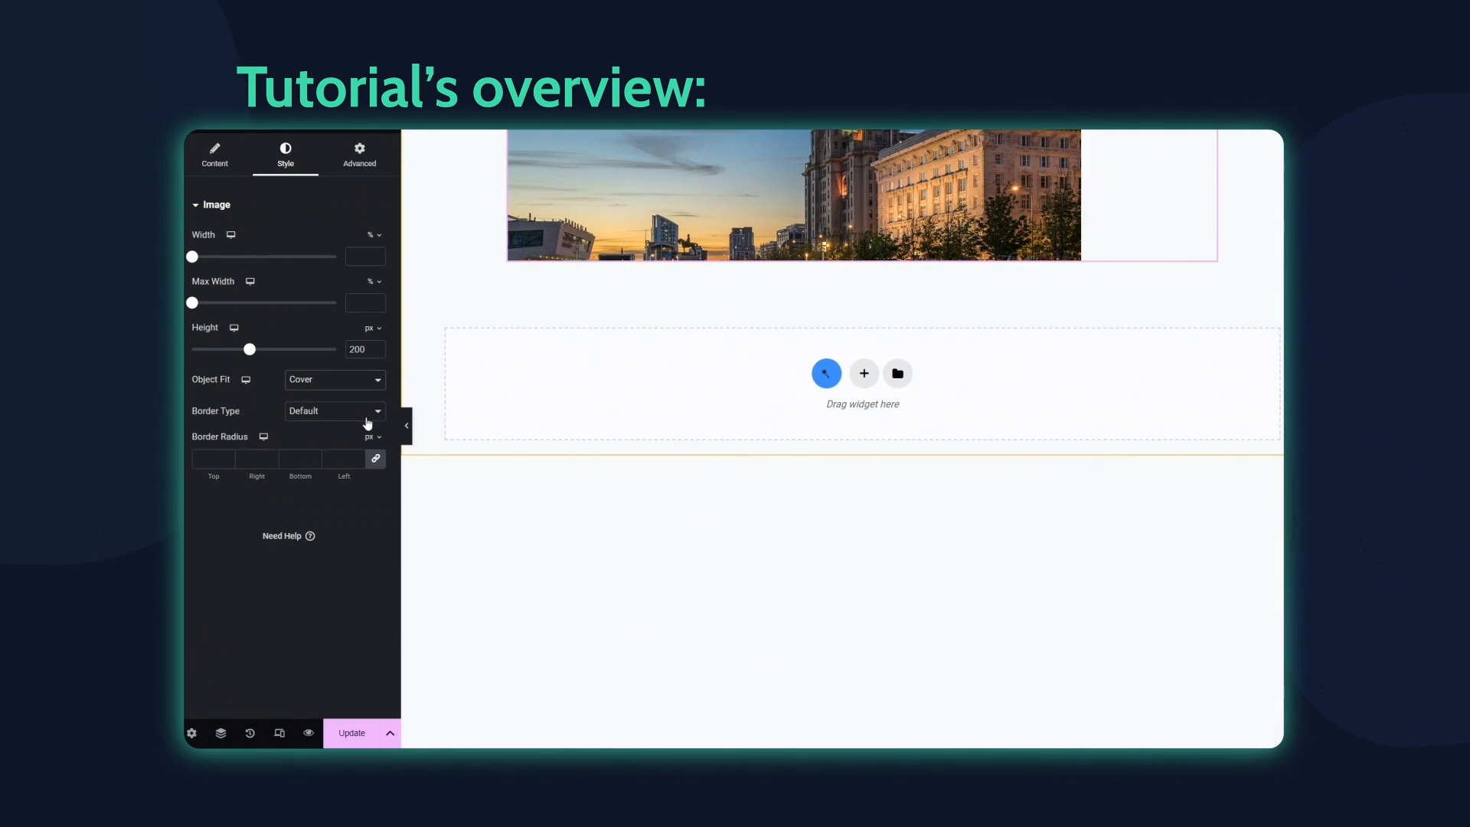
text(dyna)
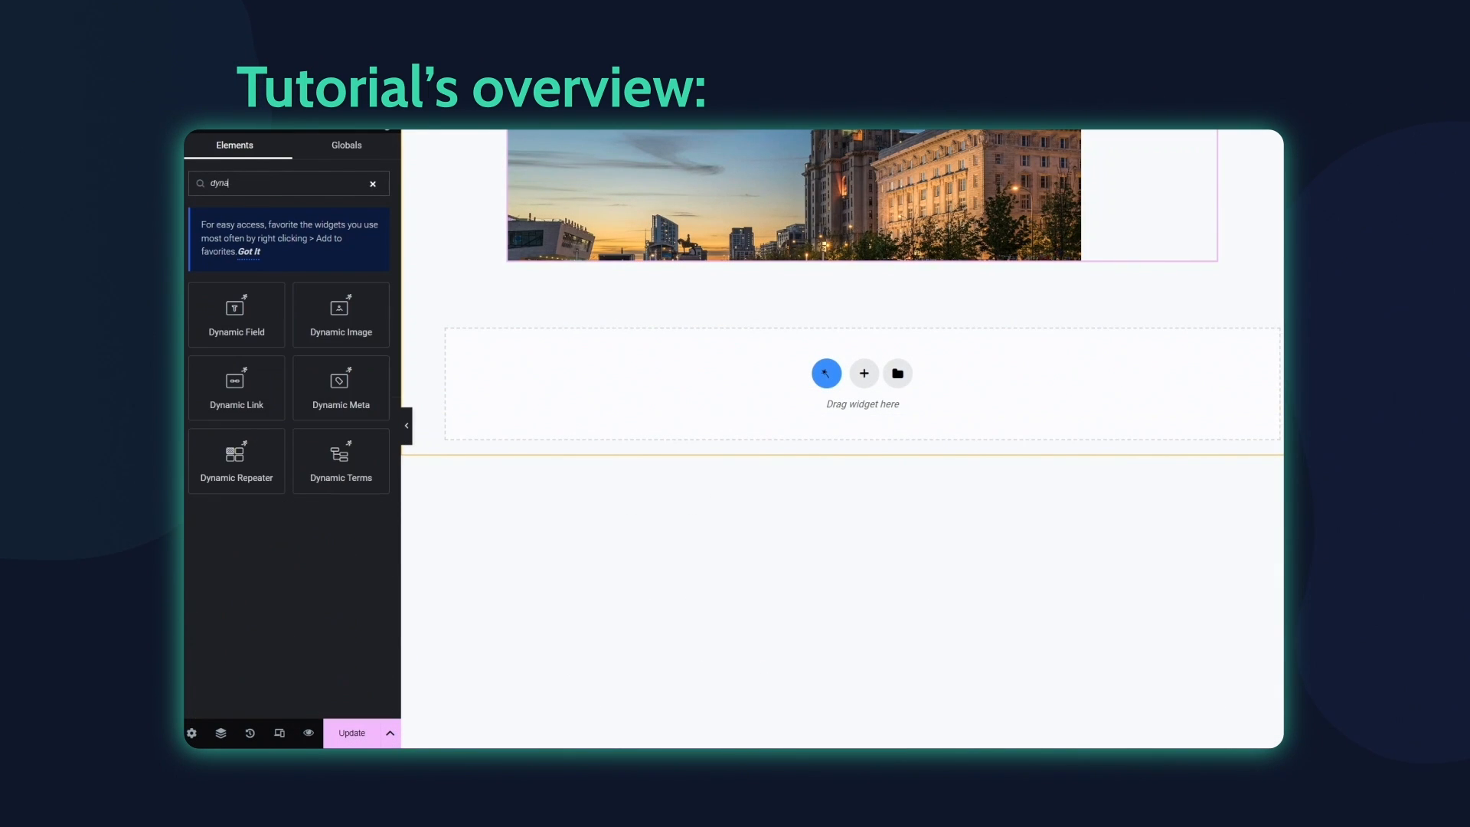
drag(237, 314, 701, 331)
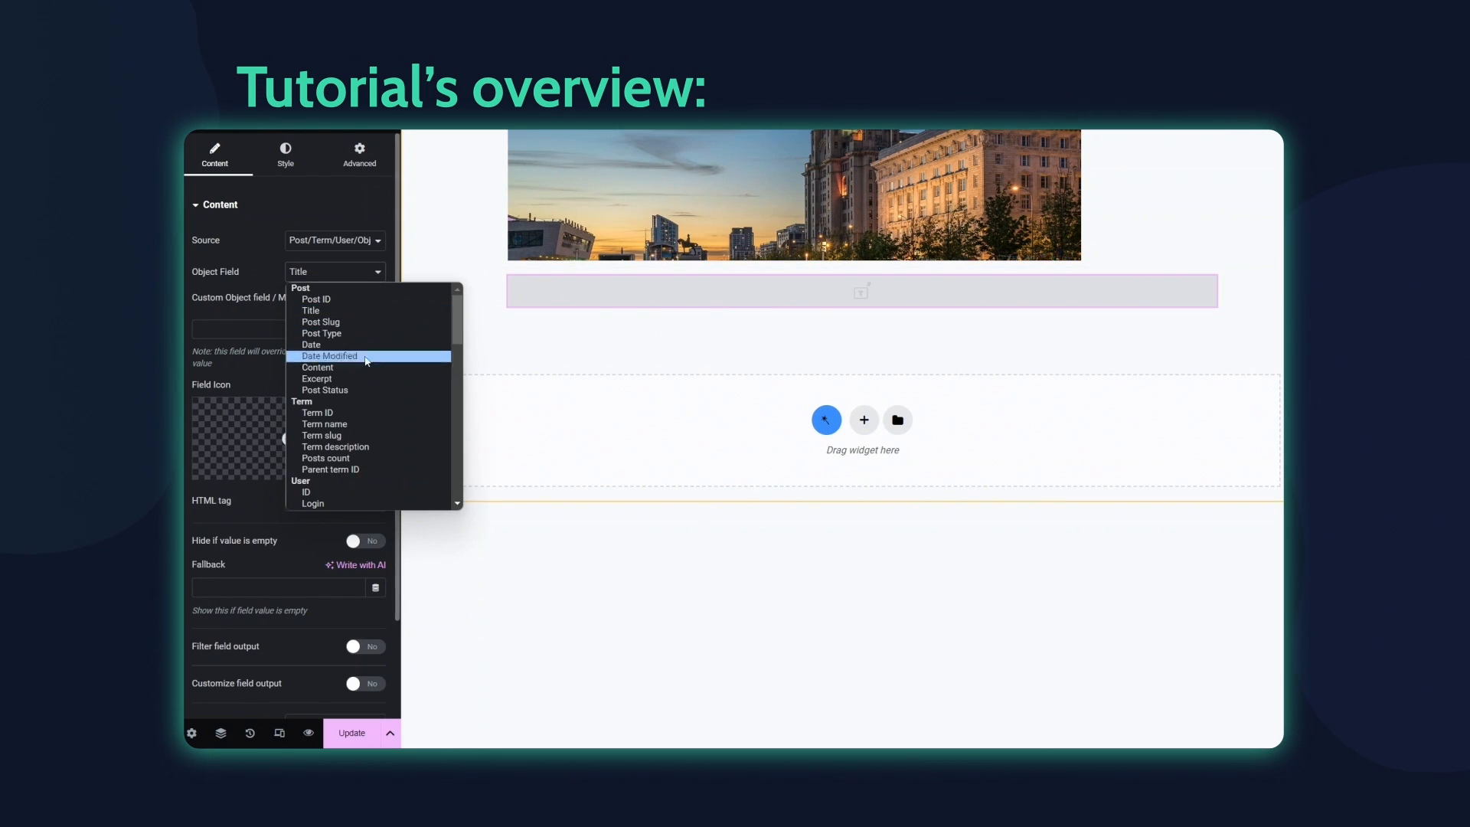
click(324, 422)
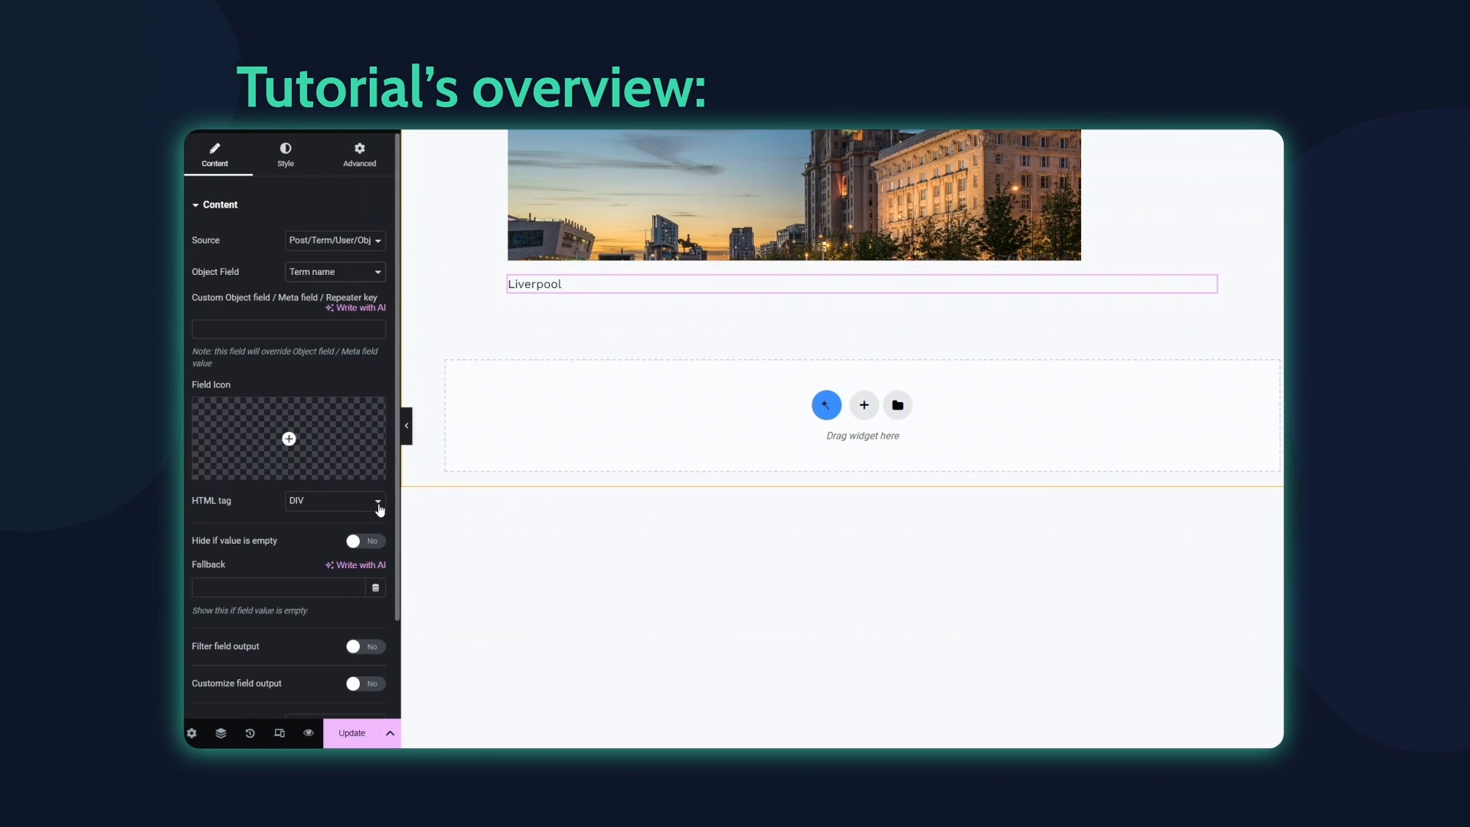
click(334, 500)
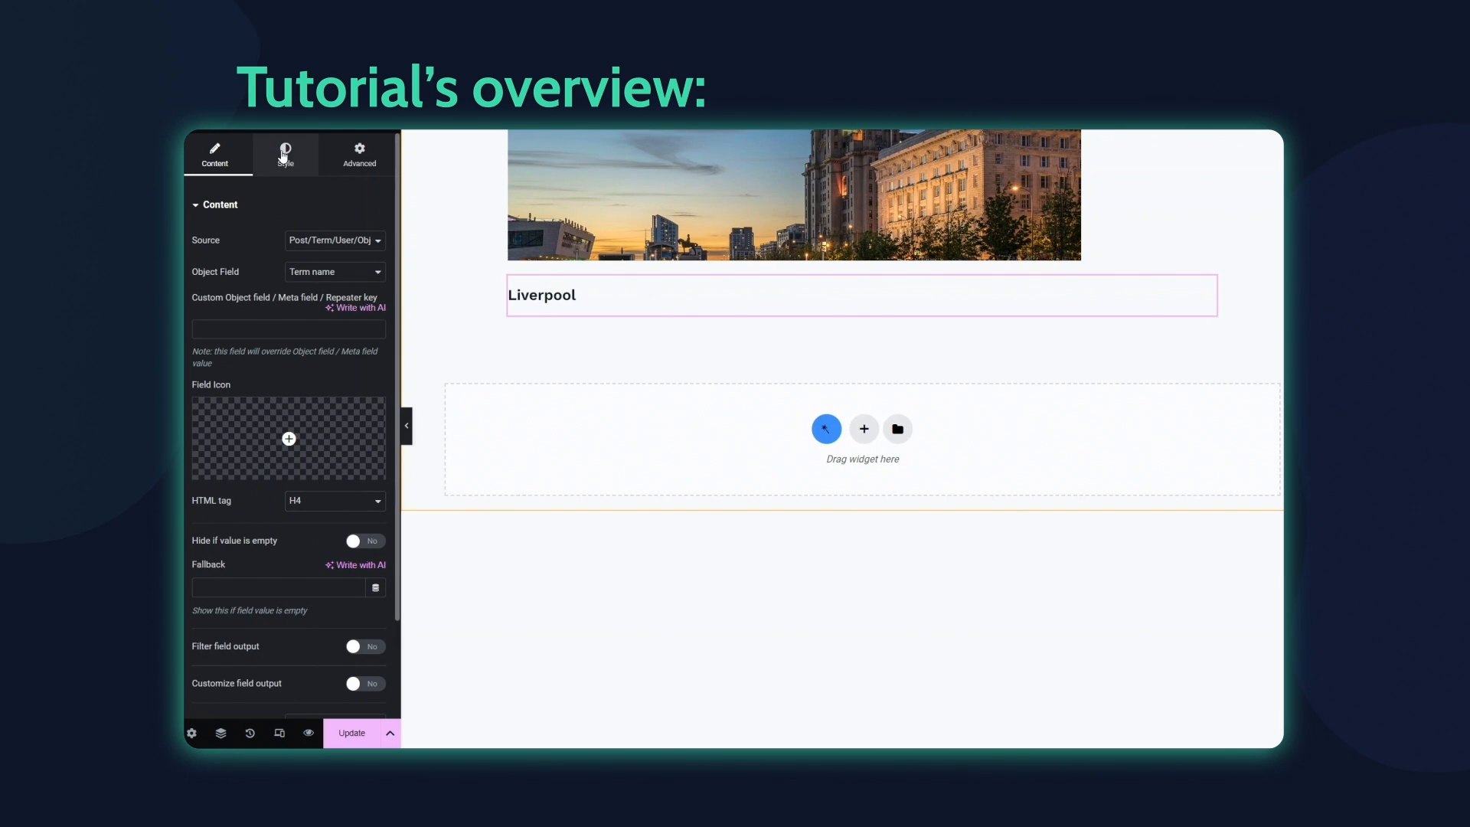
click(284, 154)
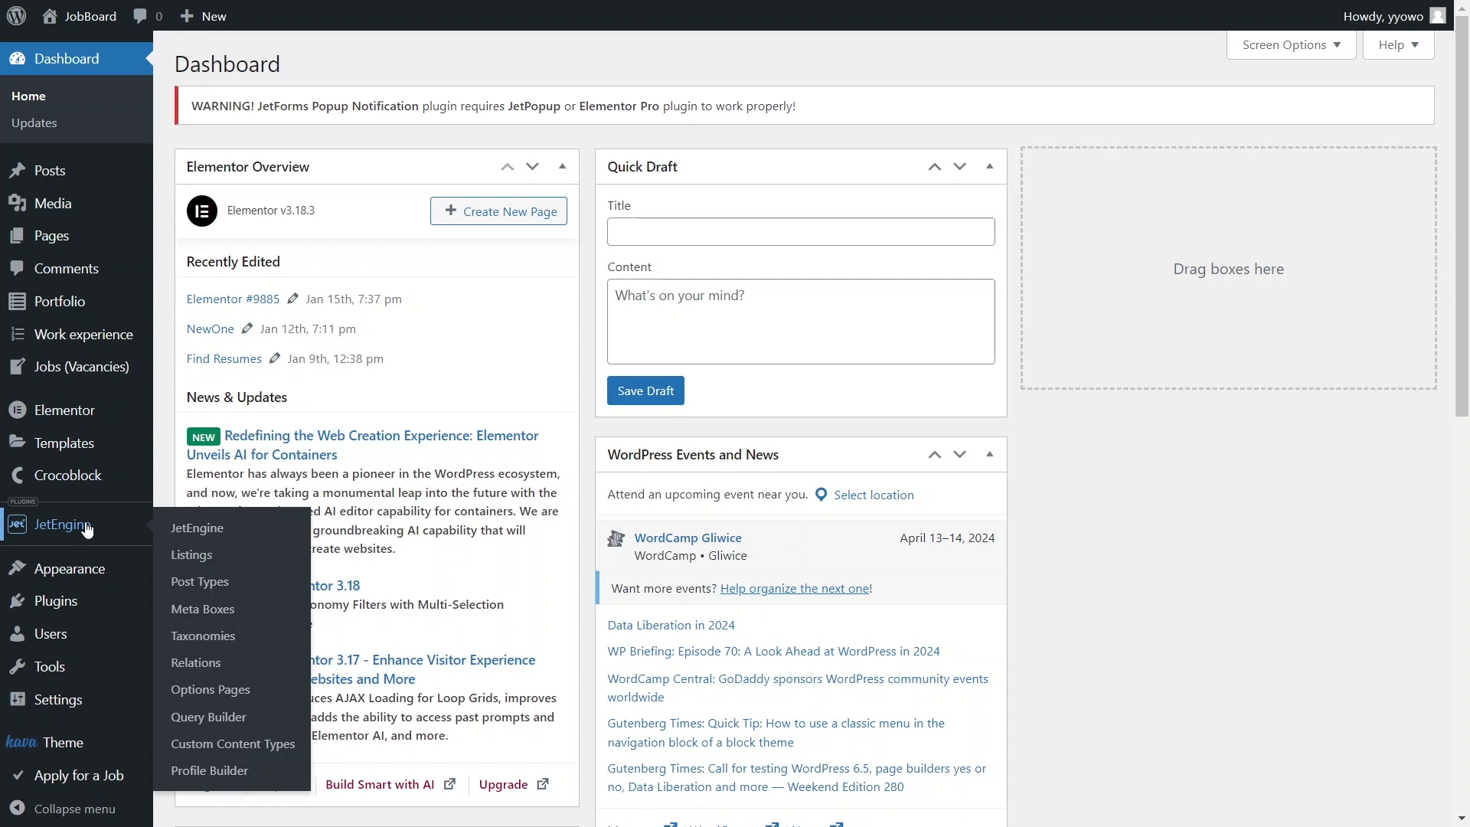
- Review Vacancy Location's settings: Jobs (Vacancies) post type, location-icon meta field, hierarchical option
click(202, 635)
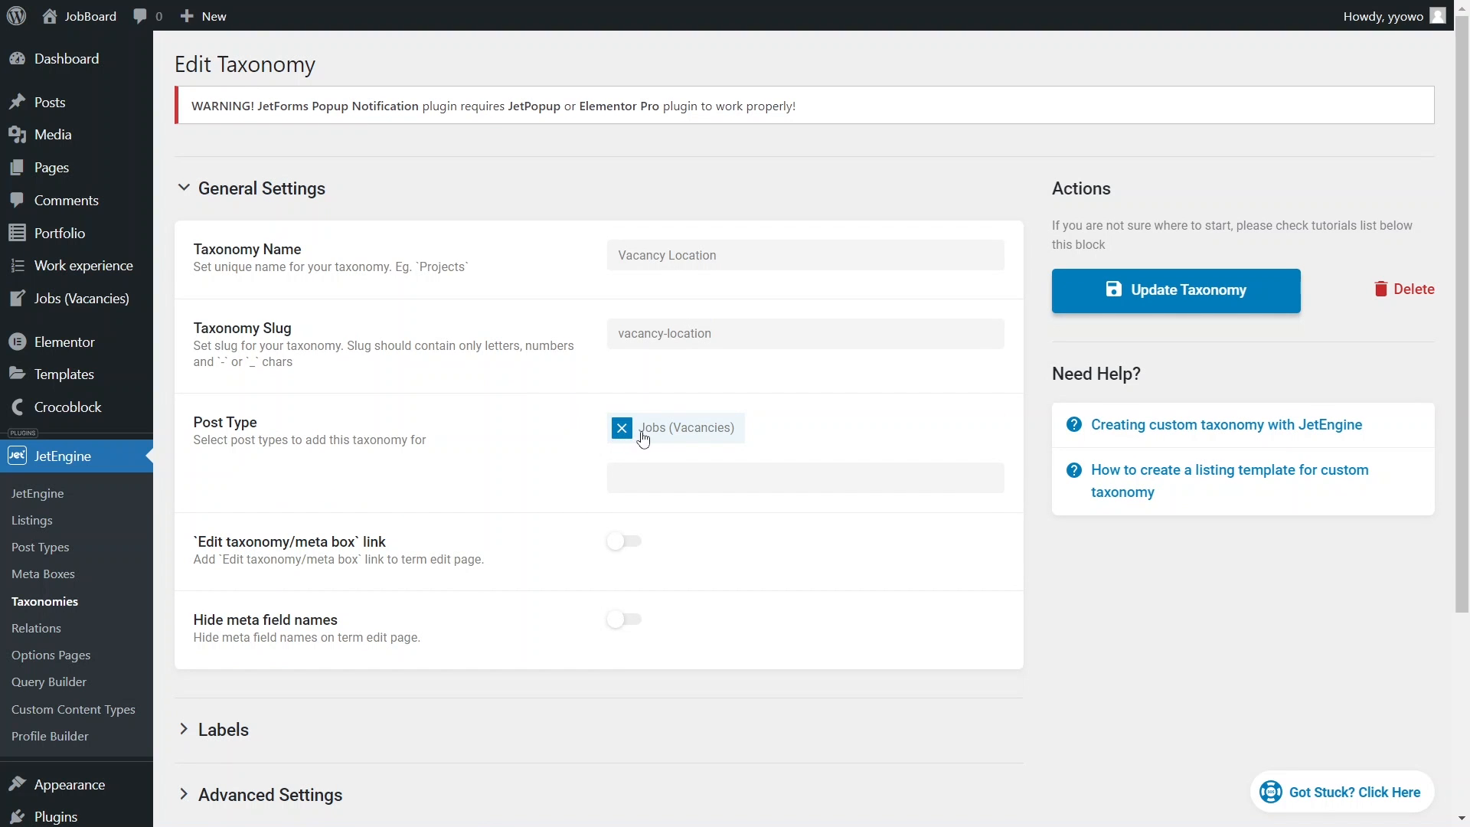
scroll(down, 3)
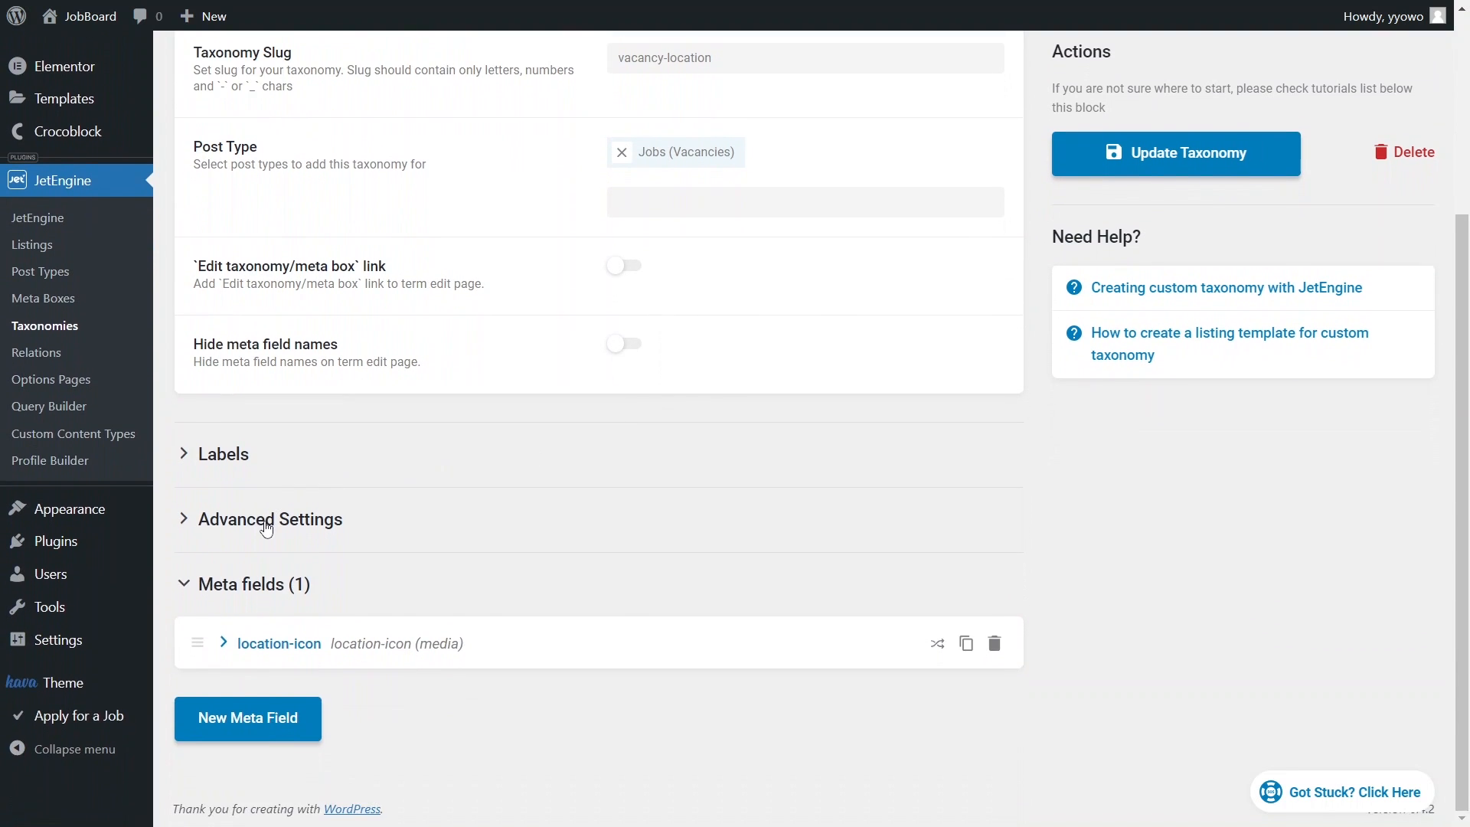
click(269, 519)
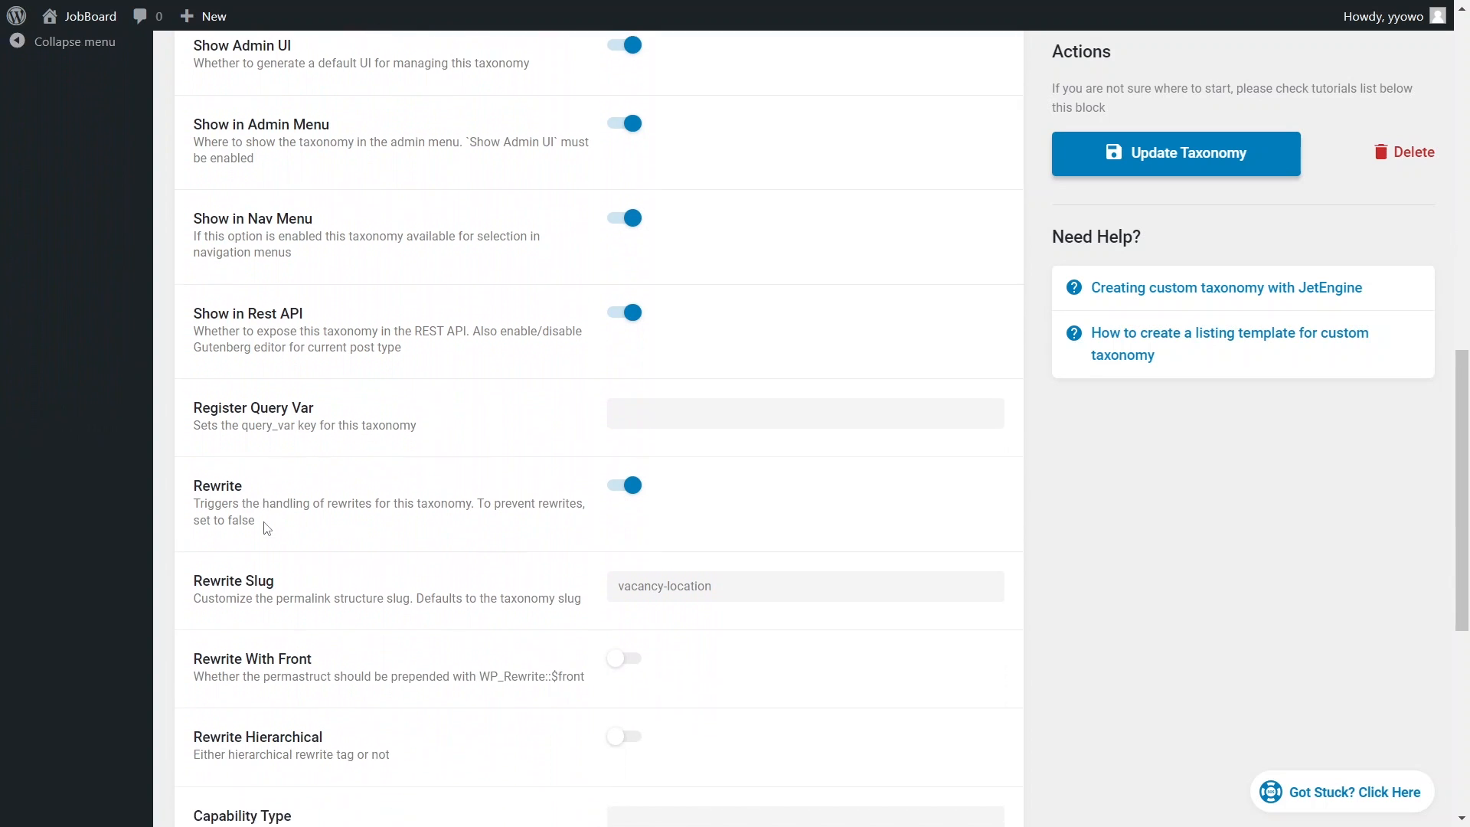
scroll(down, 3)
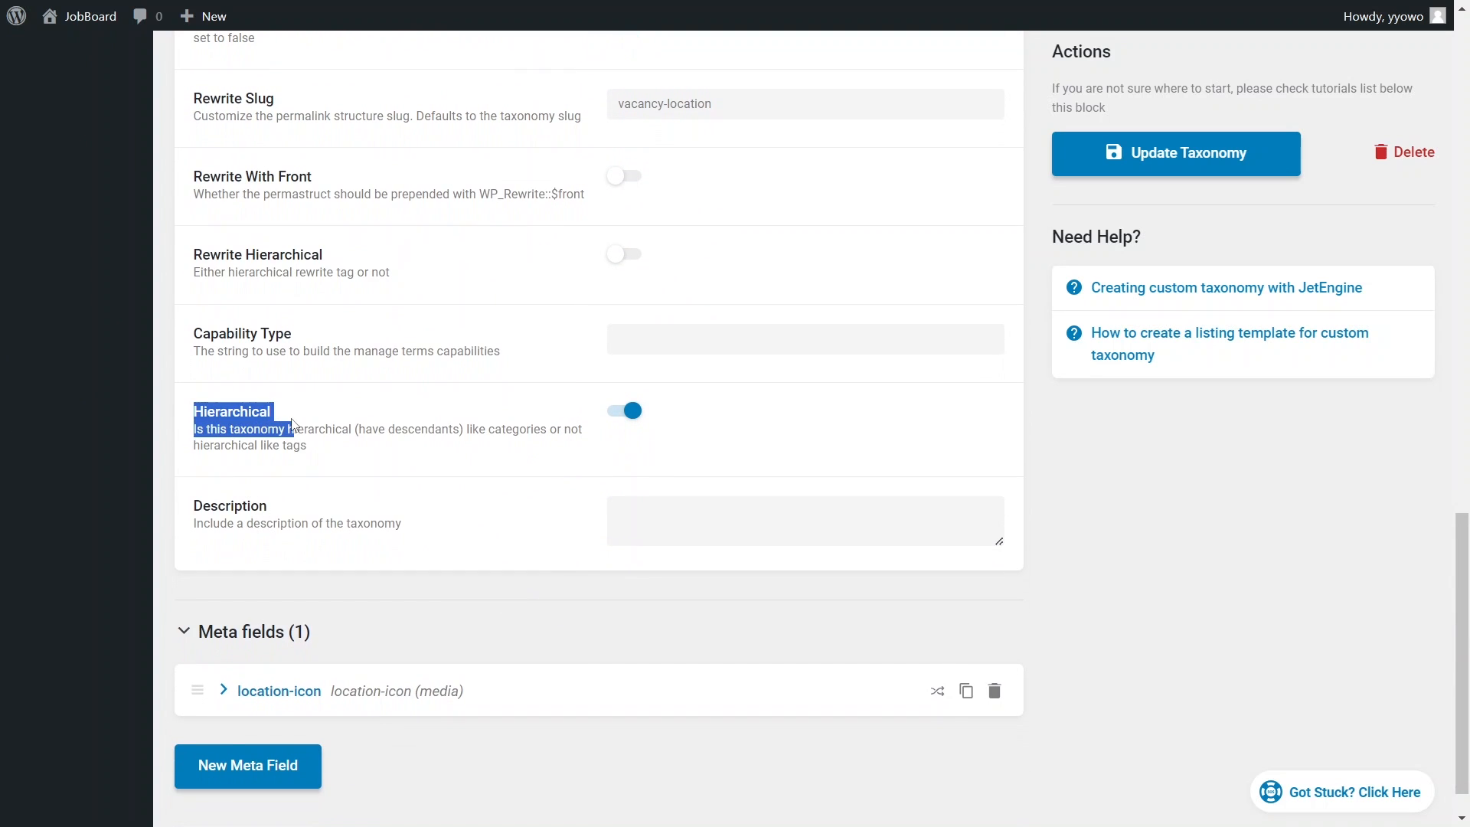
click(623, 411)
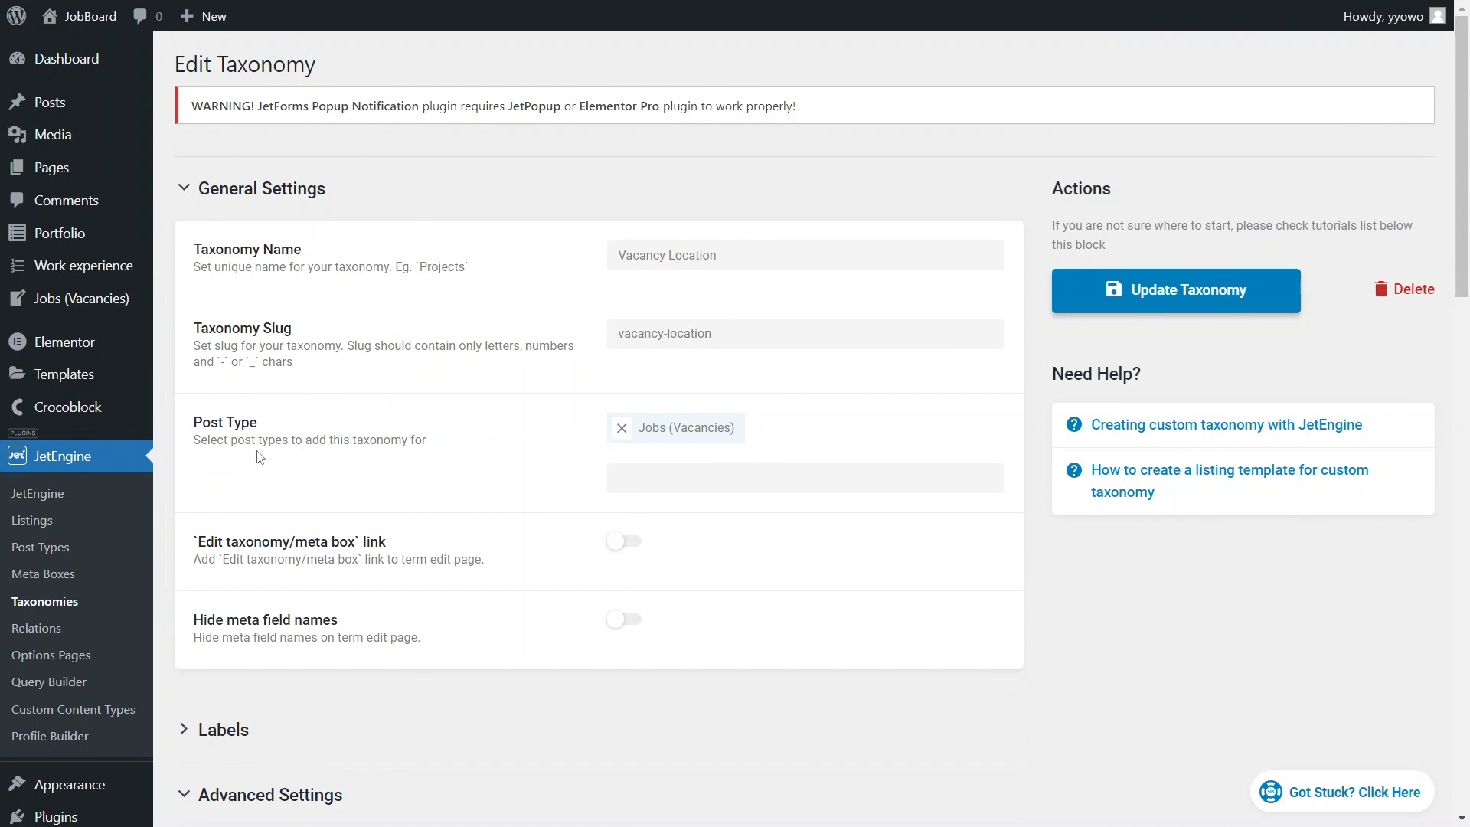
mouse_move(80, 298)
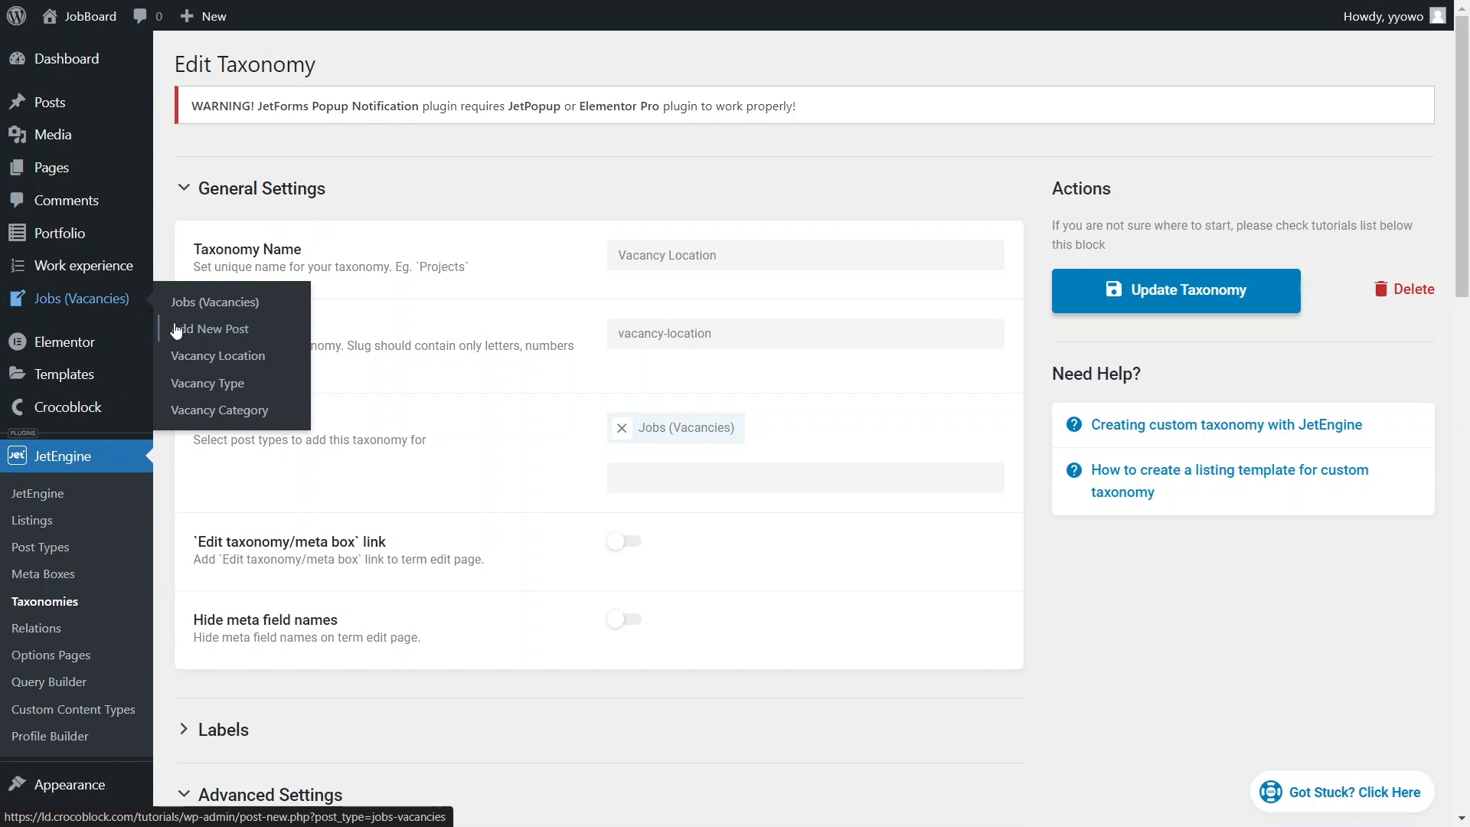
- Open the Liverpool term from the Vacancy Location terms list
click(218, 355)
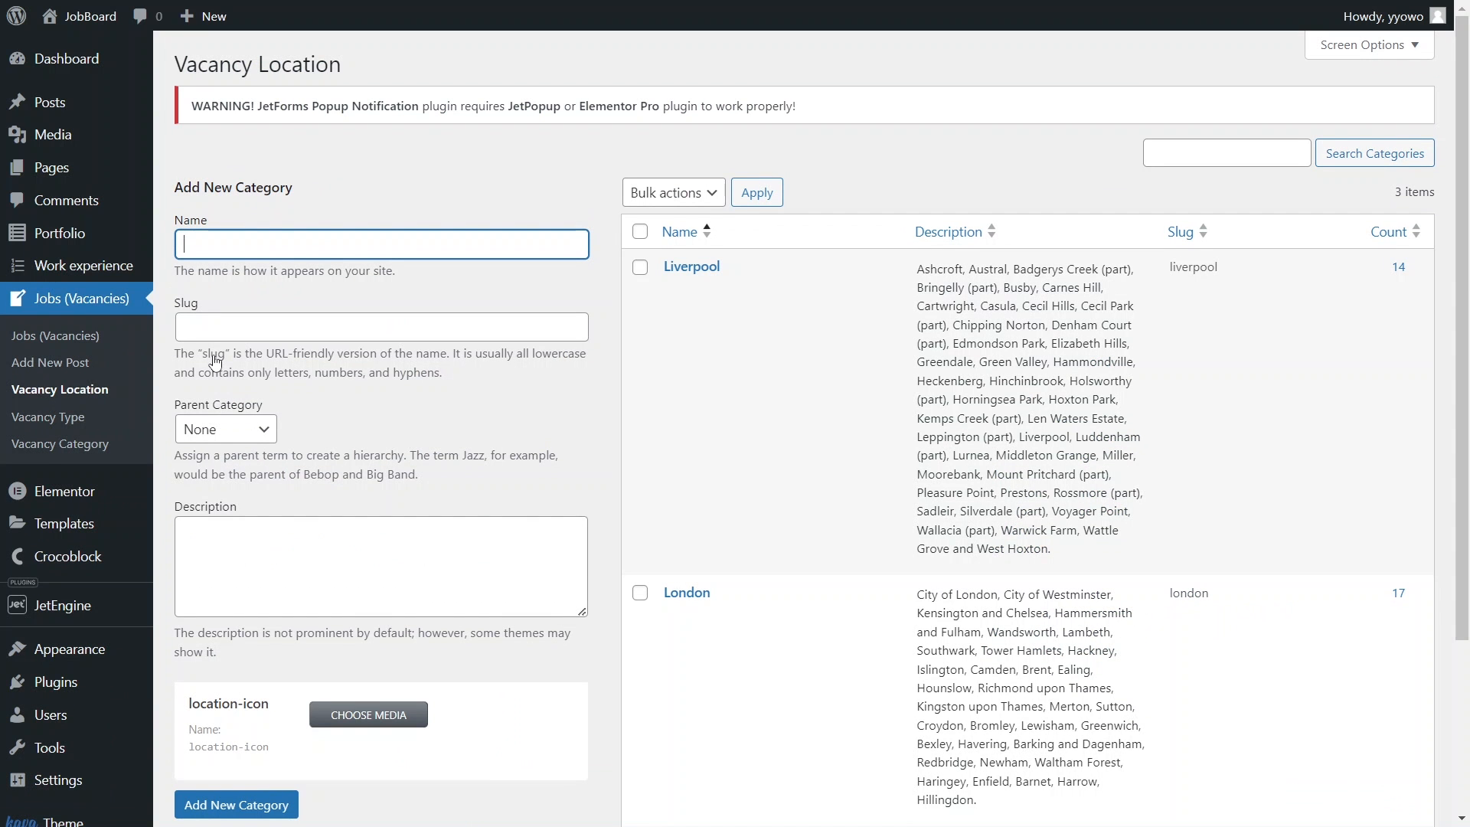
mouse_move(690, 266)
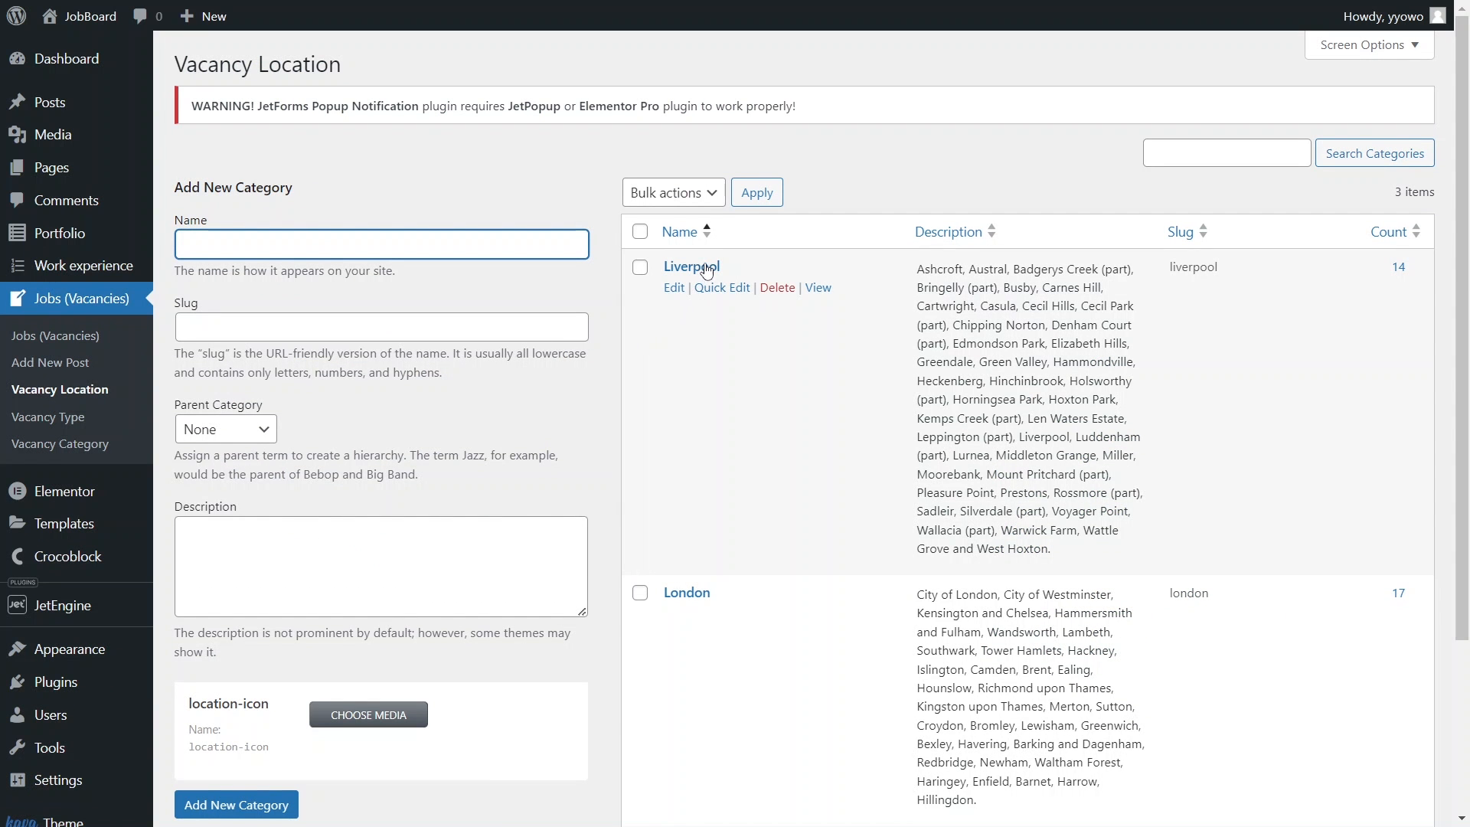
mouse_move(1357, 347)
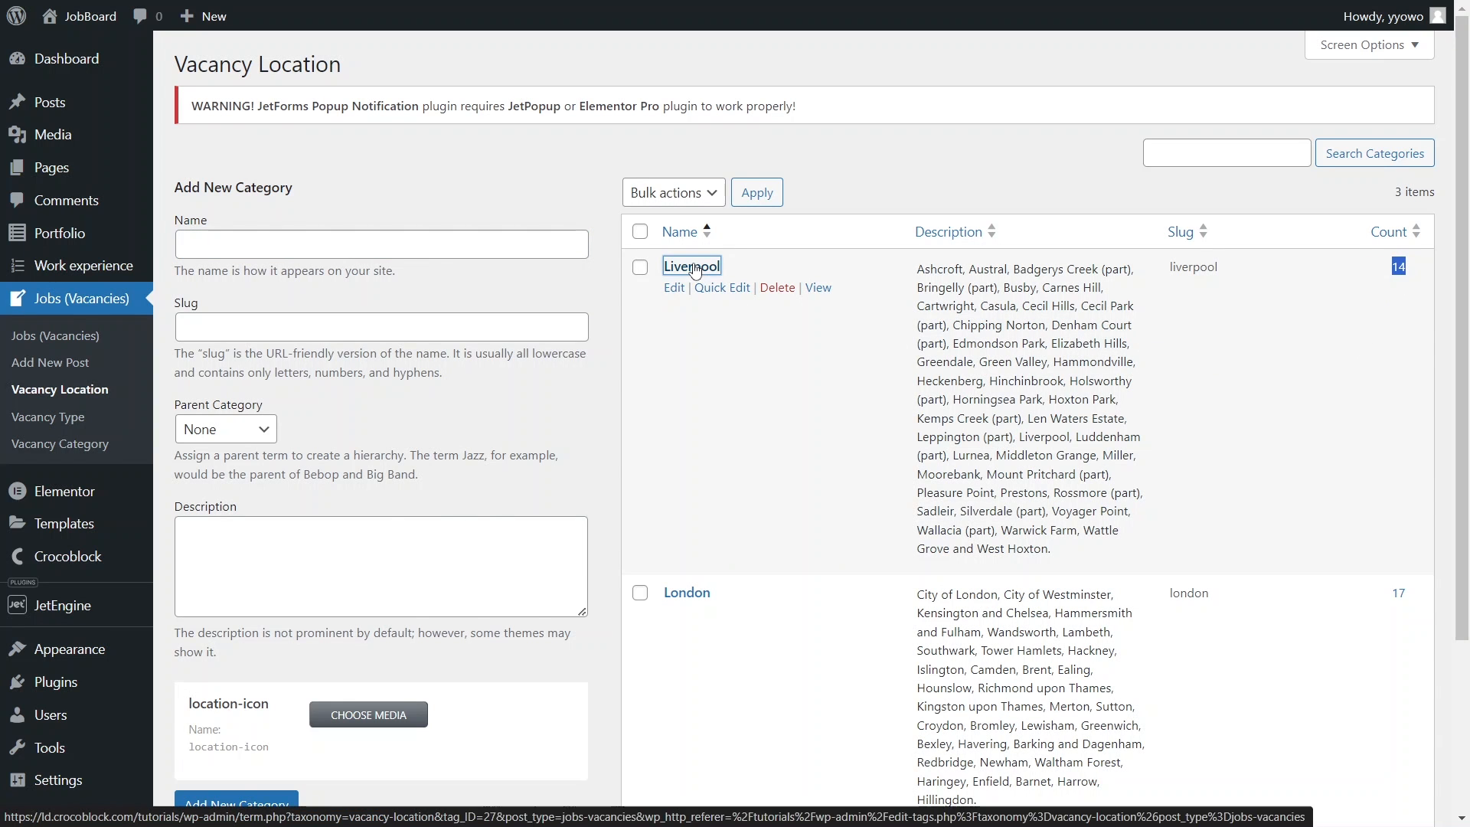
click(690, 266)
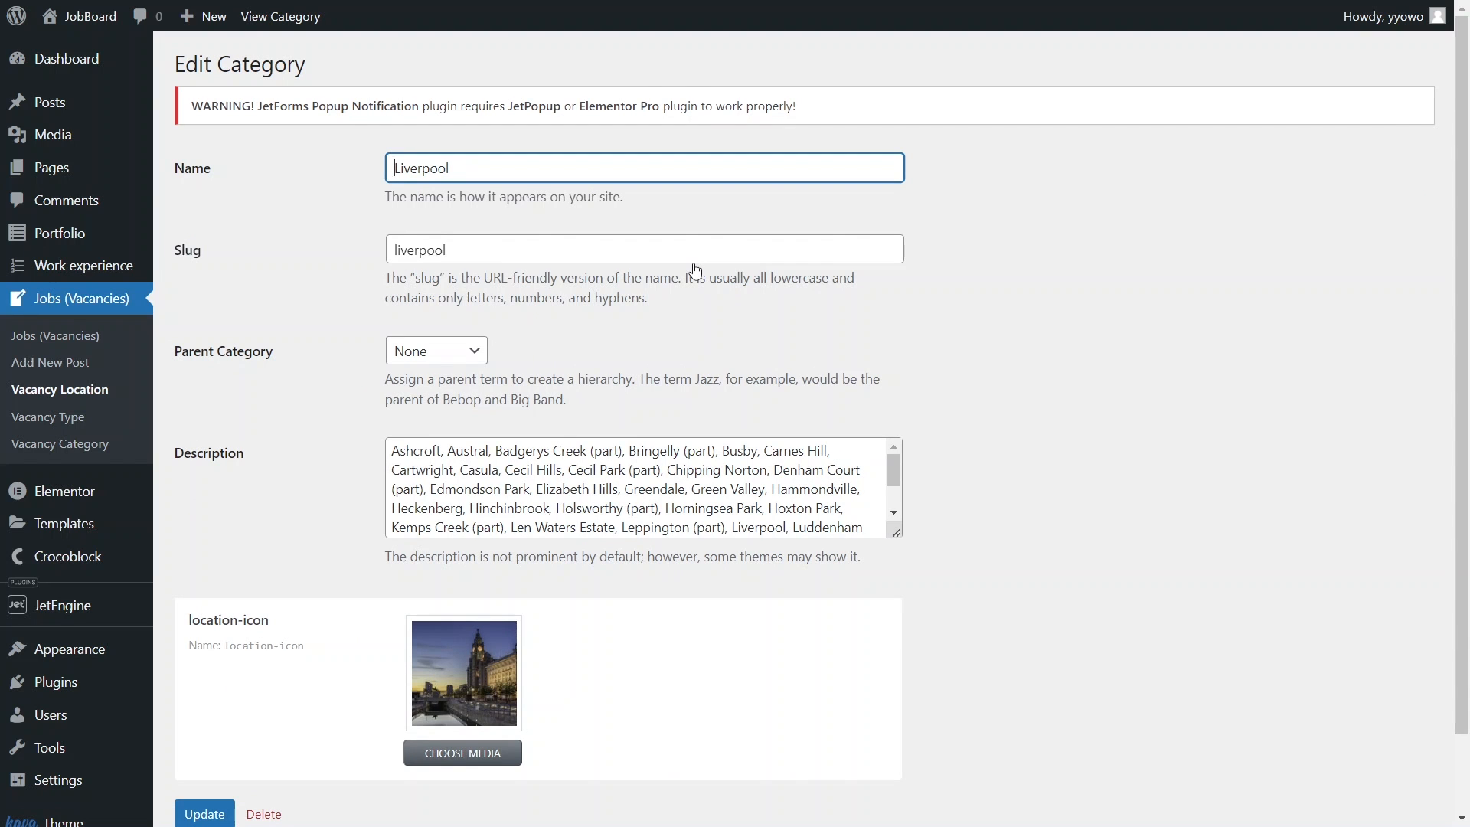
mouse_move(66, 523)
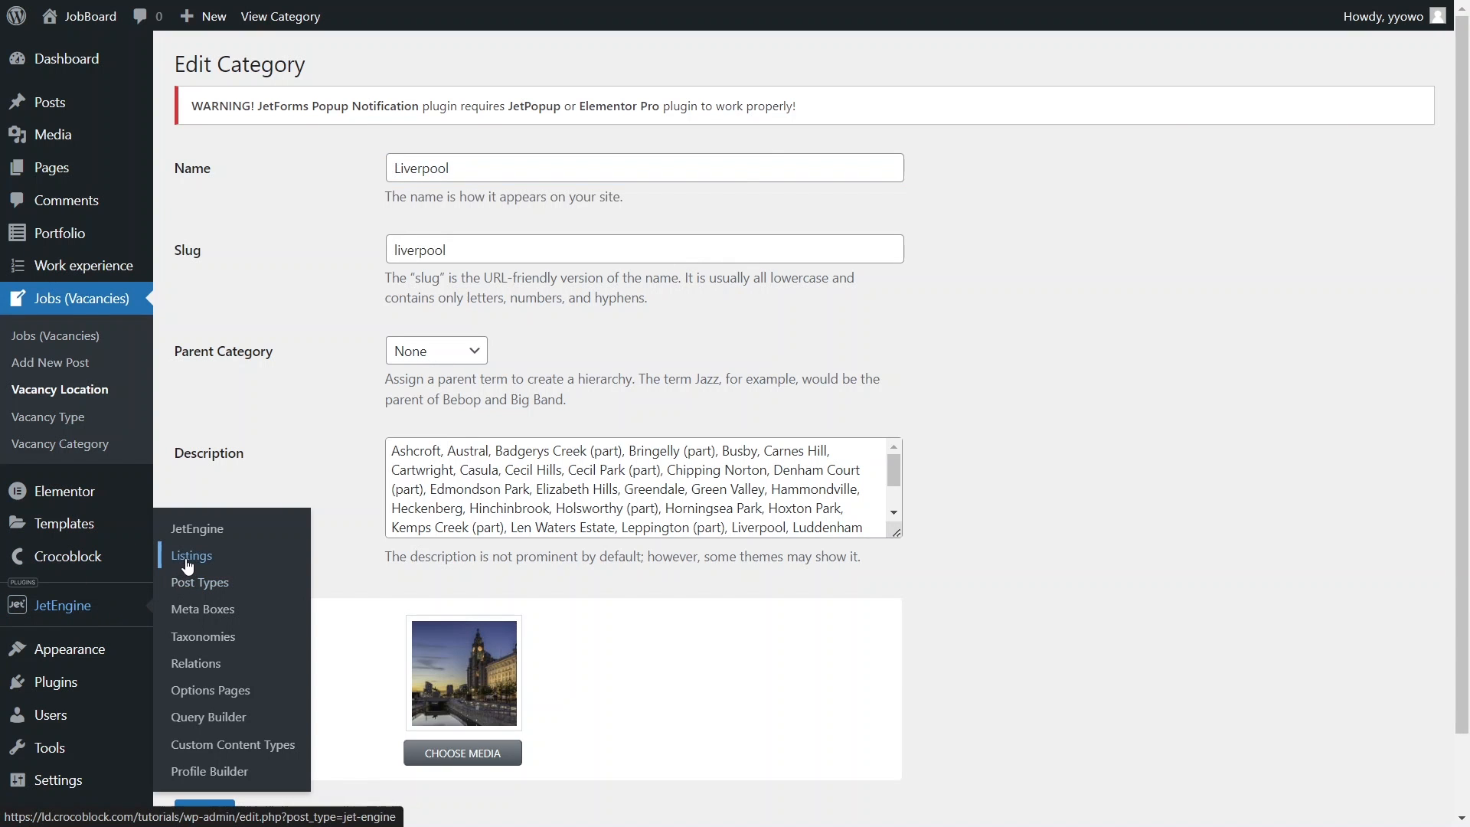
- Fill in a new listing item: Terms source, Vacancy Location taxonomy, named 'Jobs listing by category'
click(192, 555)
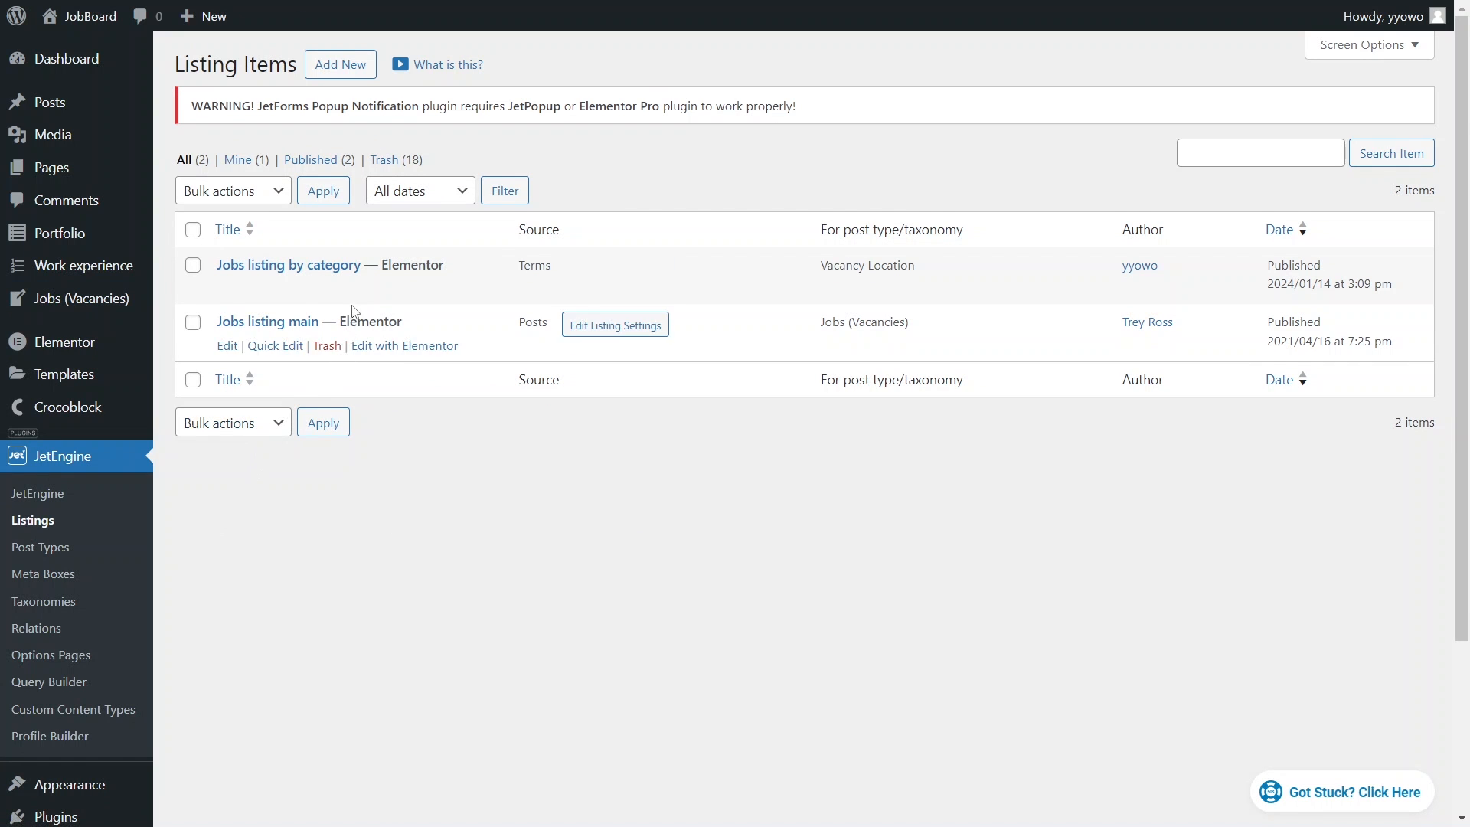
click(405, 345)
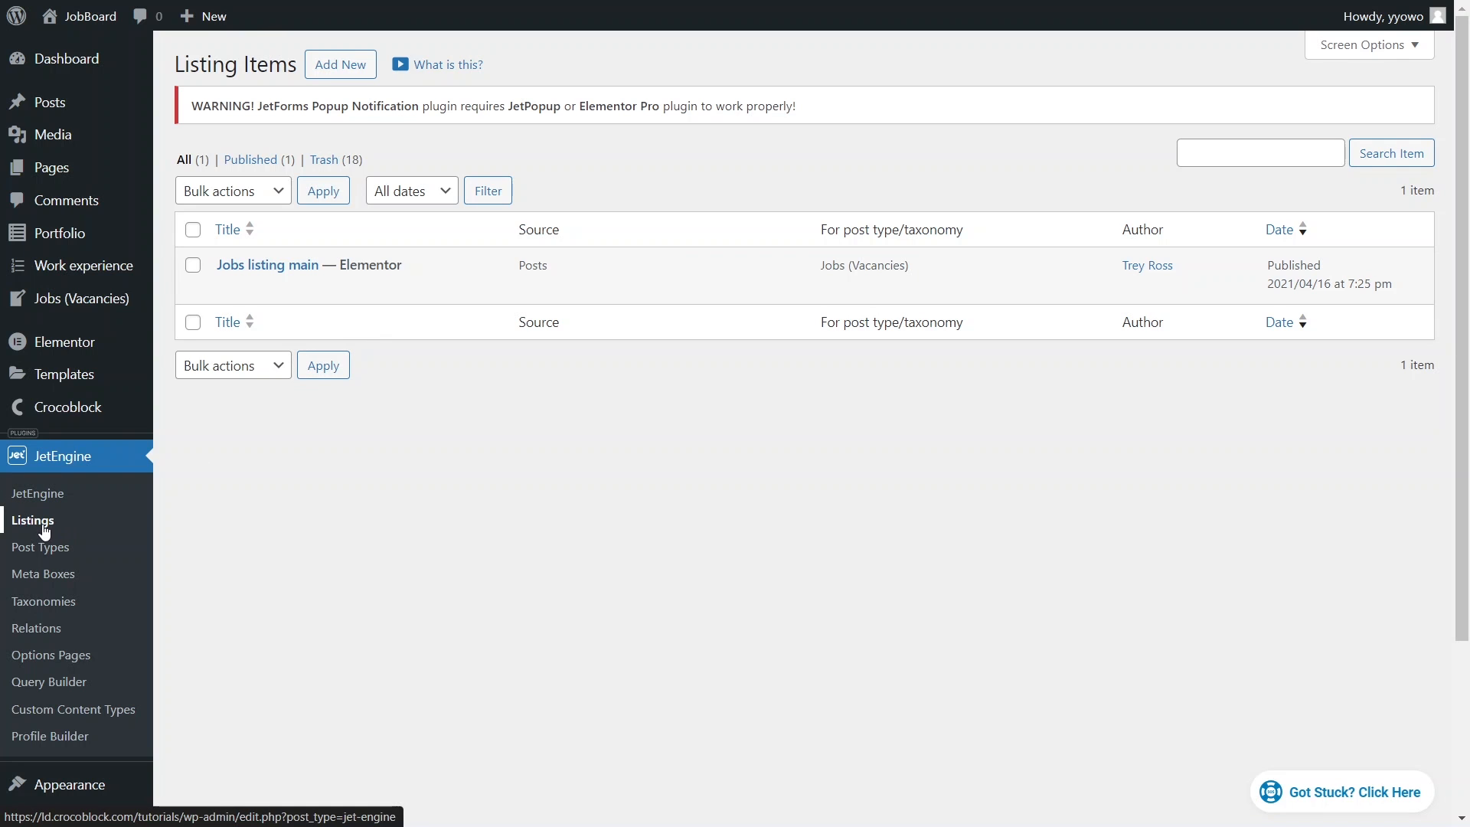
click(339, 64)
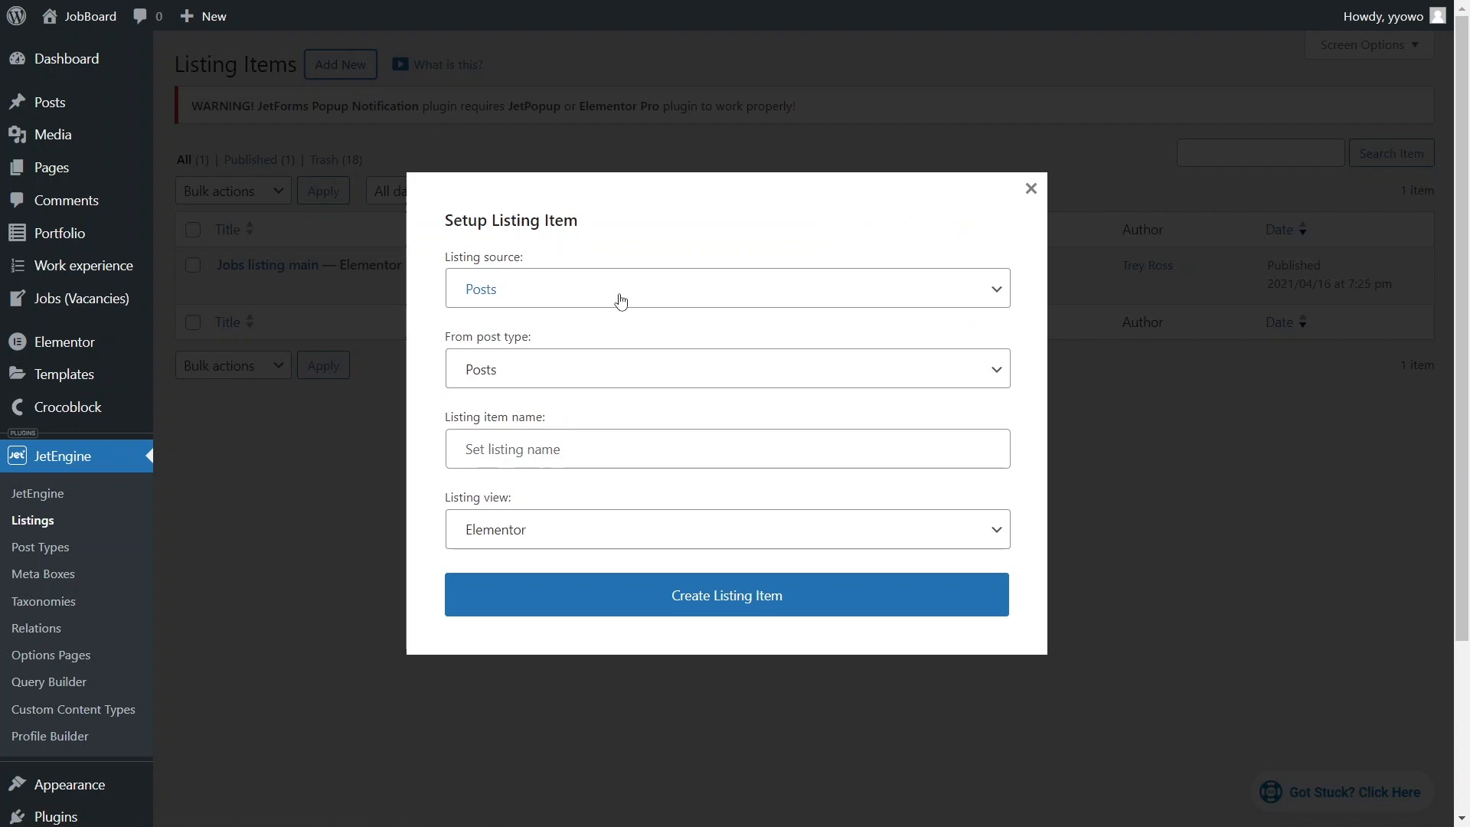
click(727, 287)
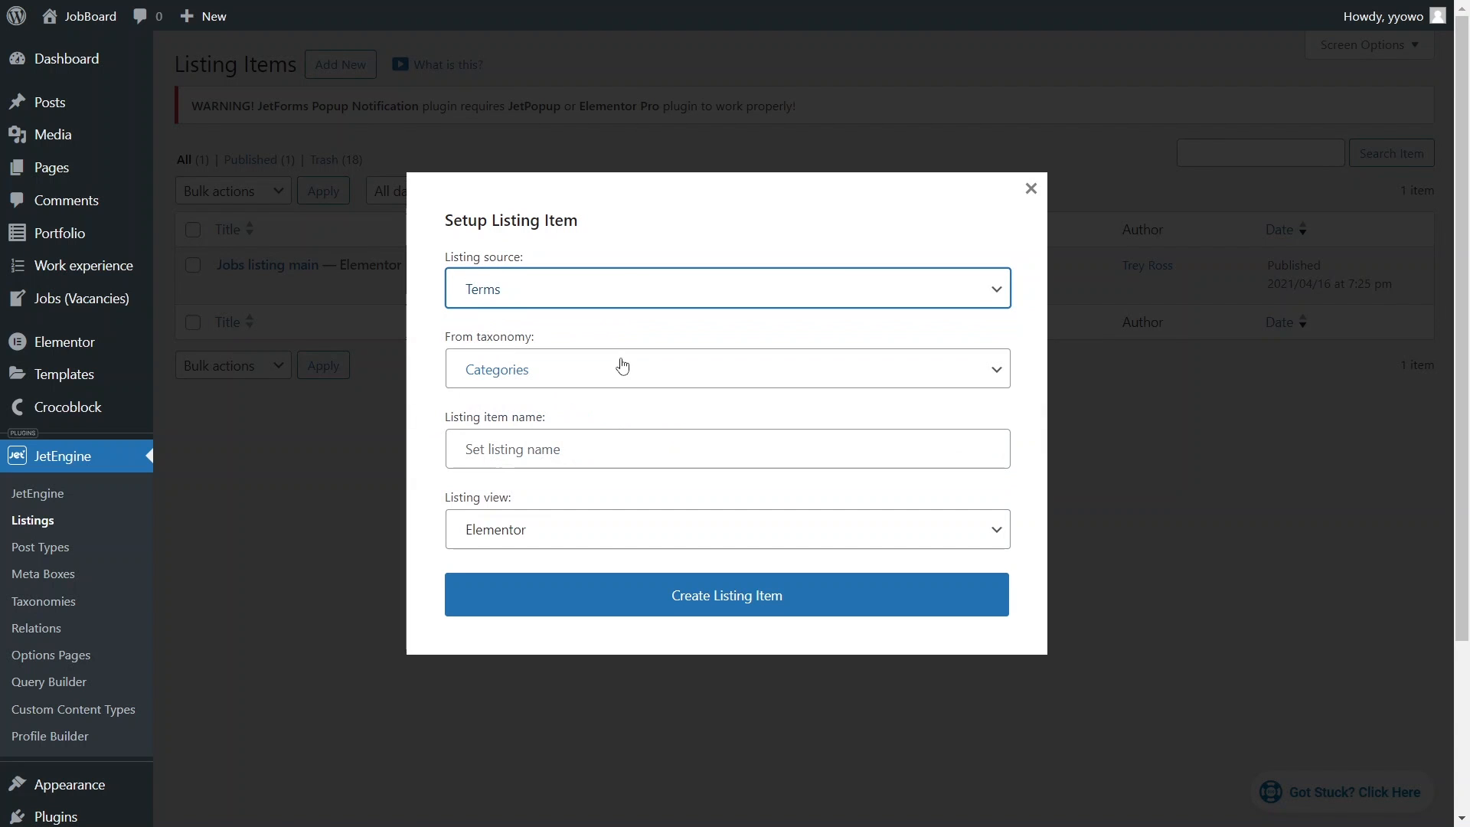
click(726, 369)
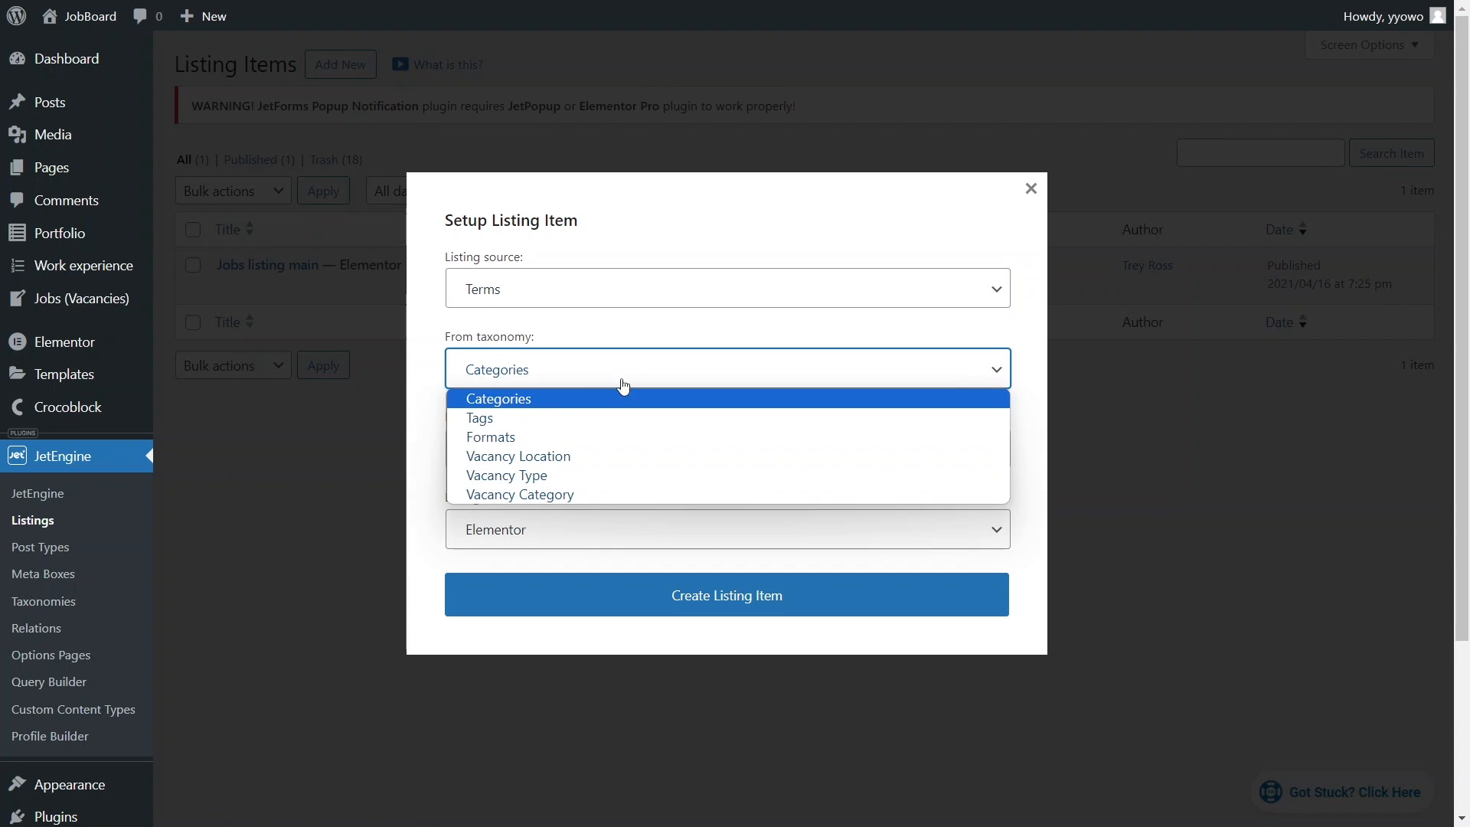
click(517, 456)
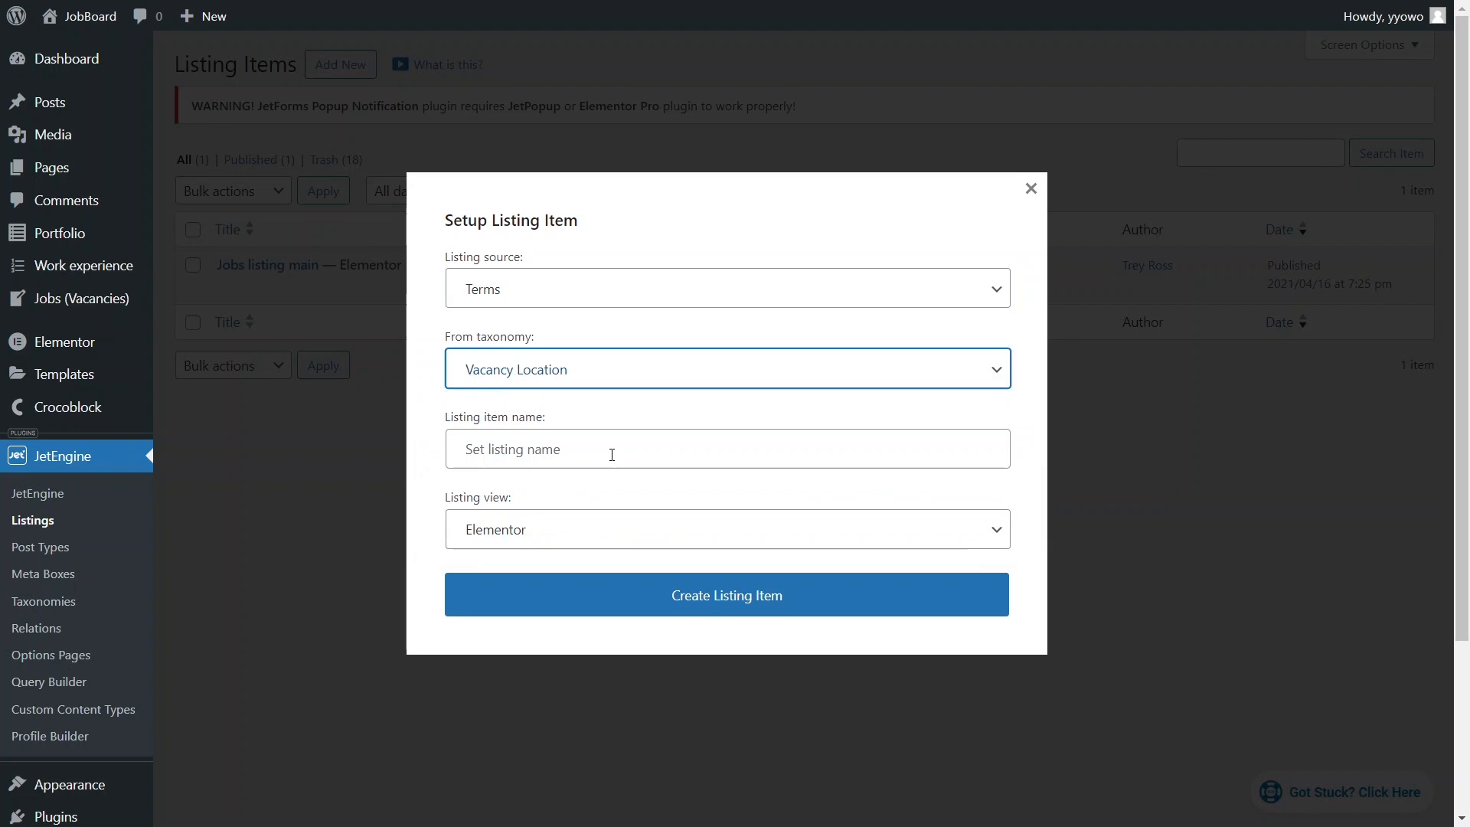
text(Jobs li)
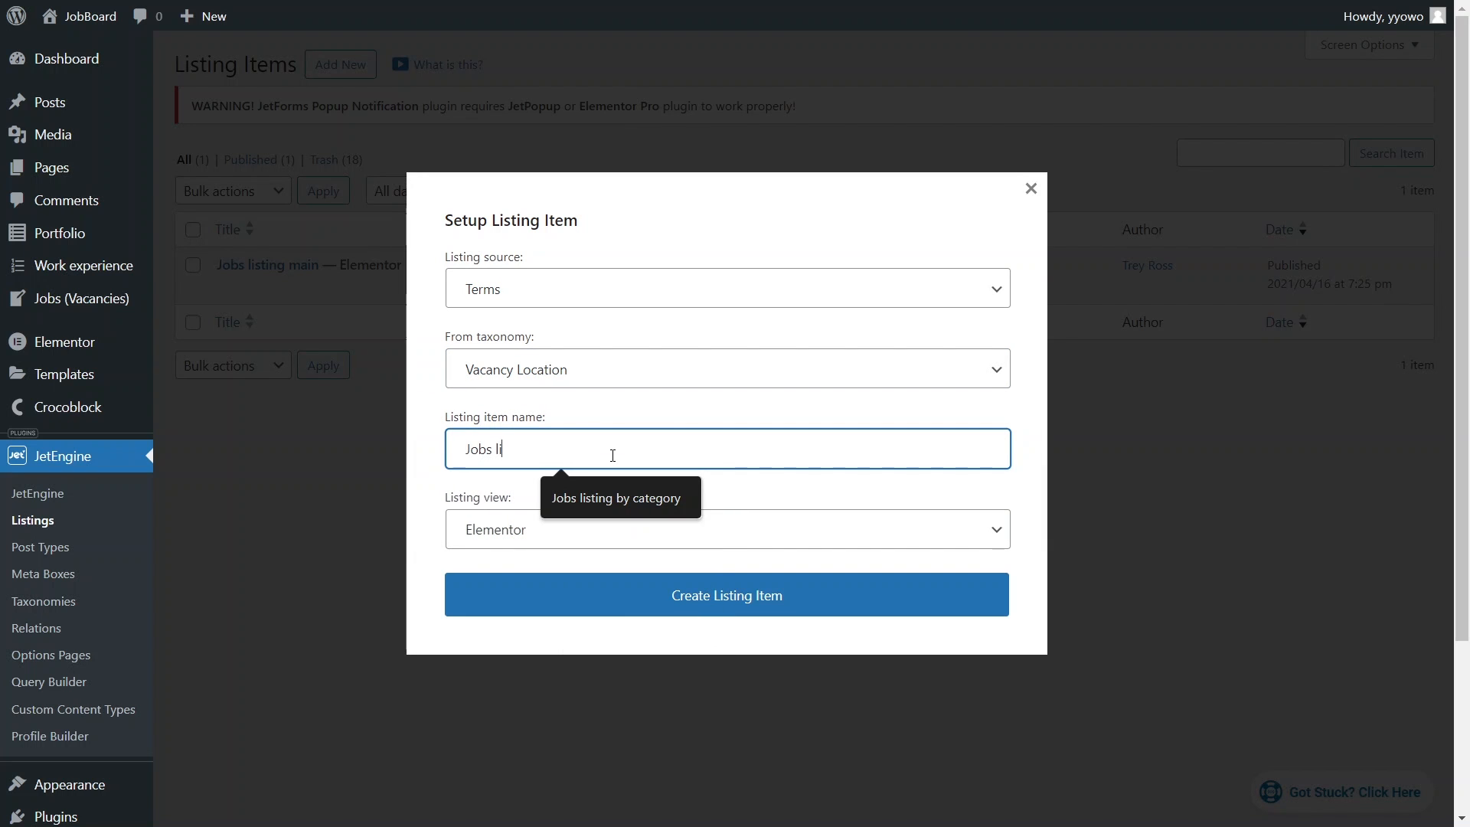
text(sting by category)
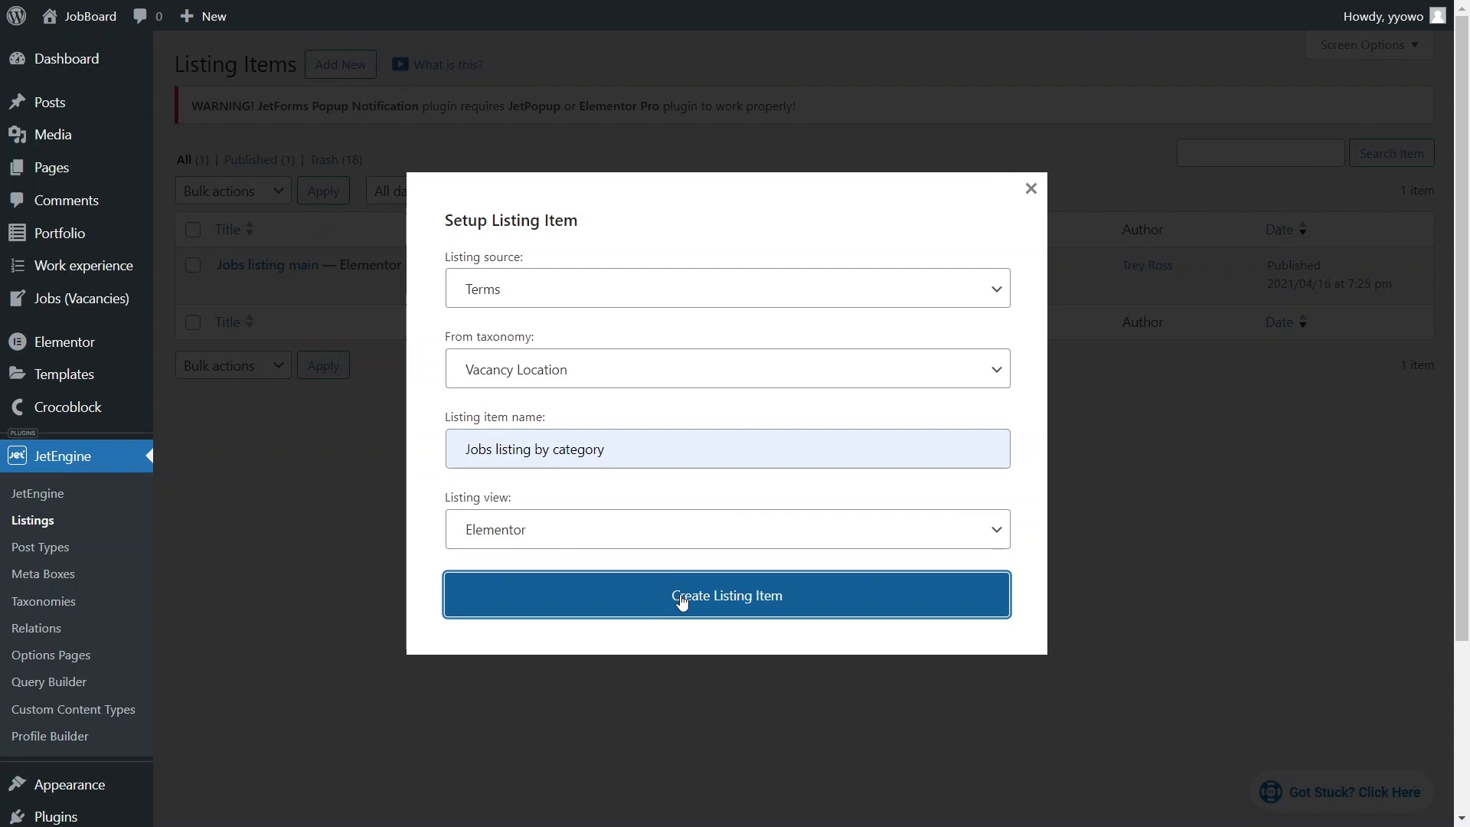
- Create the listing item and add a Dynamic Image widget found by searching 'dyna'
click(726, 594)
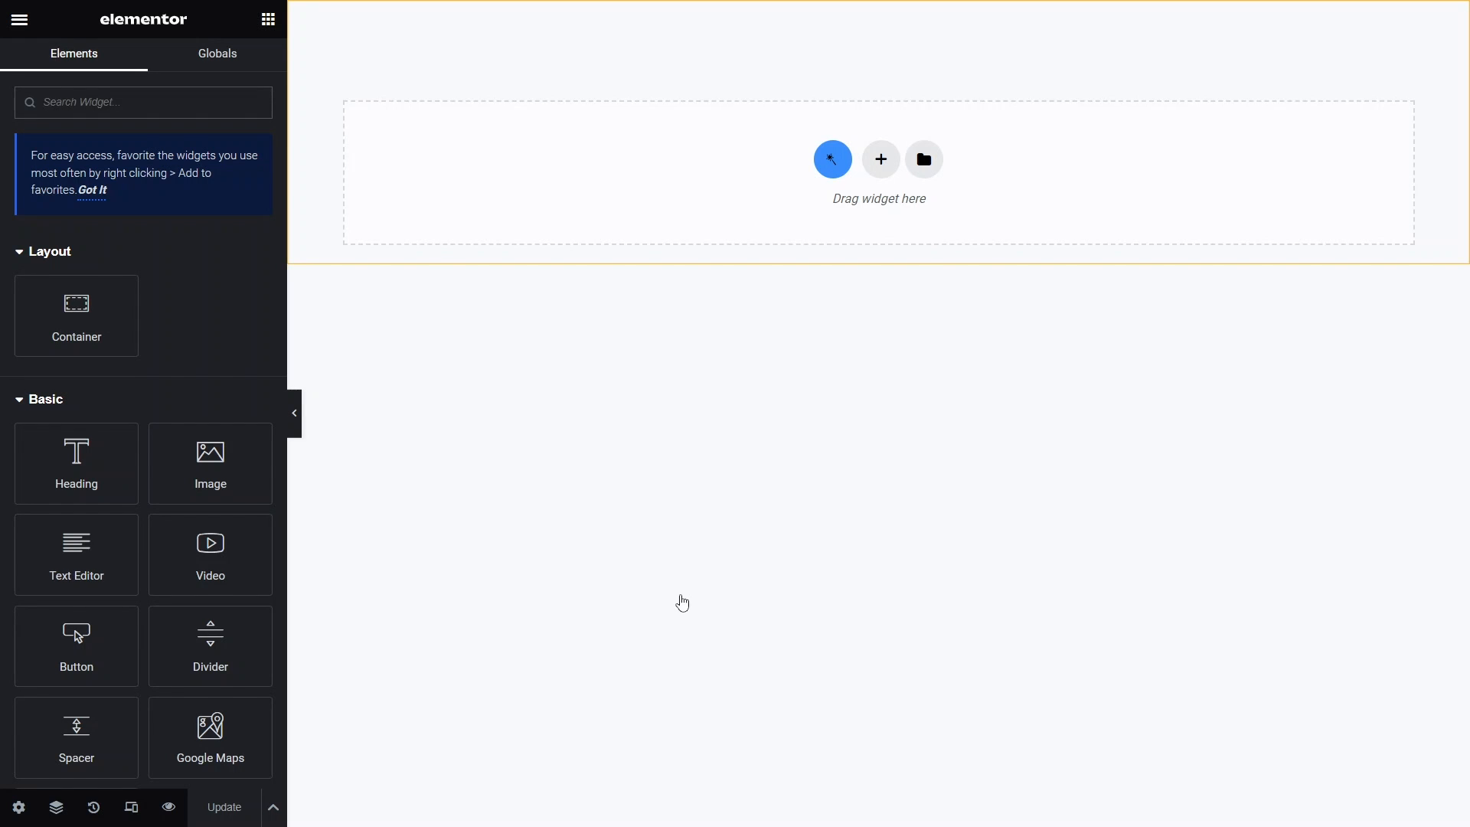
click(142, 102)
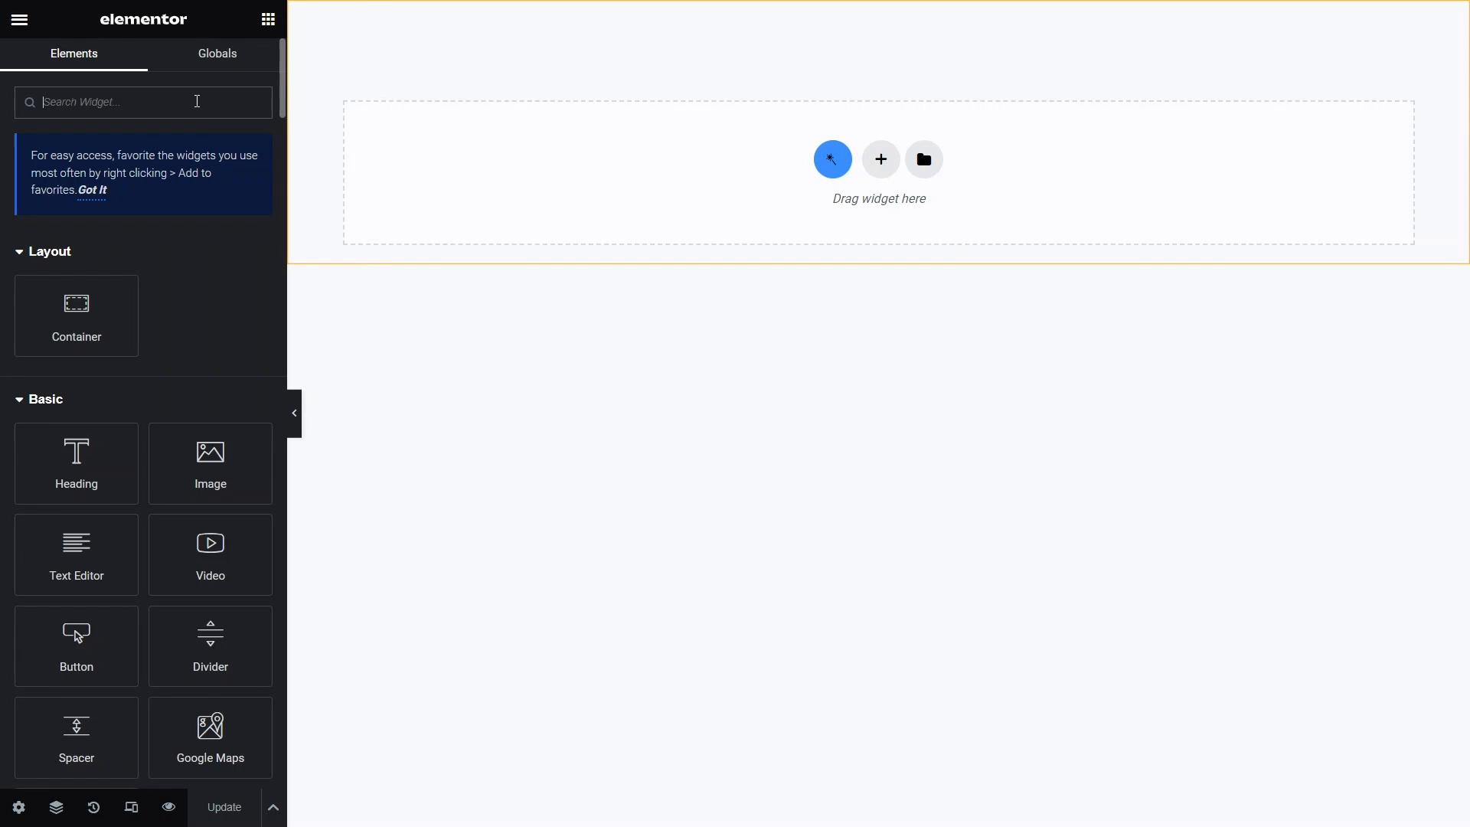
text(dynamic)
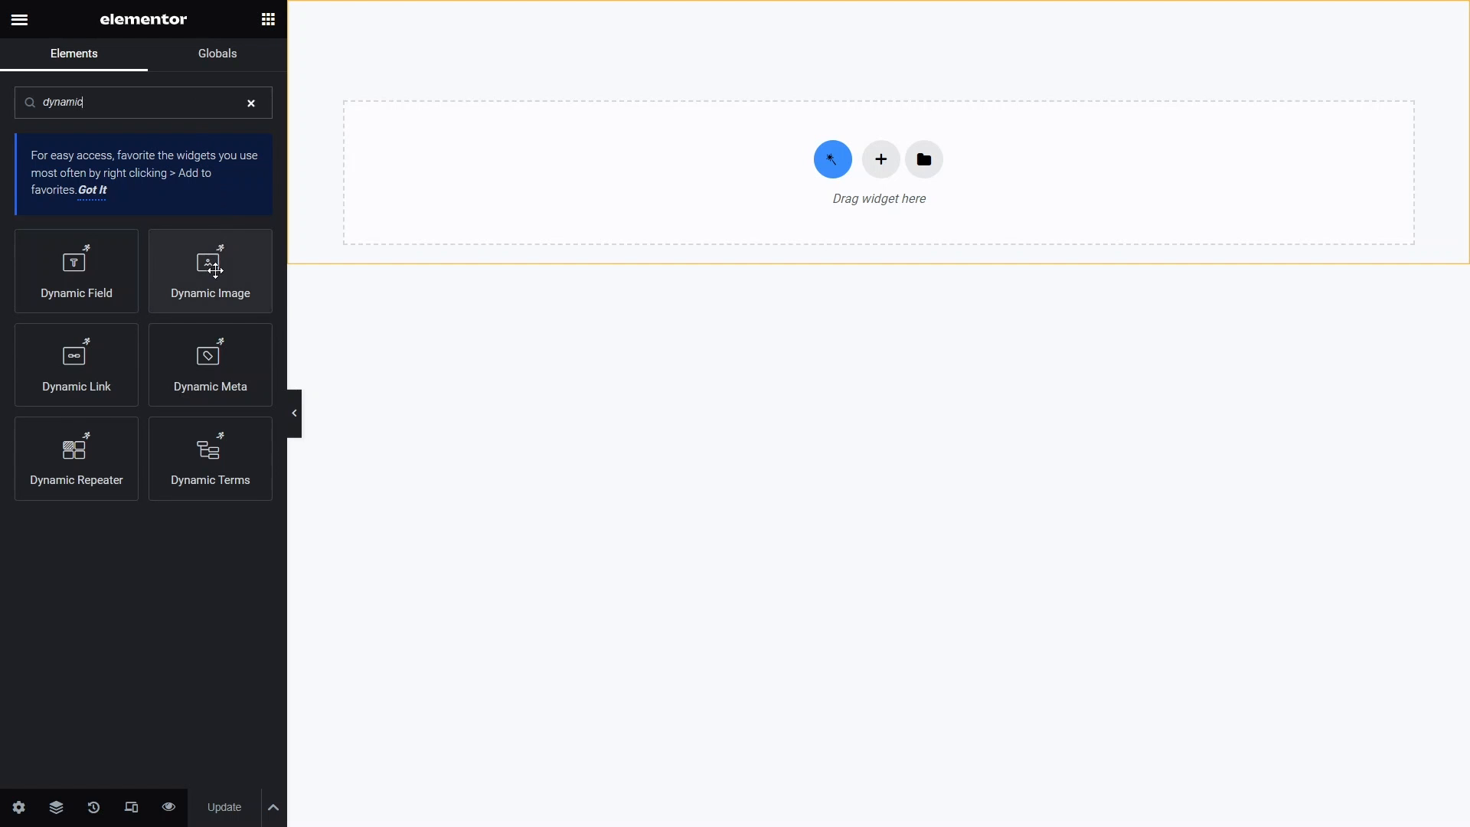
click(210, 271)
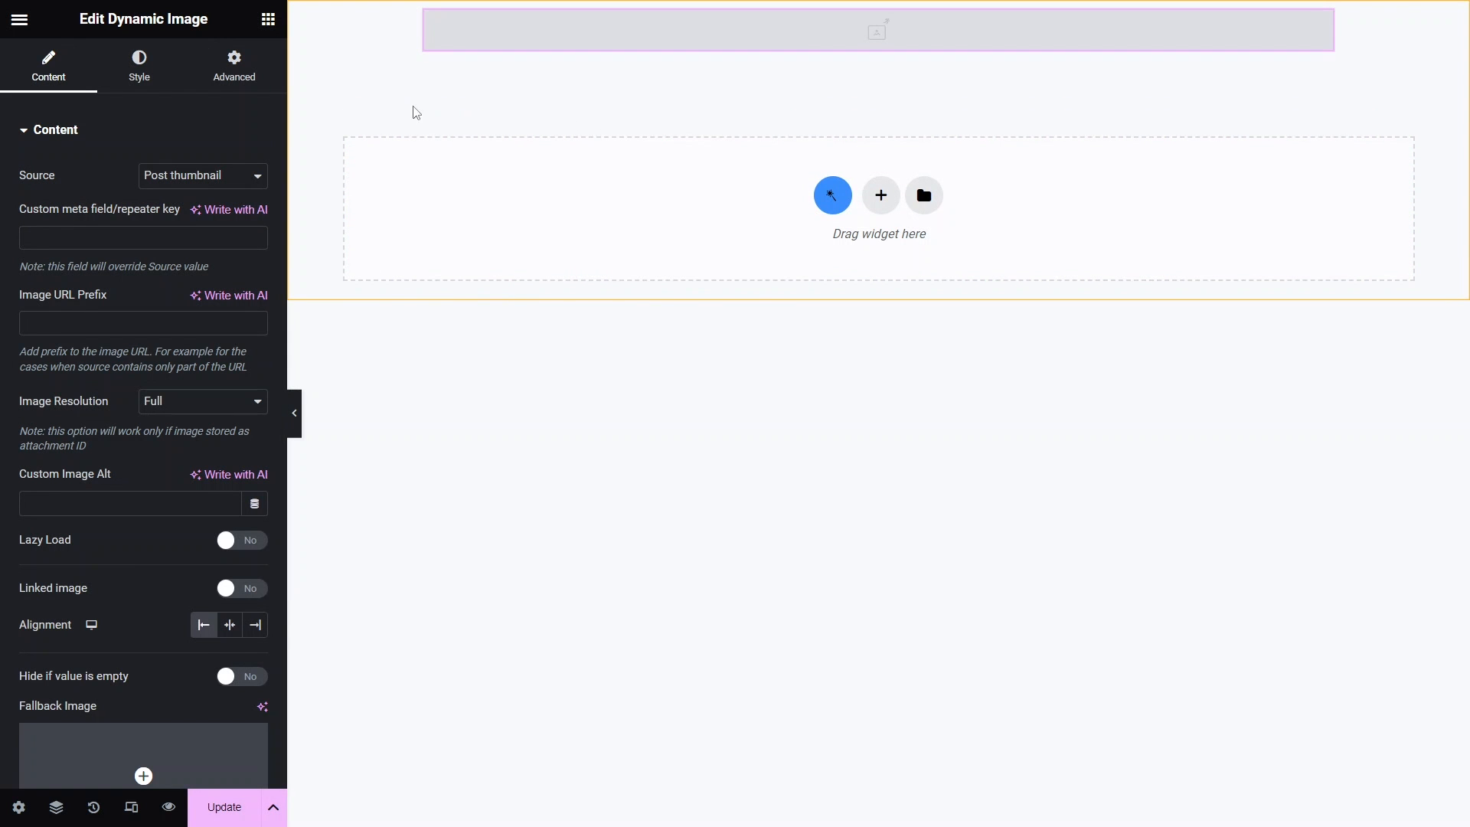
- Set the image source to location-icon, Medium Large resolution, 200 px height, Cover object fit
click(201, 175)
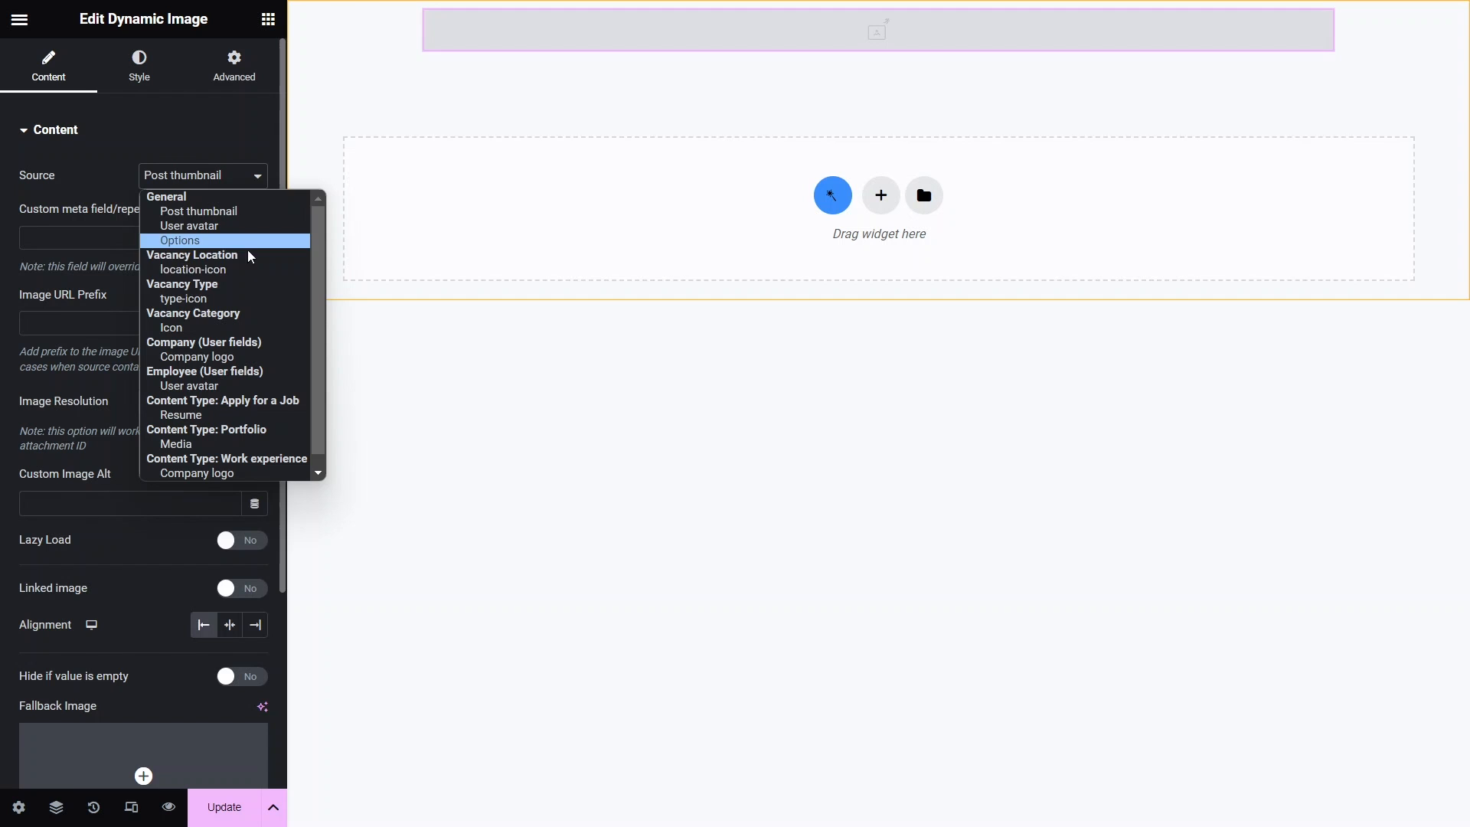
click(192, 269)
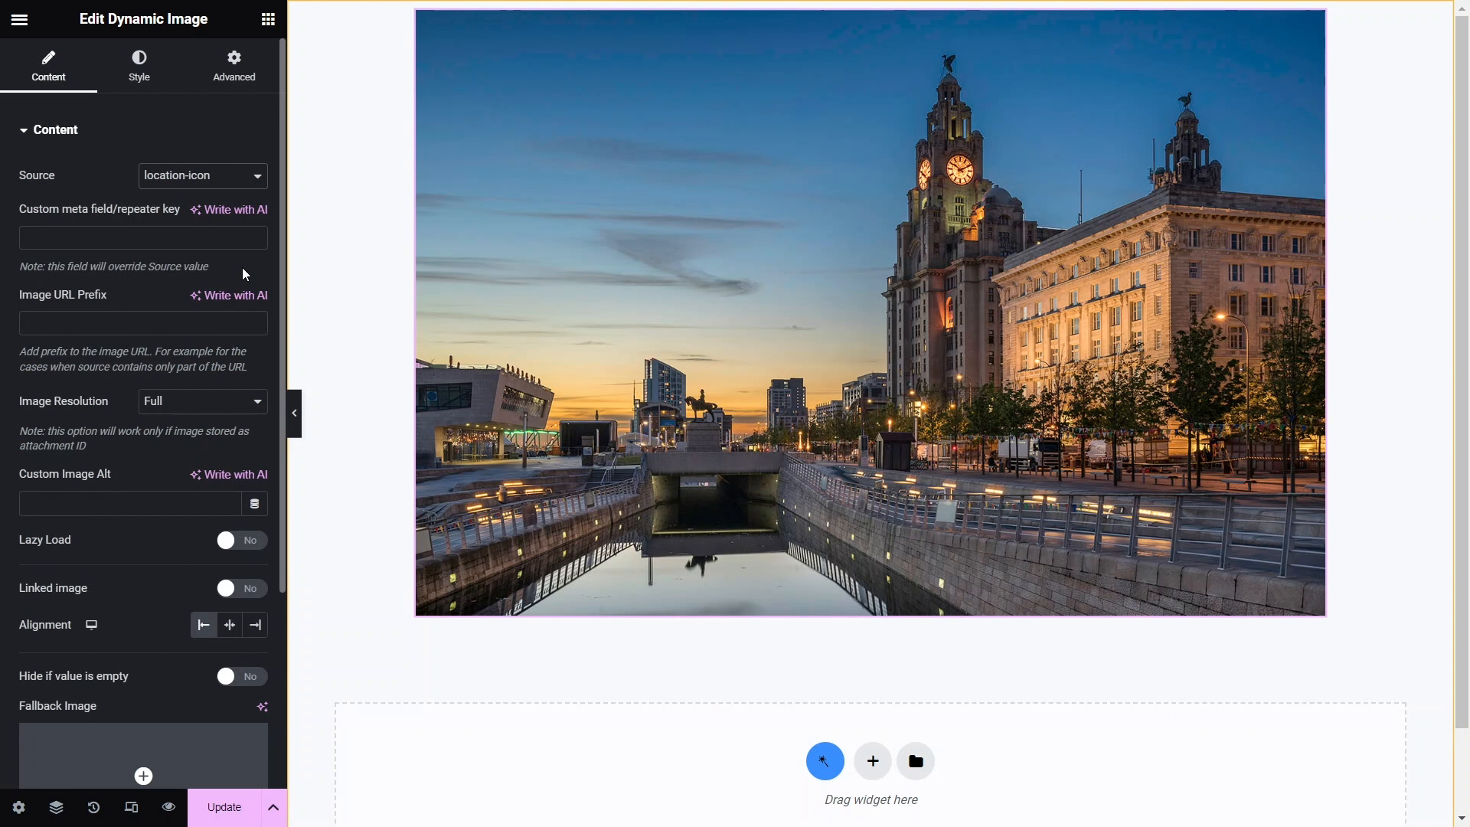
mouse_move(256, 393)
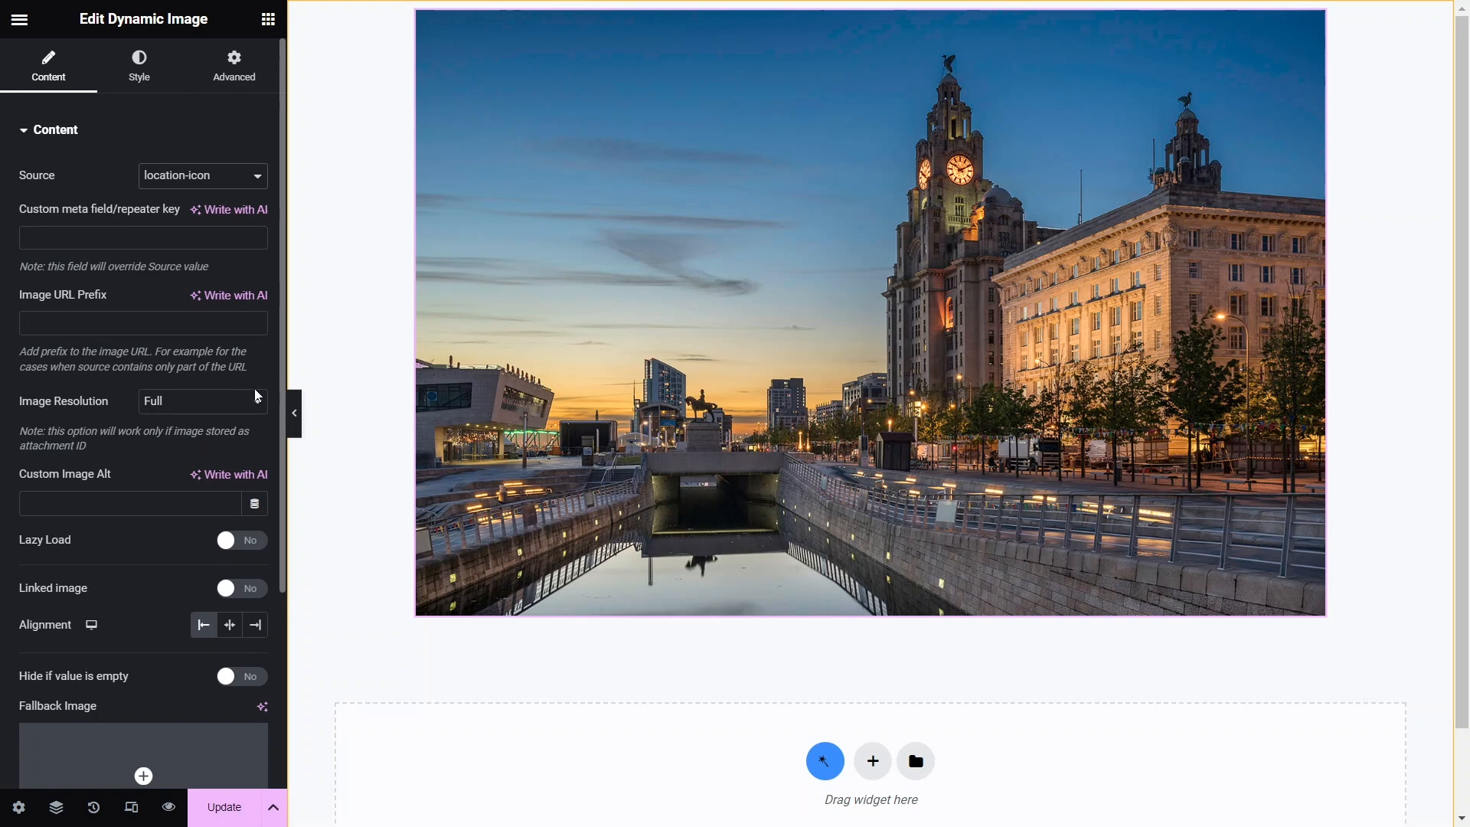
click(202, 400)
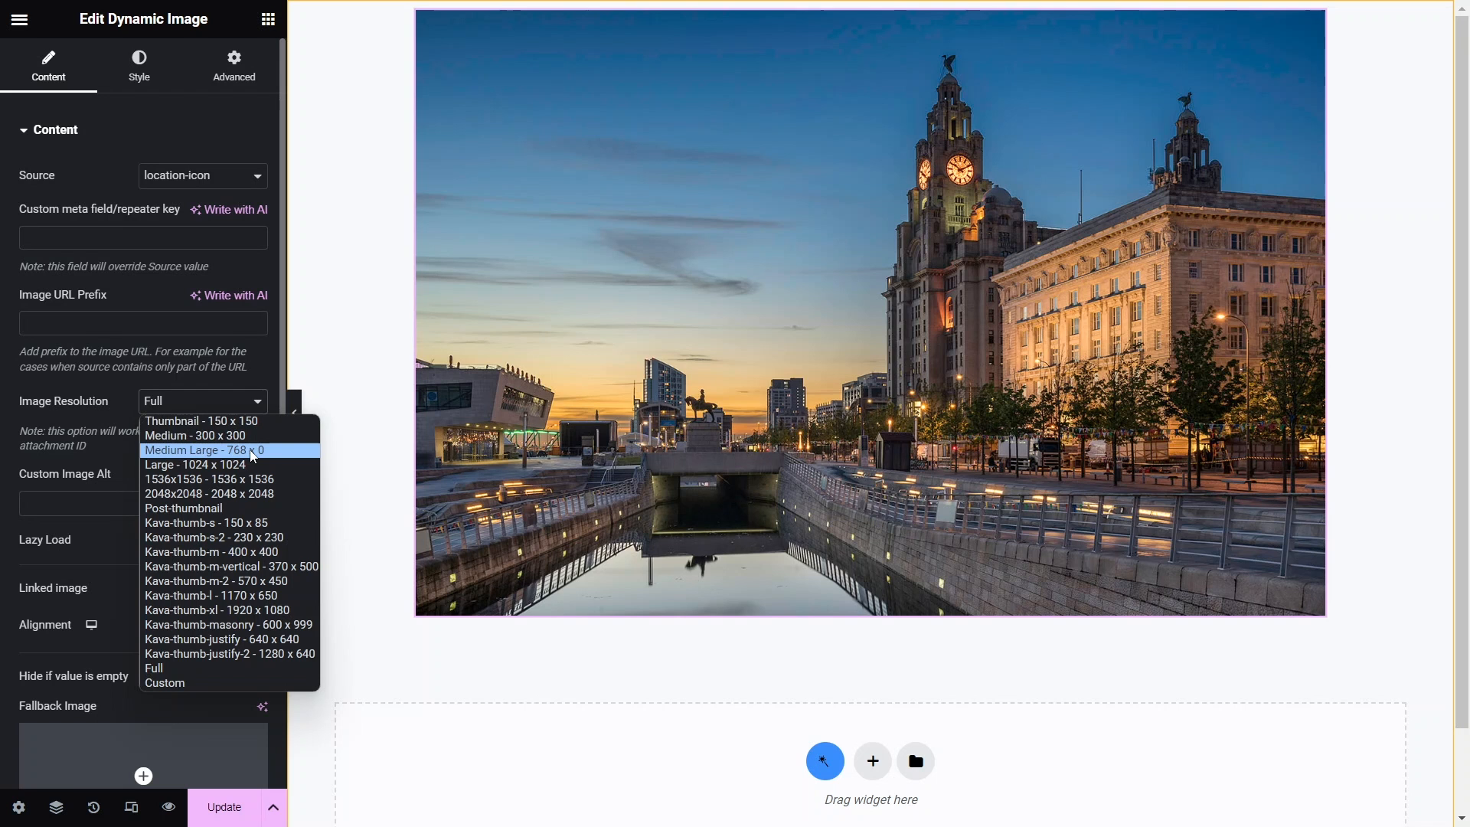
click(223, 451)
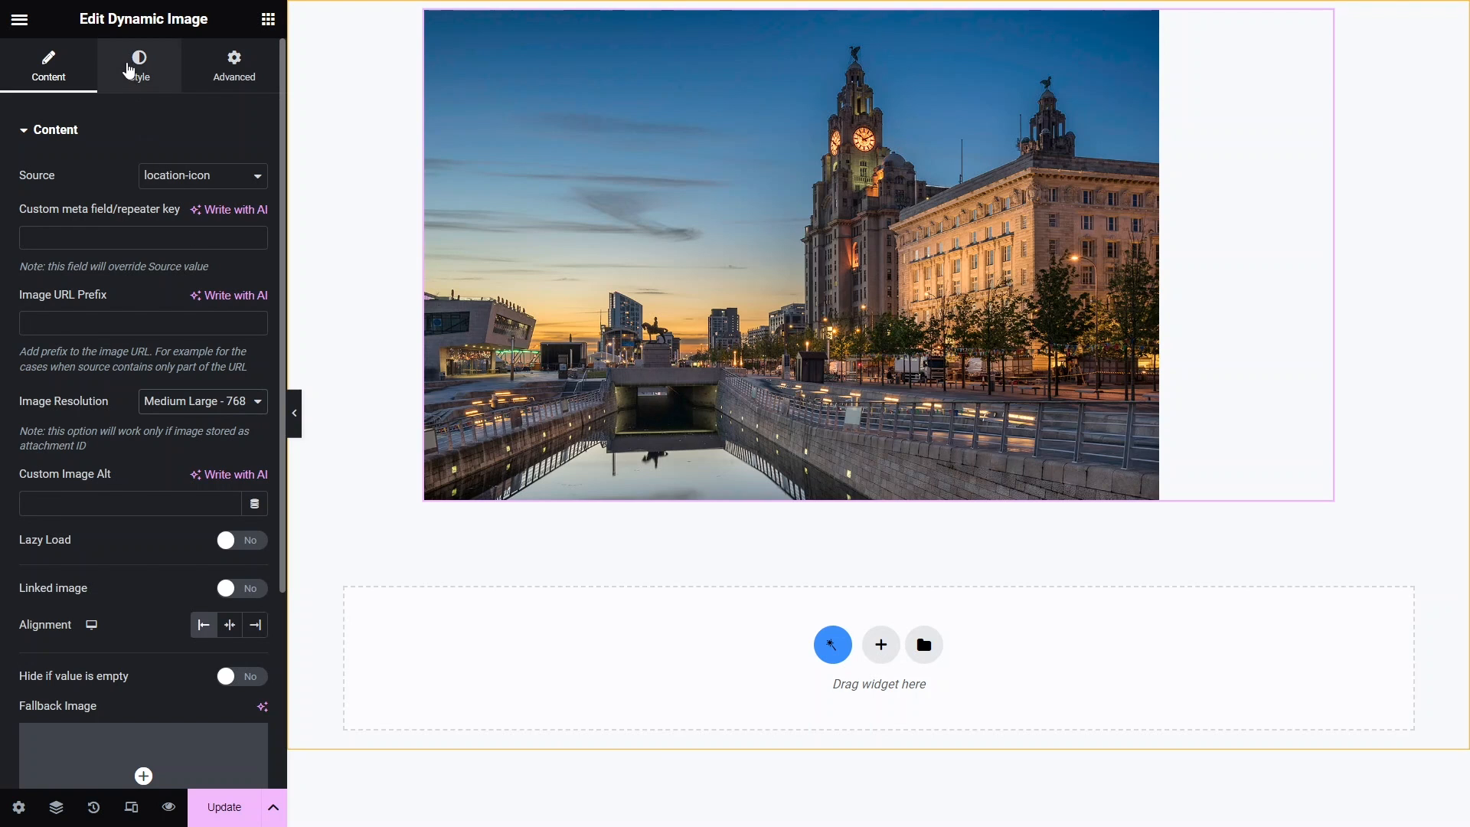
click(139, 66)
text(200)
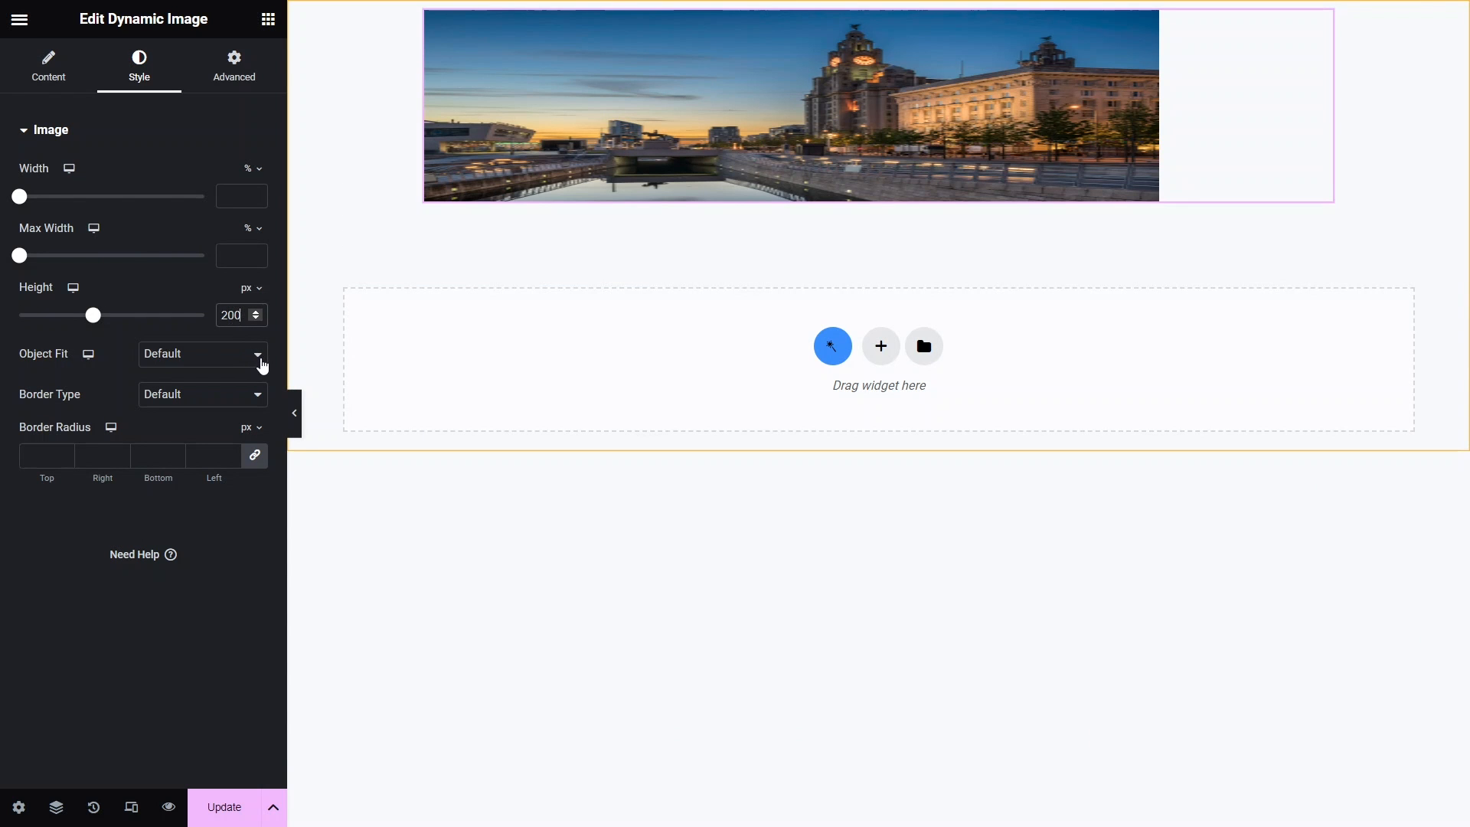
click(201, 354)
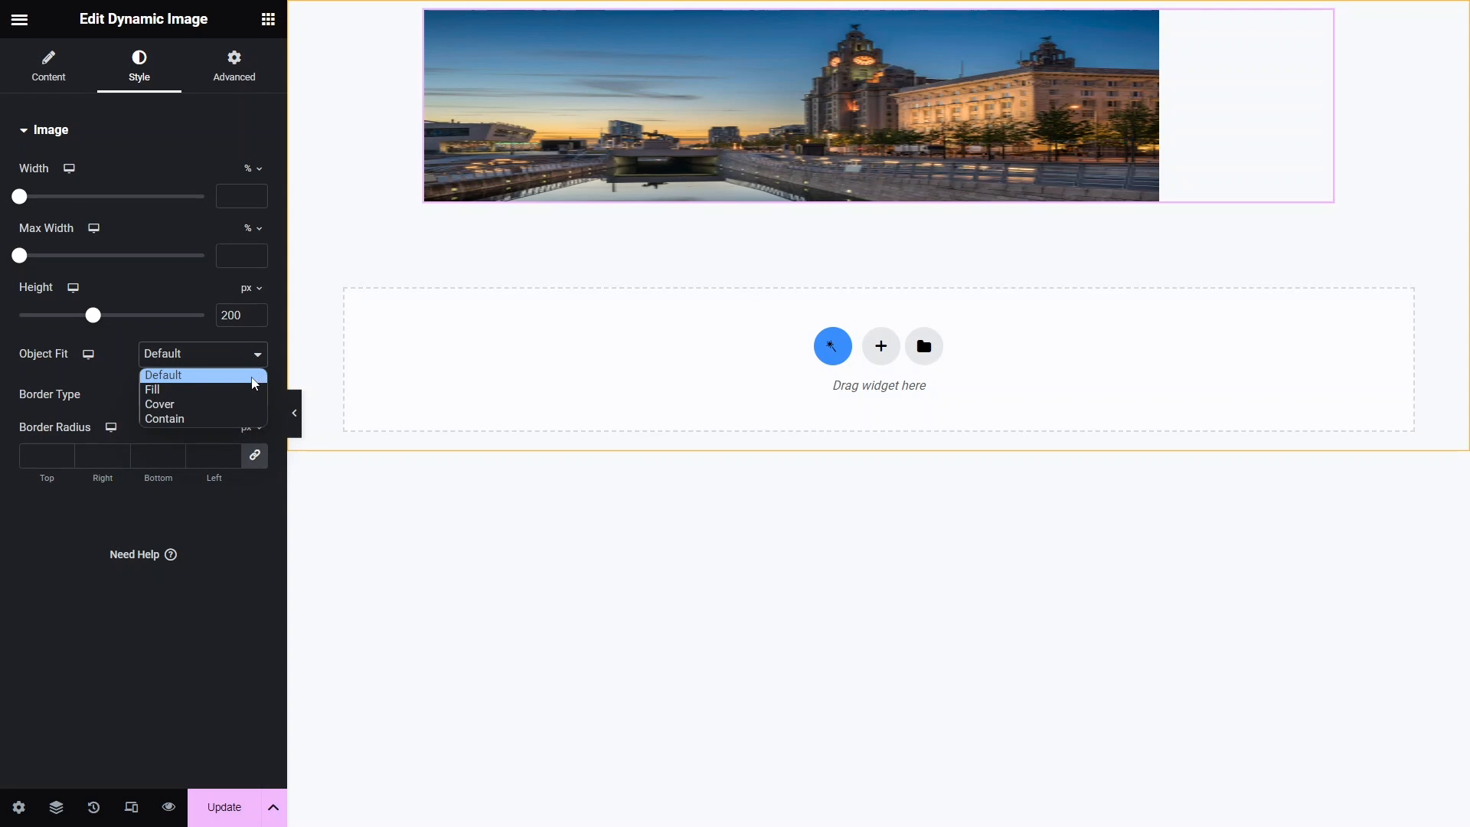
click(160, 404)
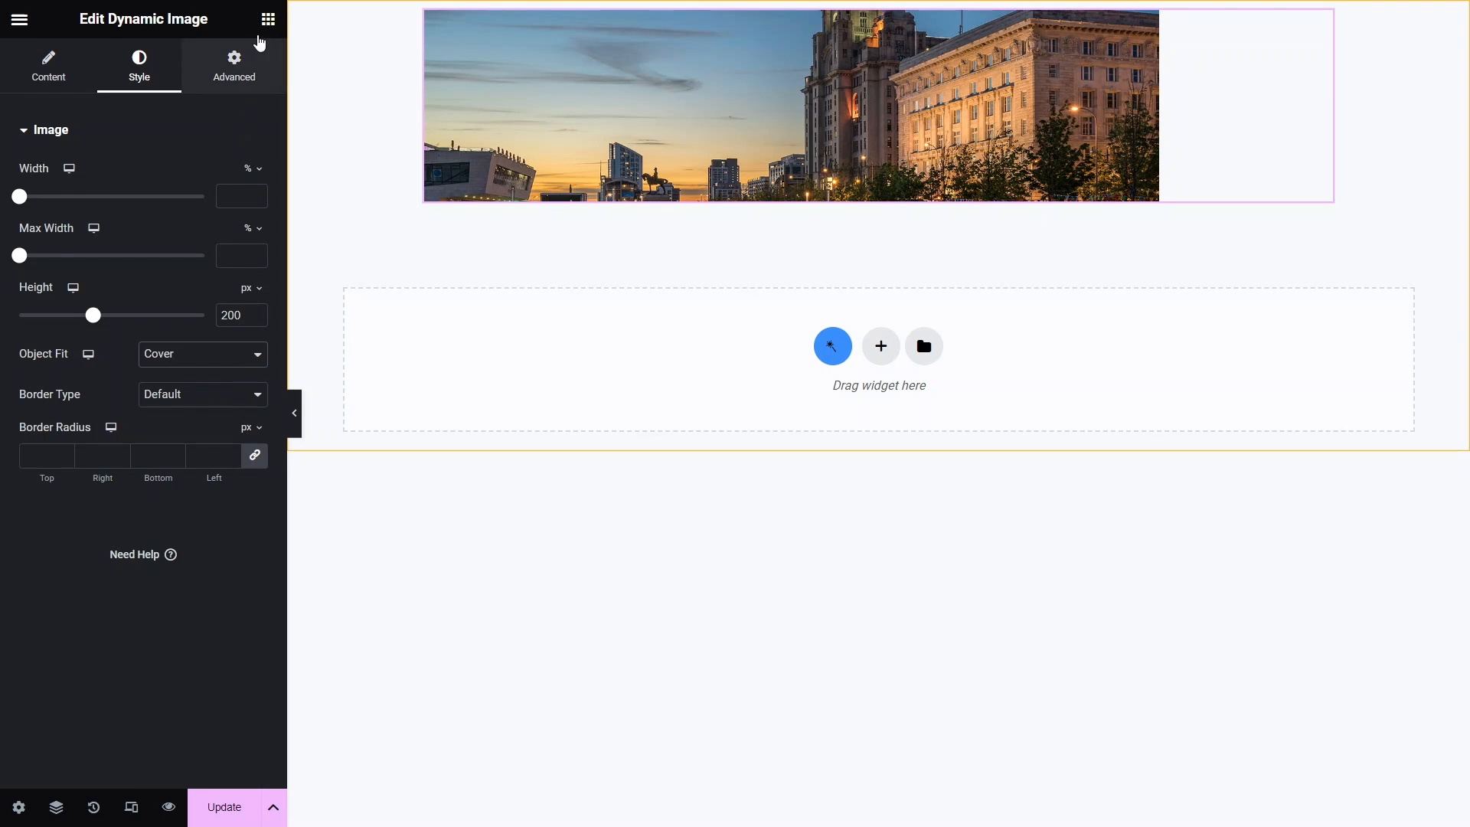
- Add a Dynamic Field below the image showing the term name as an H4 heading
click(268, 18)
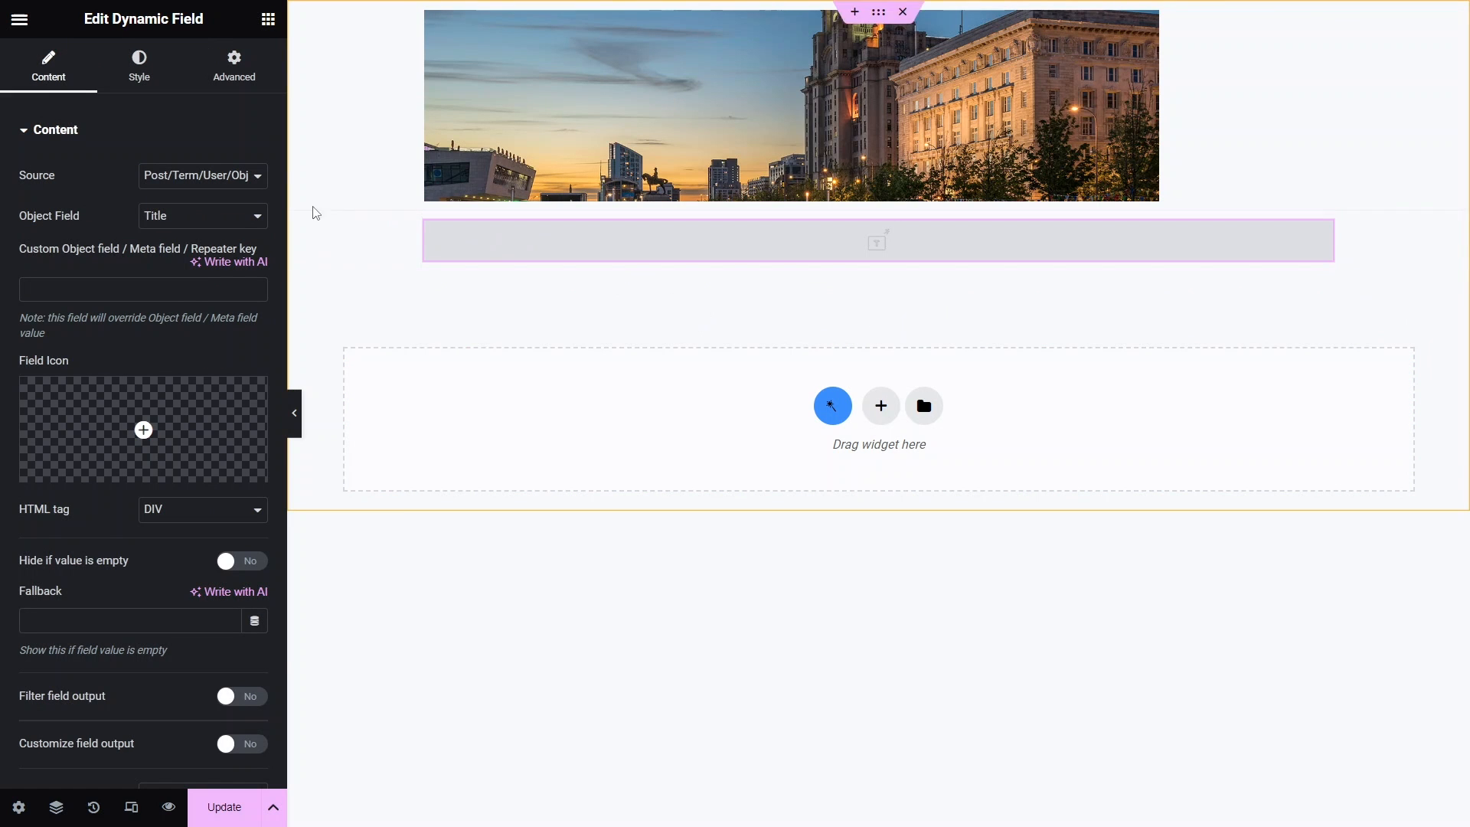
click(201, 216)
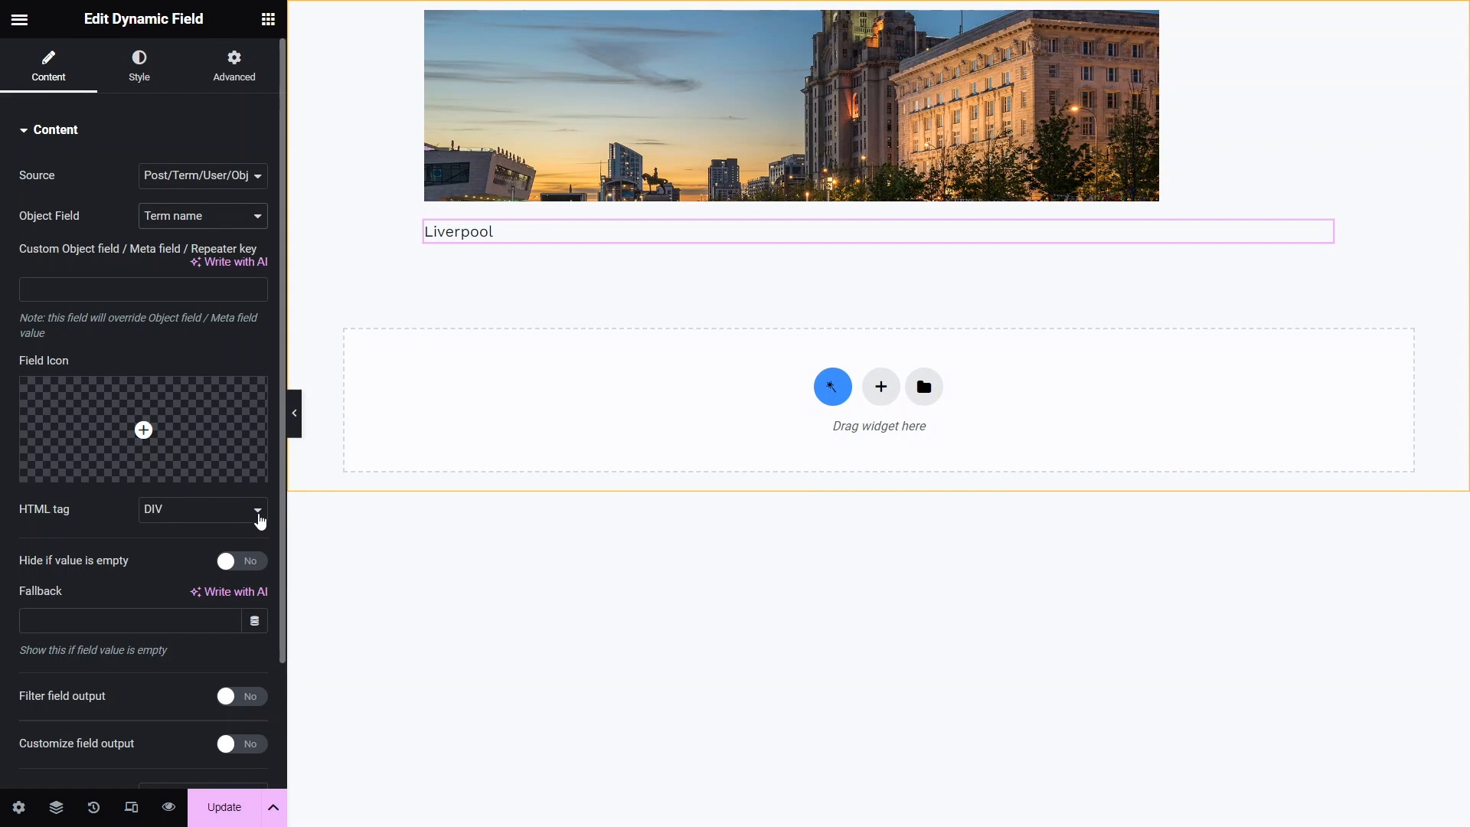
click(201, 509)
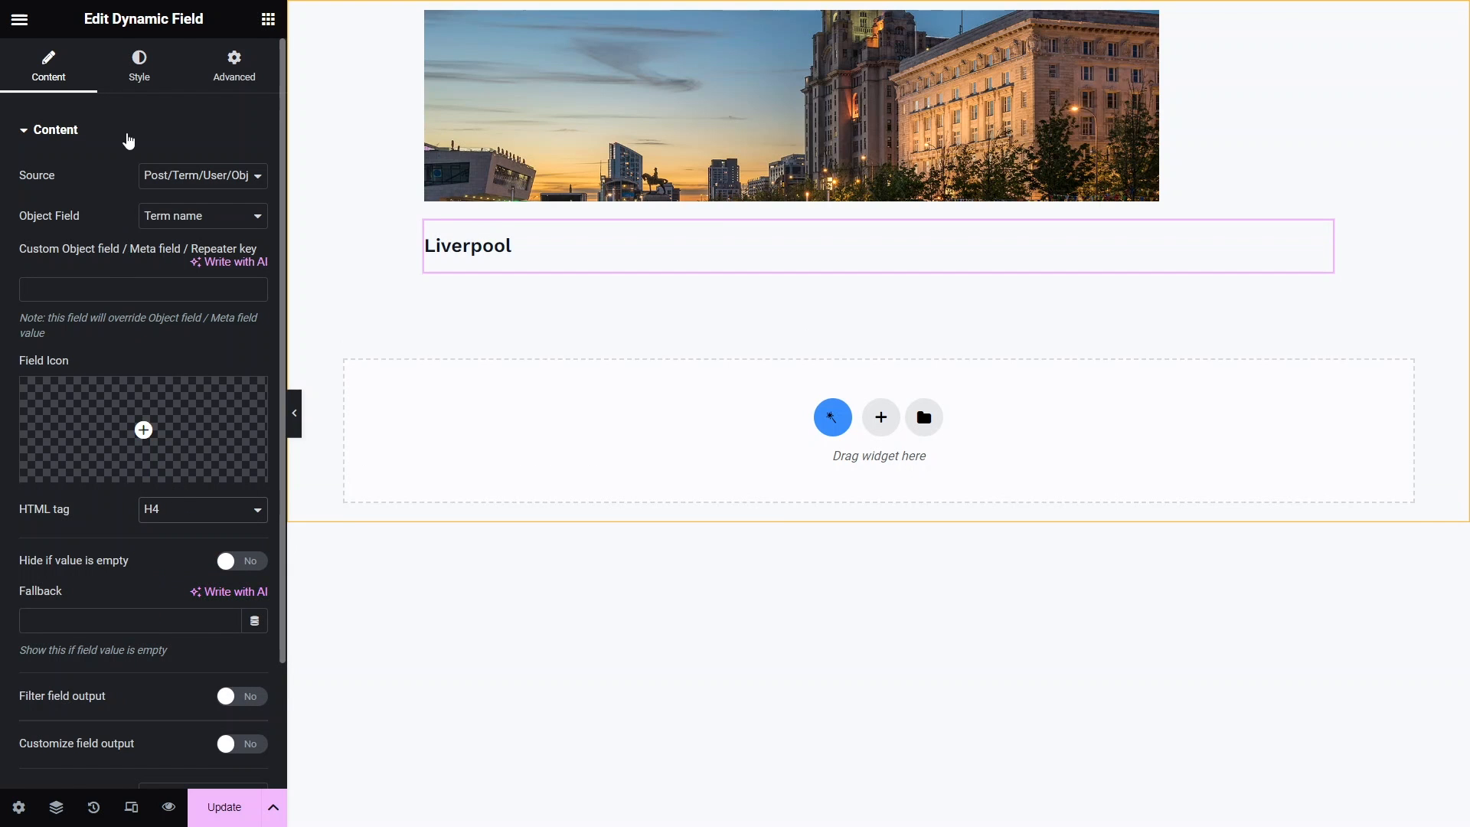
click(138, 66)
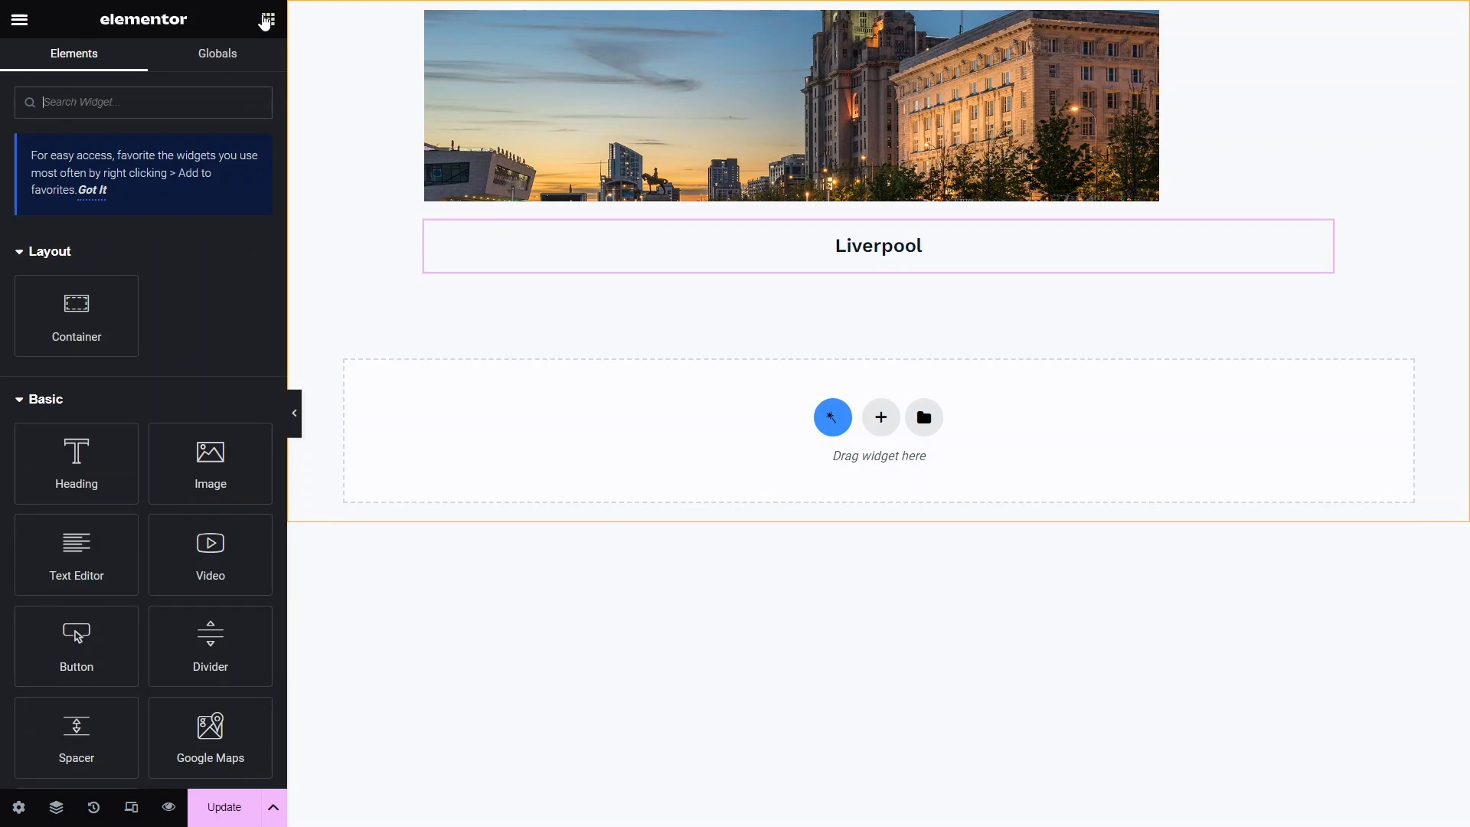
- Add a second Dynamic Field showing the term's posts count as an H4 reading 'jobs found'
text(dynam)
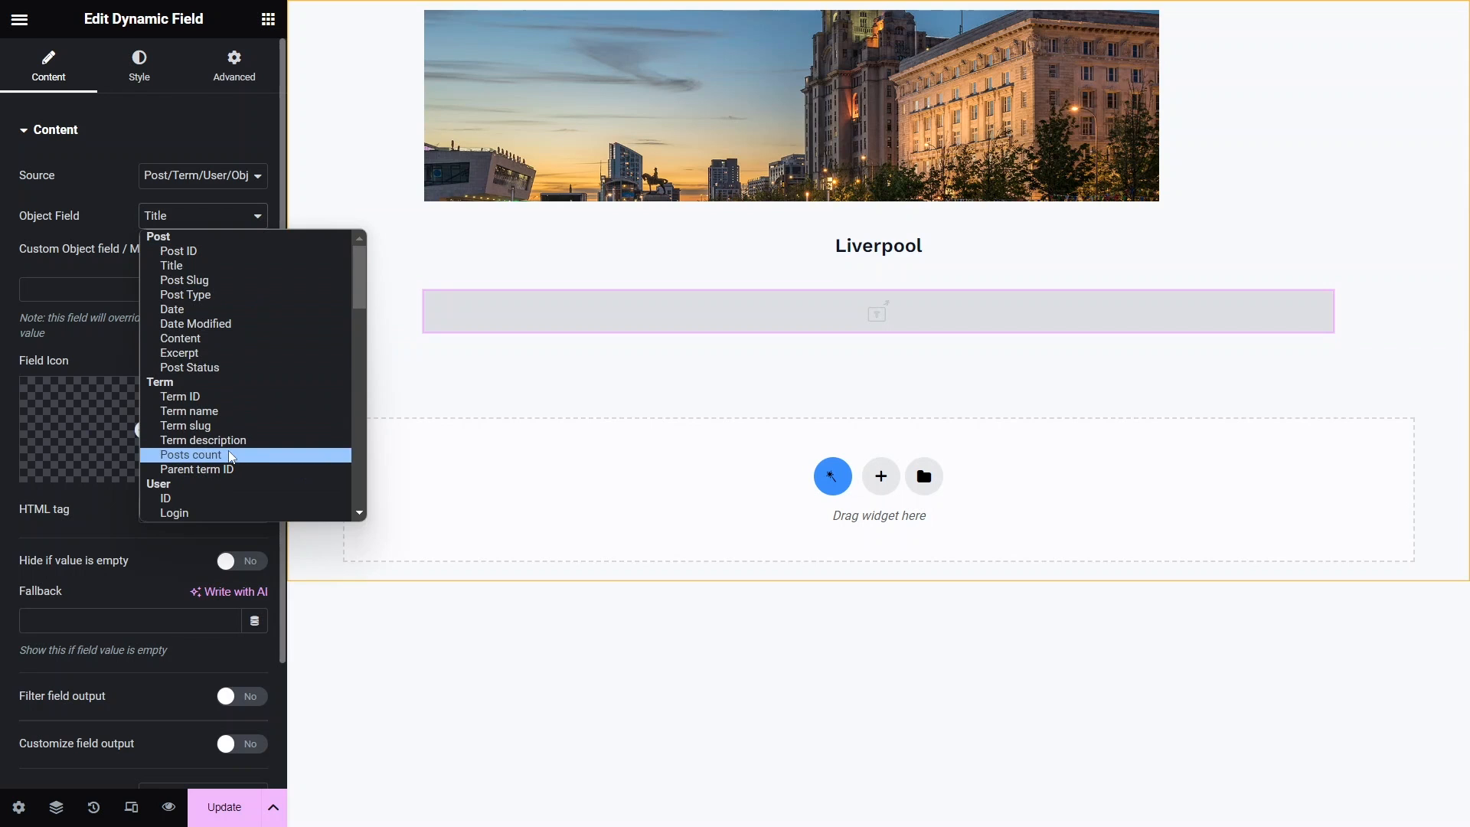
click(191, 454)
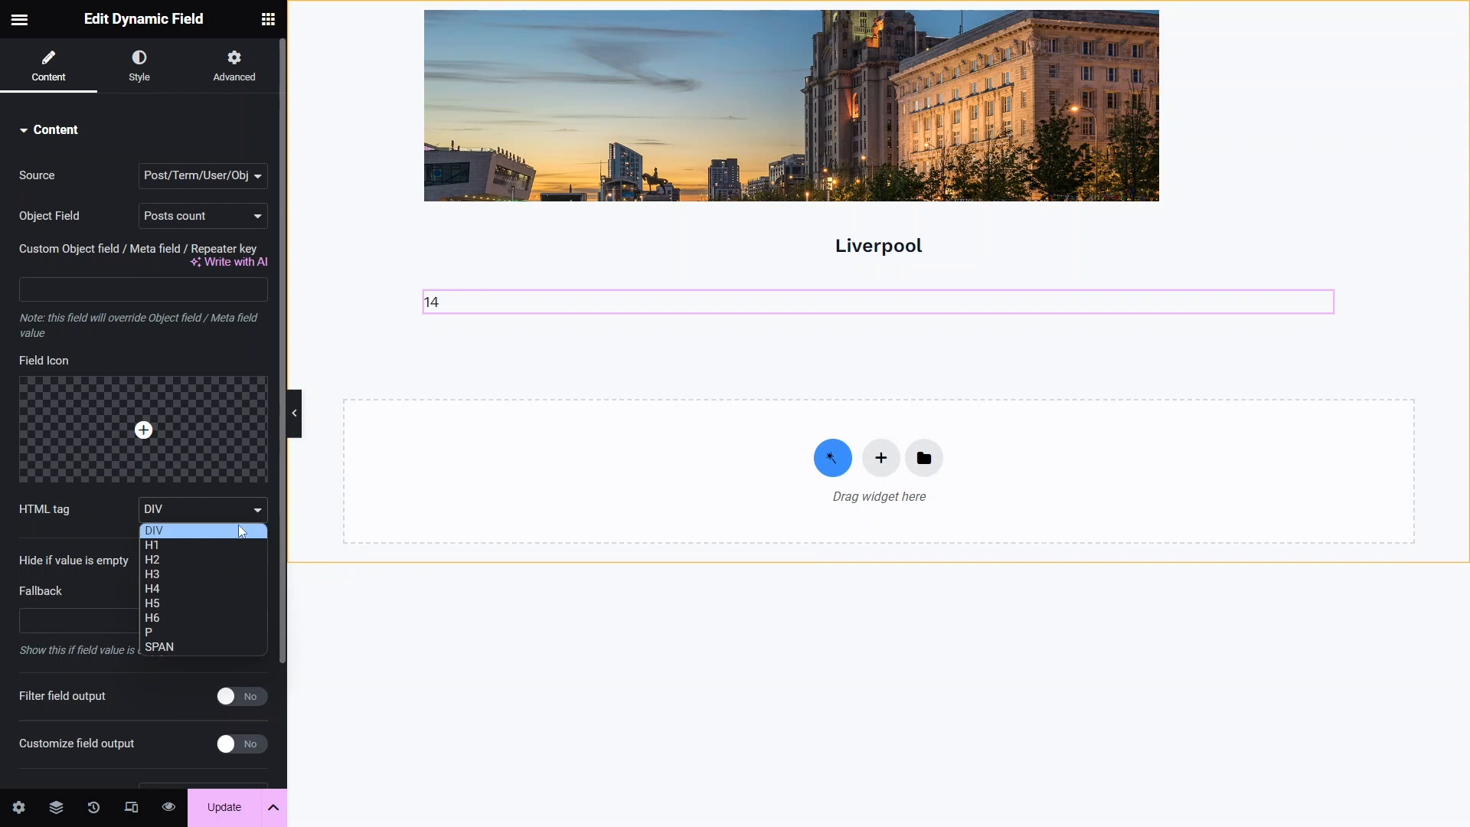
click(152, 588)
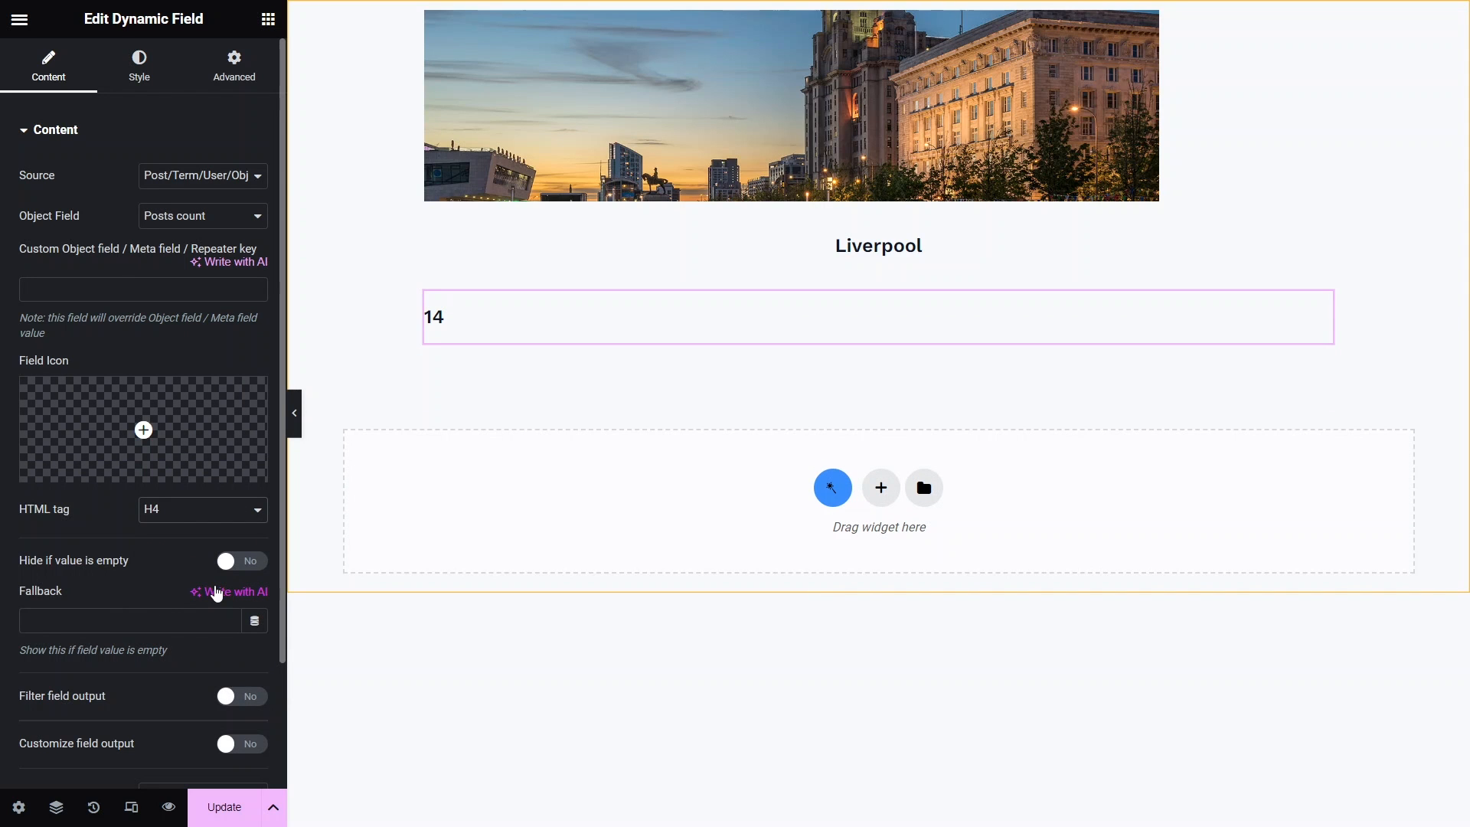
click(240, 742)
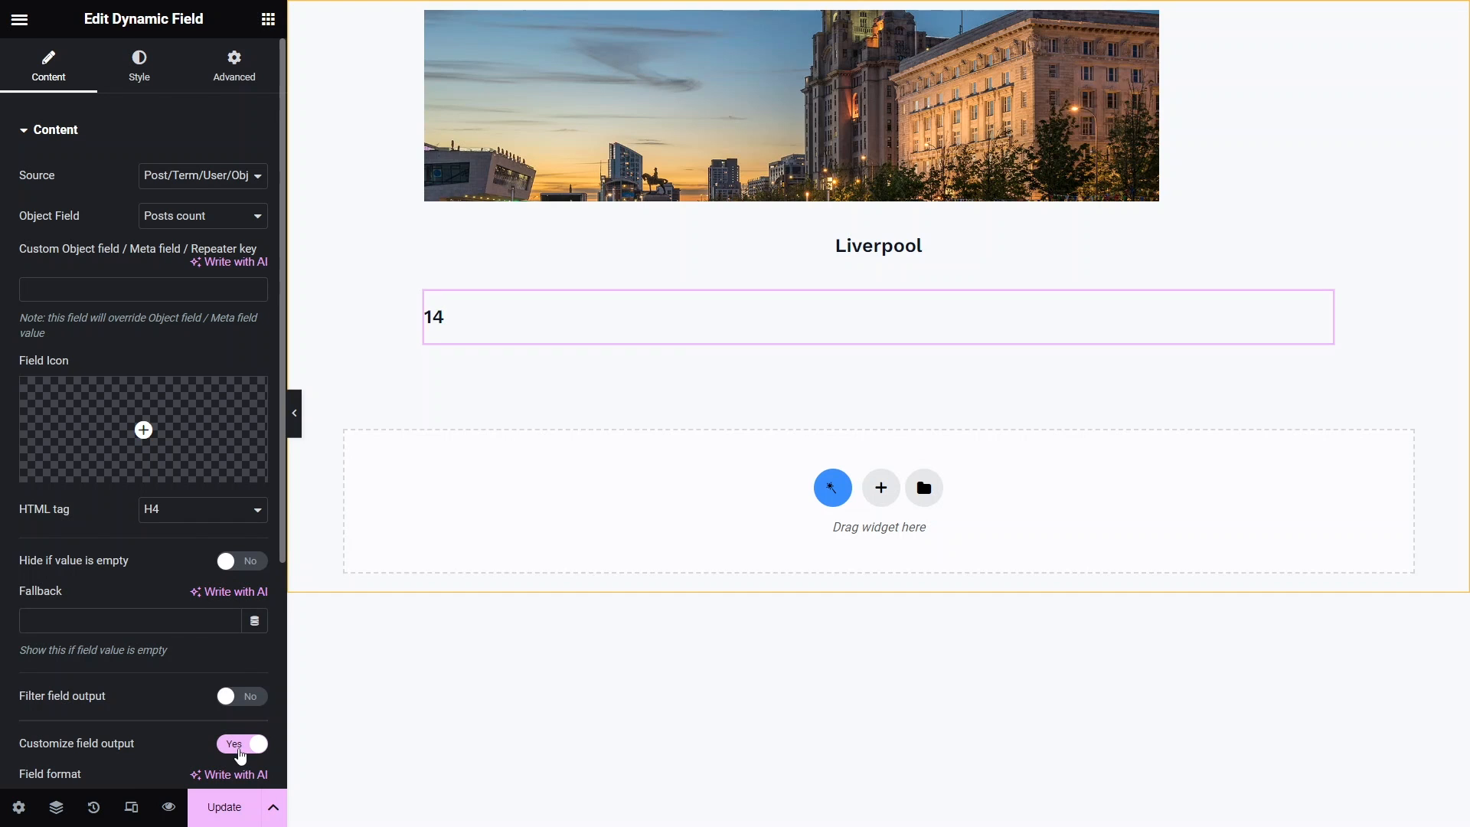
scroll(down, 3)
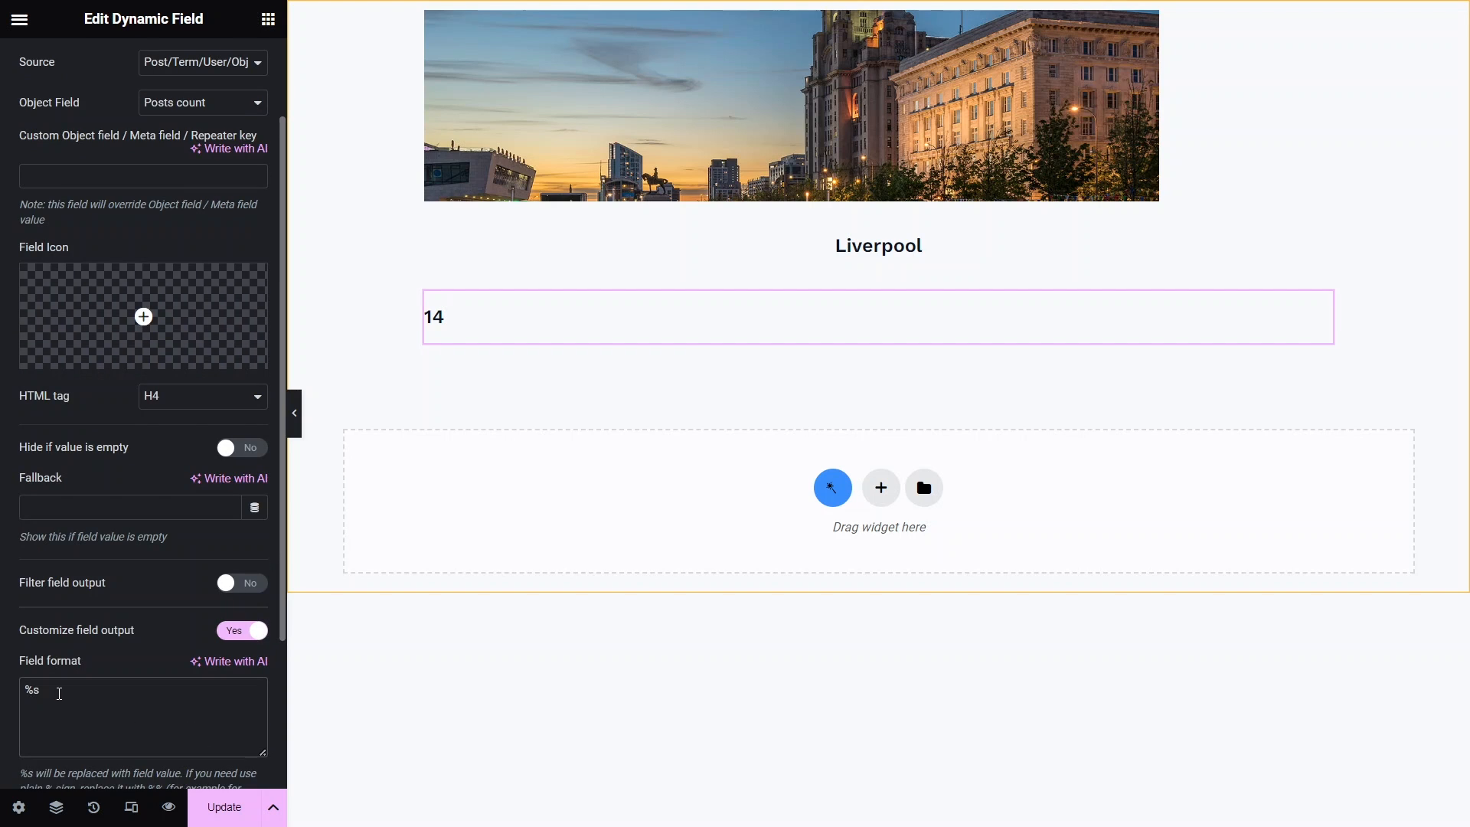
text(jobs)
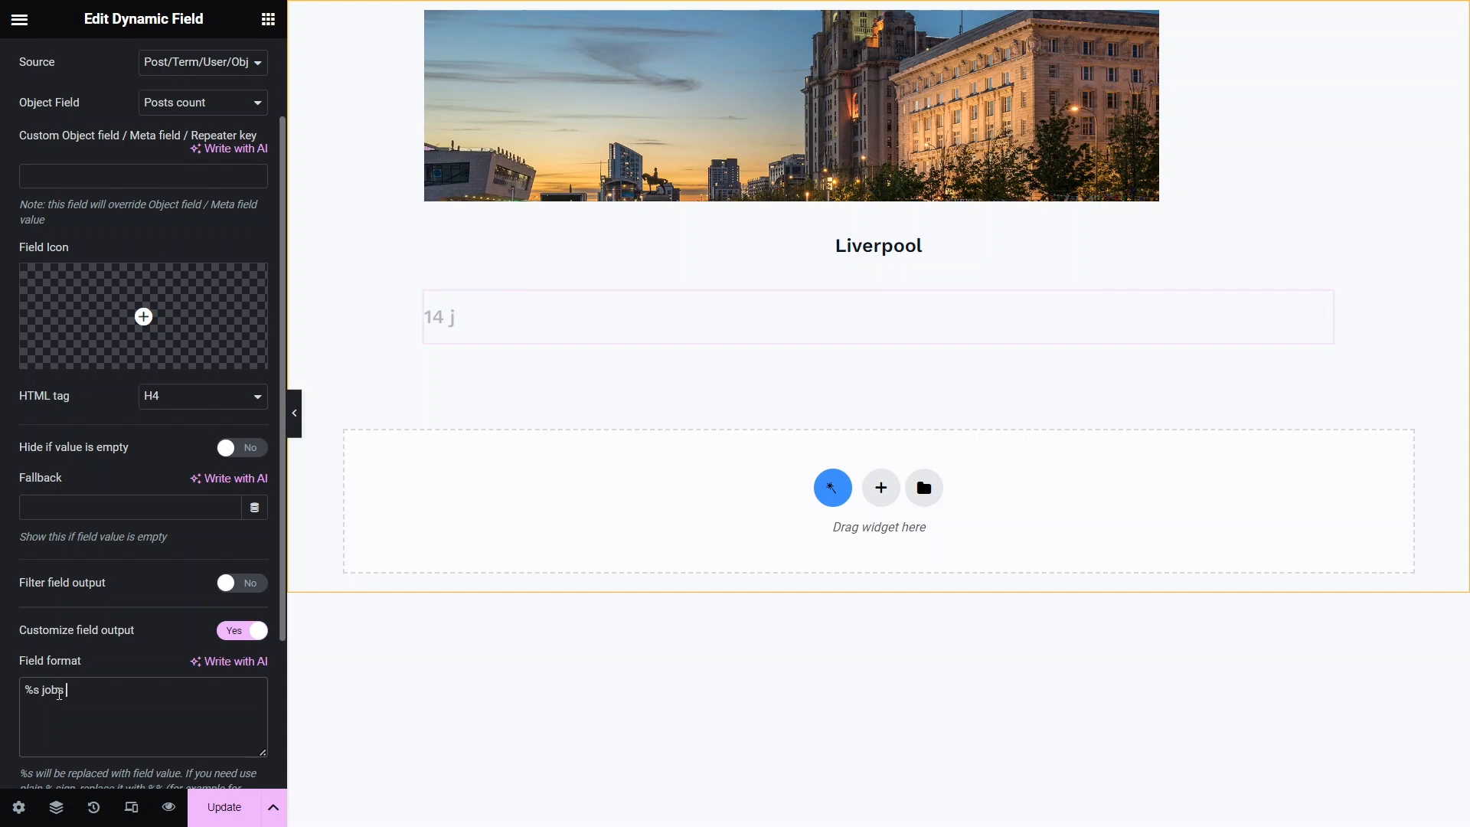
text(found)
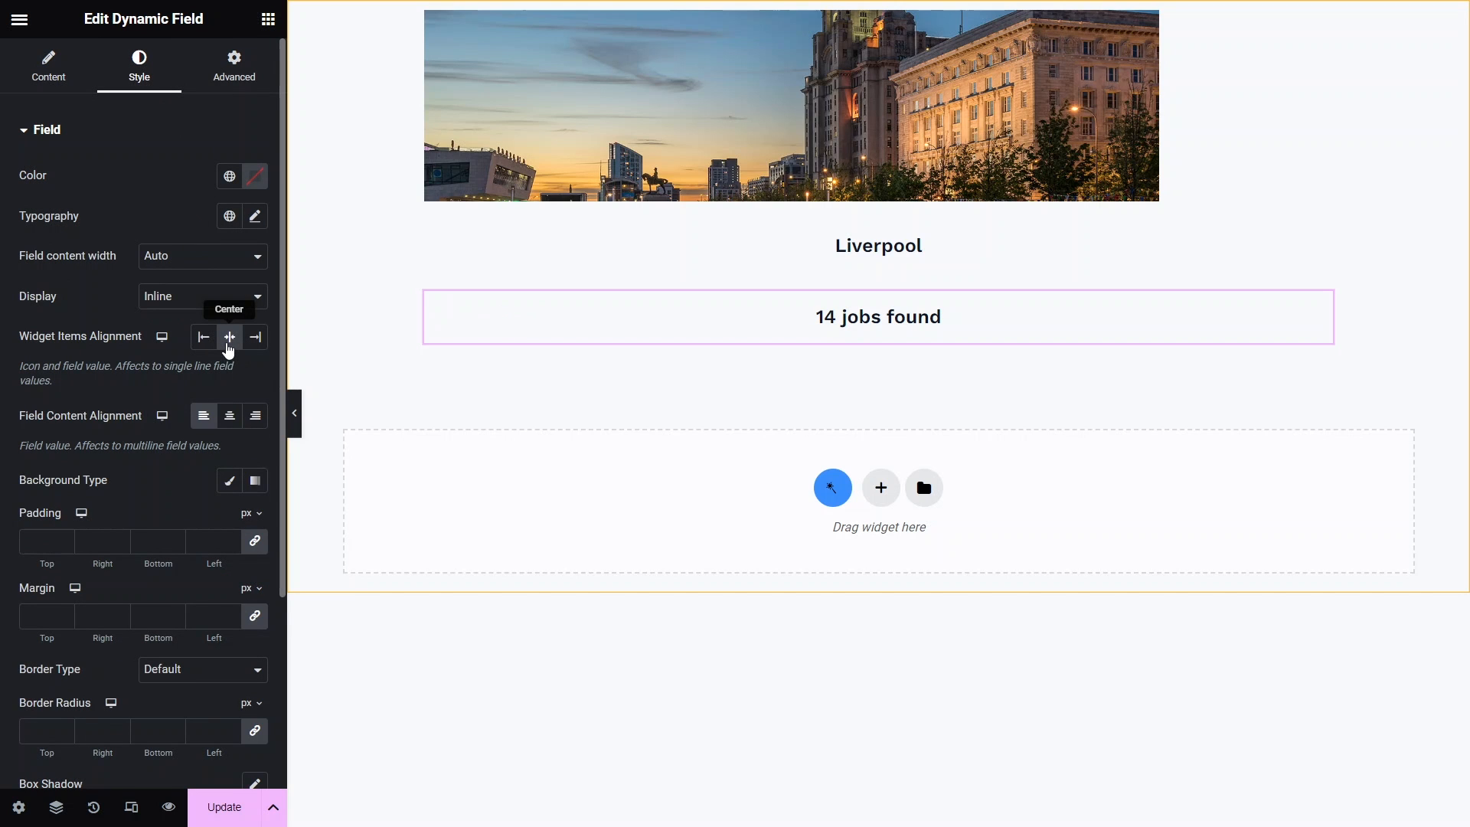
click(267, 18)
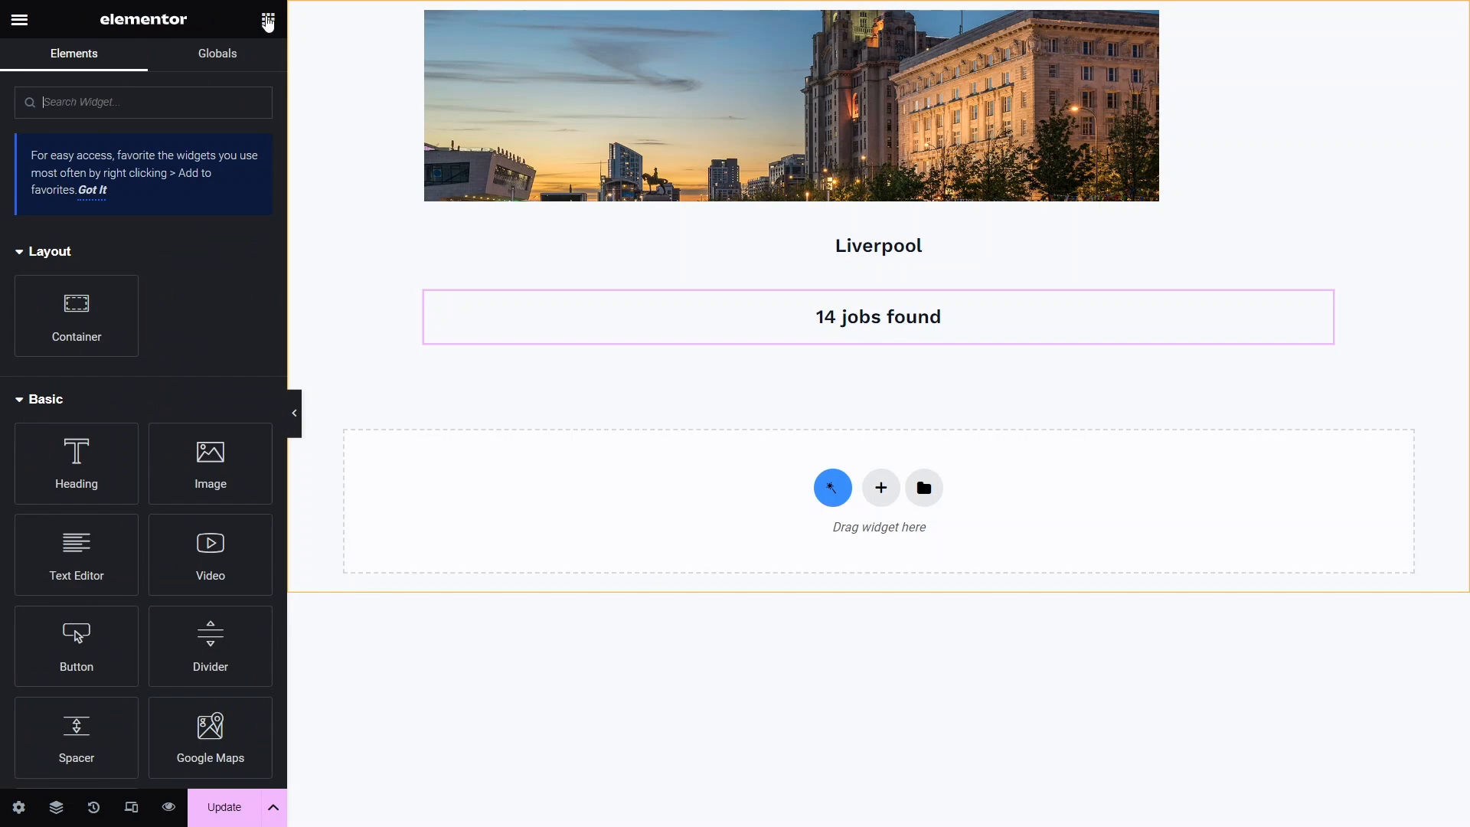
- Add a Dynamic Field with the term description, filtered to trim by chars to 60
text(dynami)
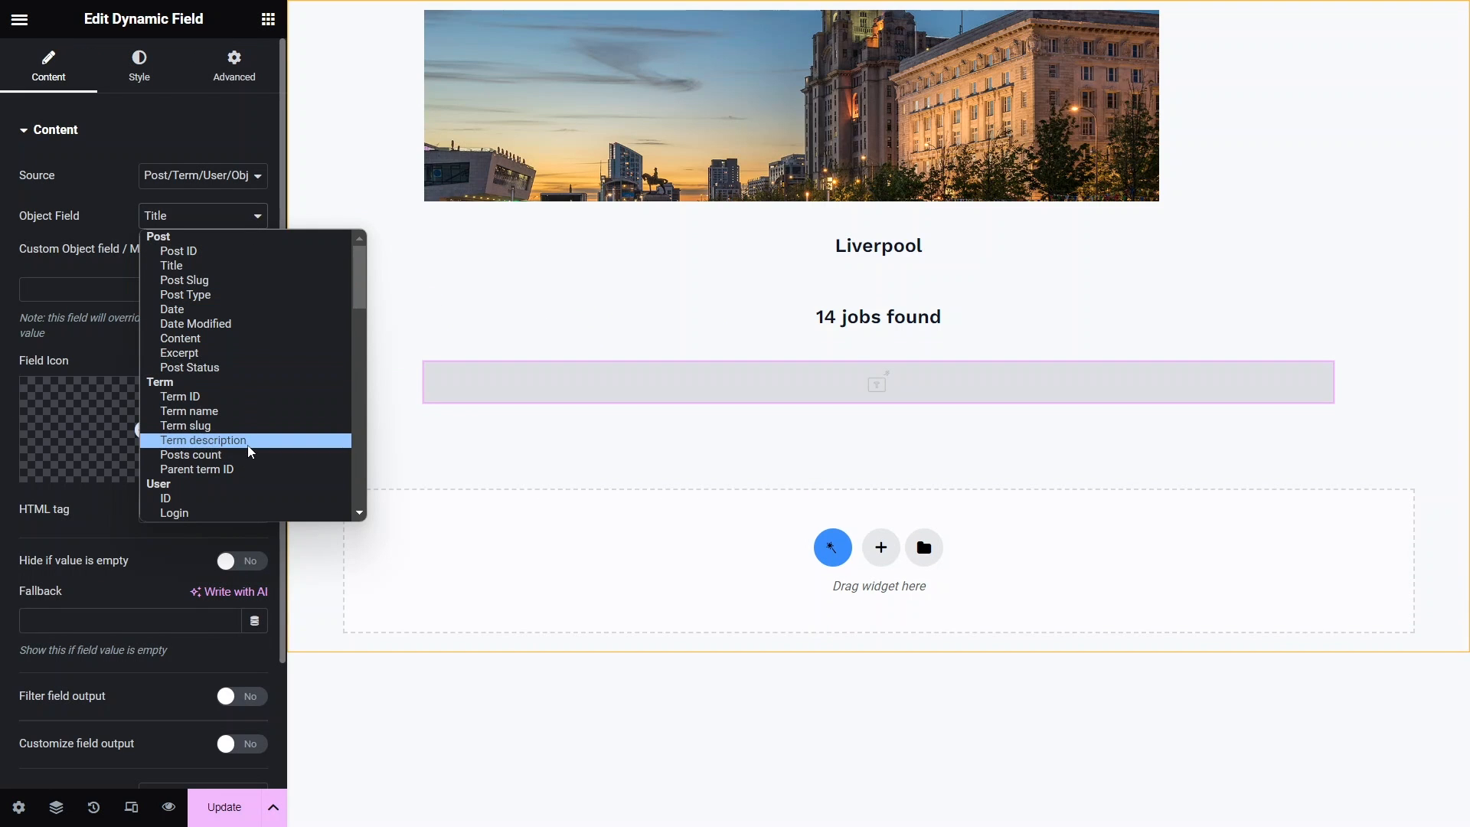
click(204, 441)
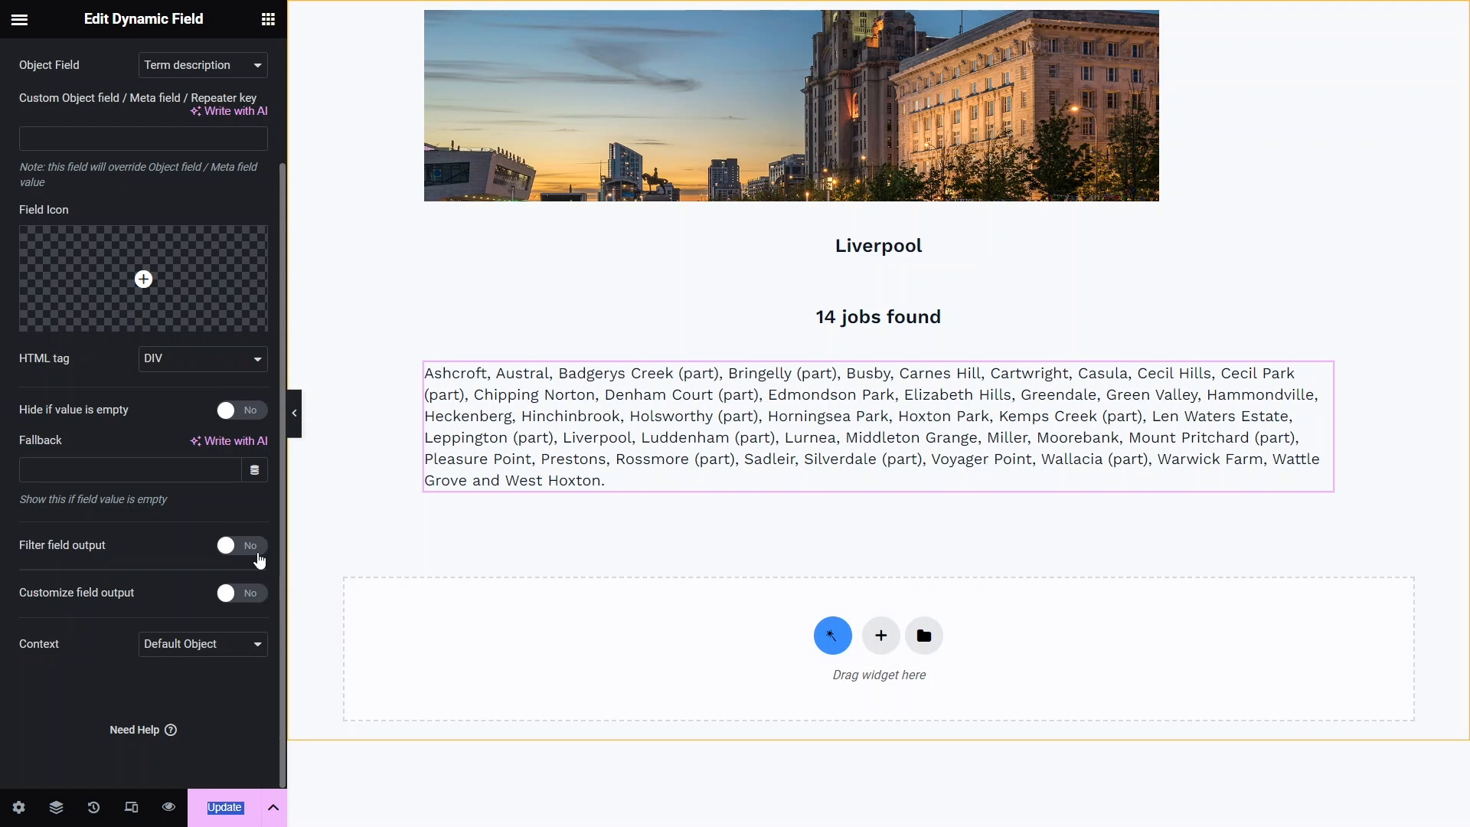
click(241, 544)
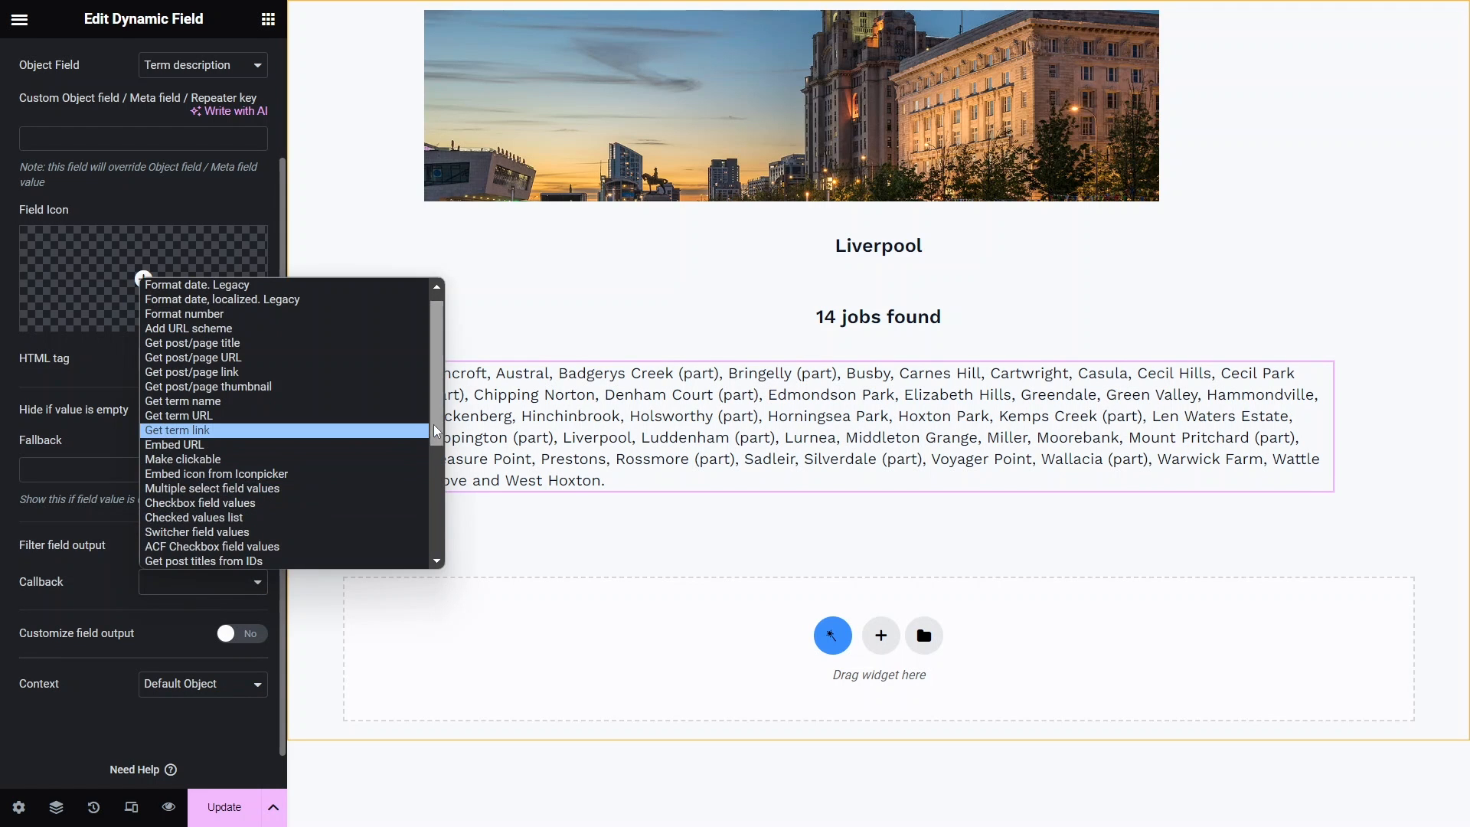
click(231, 546)
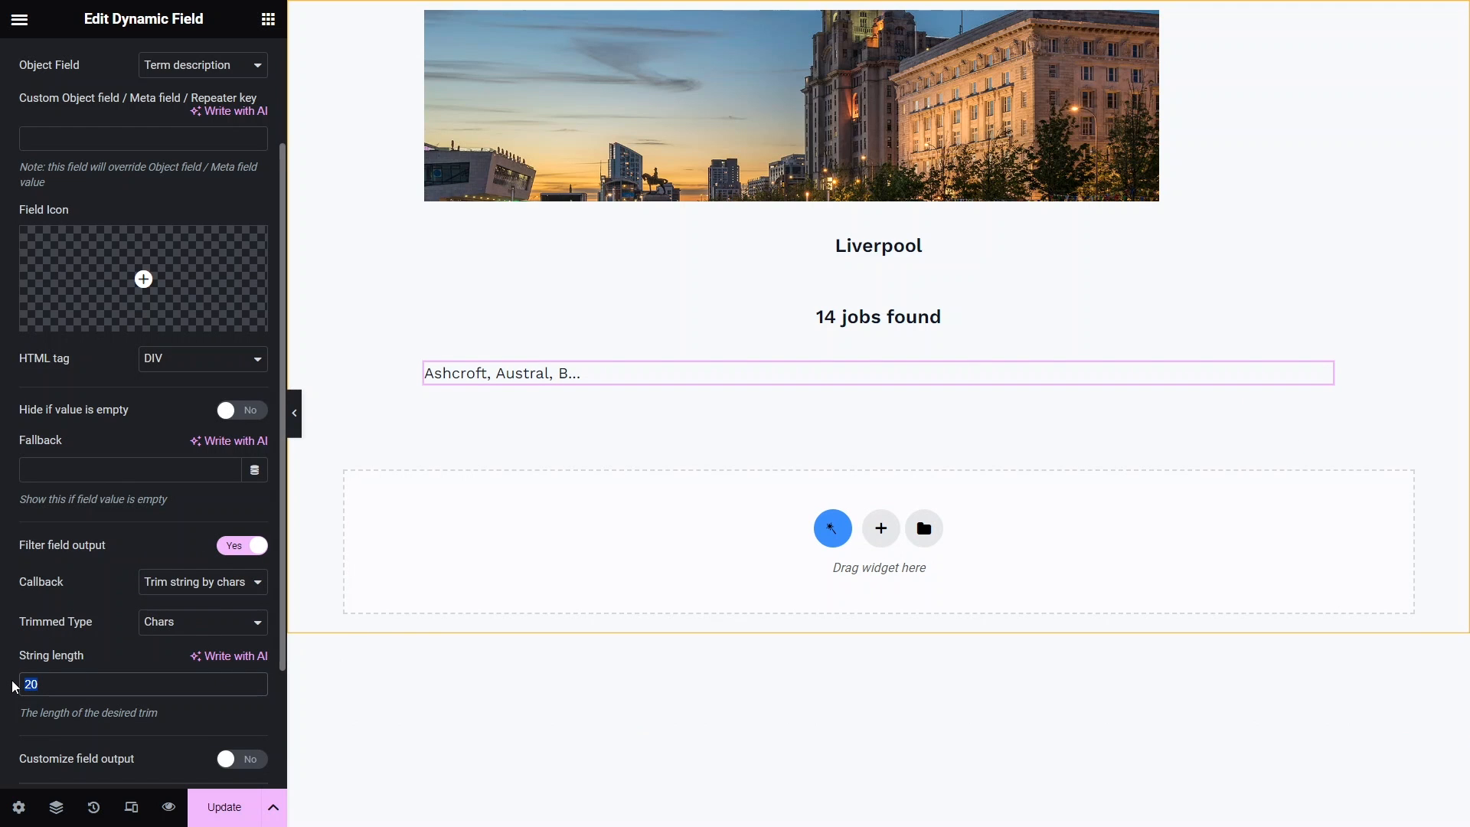
text(60)
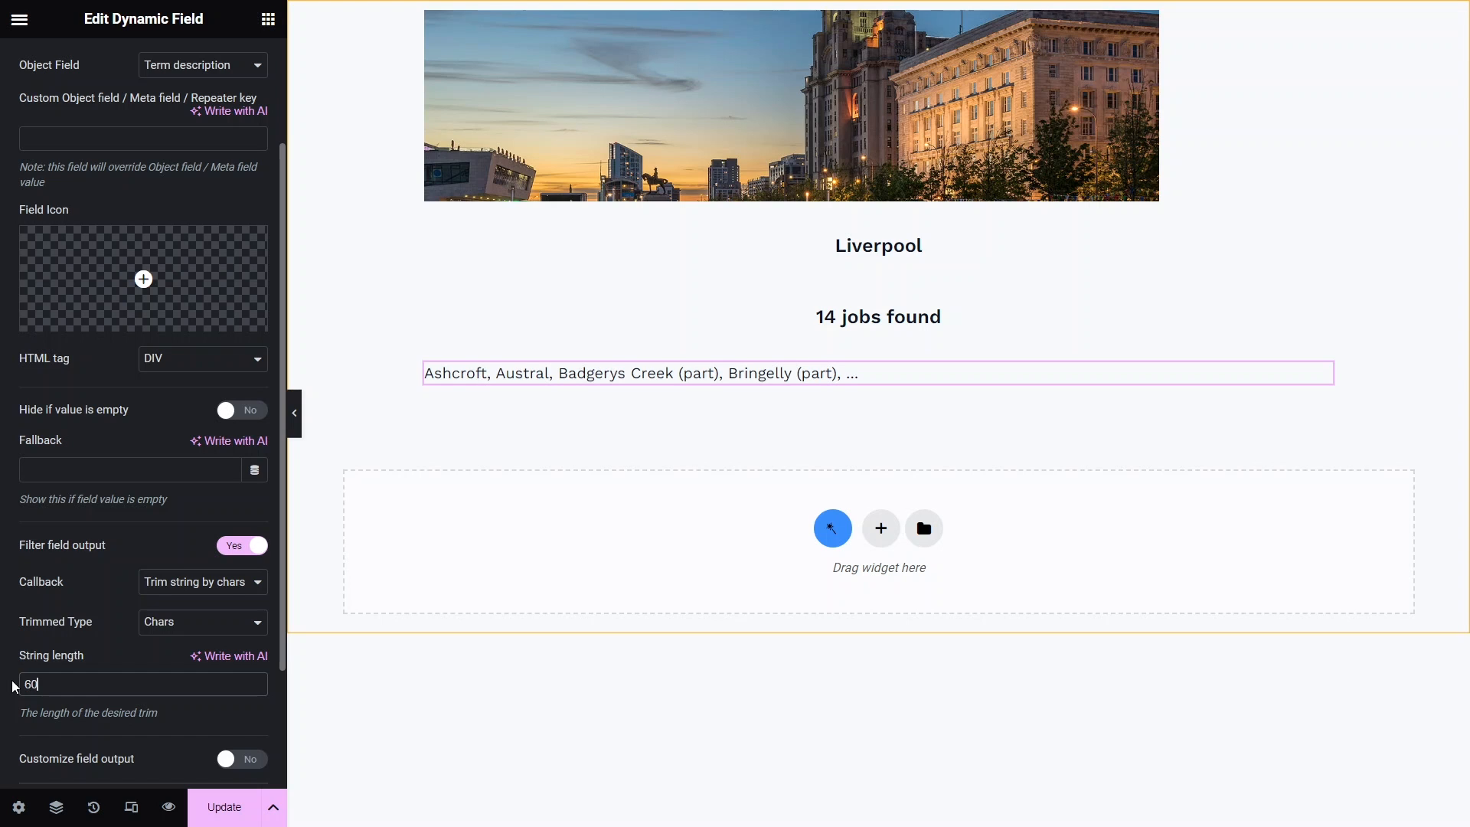
mouse_move(145, 687)
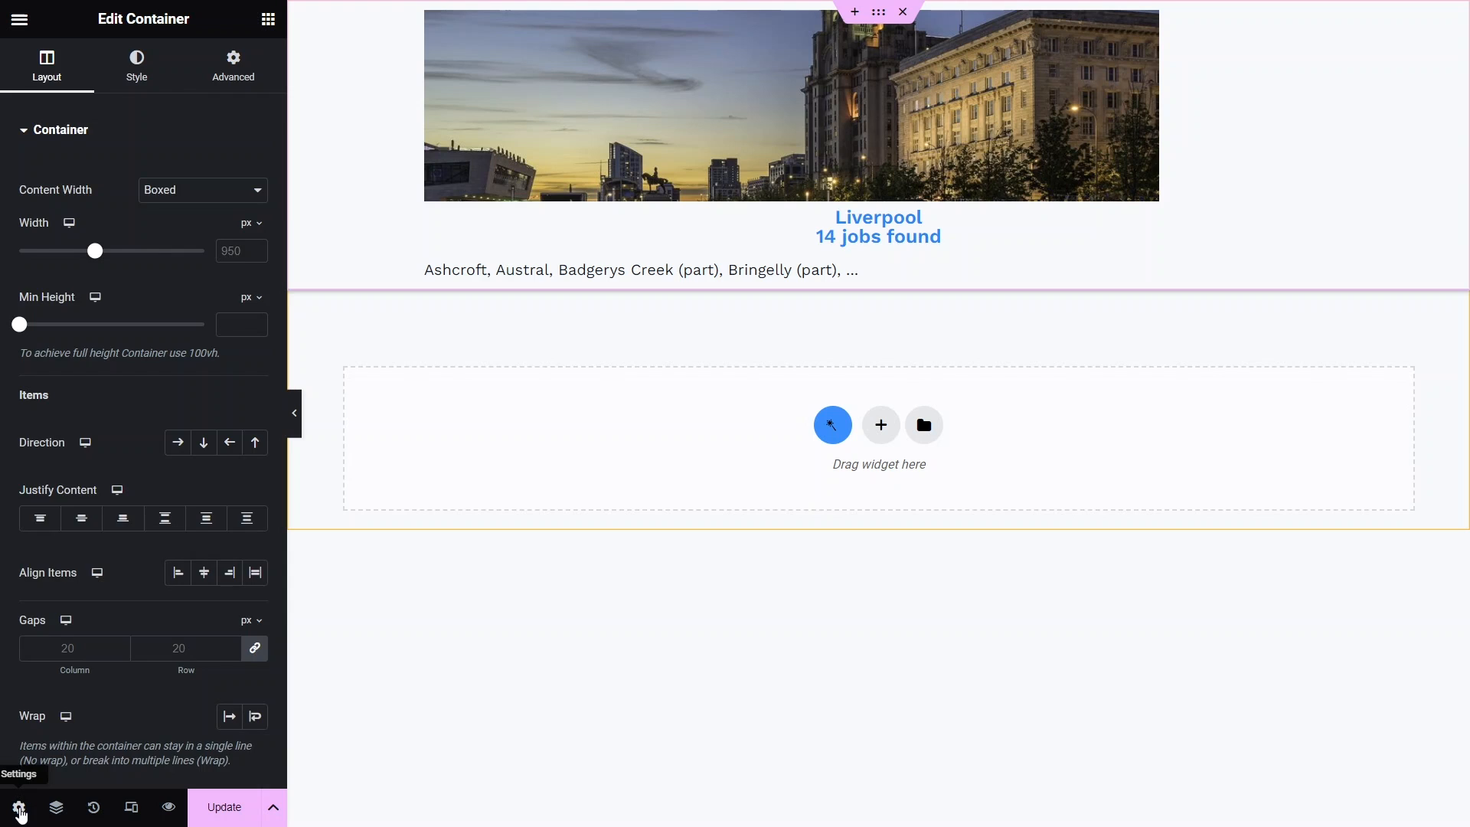
- Make the city listing item clickable via its term permalink and save the listing
click(19, 807)
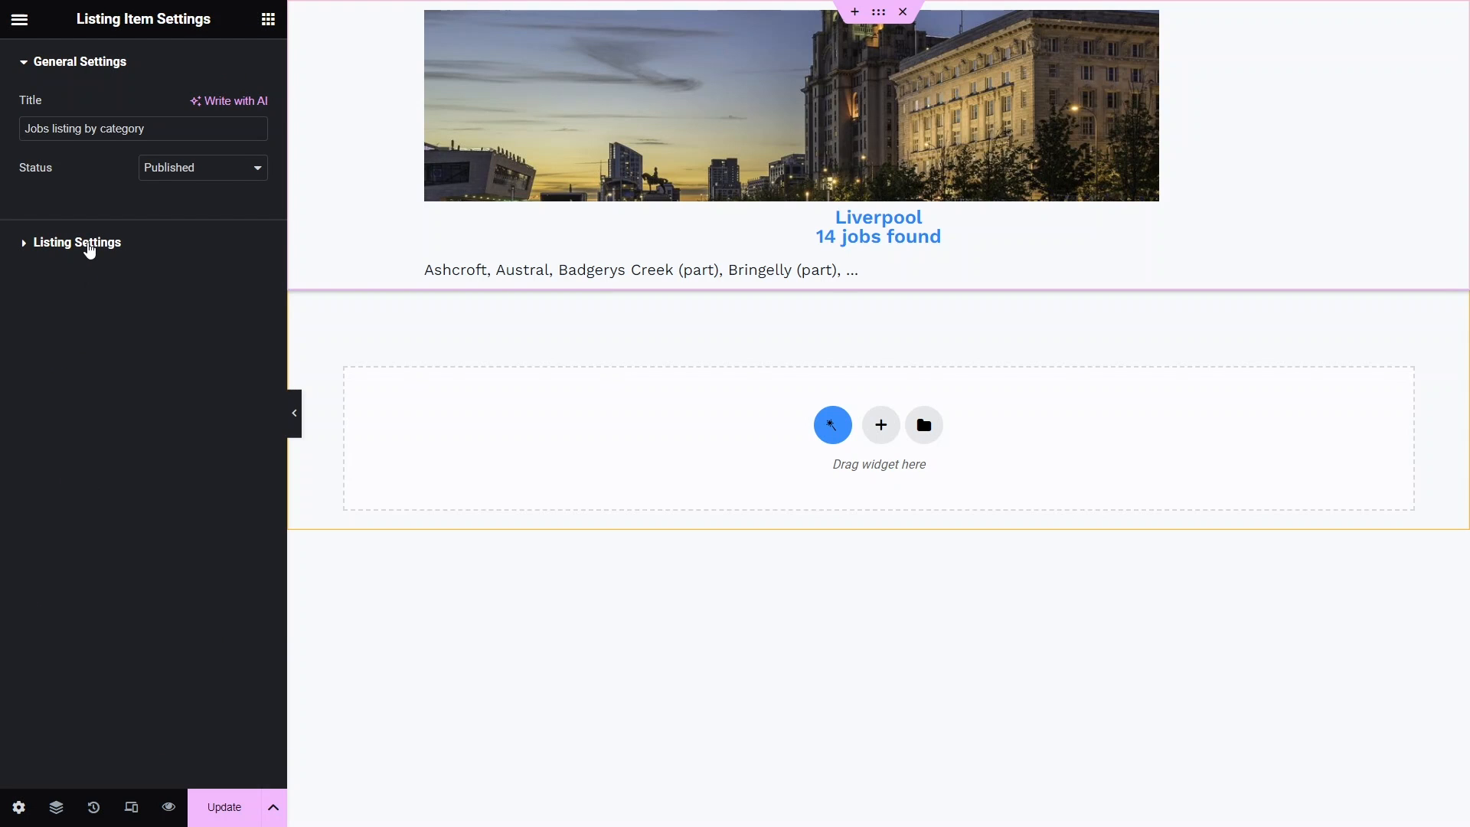
click(76, 242)
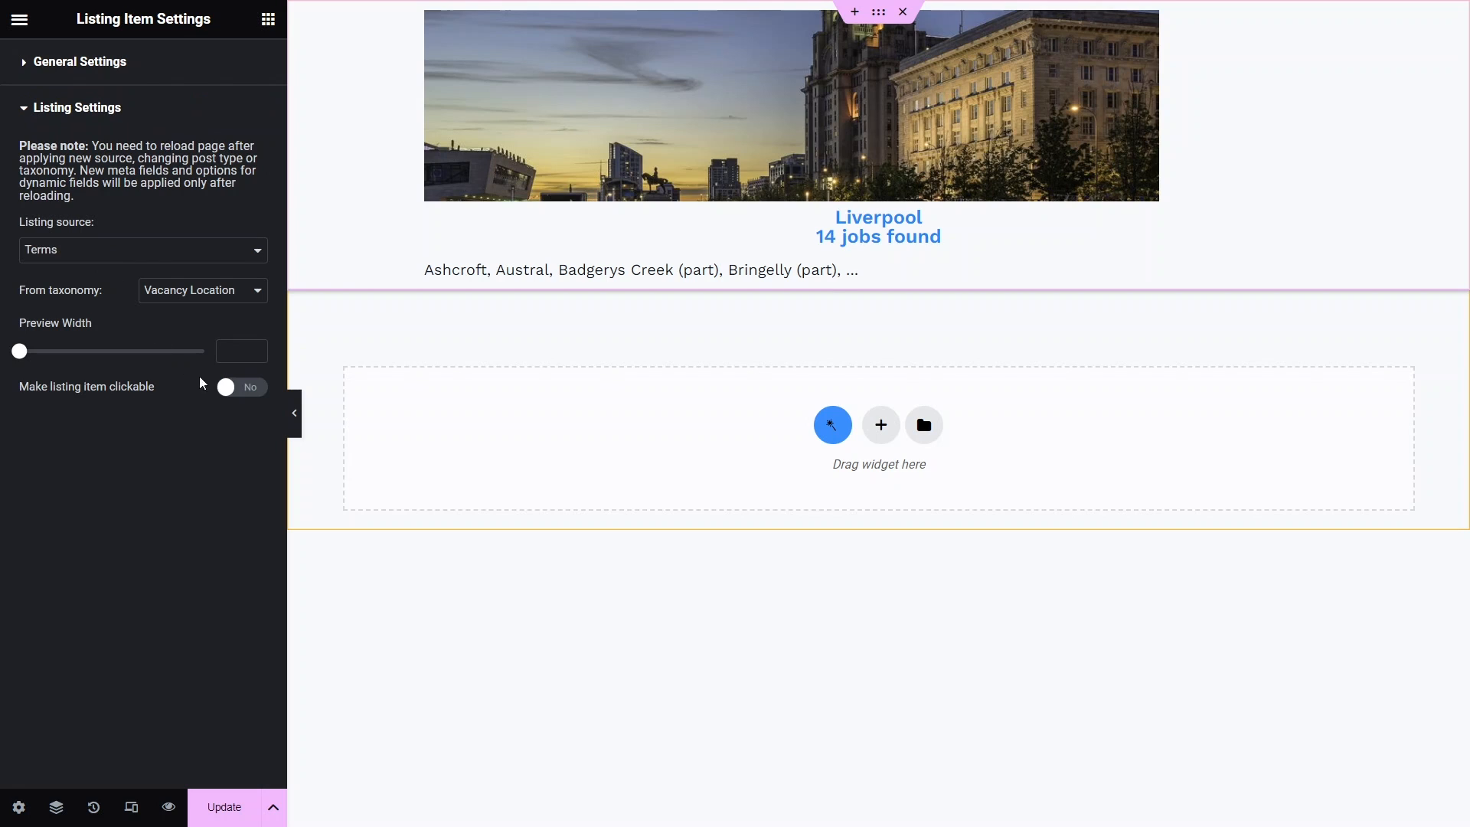
click(241, 385)
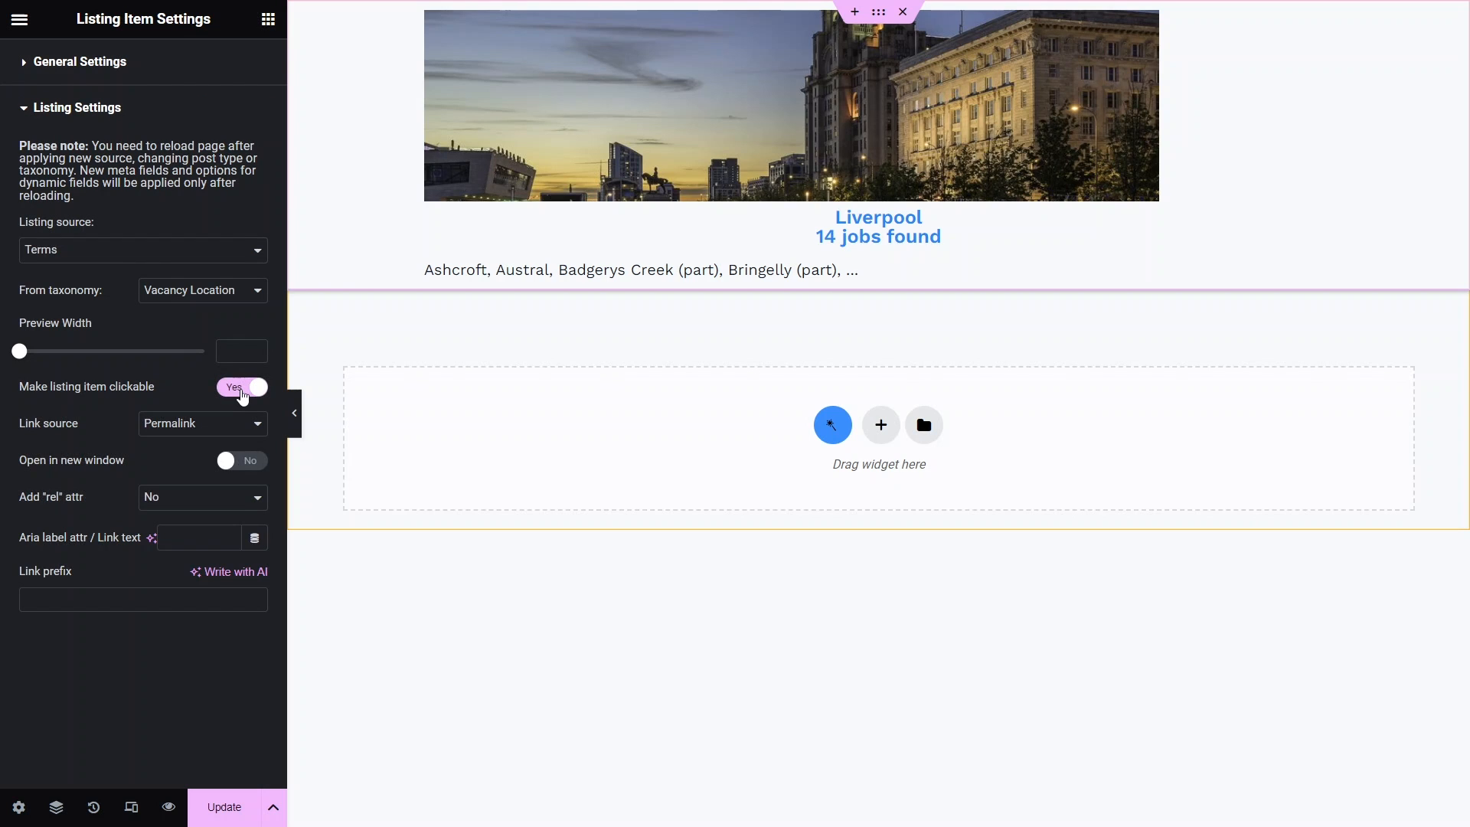
mouse_move(232, 432)
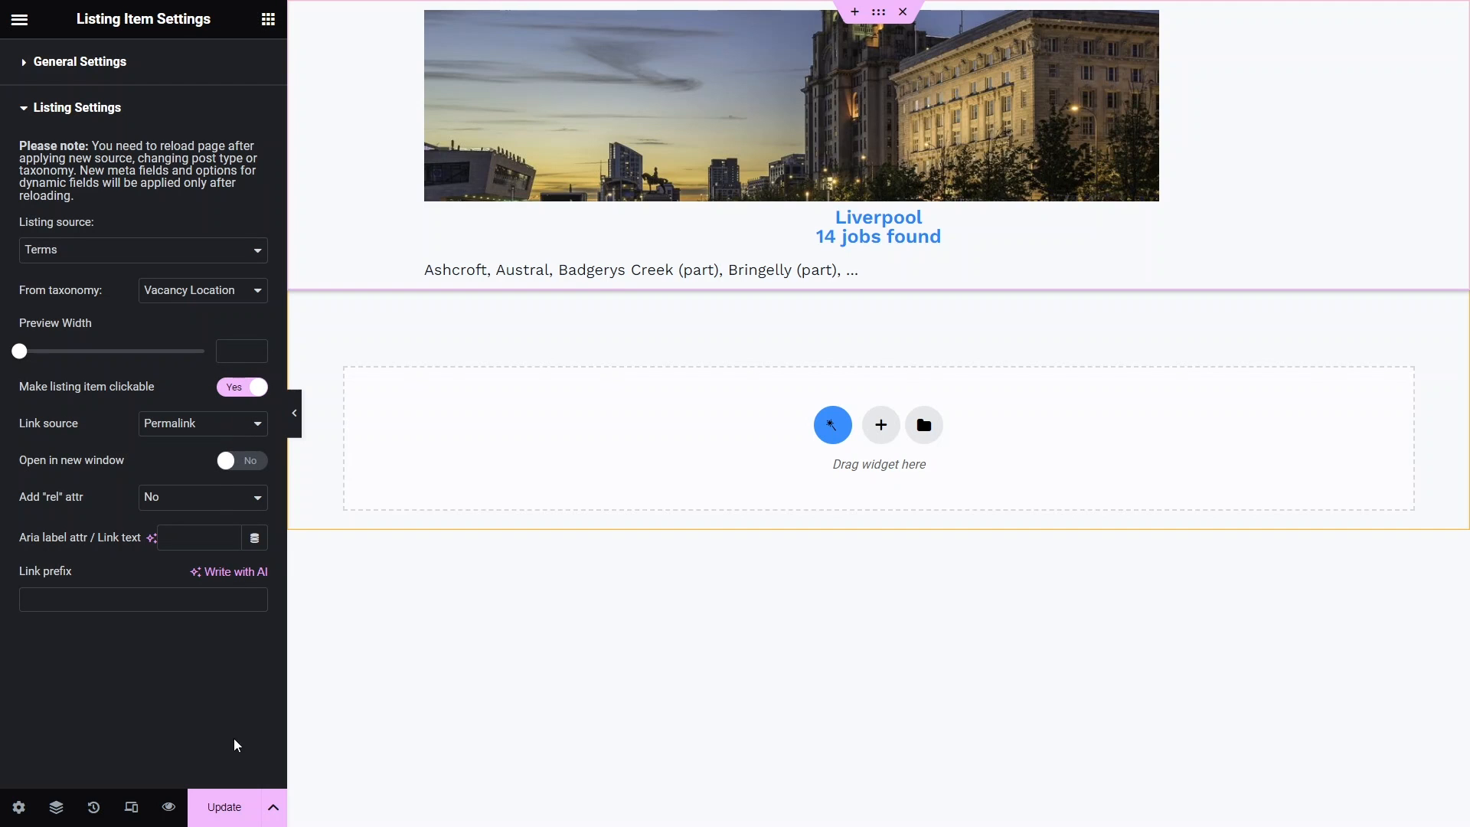
click(224, 807)
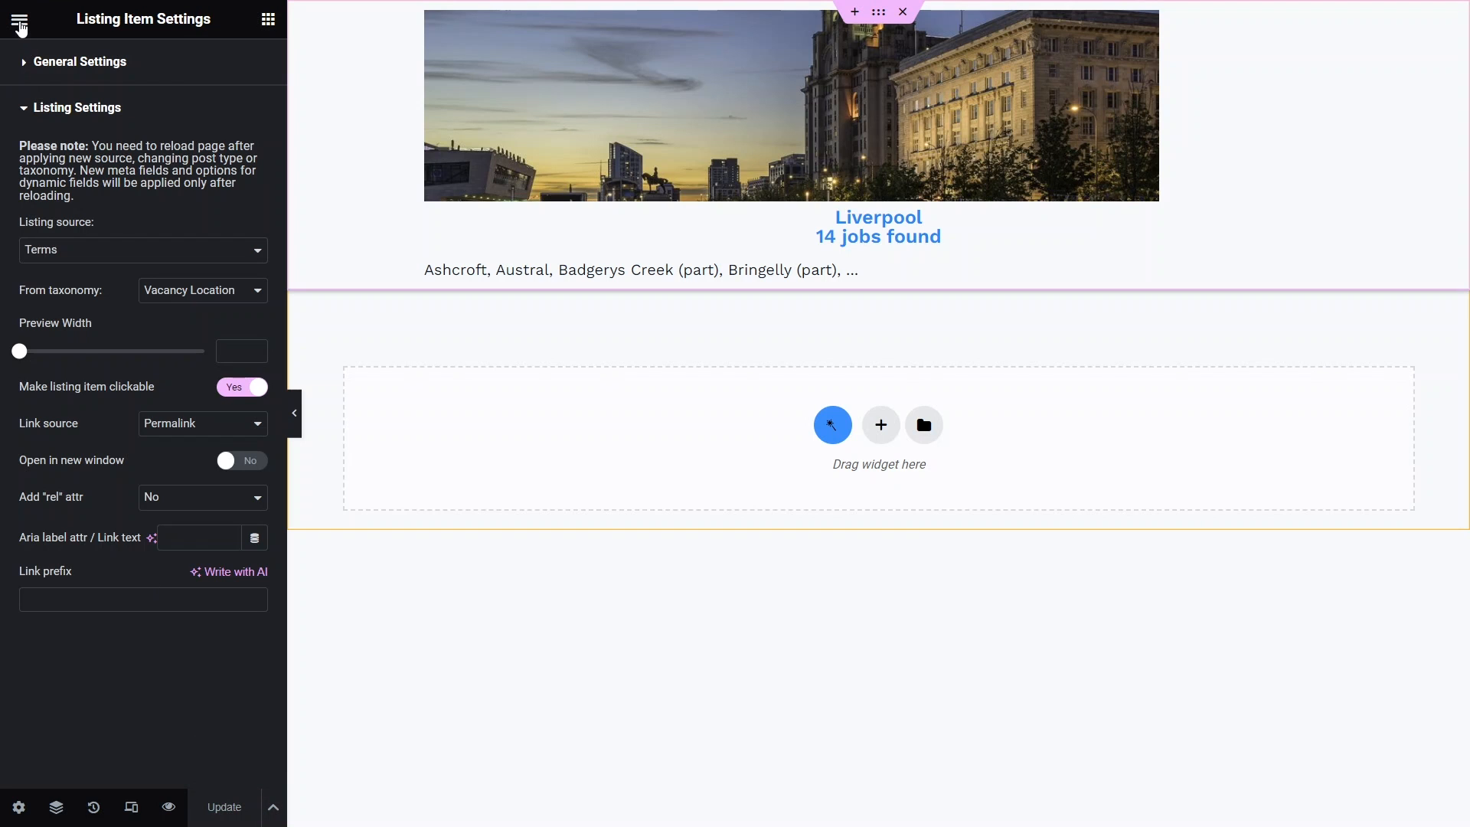
- Exit Elementor to the dashboard and start a new page
click(20, 19)
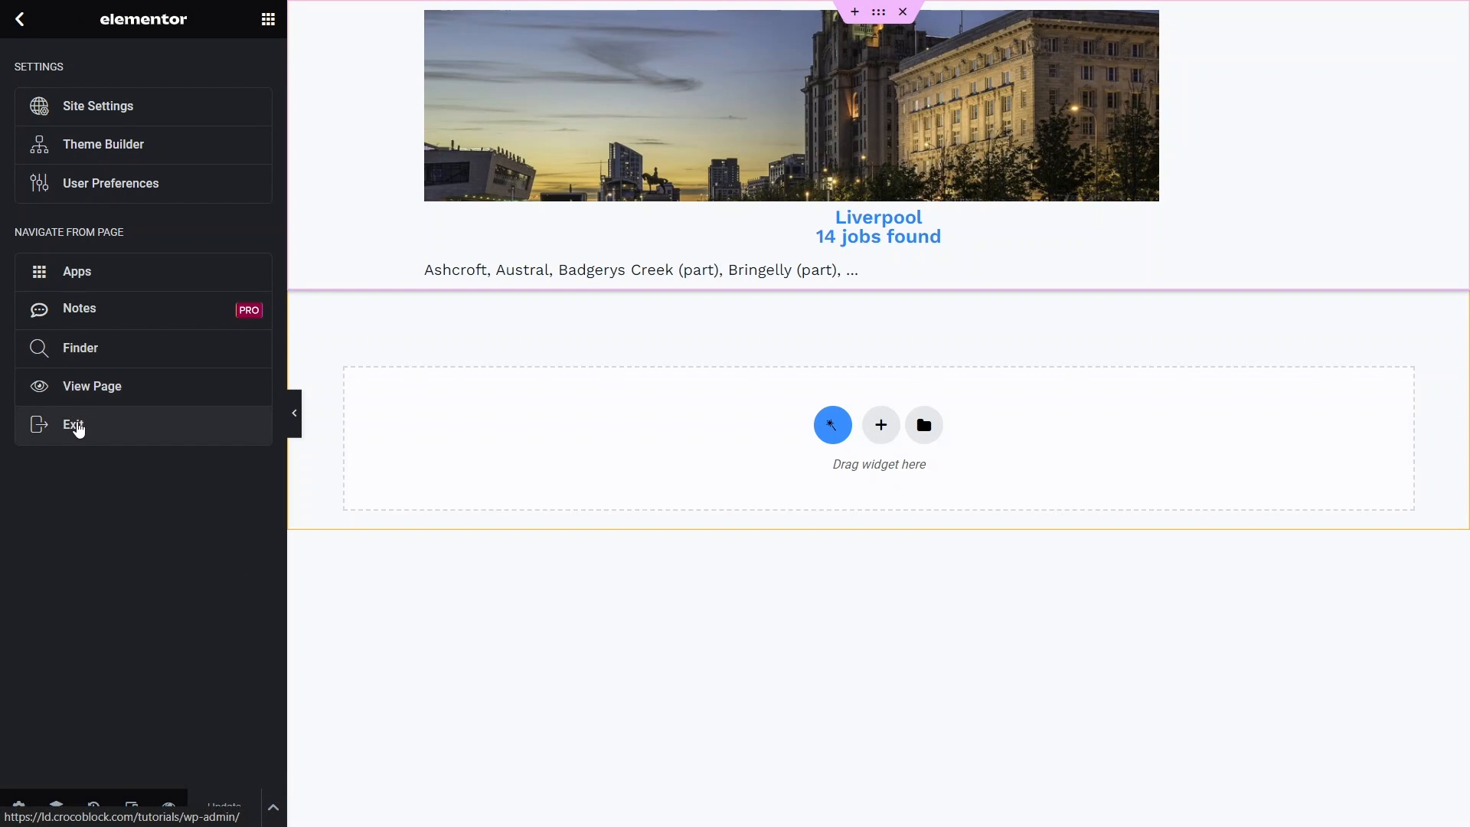
click(74, 425)
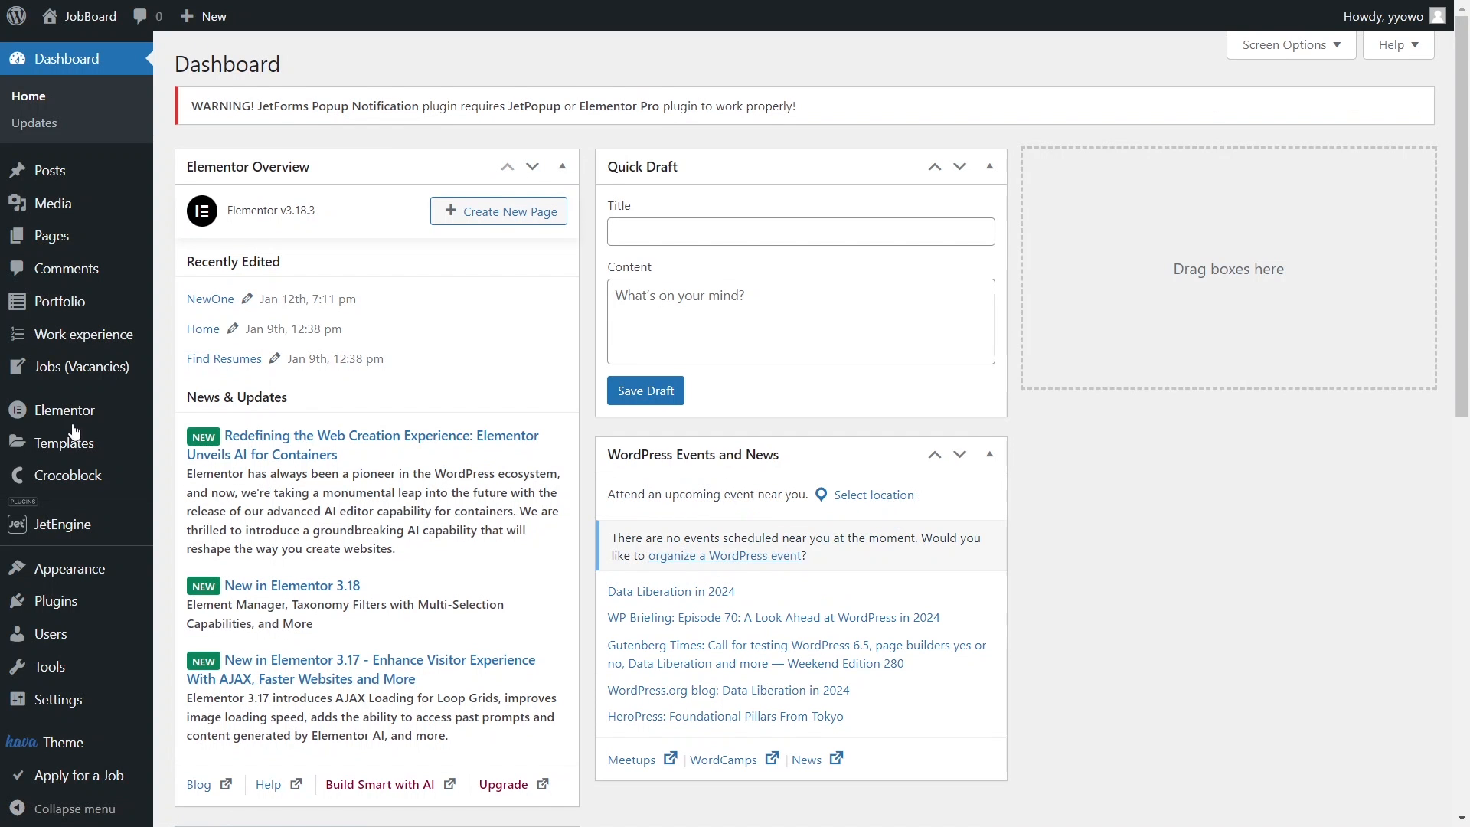
mouse_move(47, 235)
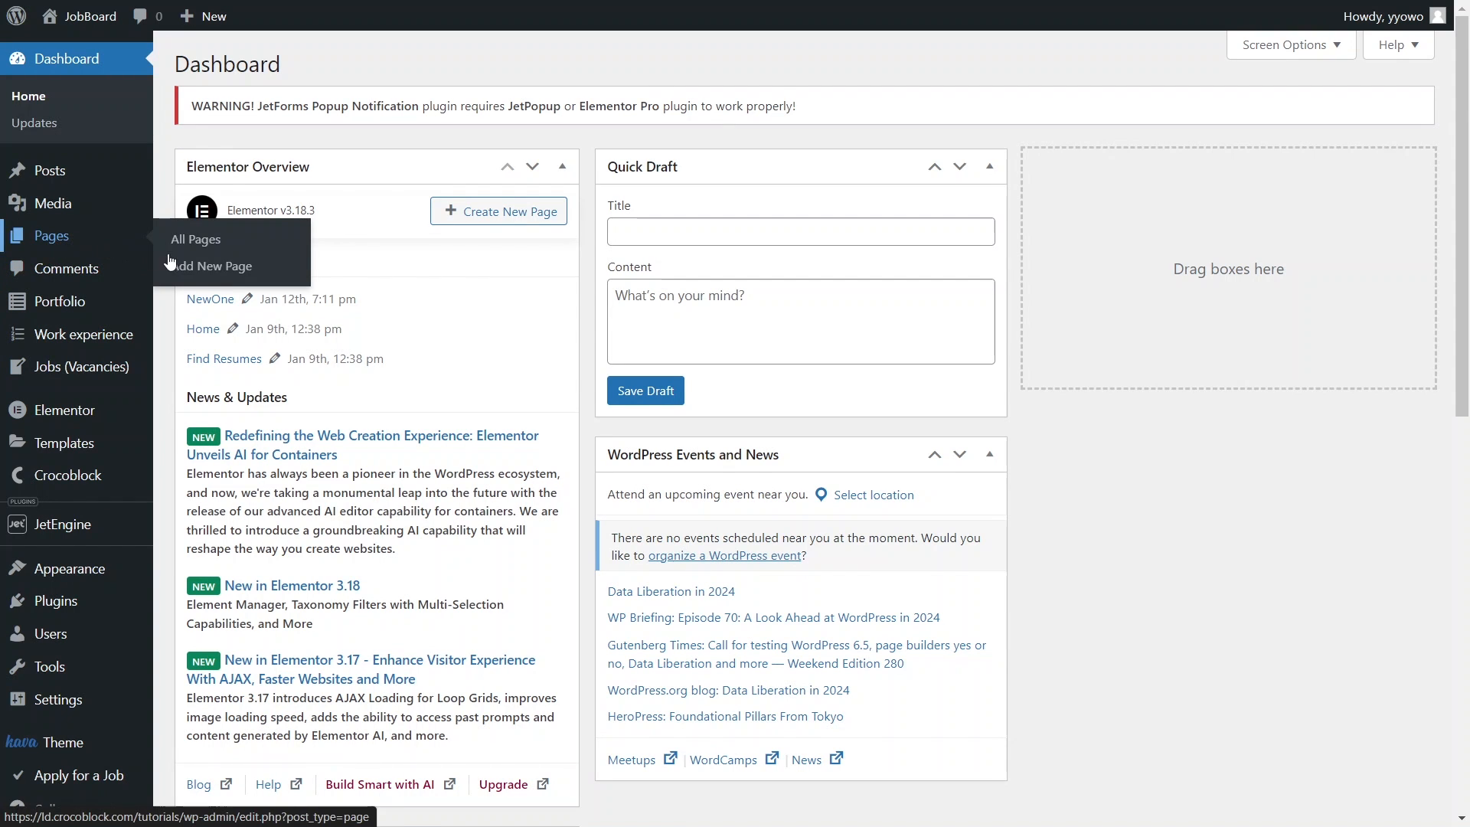
click(212, 265)
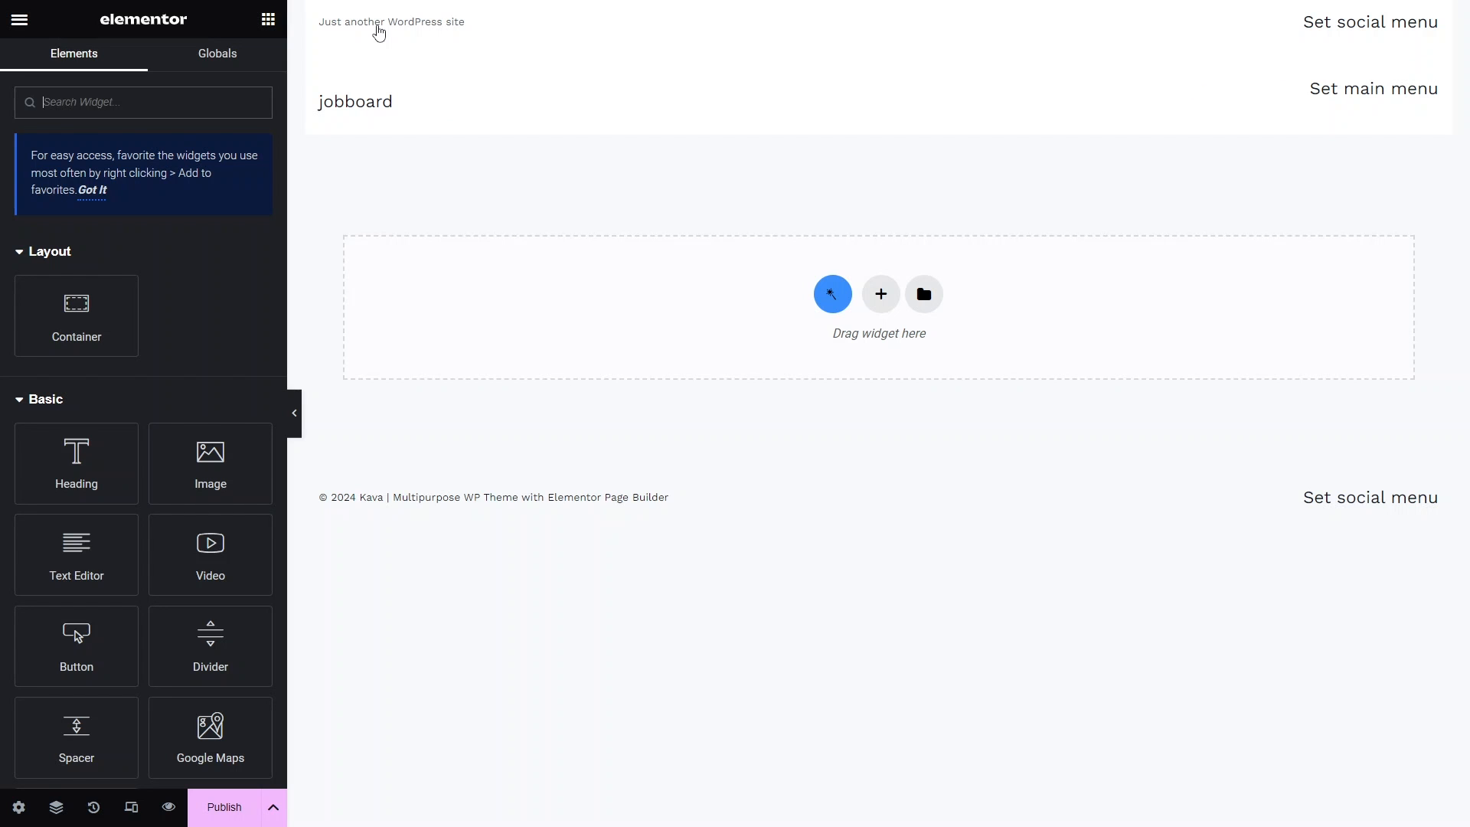
mouse_move(75, 463)
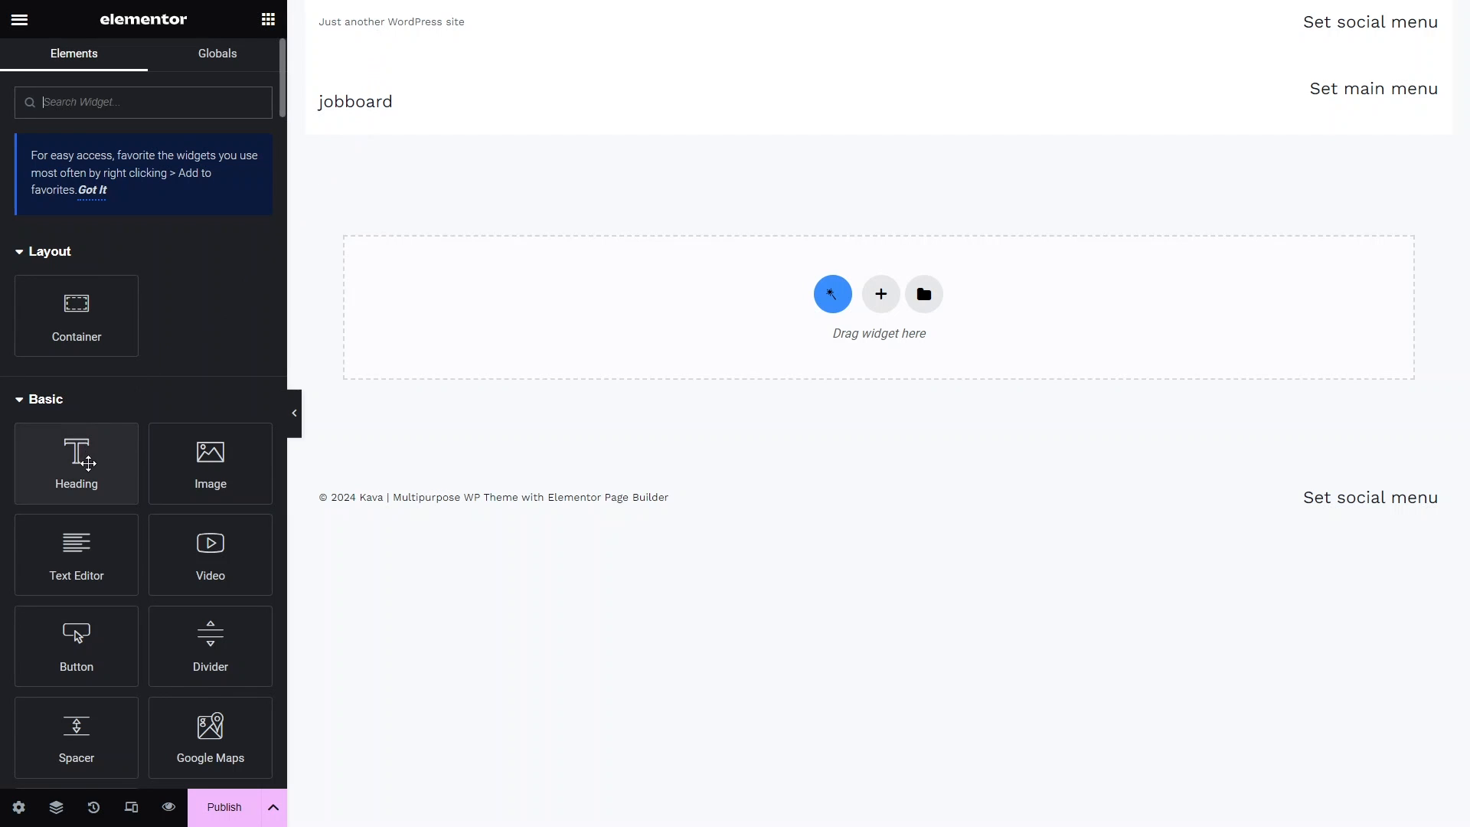
- Add a Heading widget titled 'Jobs by Cities' to the empty page
drag(76, 463, 878, 162)
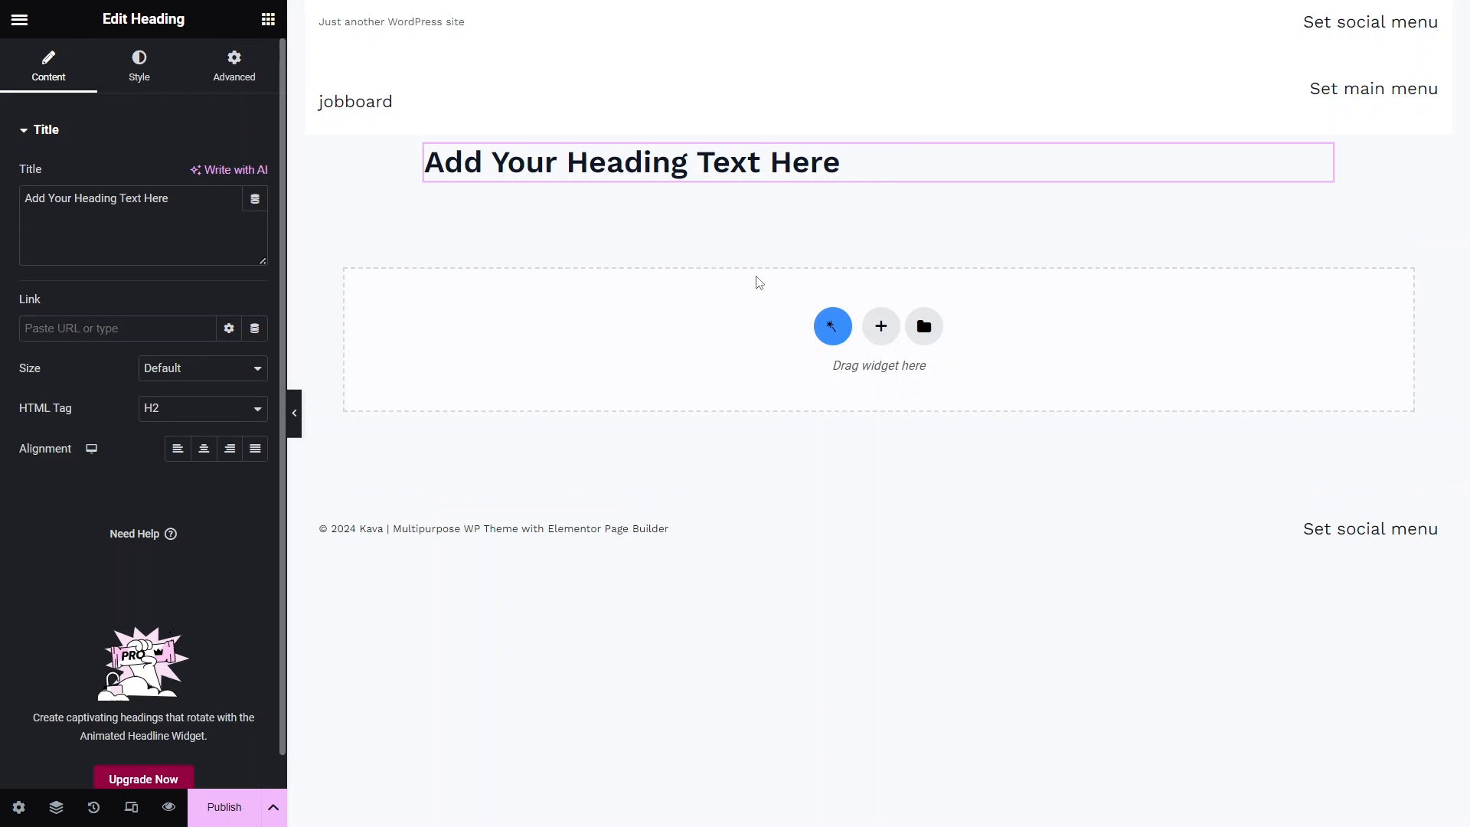
text(Jobs by Cities)
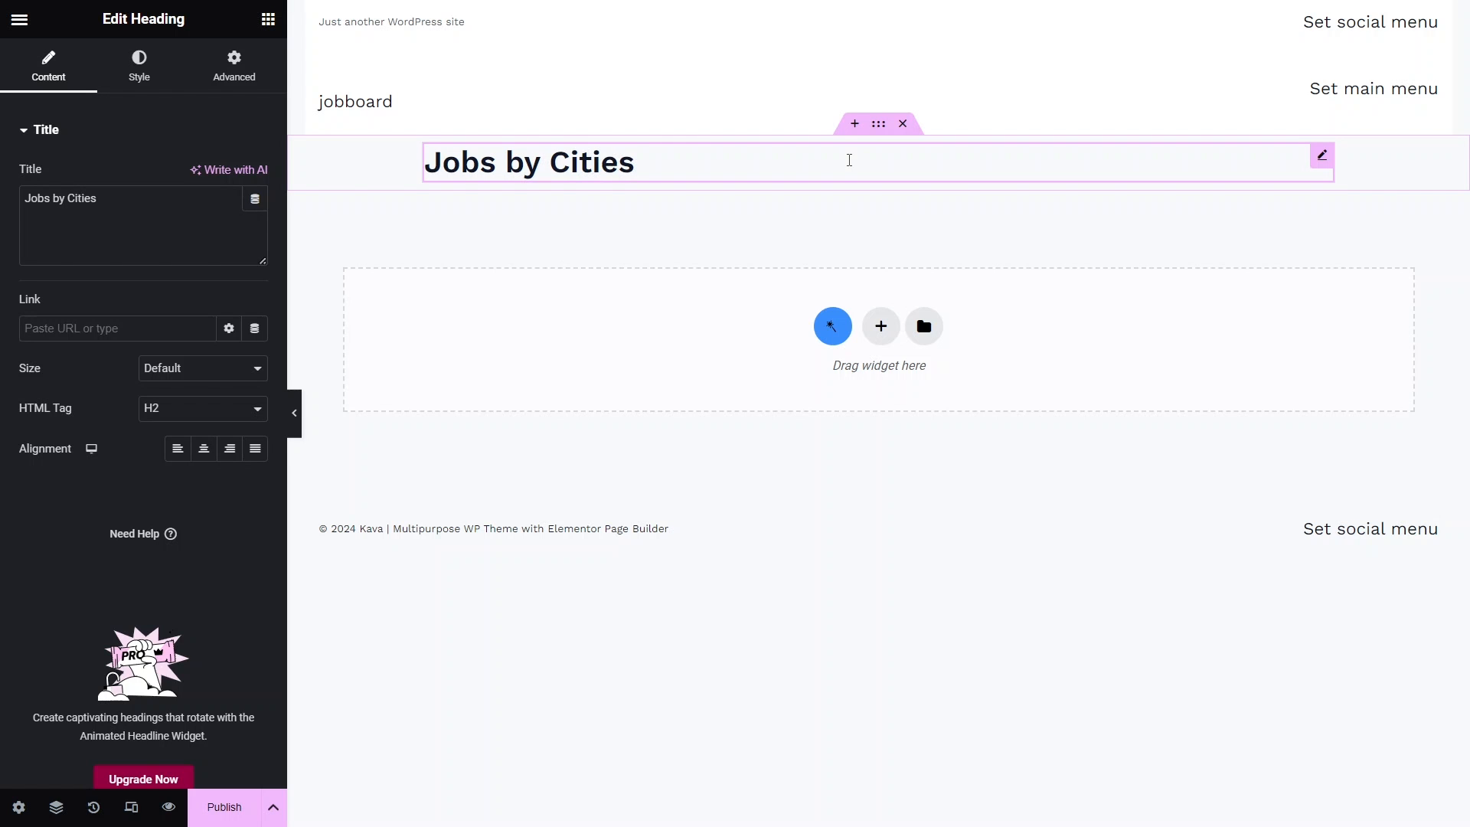
click(202, 448)
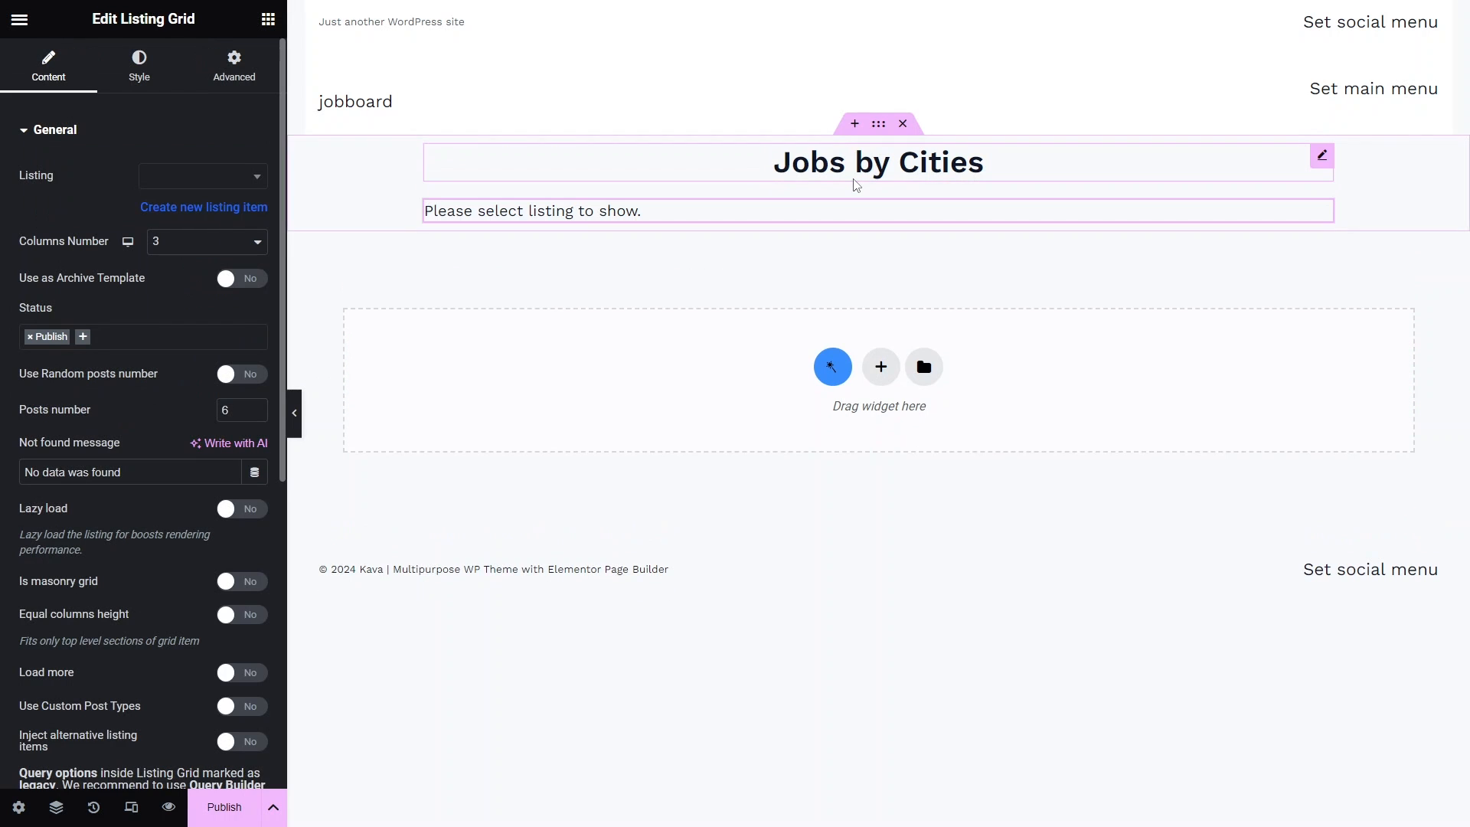
- Set the Listing Grid to 'Jobs listing by category' and save the page
click(201, 175)
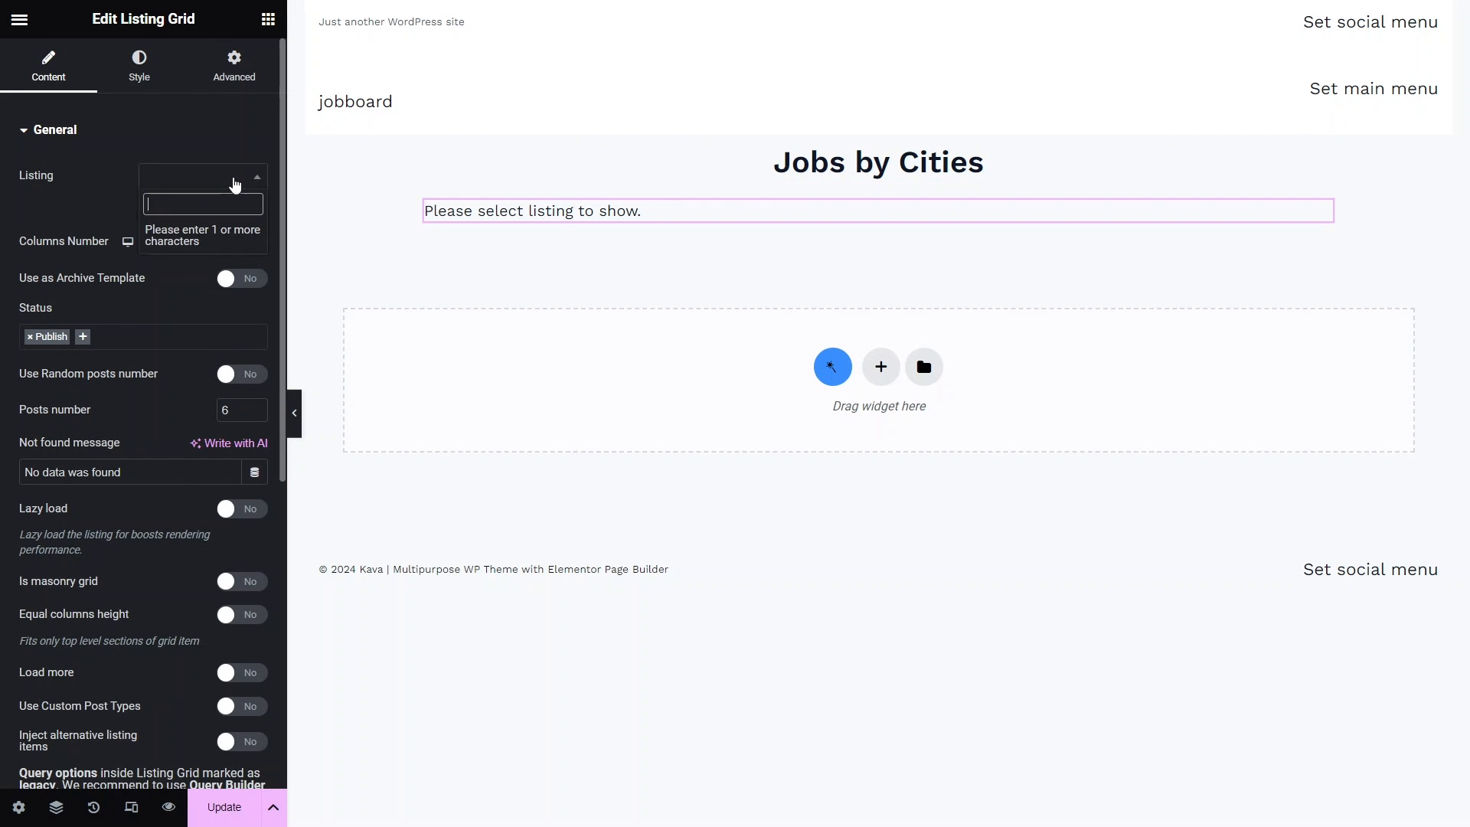
text(jobs)
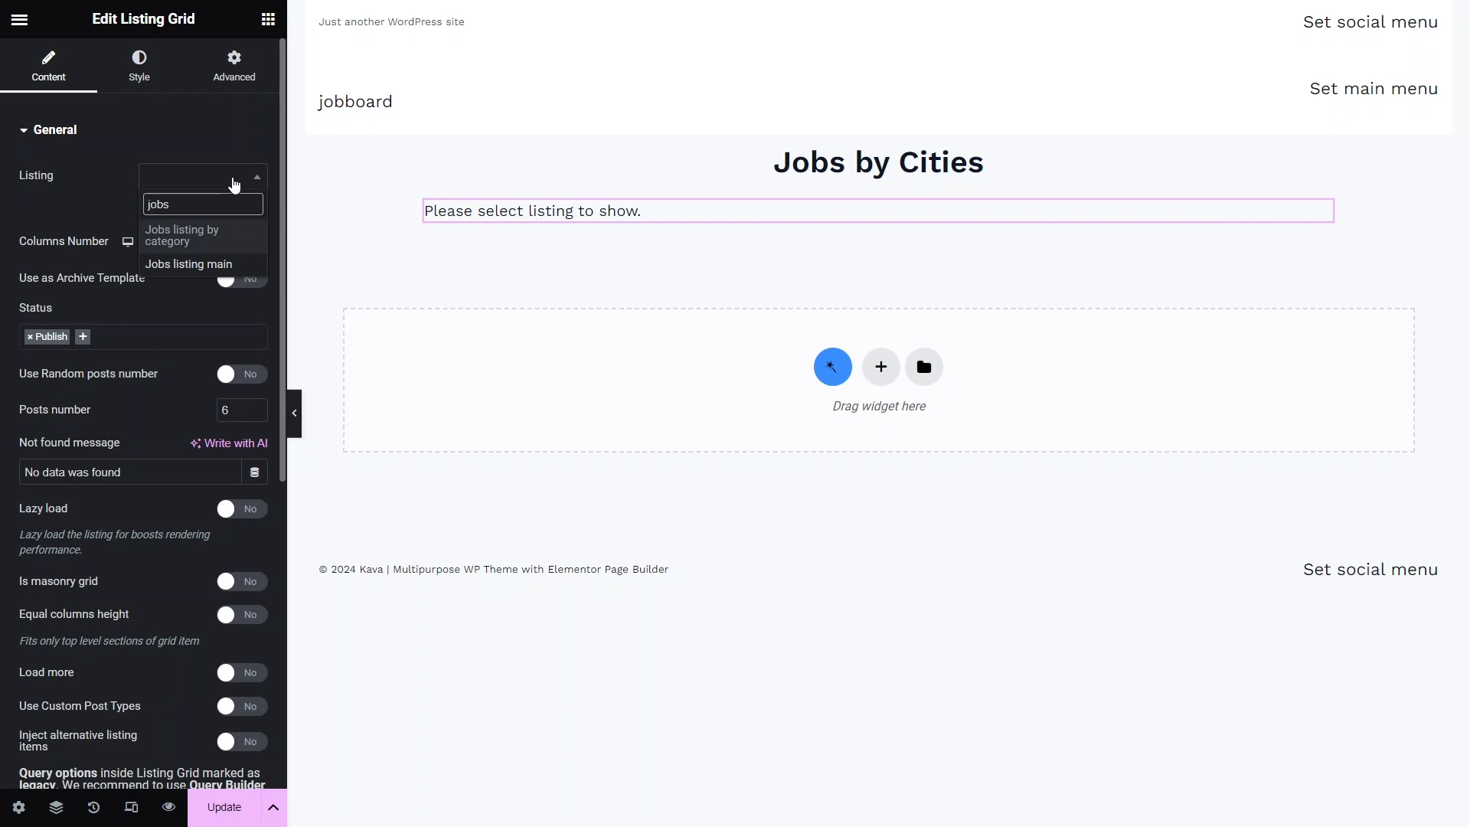
click(182, 235)
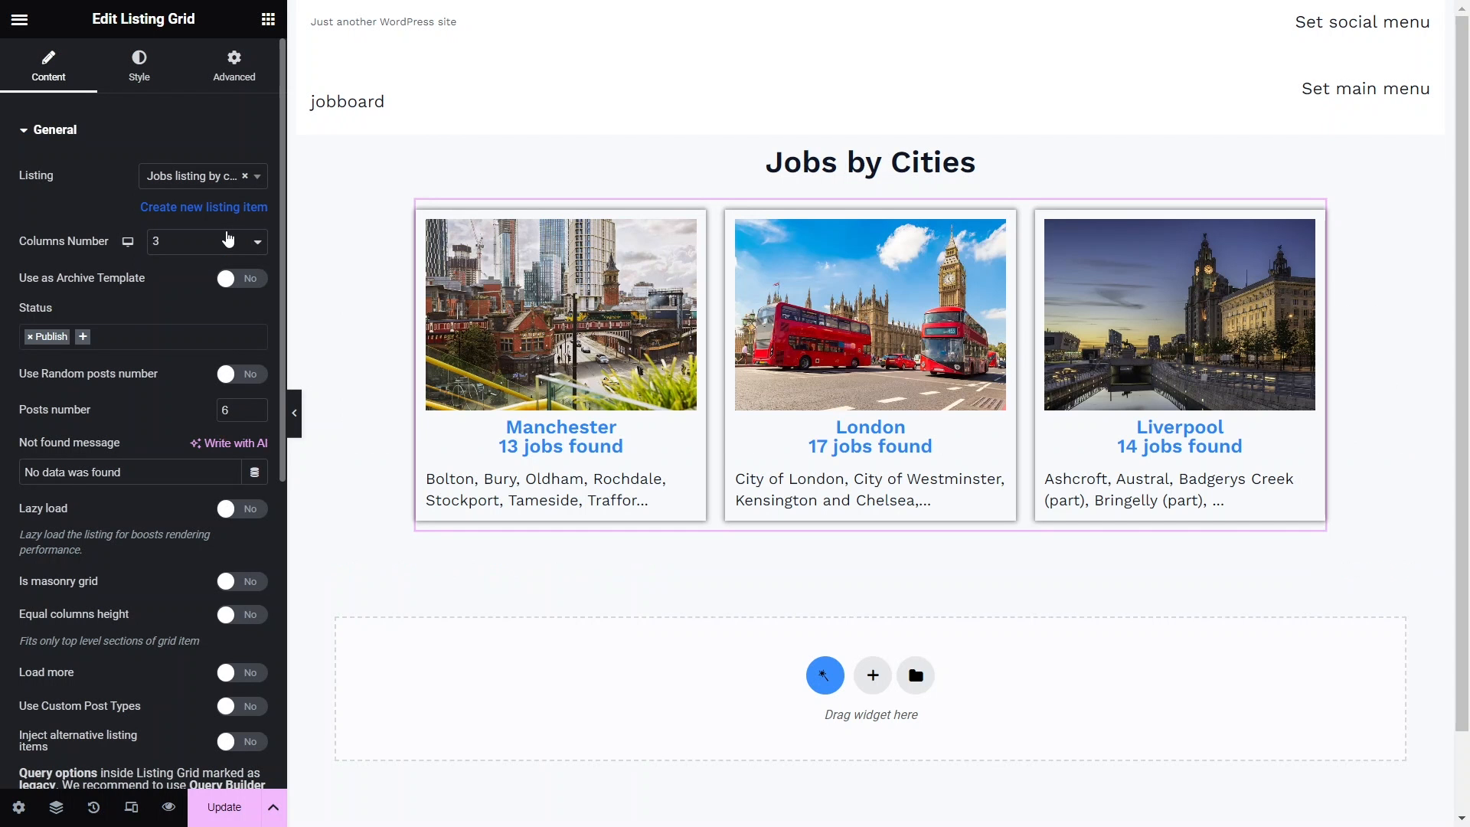
click(222, 806)
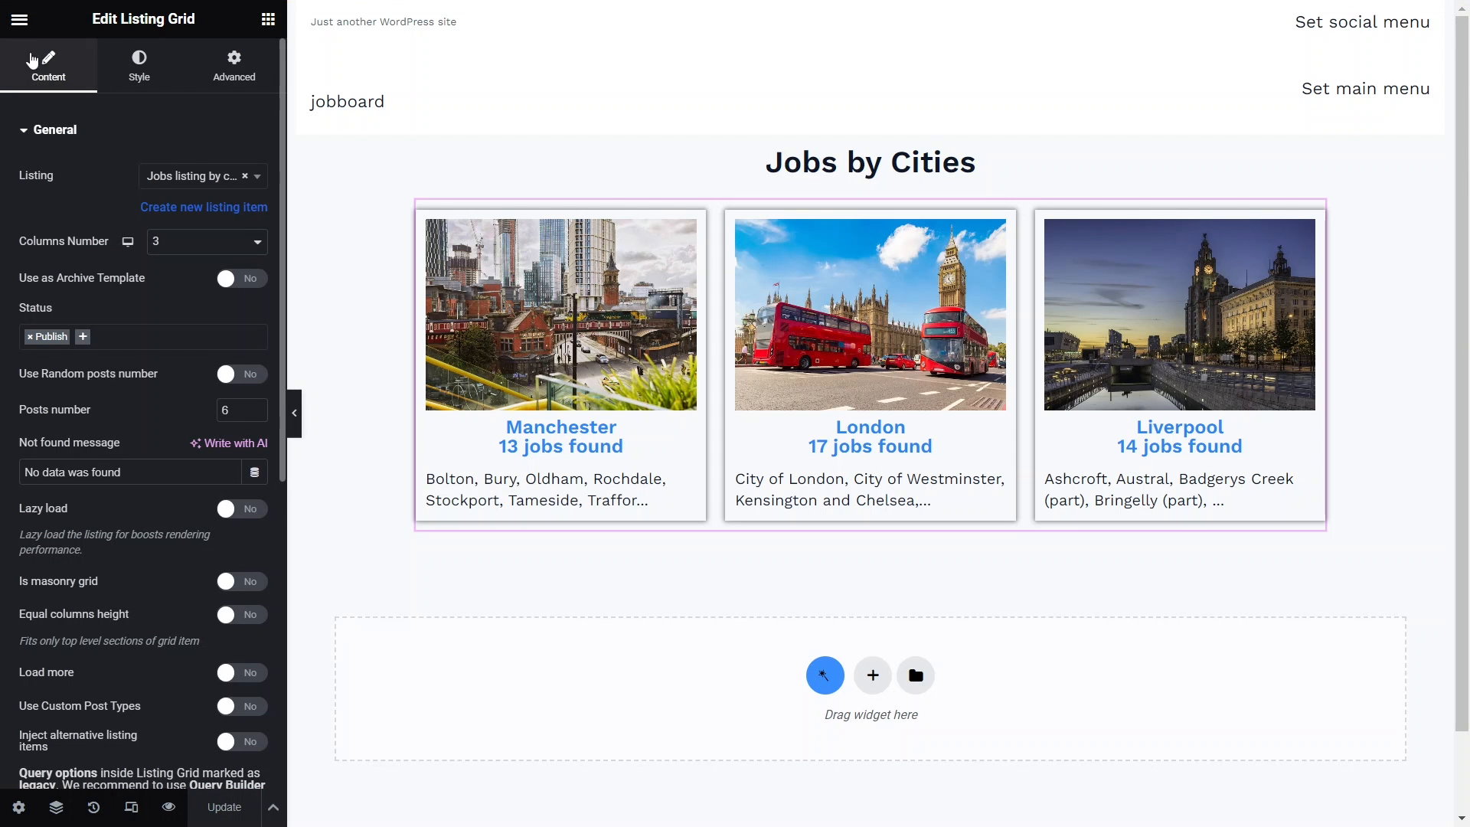
click(18, 18)
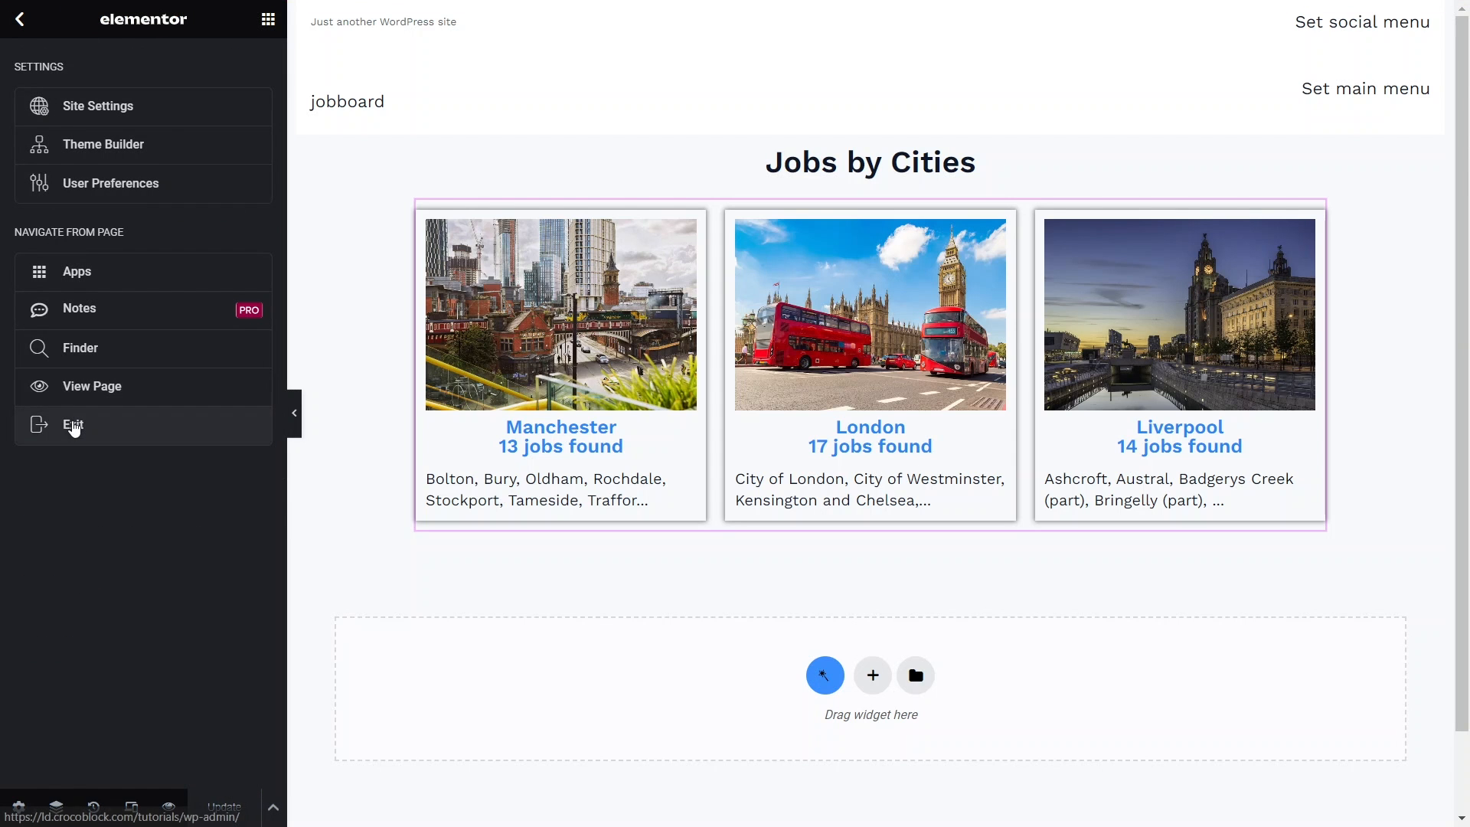
- Re-save the Post name permalink structure under Settings > Permalinks
click(72, 425)
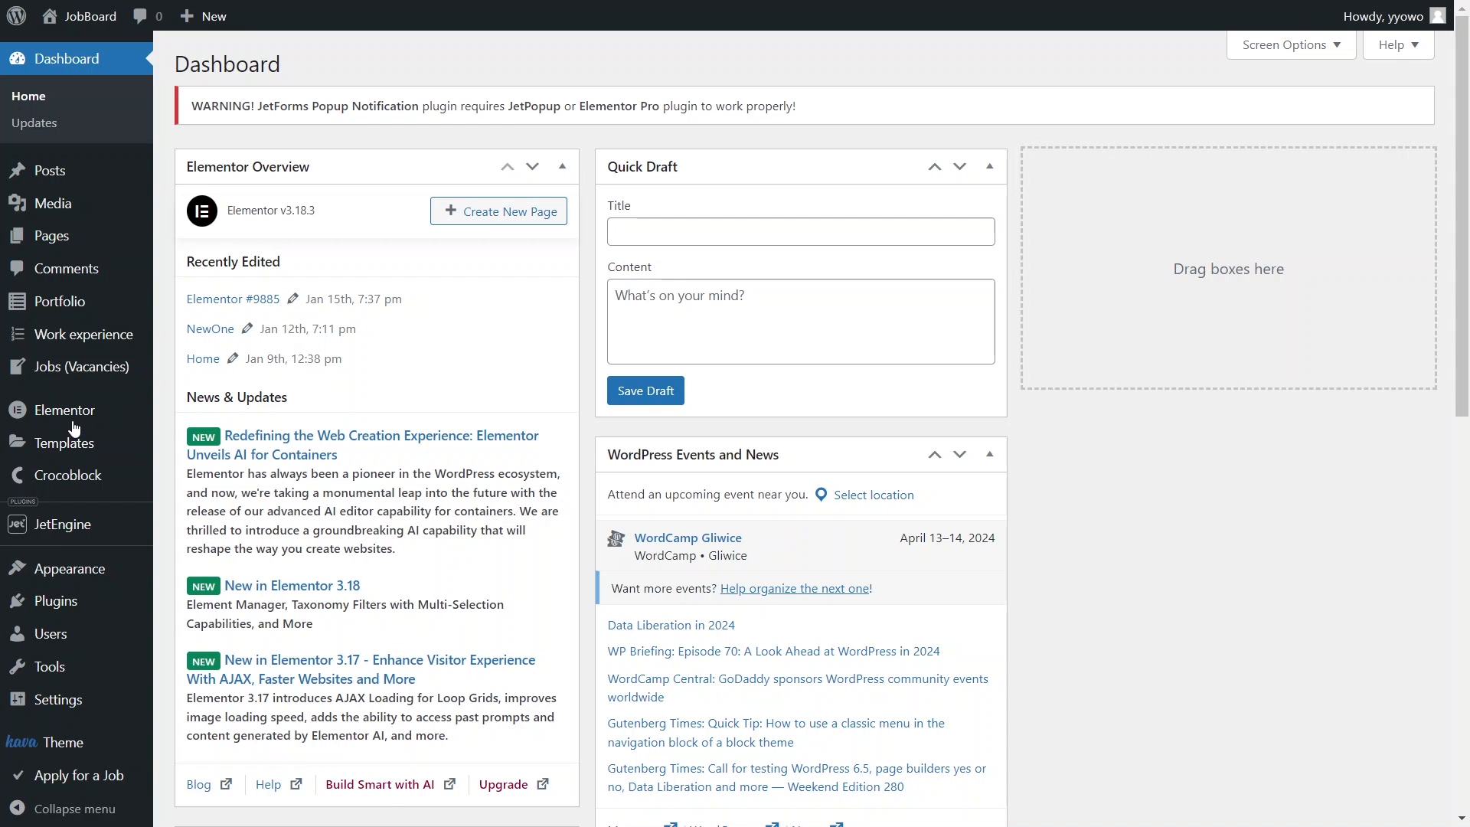
mouse_move(55, 699)
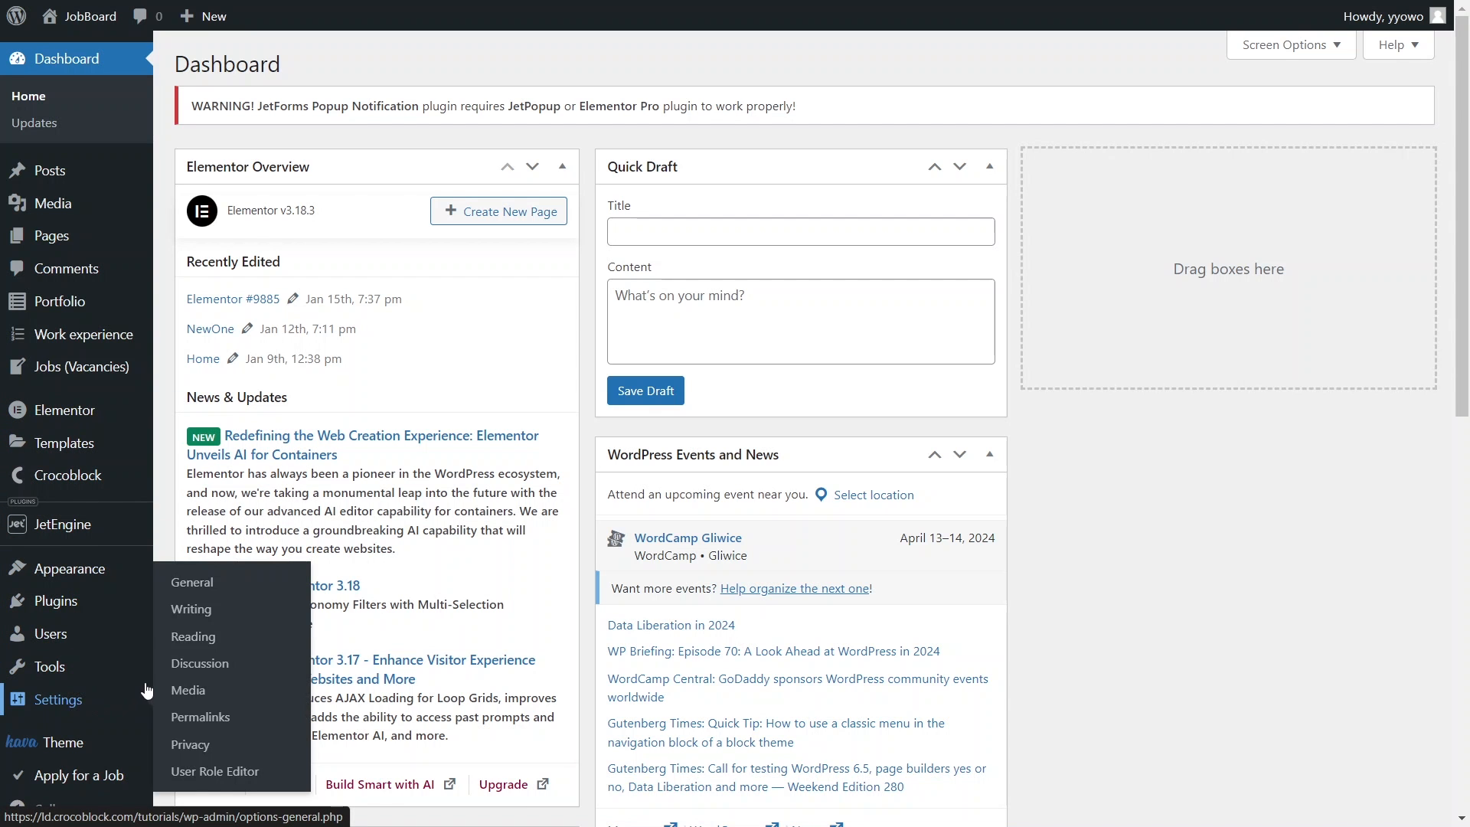
click(200, 717)
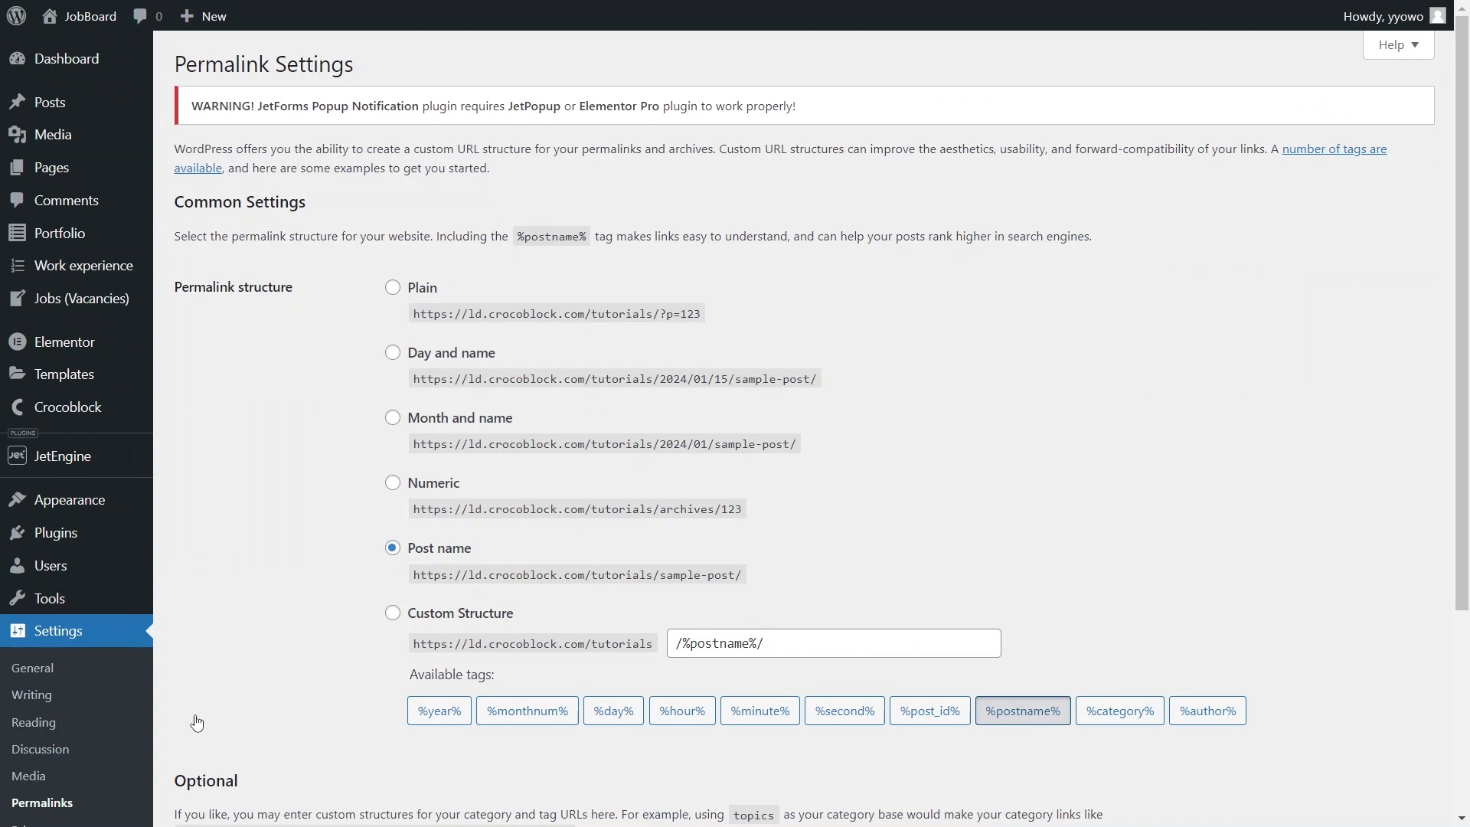
scroll(down, 3)
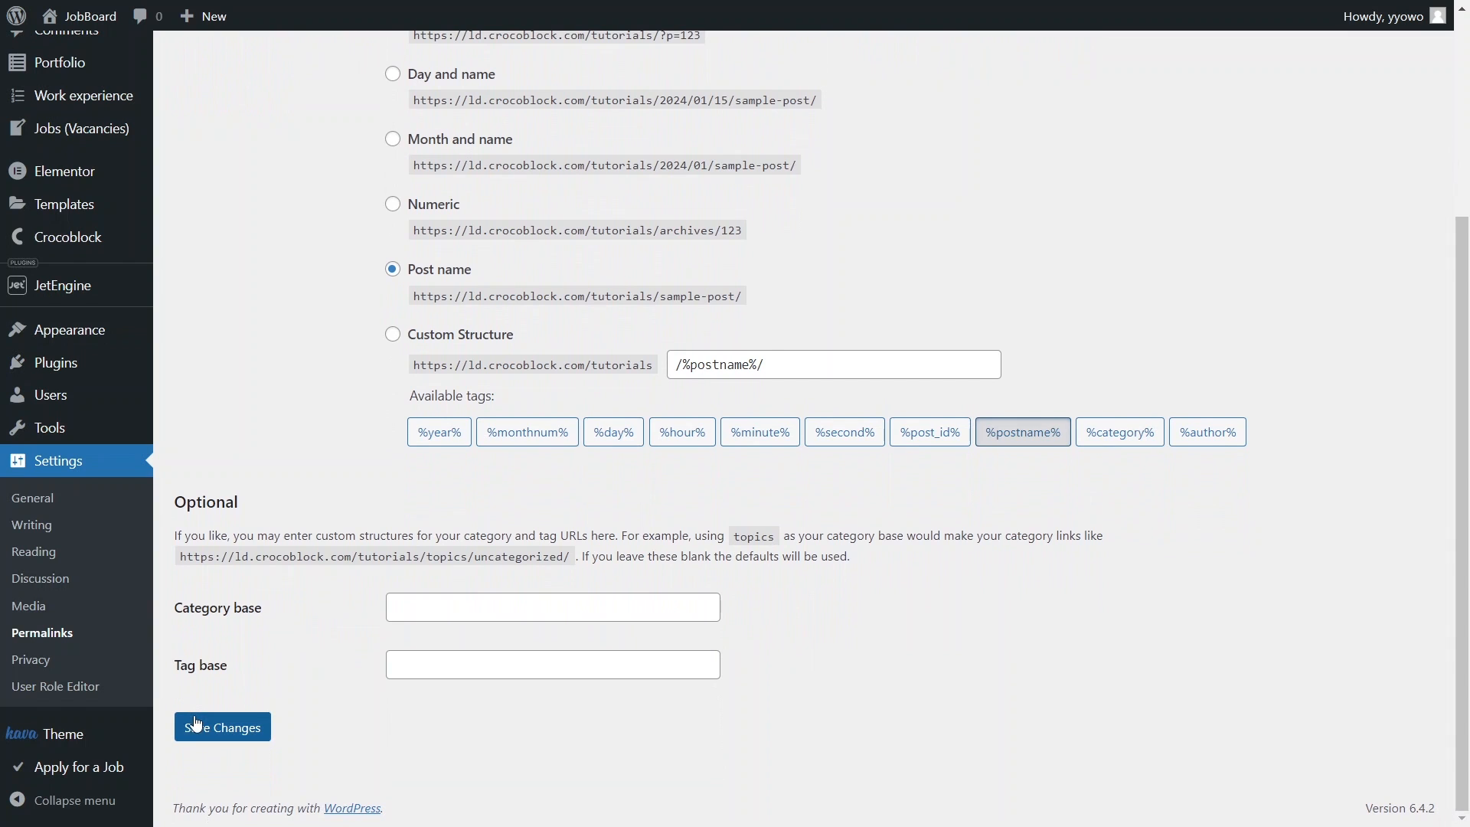
click(222, 726)
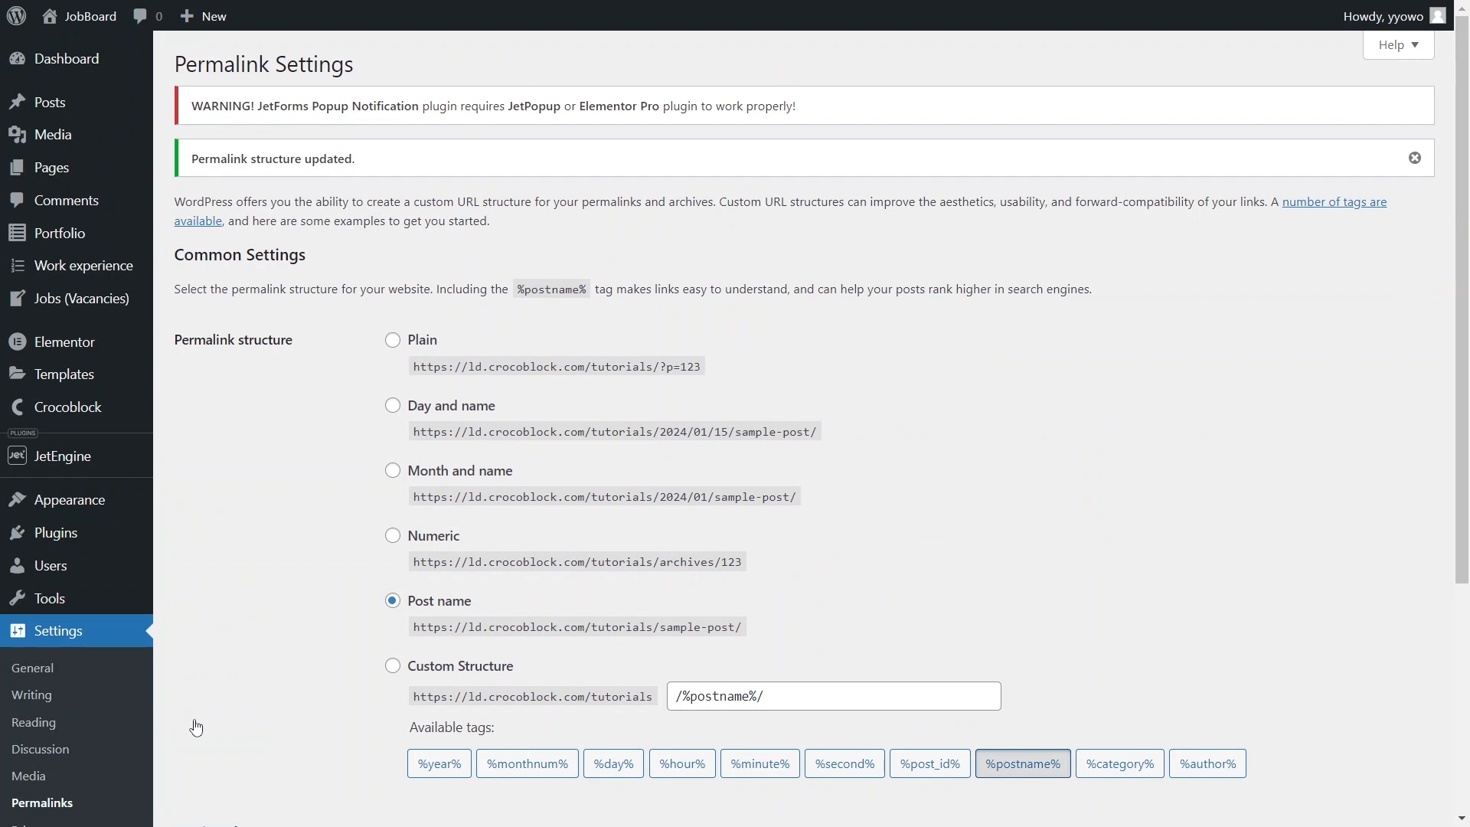
mouse_move(51, 167)
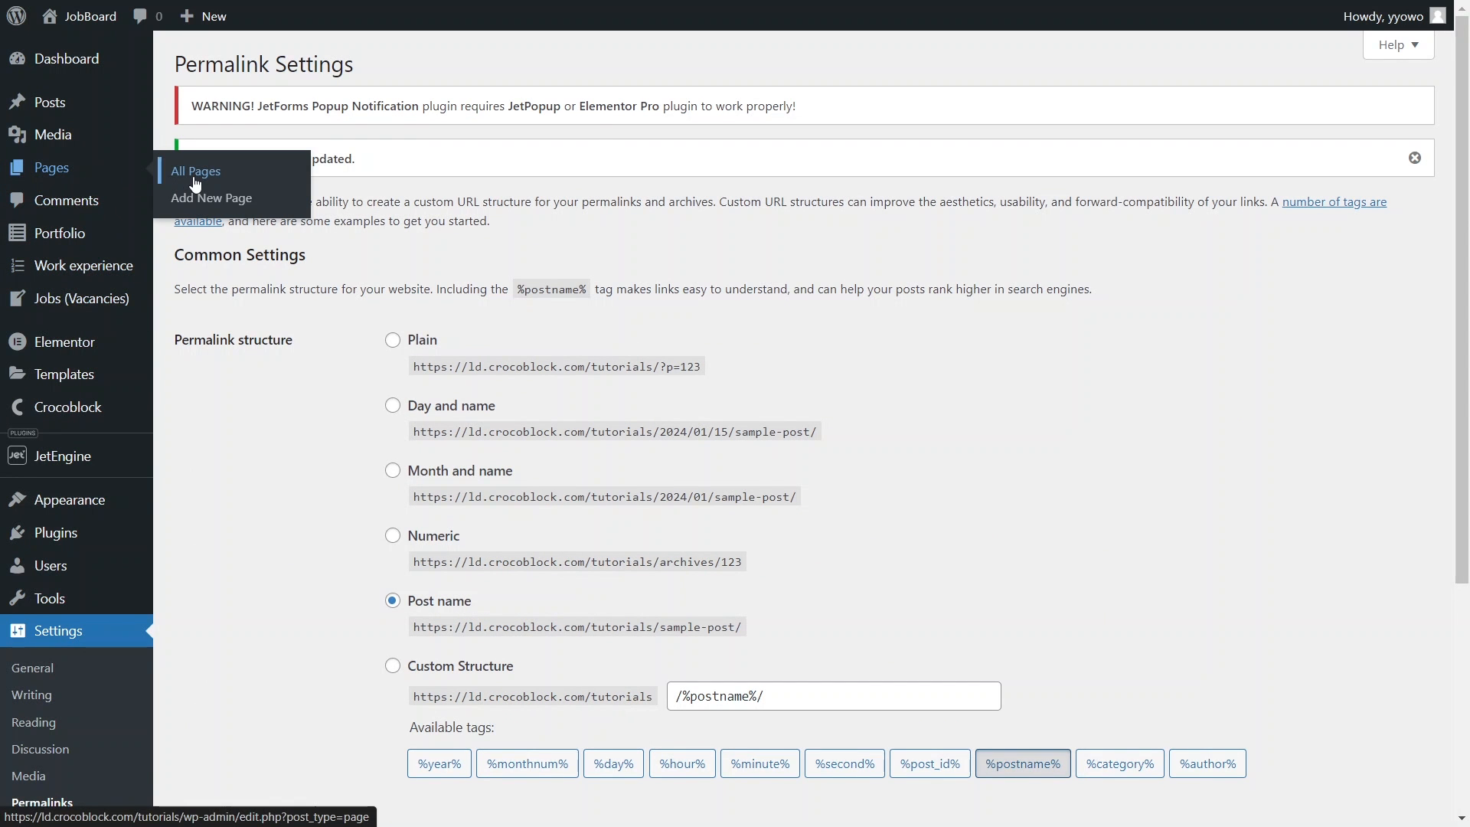
click(196, 171)
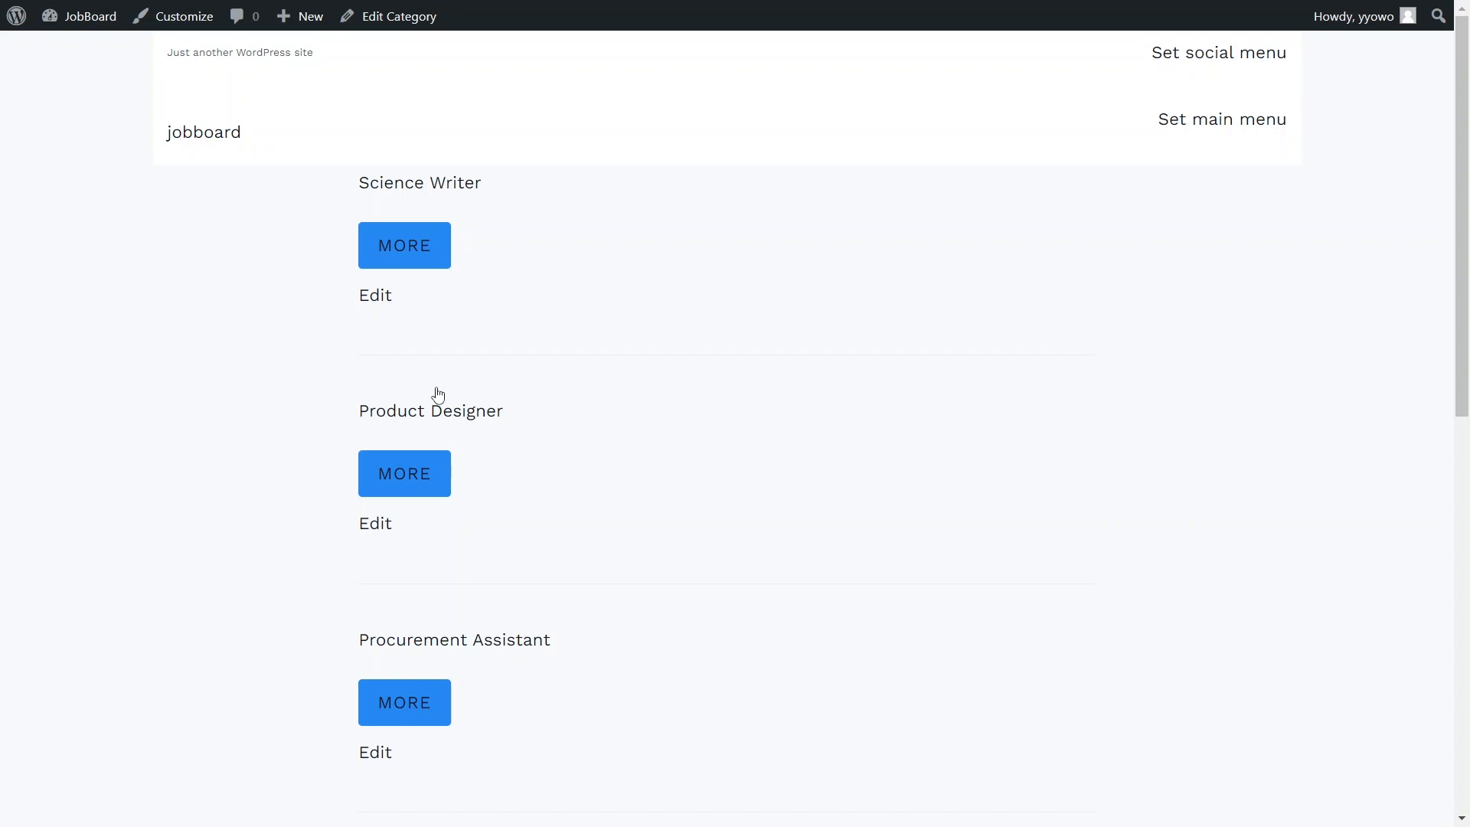
mouse_move(228, 200)
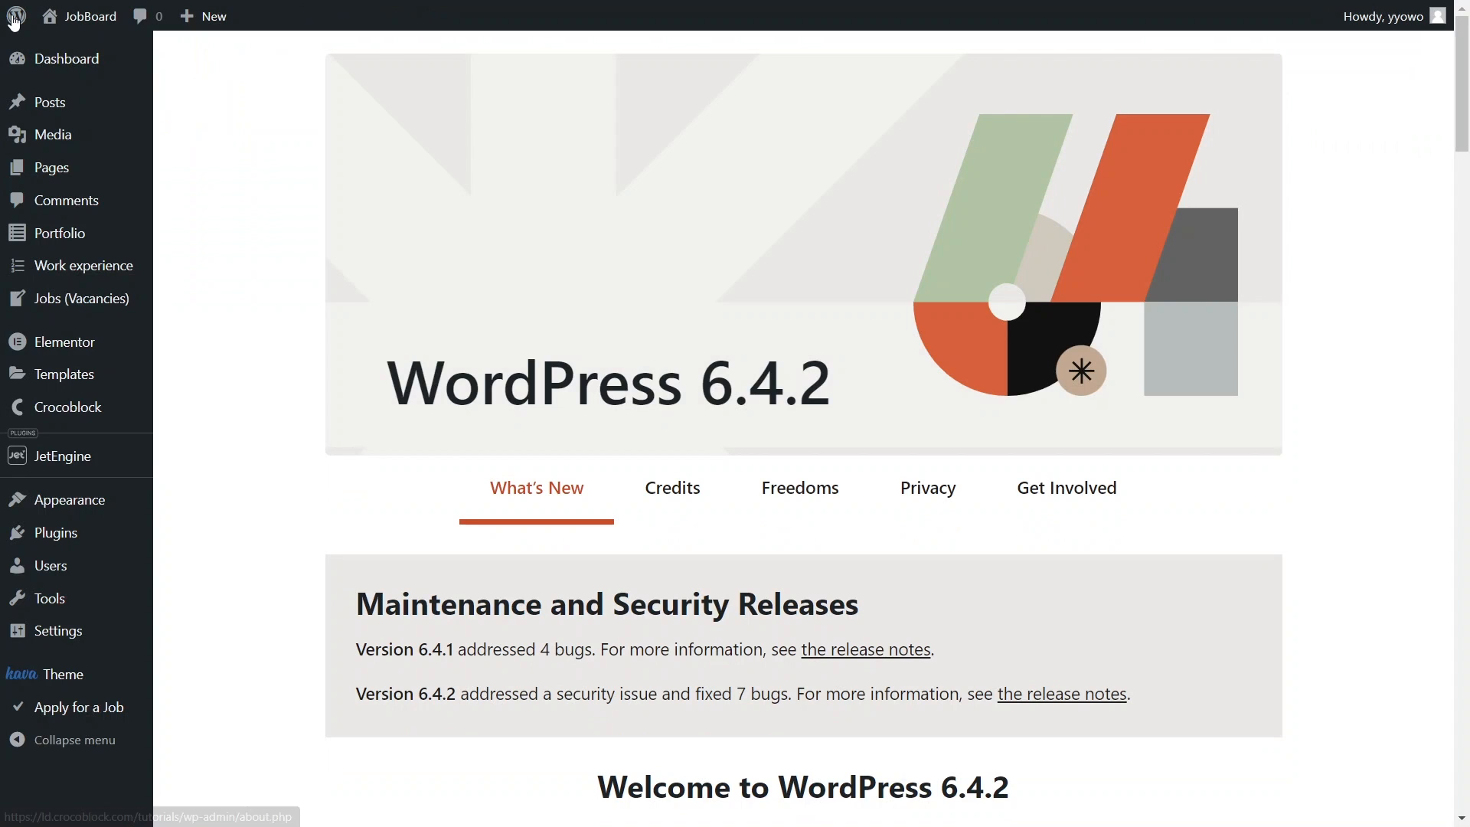
- Start a new page template in the Crocoblock Theme Builder
click(16, 16)
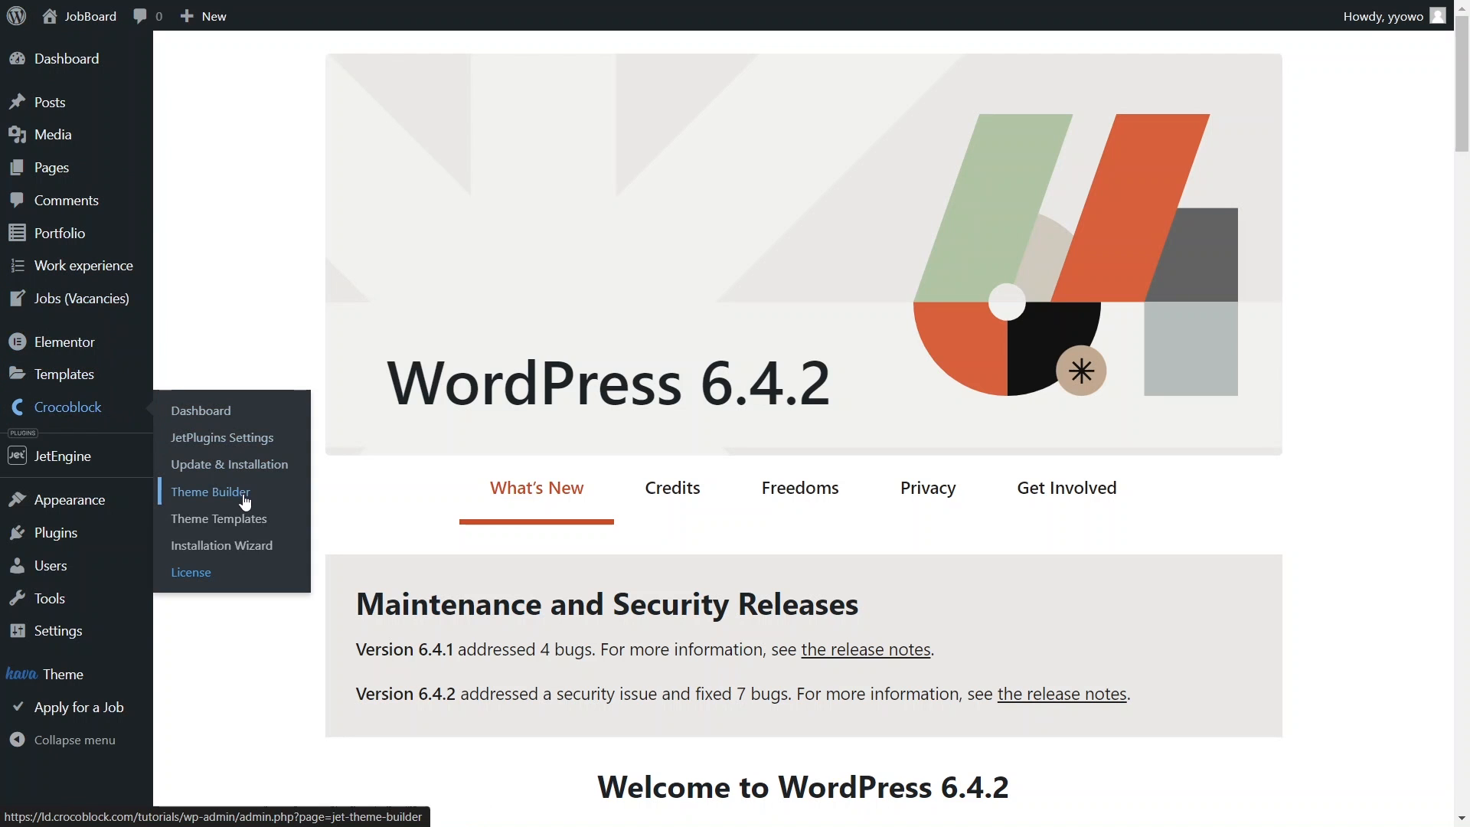
click(210, 492)
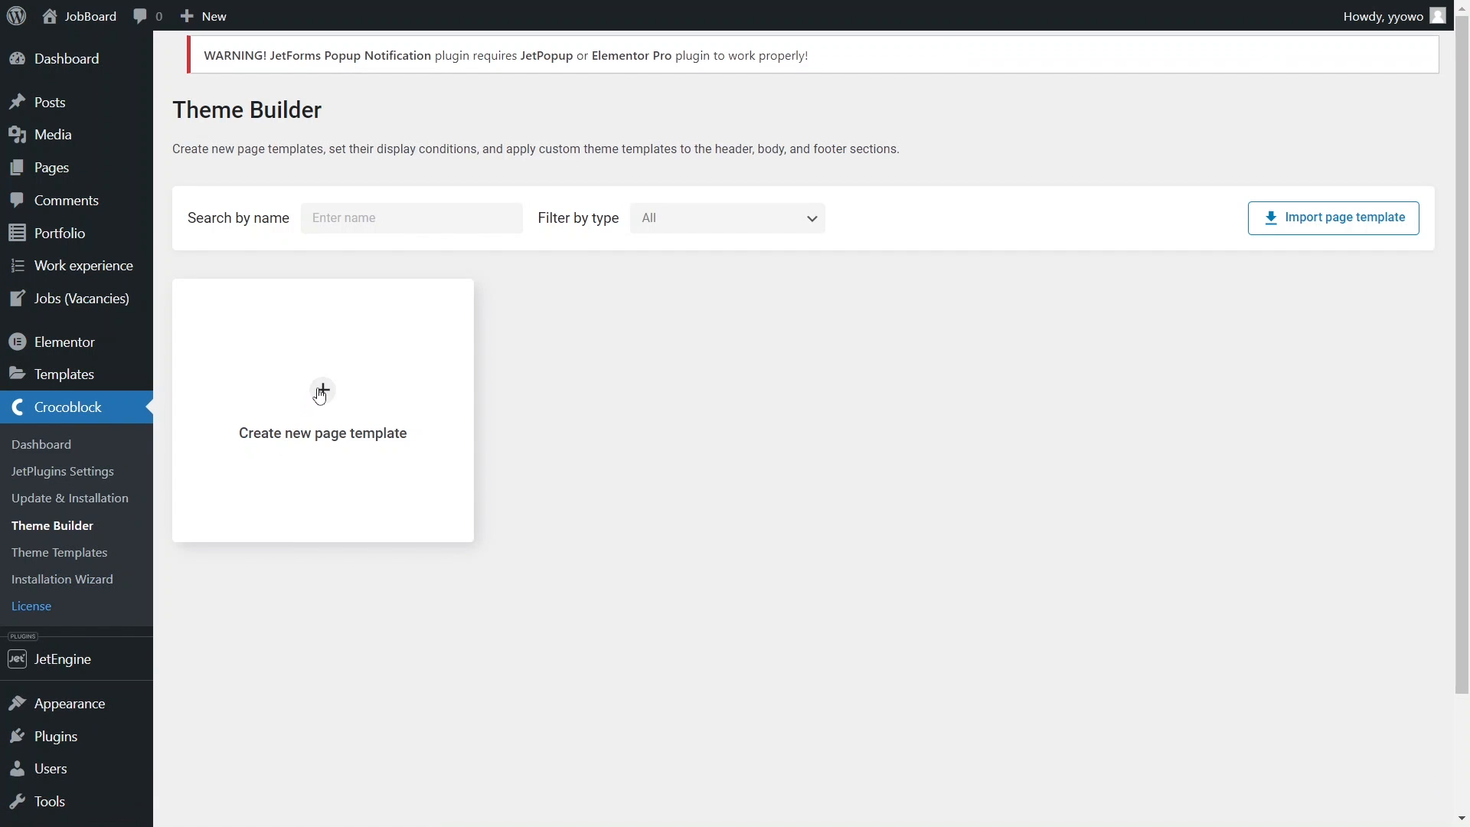
click(321, 392)
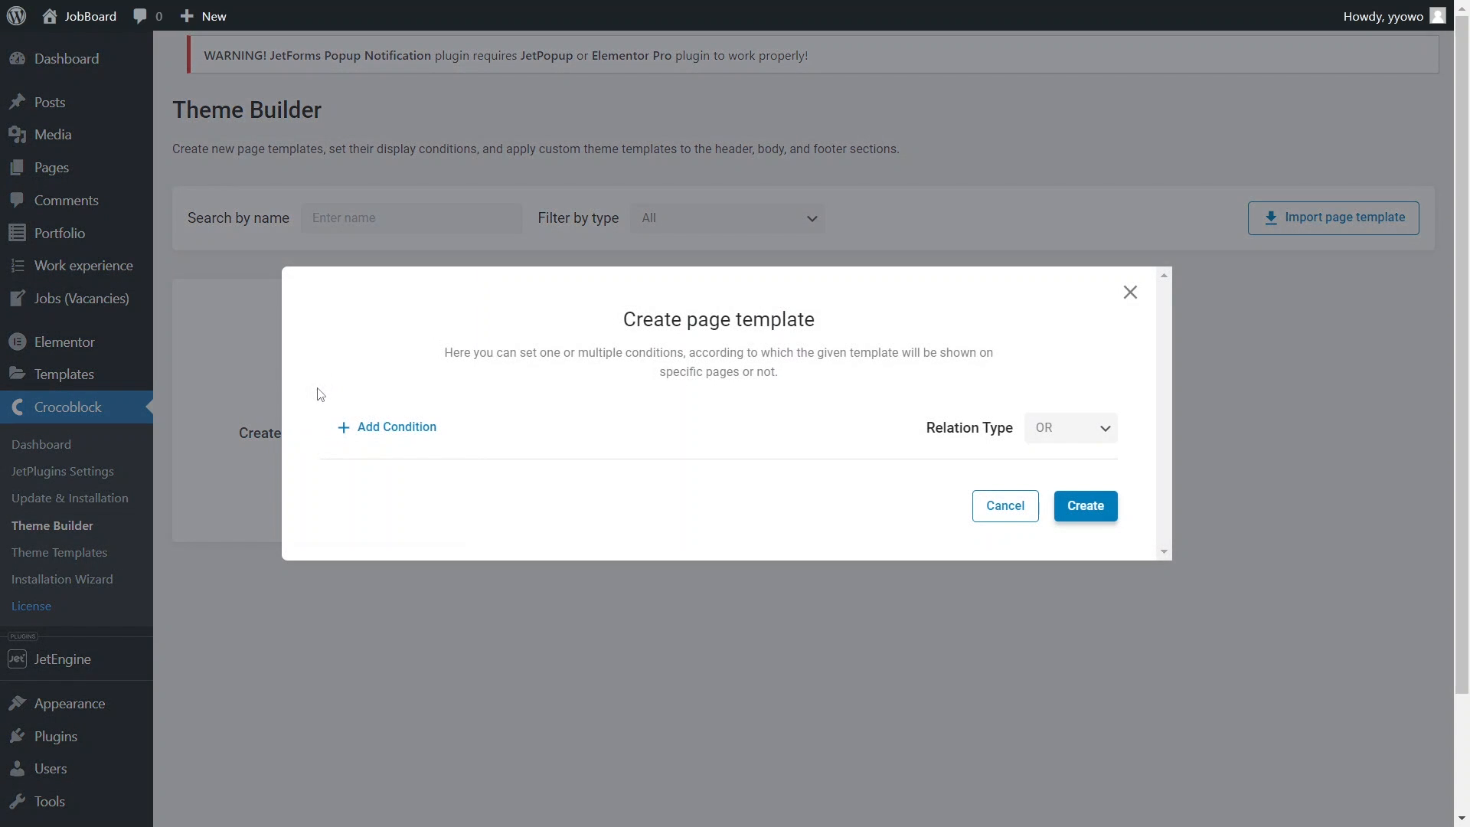
- Add an Include condition for Vacancy Location archives covering Liverpool
click(395, 426)
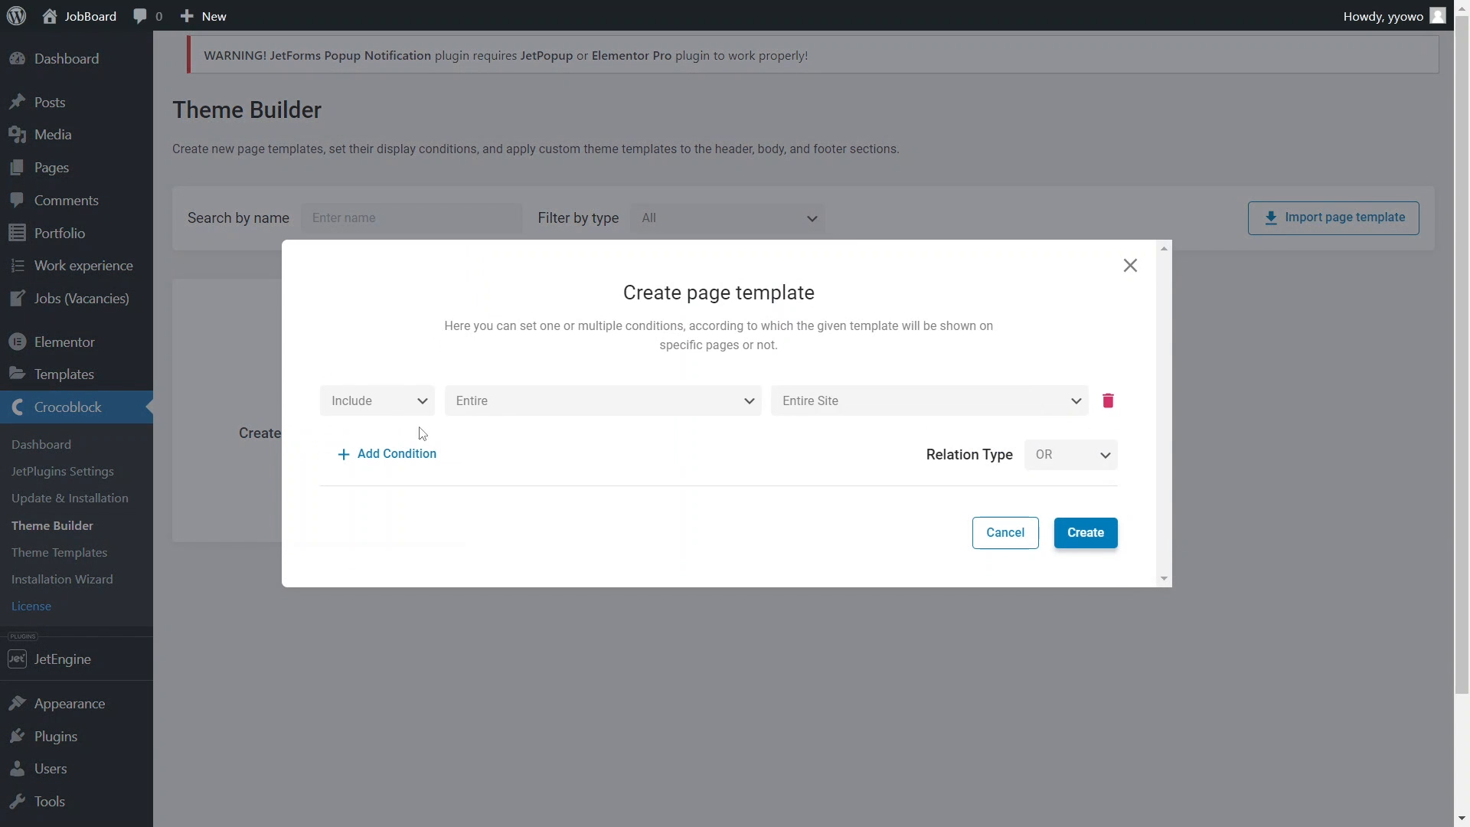
click(600, 400)
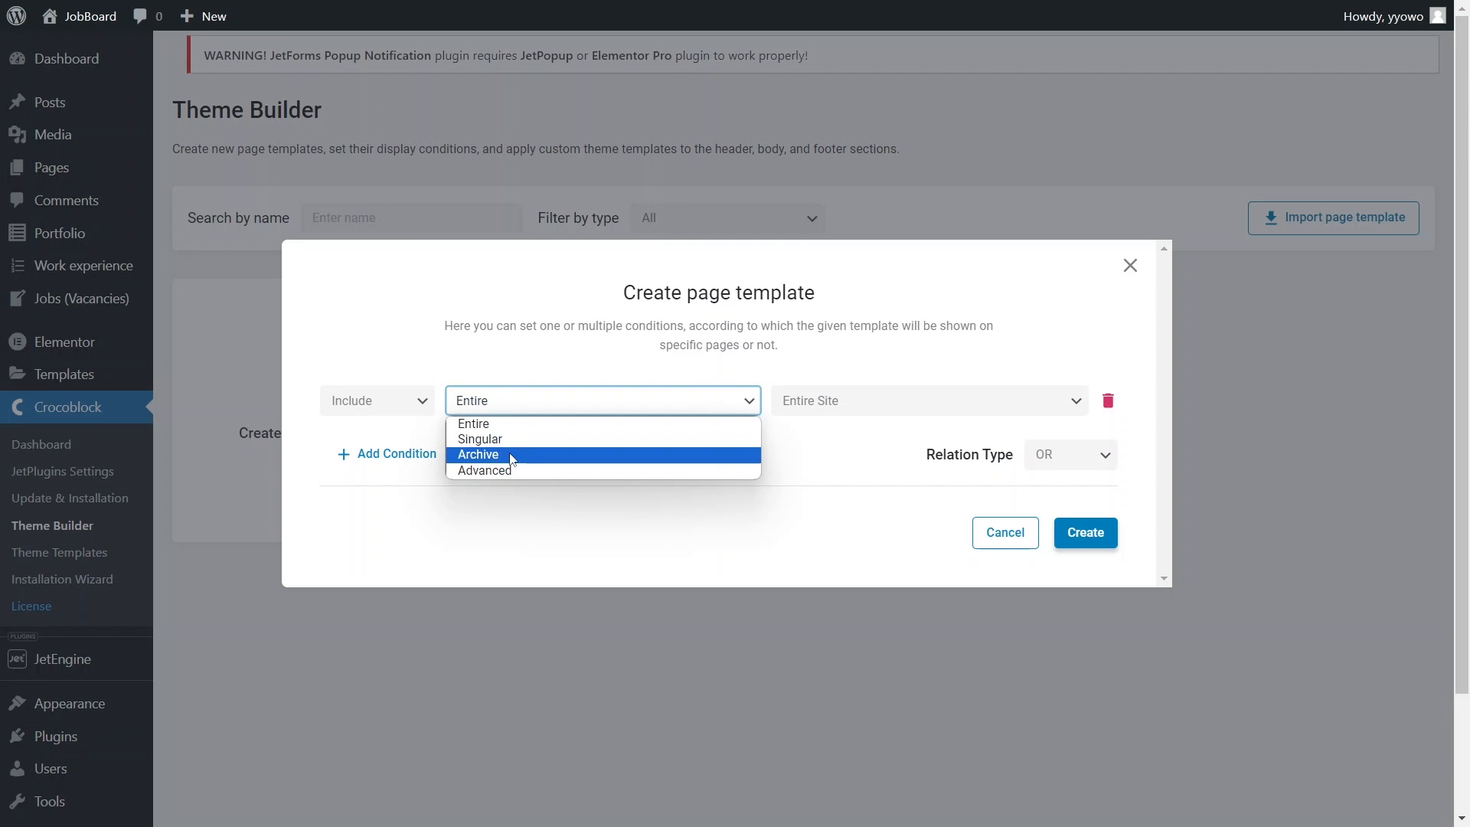
click(477, 455)
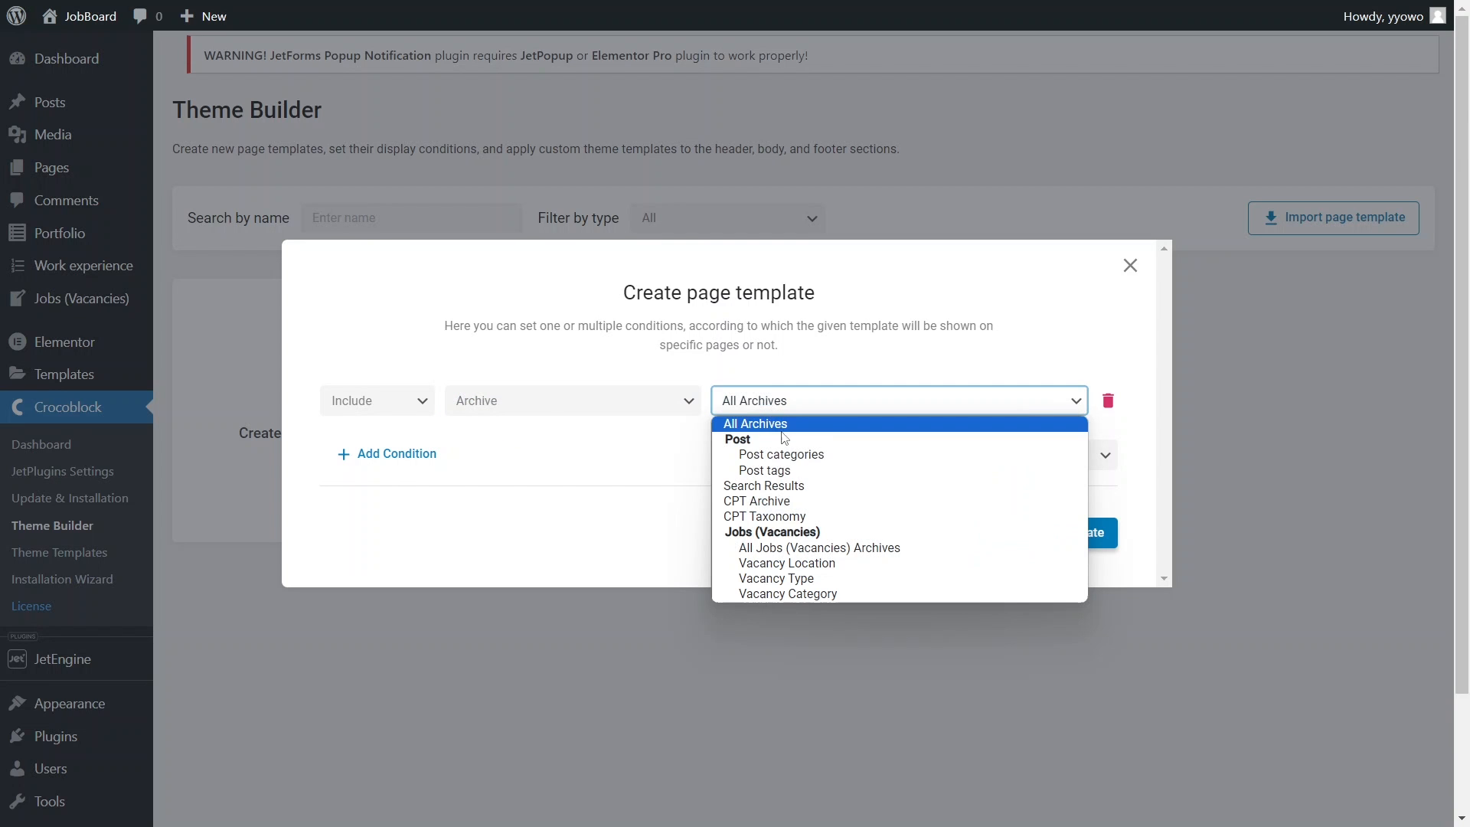
click(786, 562)
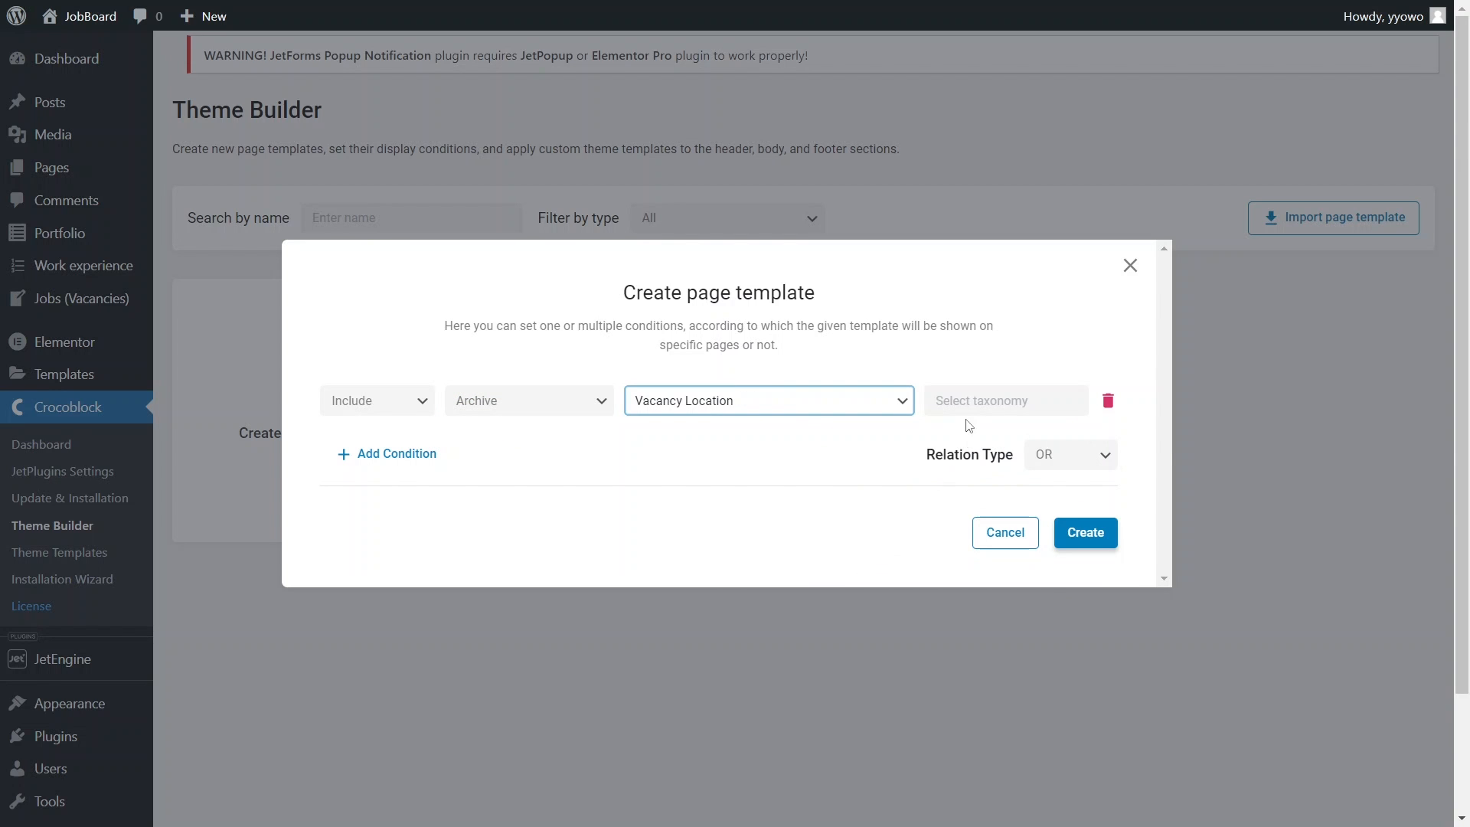
click(1005, 400)
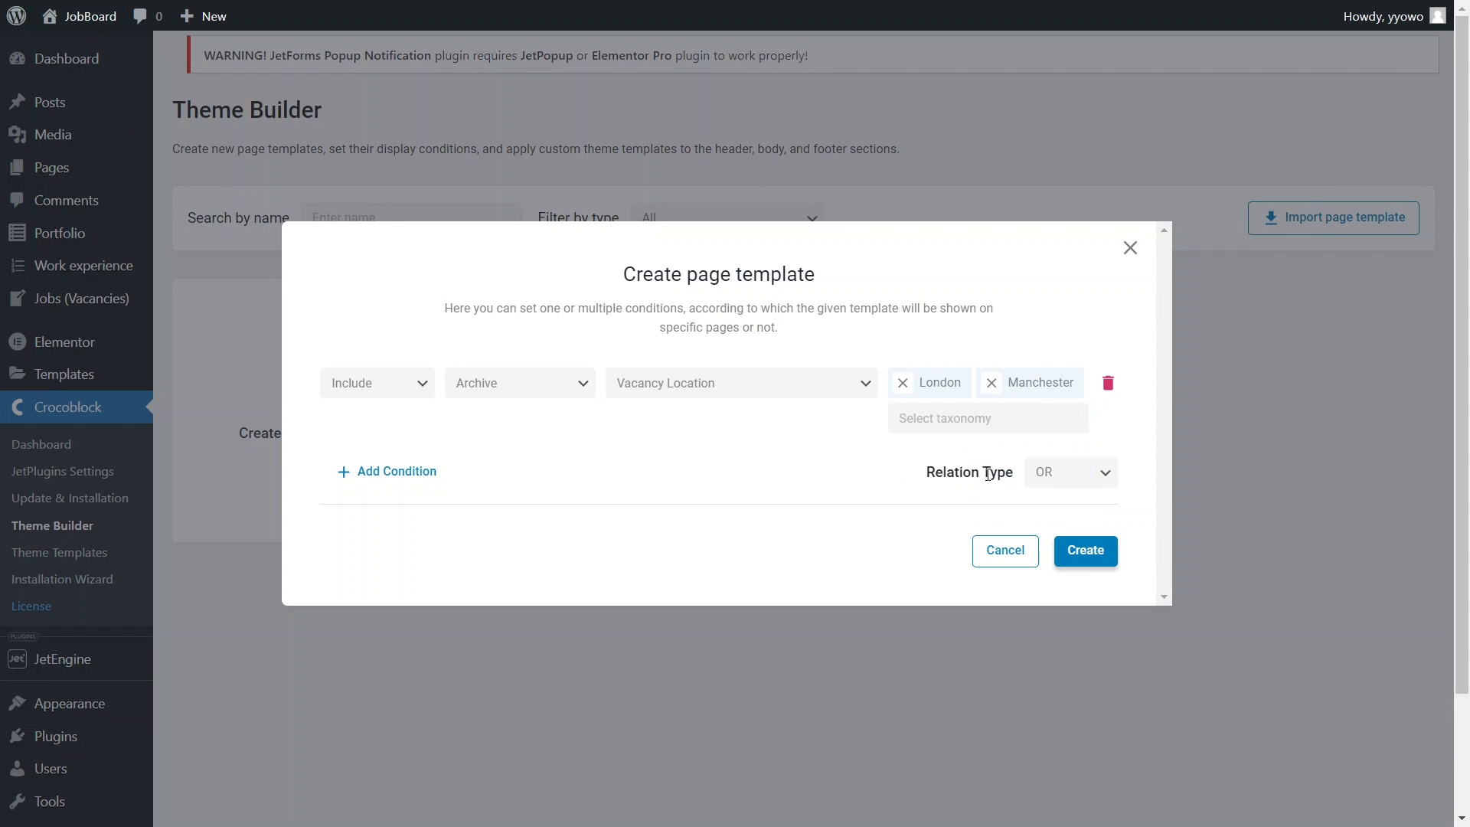
text(liv)
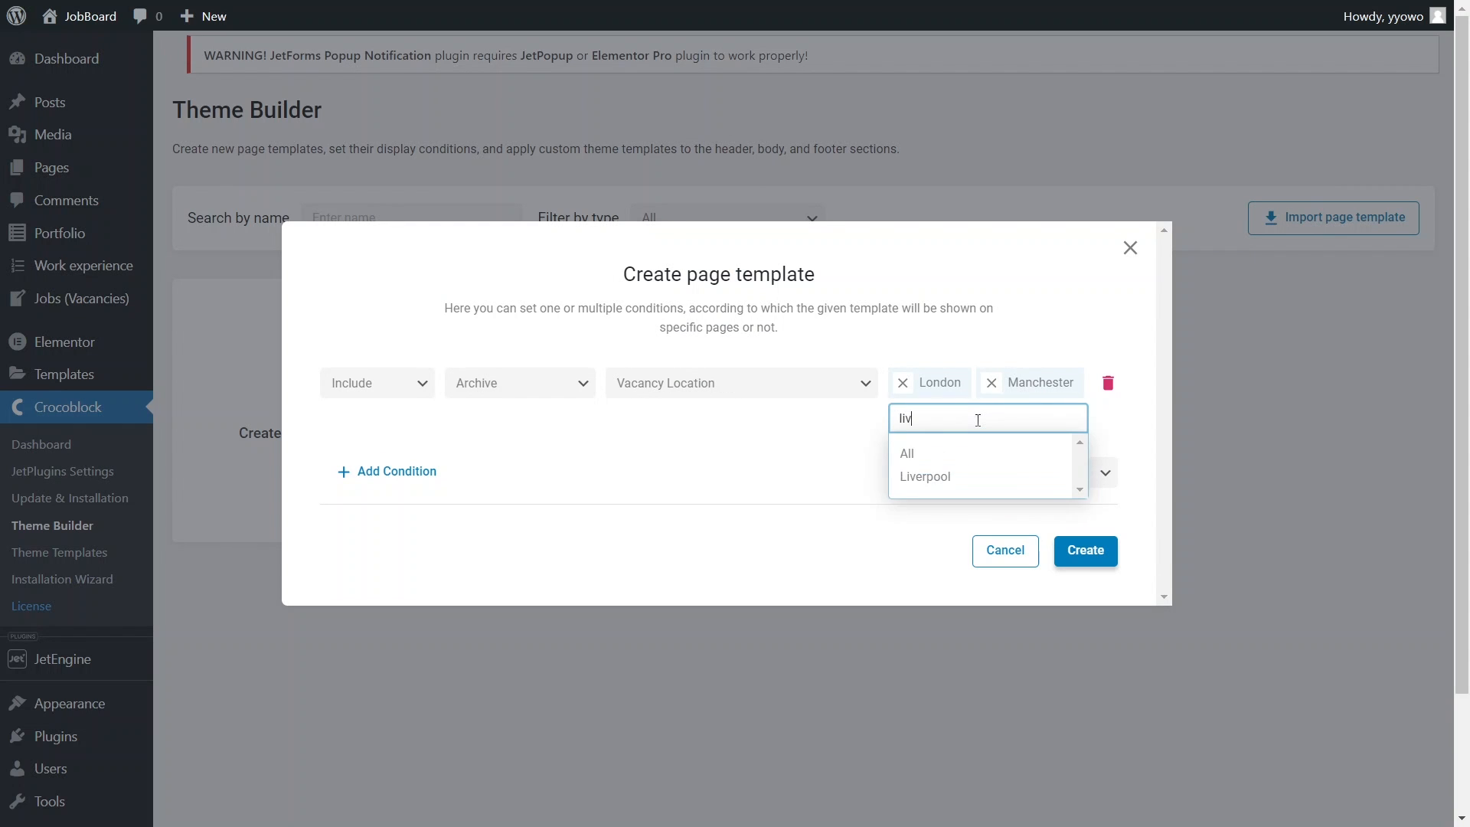
click(1084, 551)
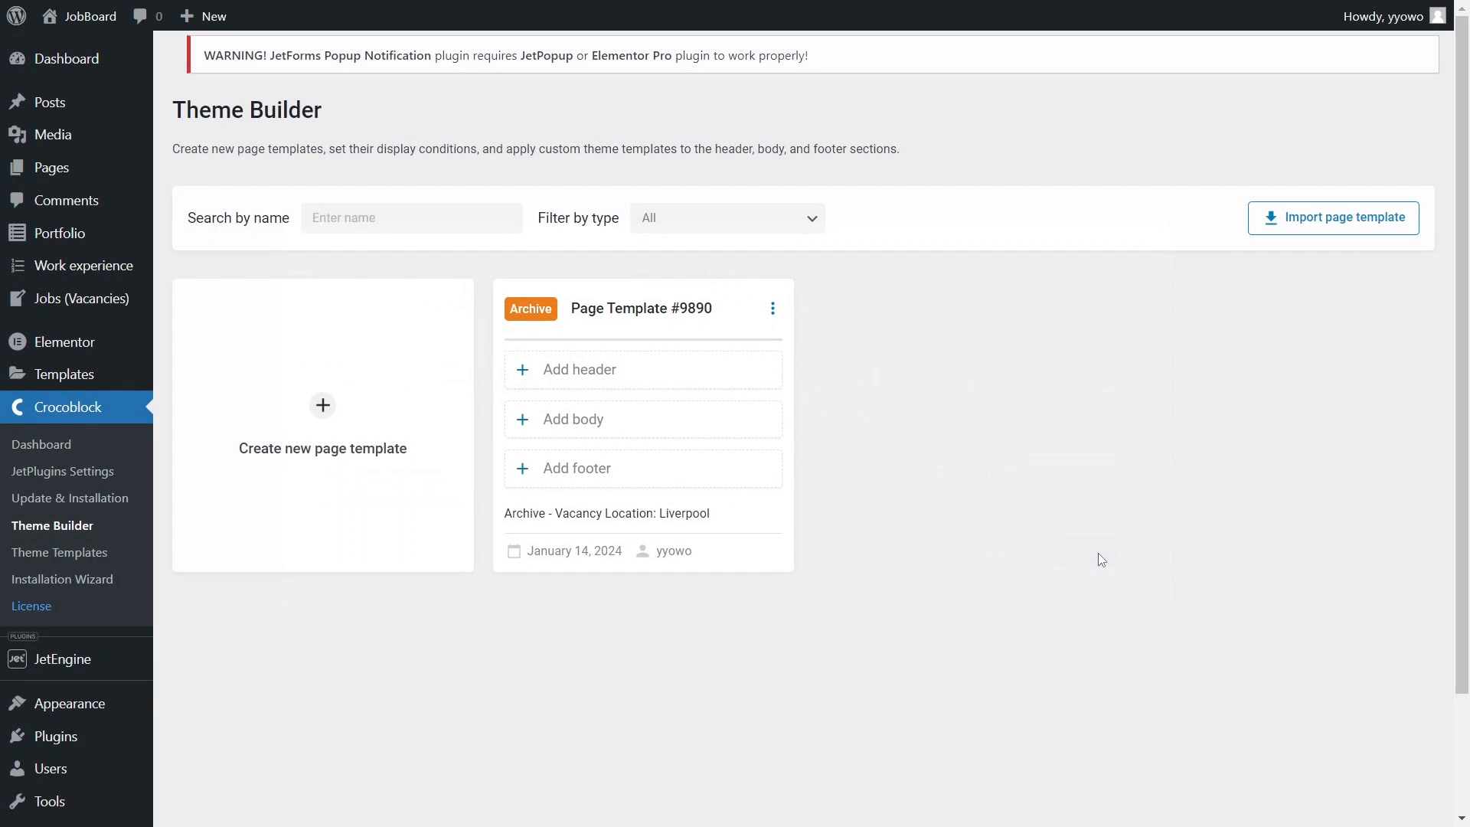
- Rename 'Page Template #9890' to 'jobs by categories archive'
click(641, 309)
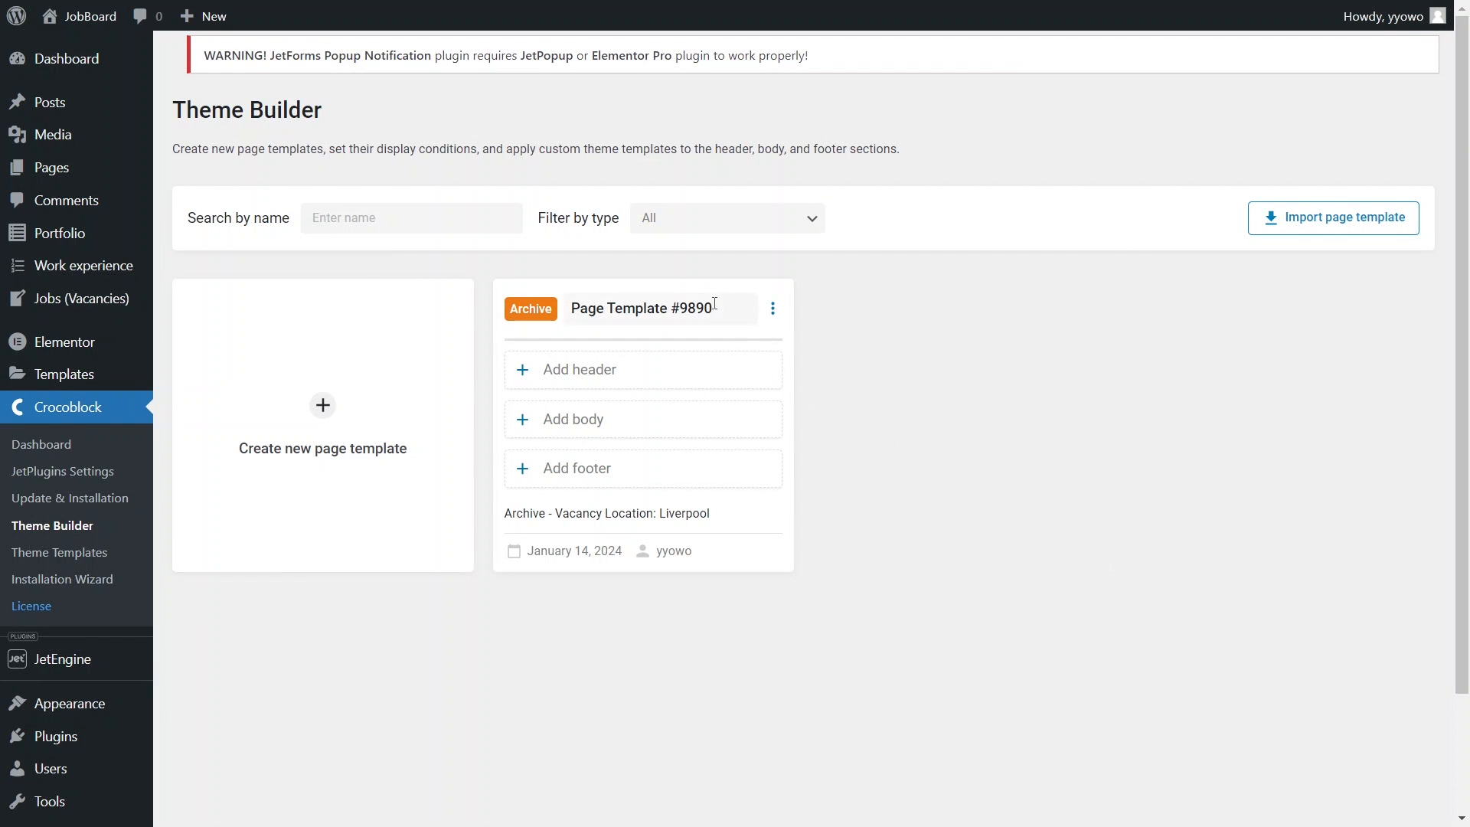
text(jobs b)
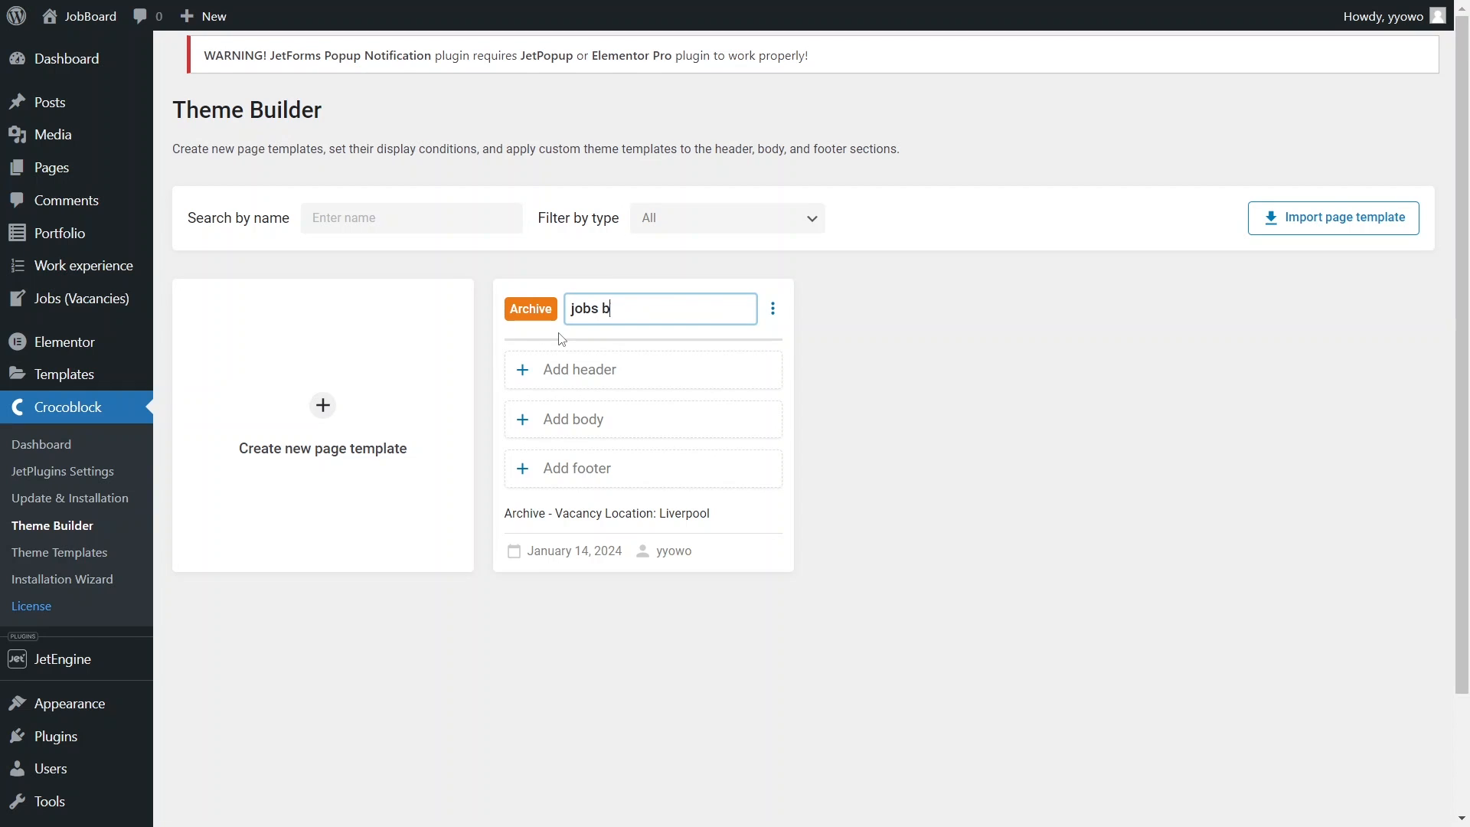
text(y categories)
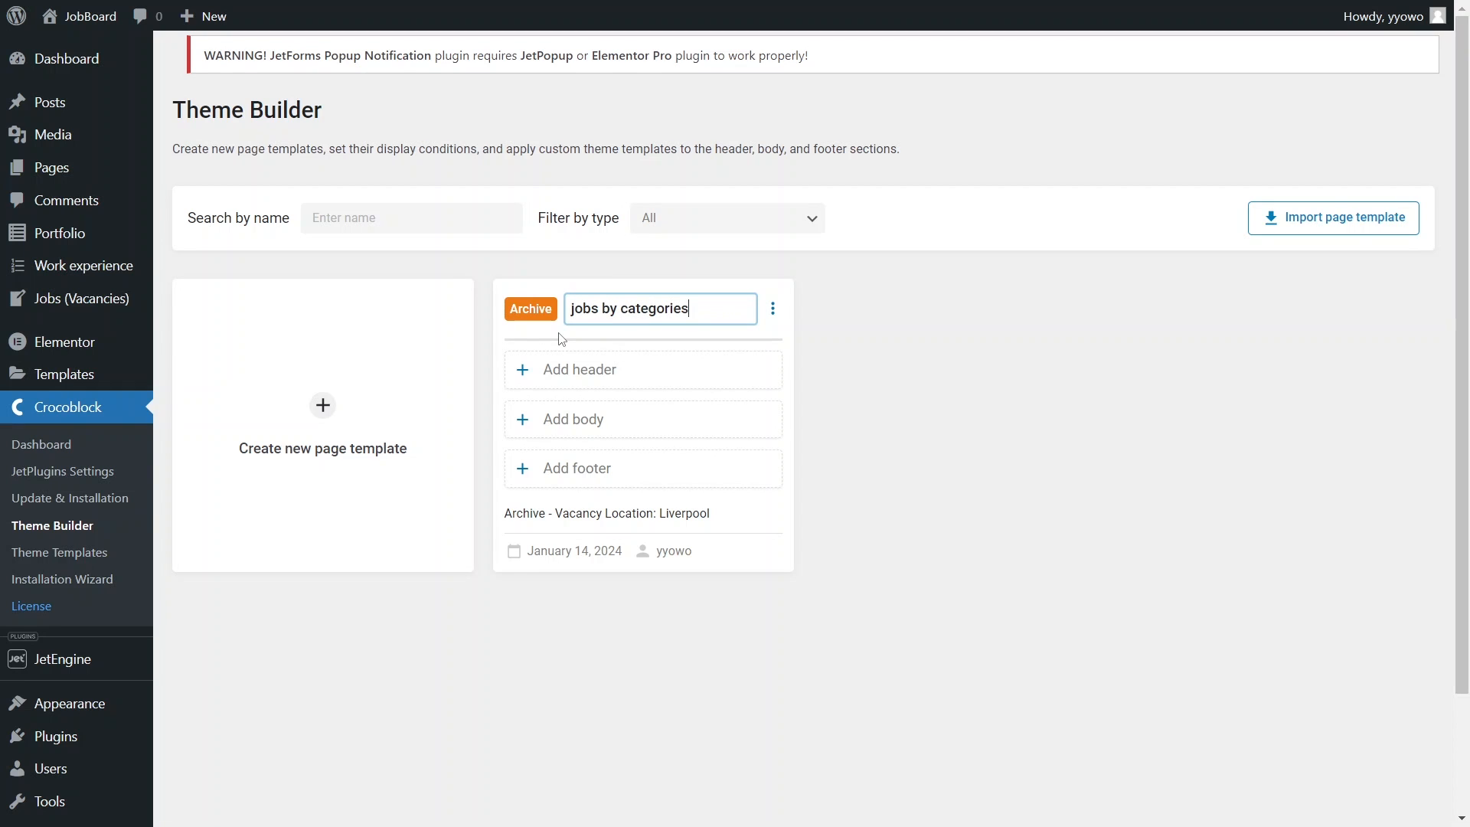
text(archive)
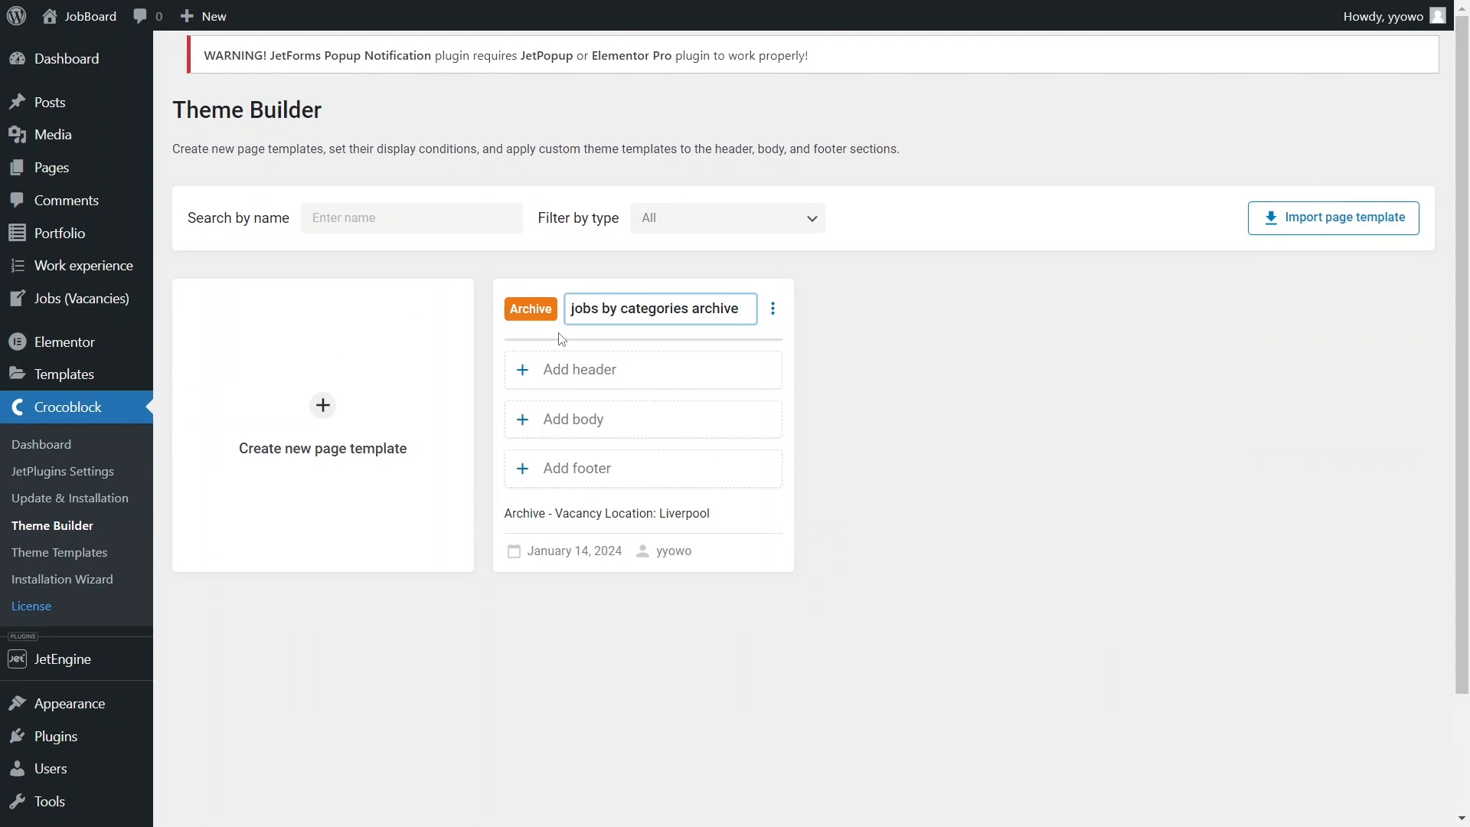
mouse_move(548, 419)
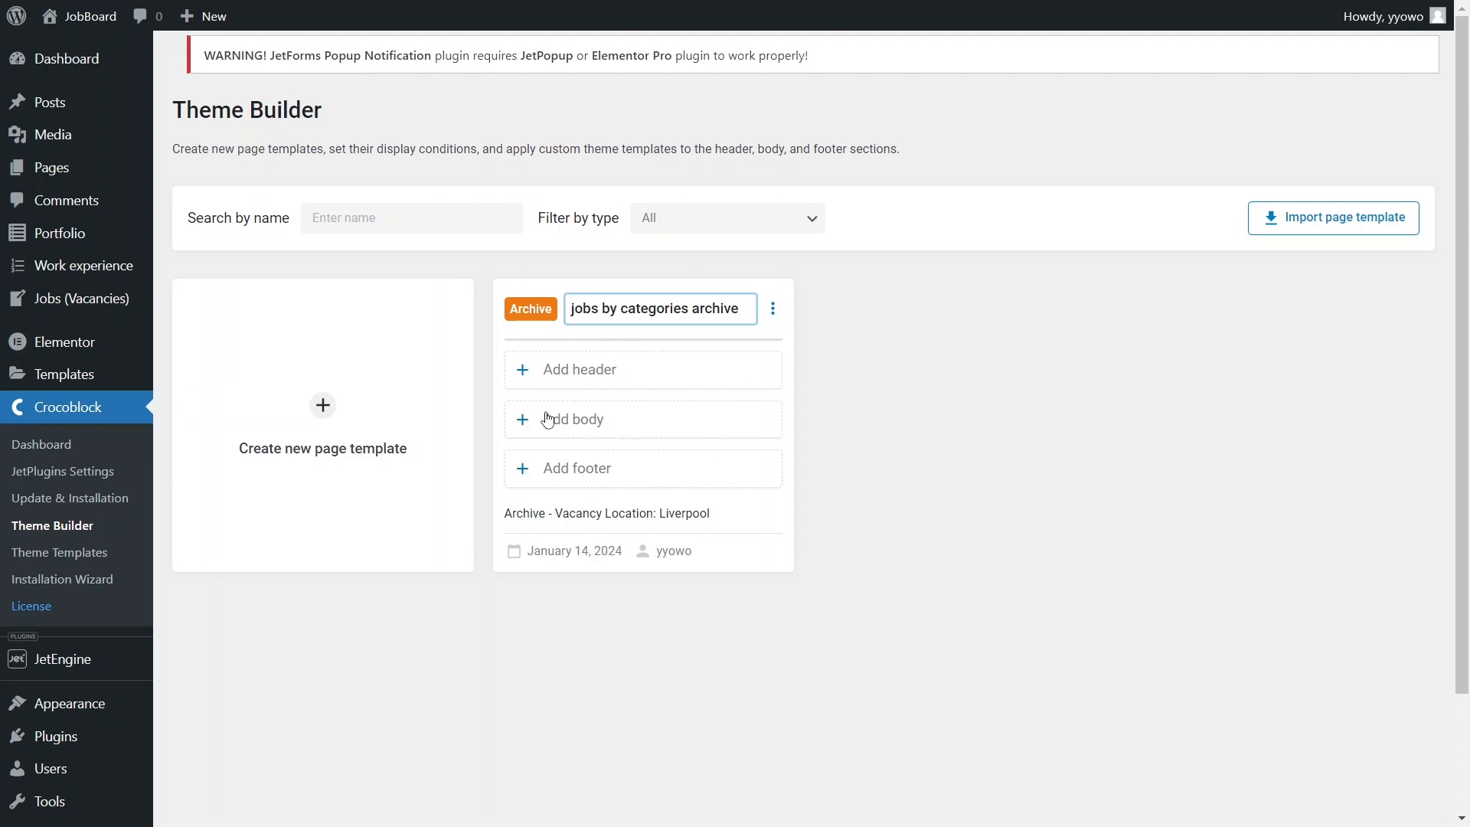
- Create an Elementor body template named 'jobs by category archive body'
click(573, 419)
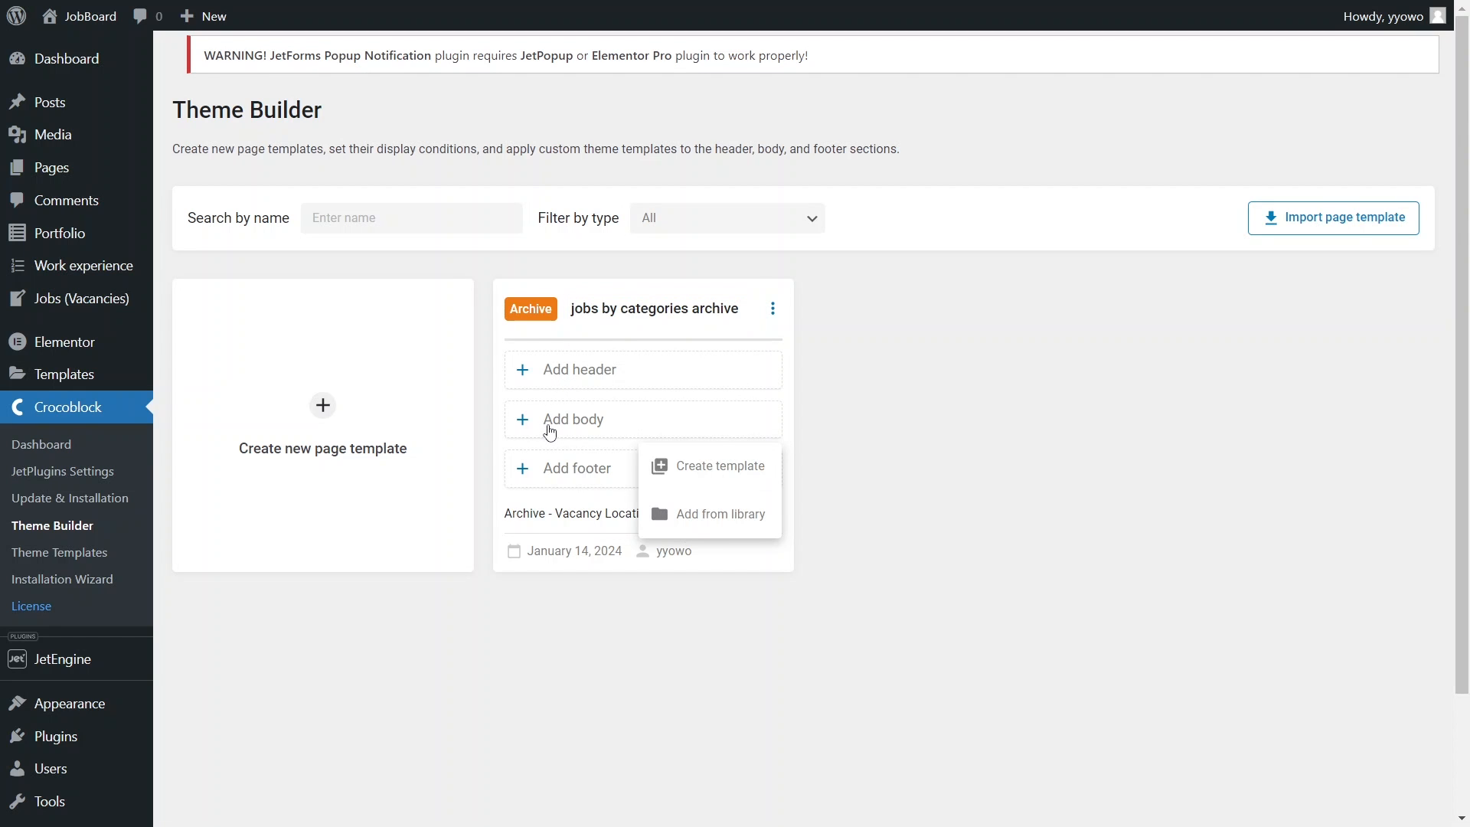
mouse_move(696, 454)
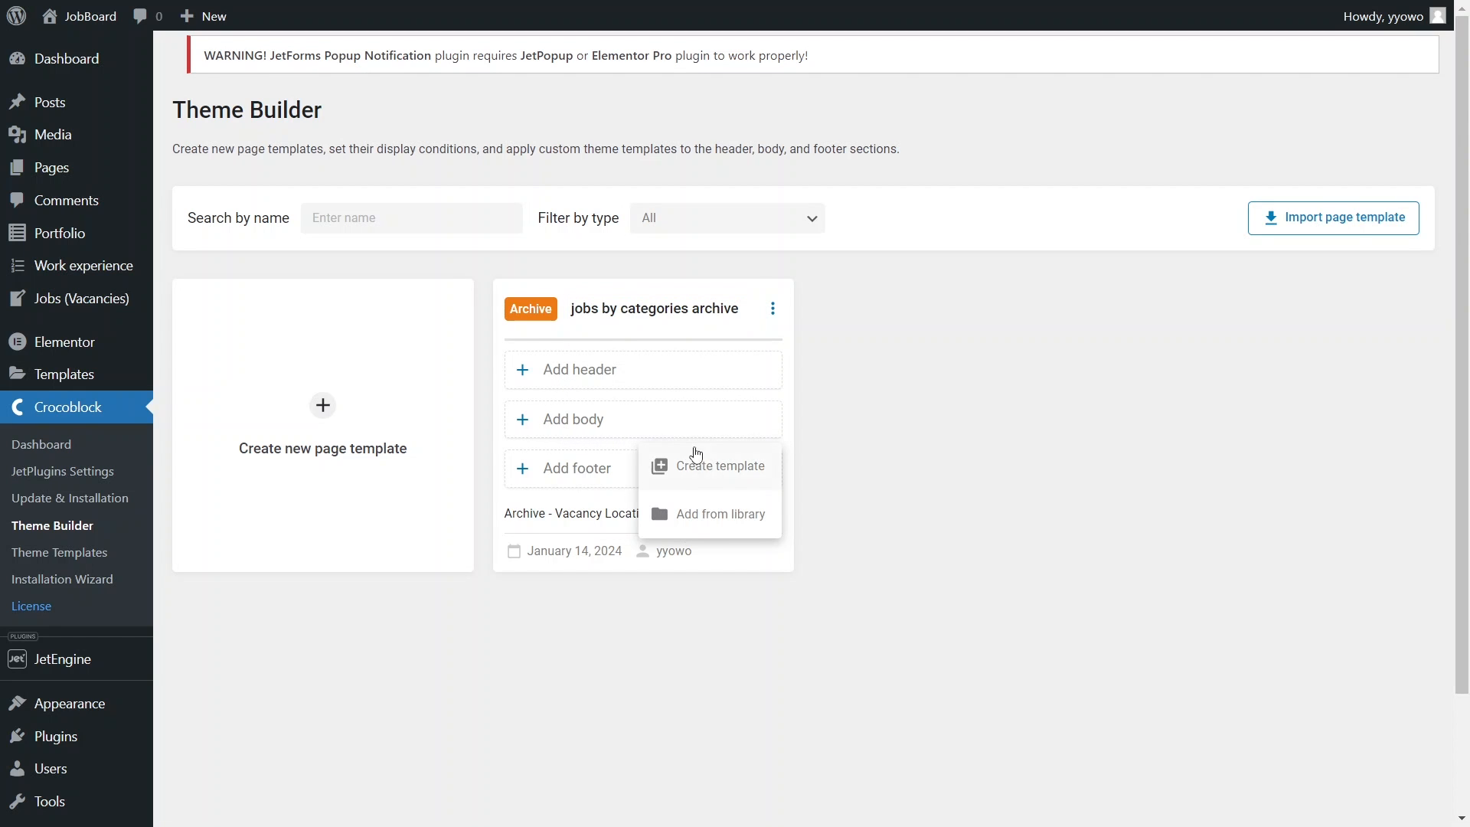
click(721, 466)
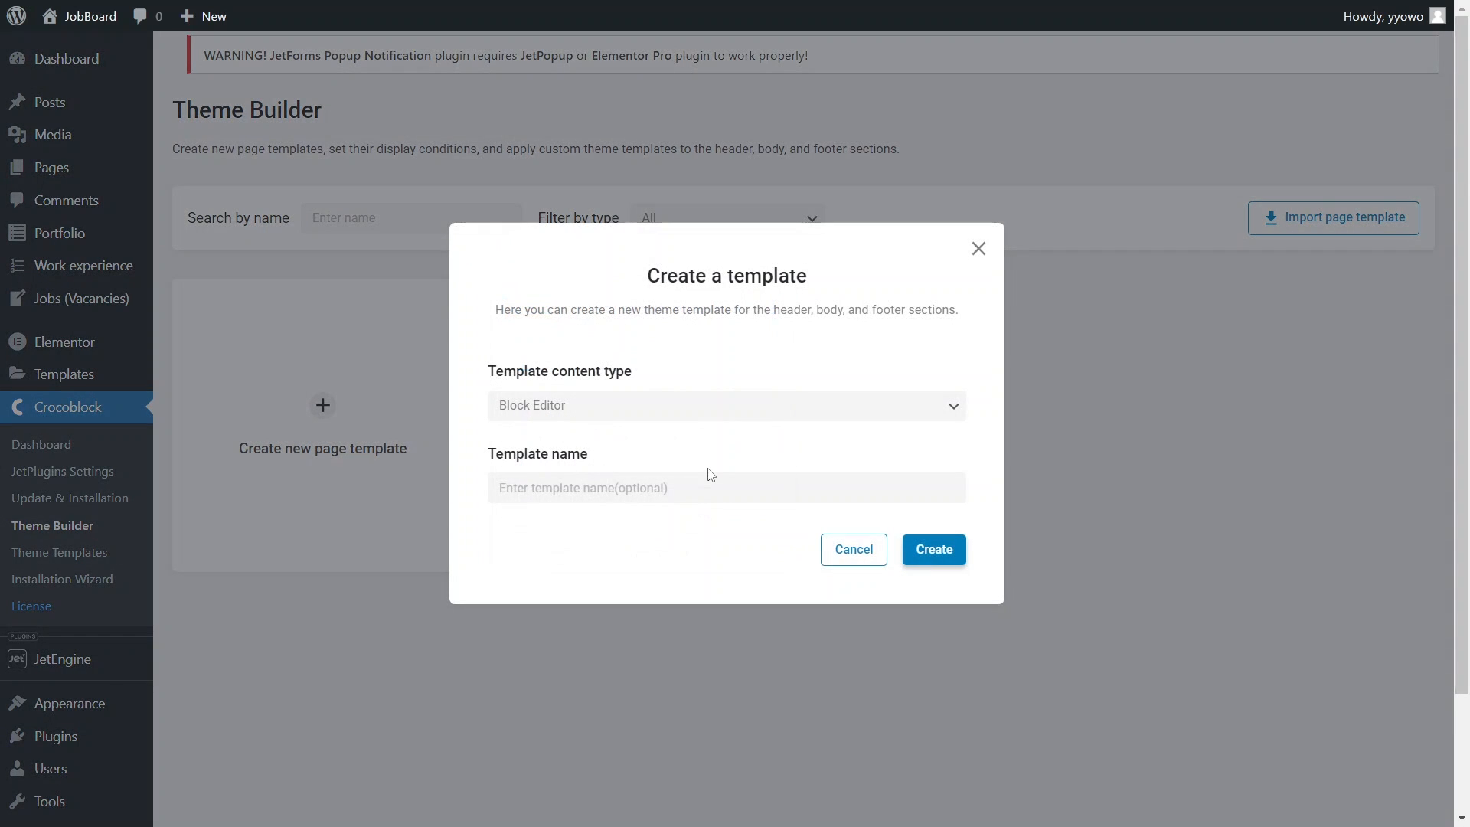
click(726, 405)
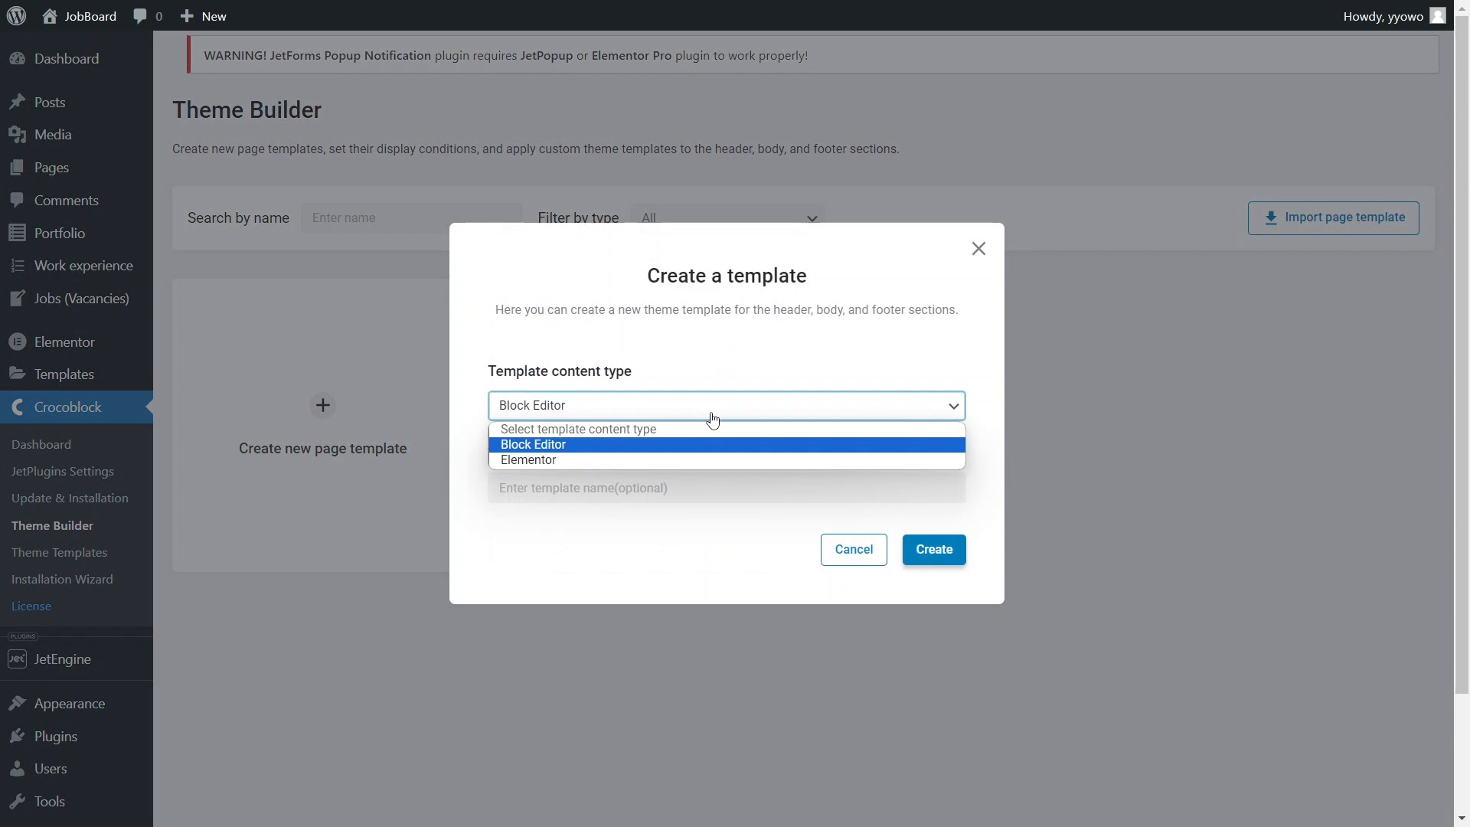
click(527, 459)
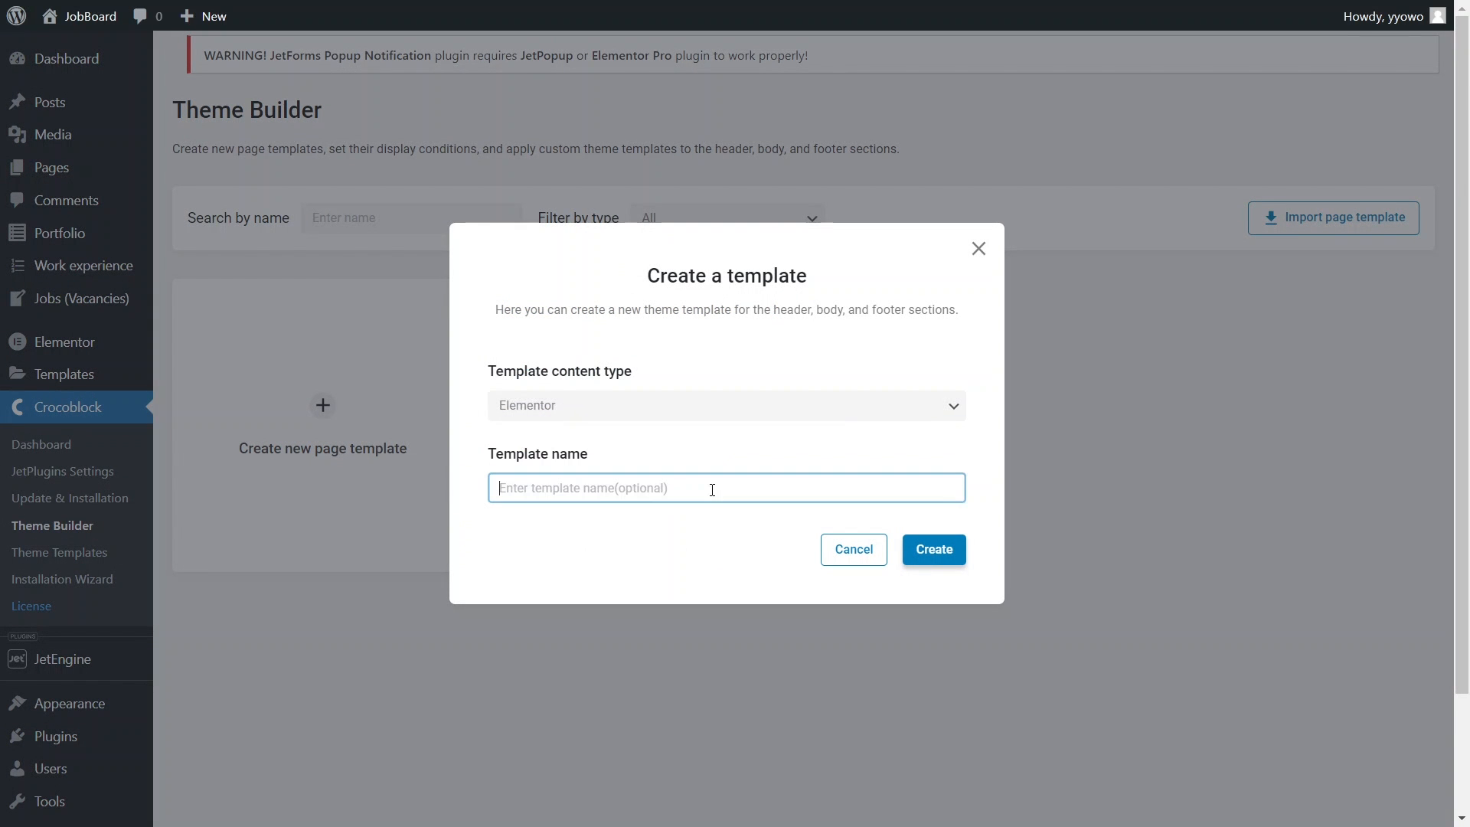
text(jobs by category a)
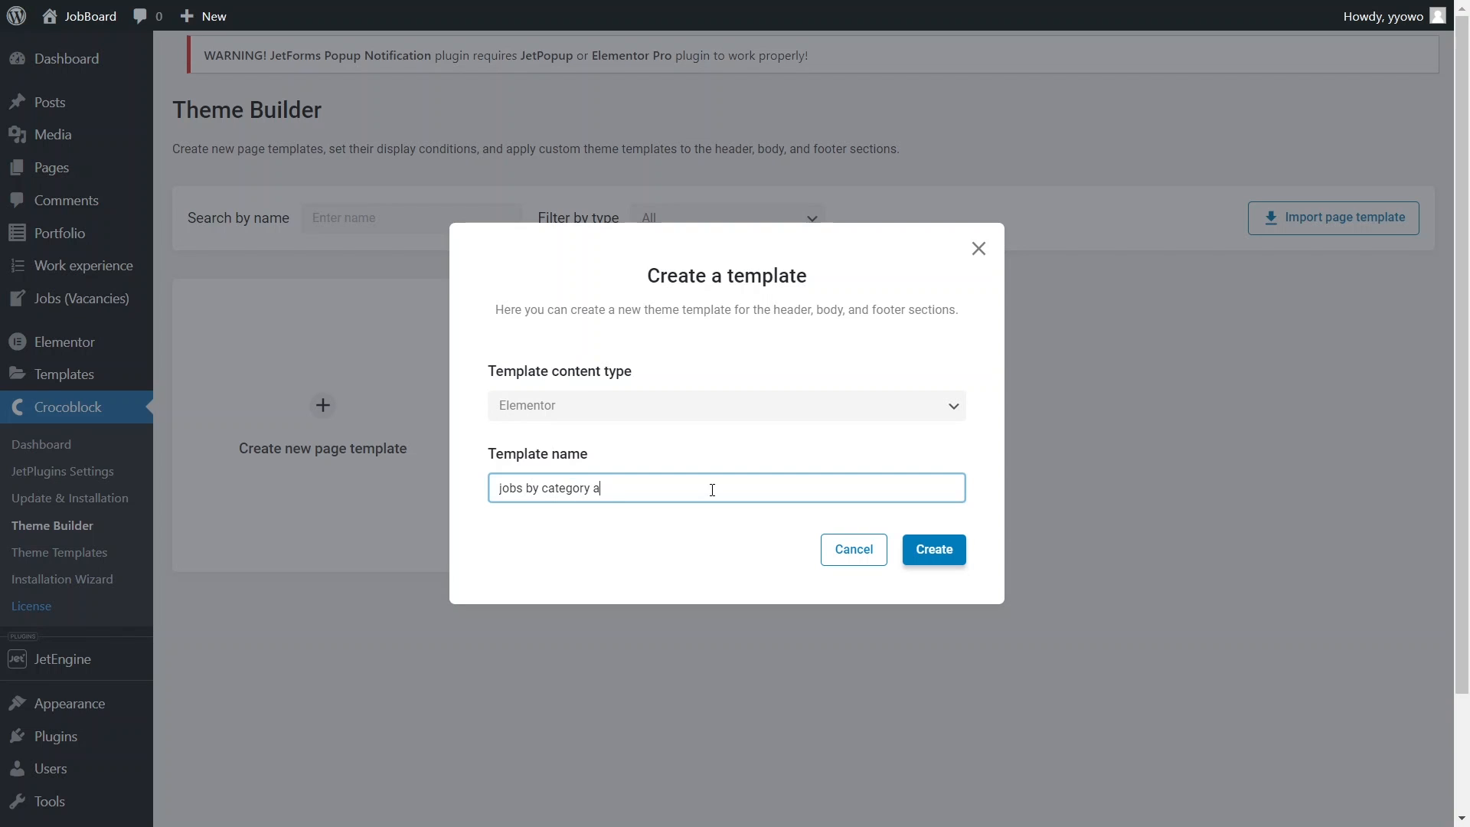
text(rchive body)
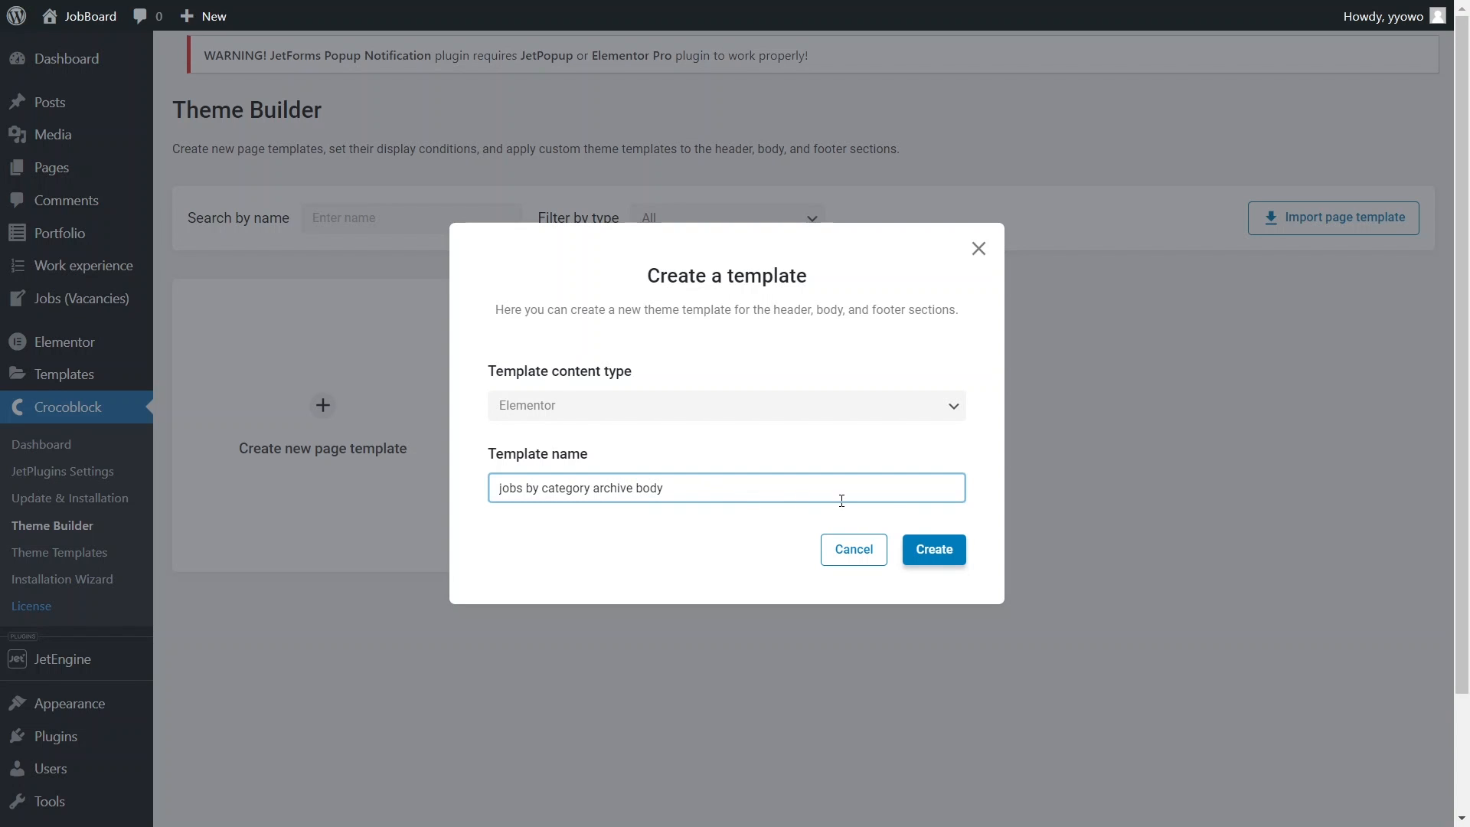
click(932, 549)
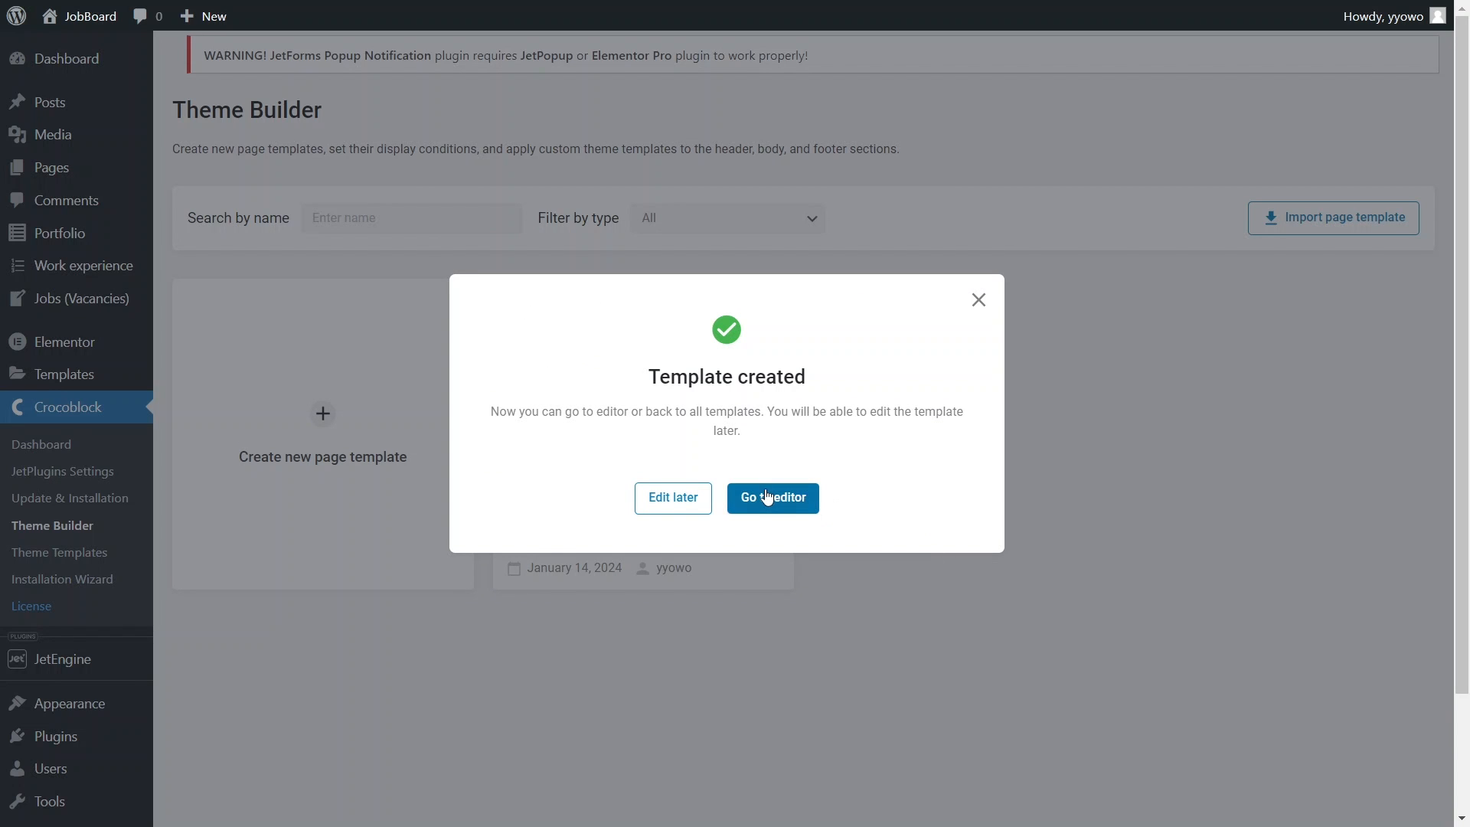
- Add a Dynamic Field showing the term name as an H2, formatted 'Jobs in %s'
click(771, 497)
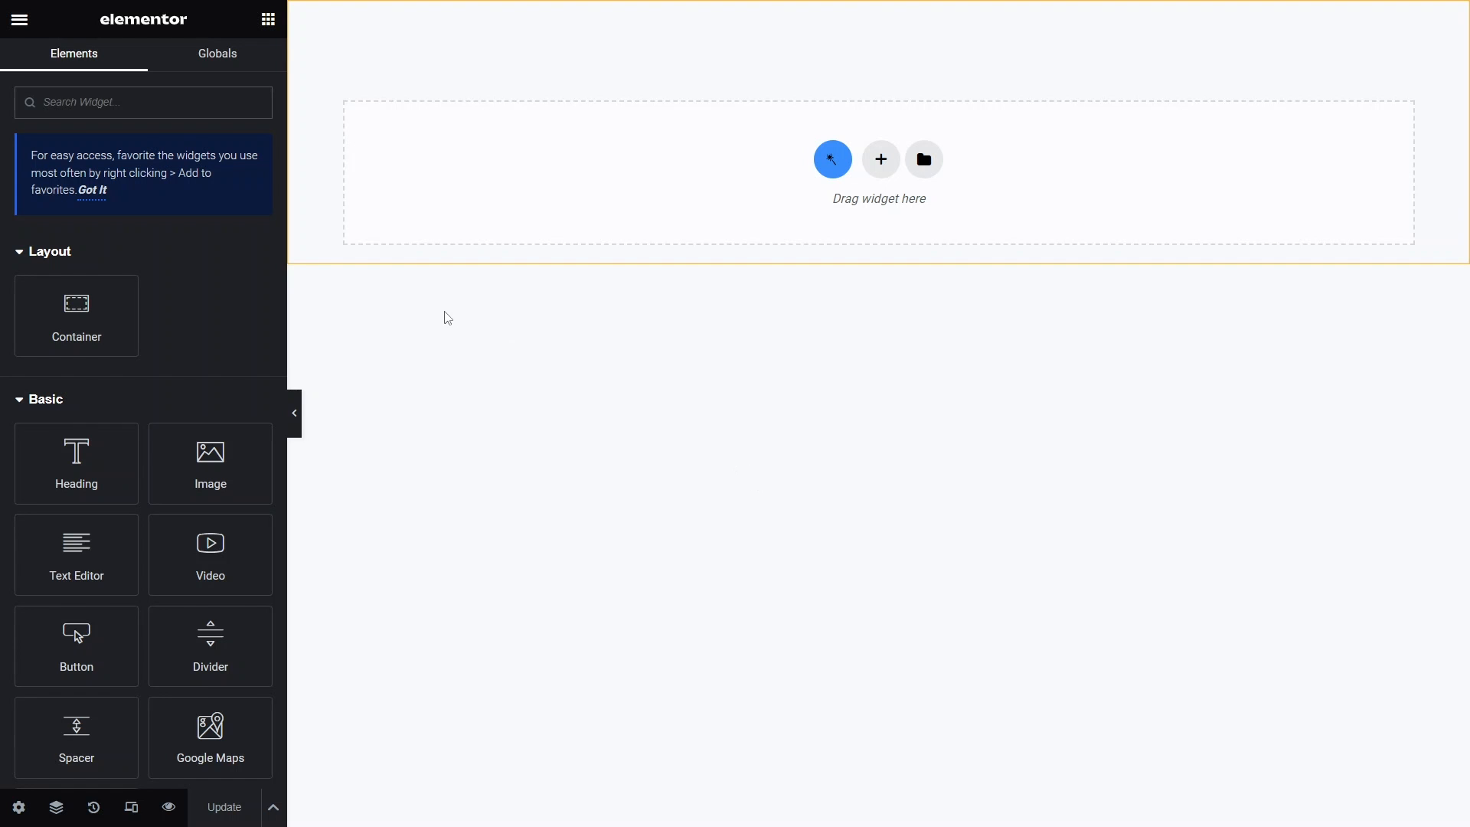
text(dynam)
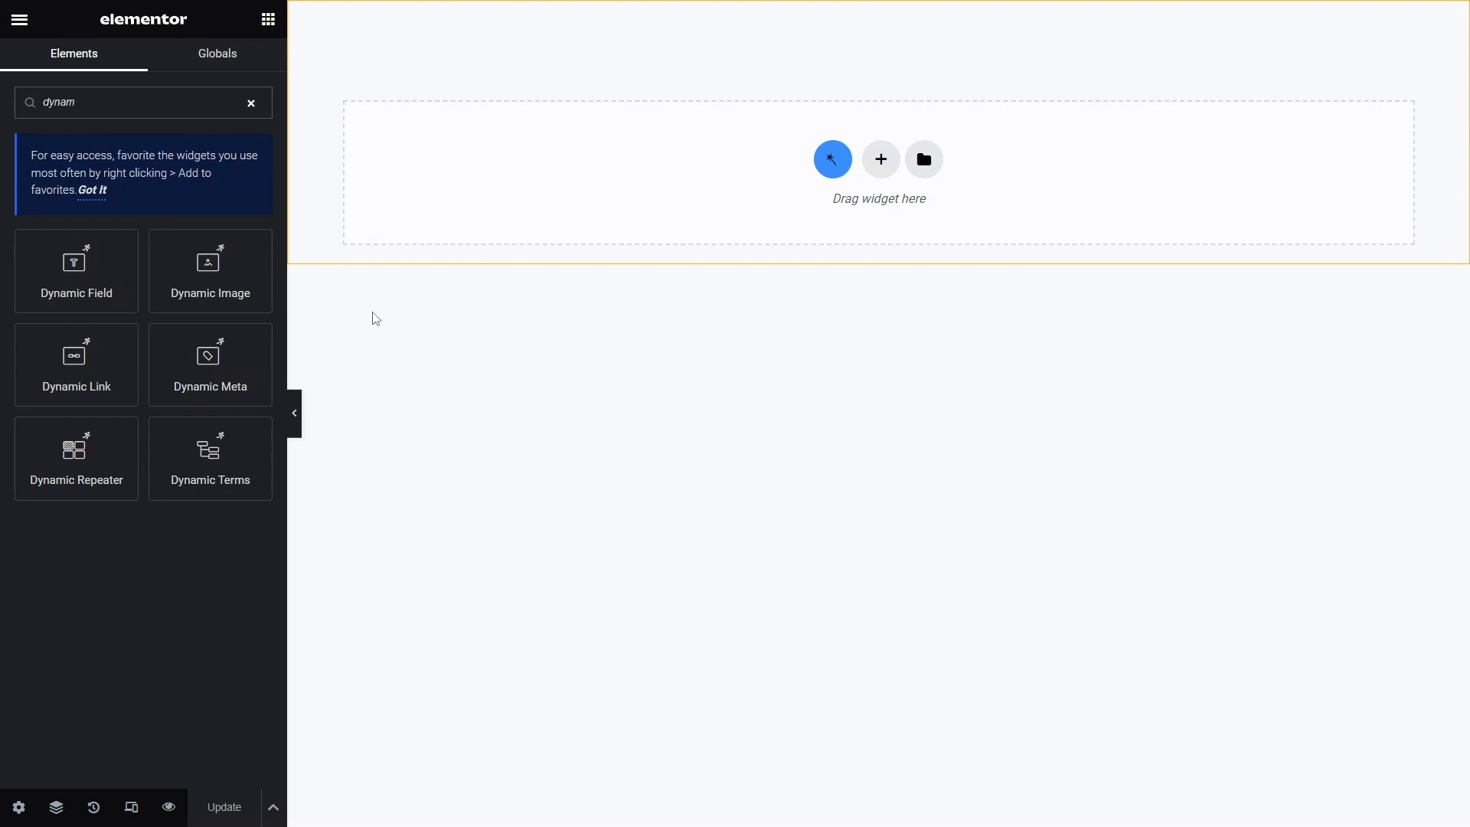
drag(76, 263, 552, 172)
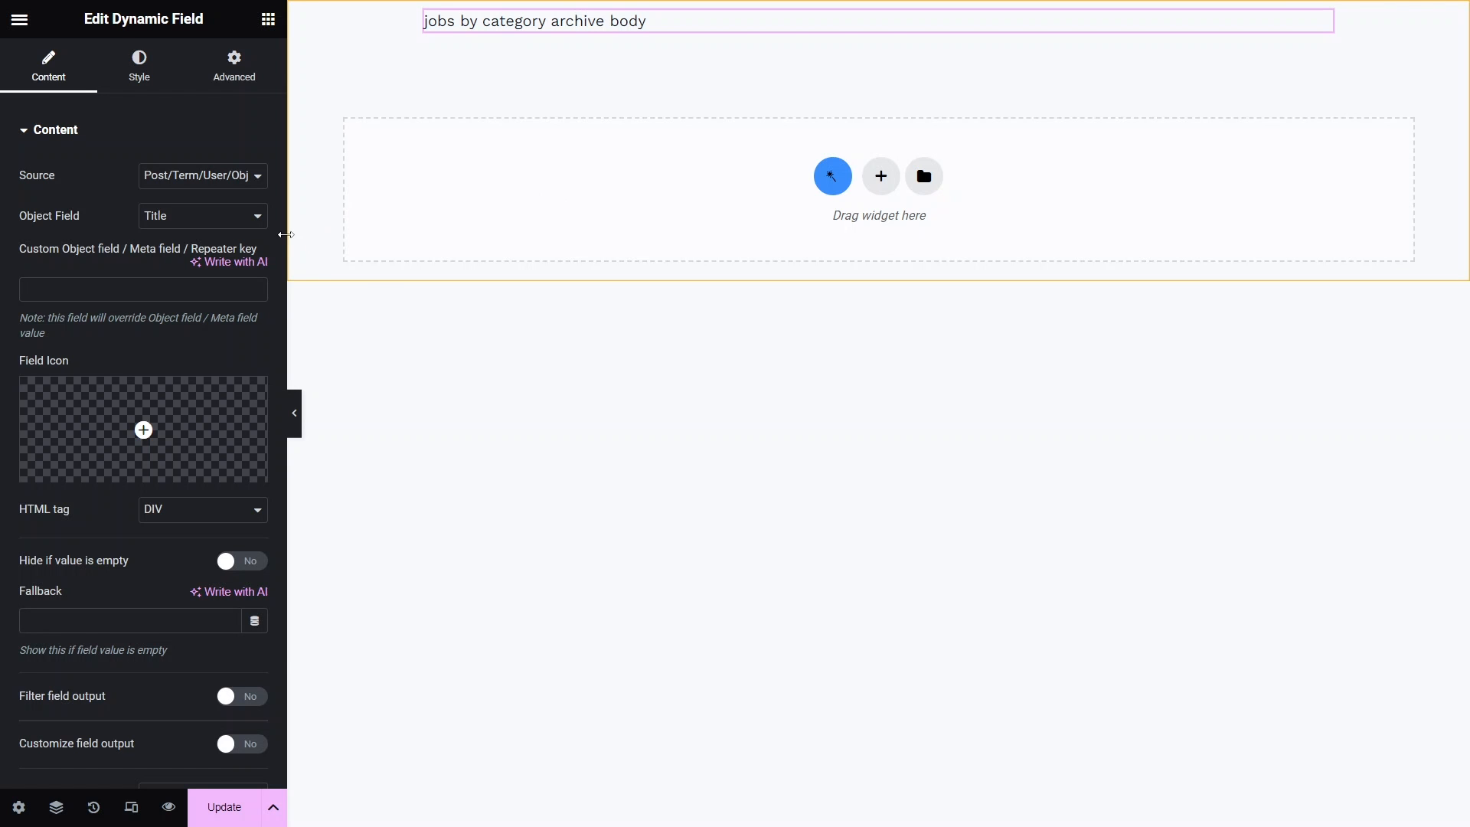
click(202, 216)
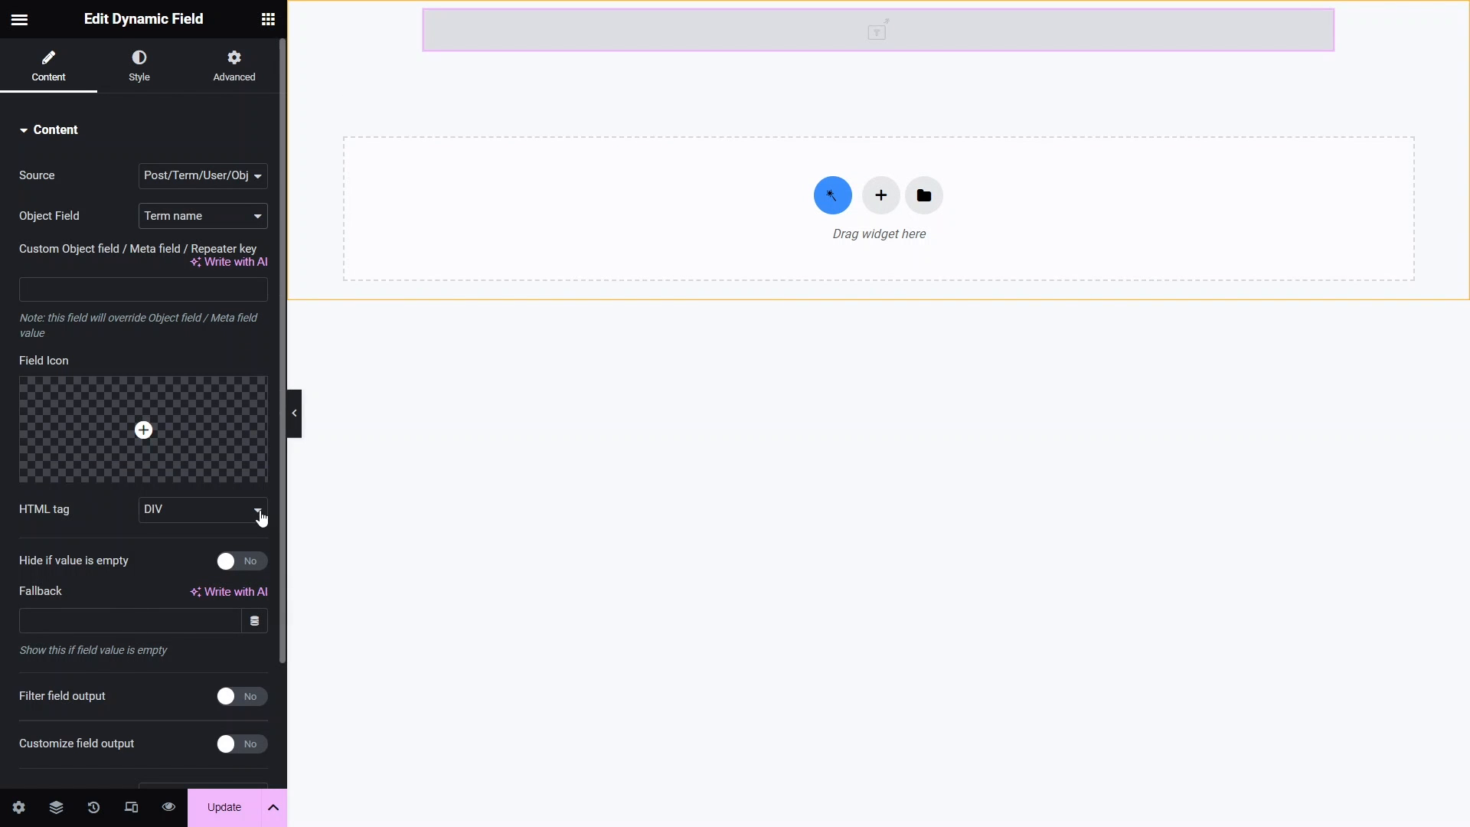
click(201, 509)
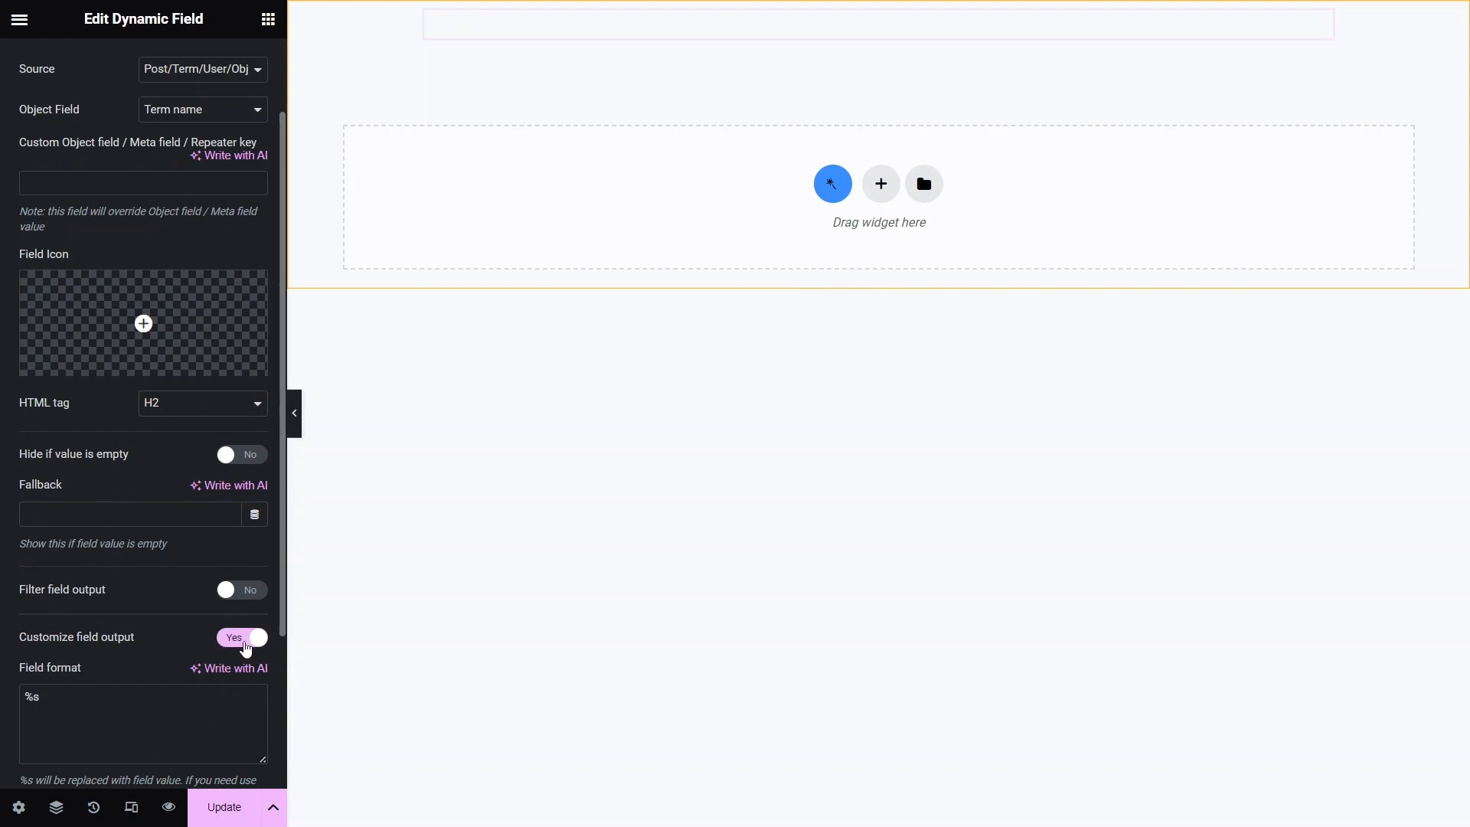
text(Uob)
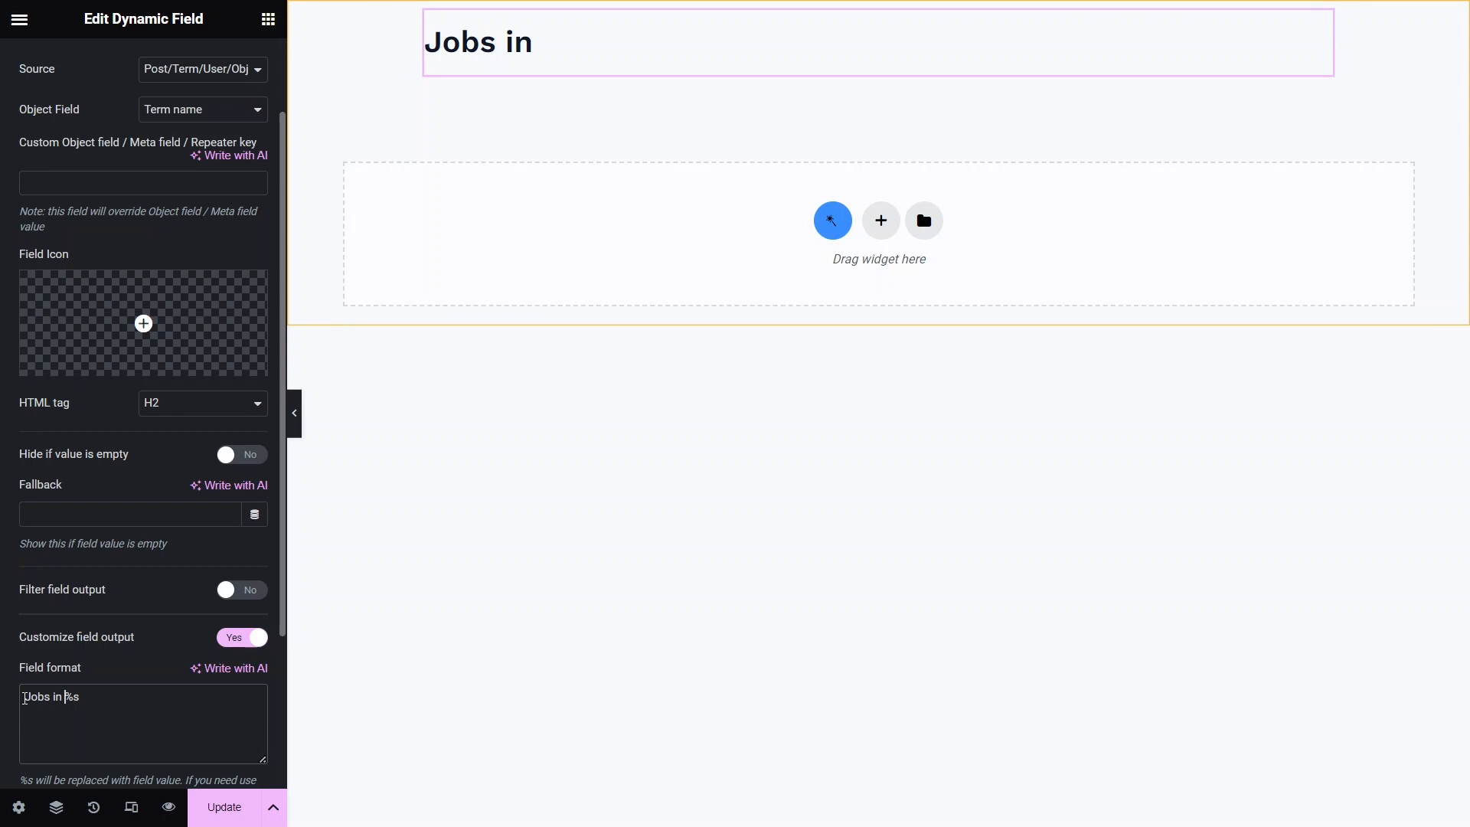
- Place a one-column 'Jobs listing main' Listing Grid below the heading, used as archive template
click(267, 18)
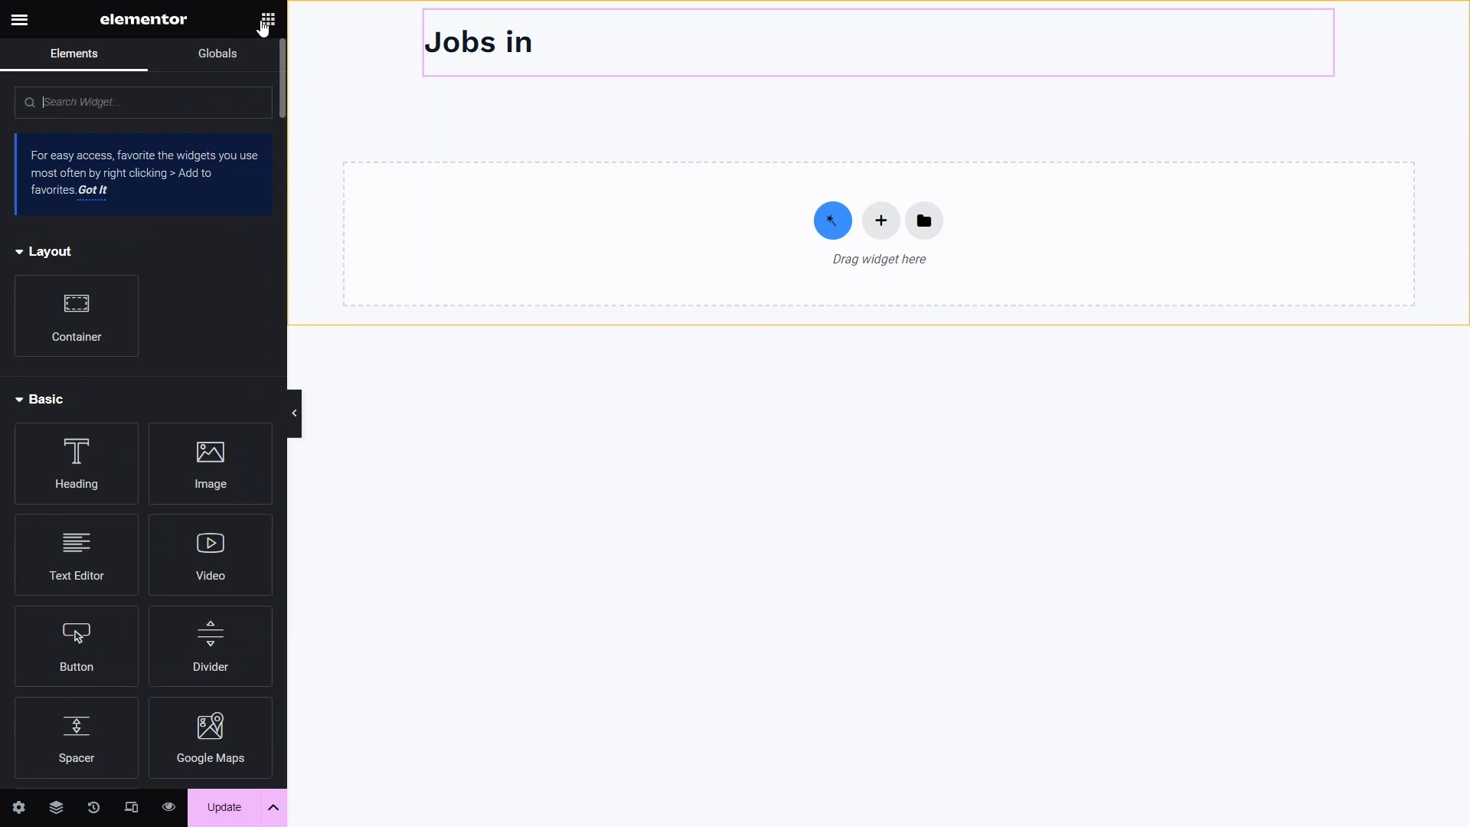
text(list)
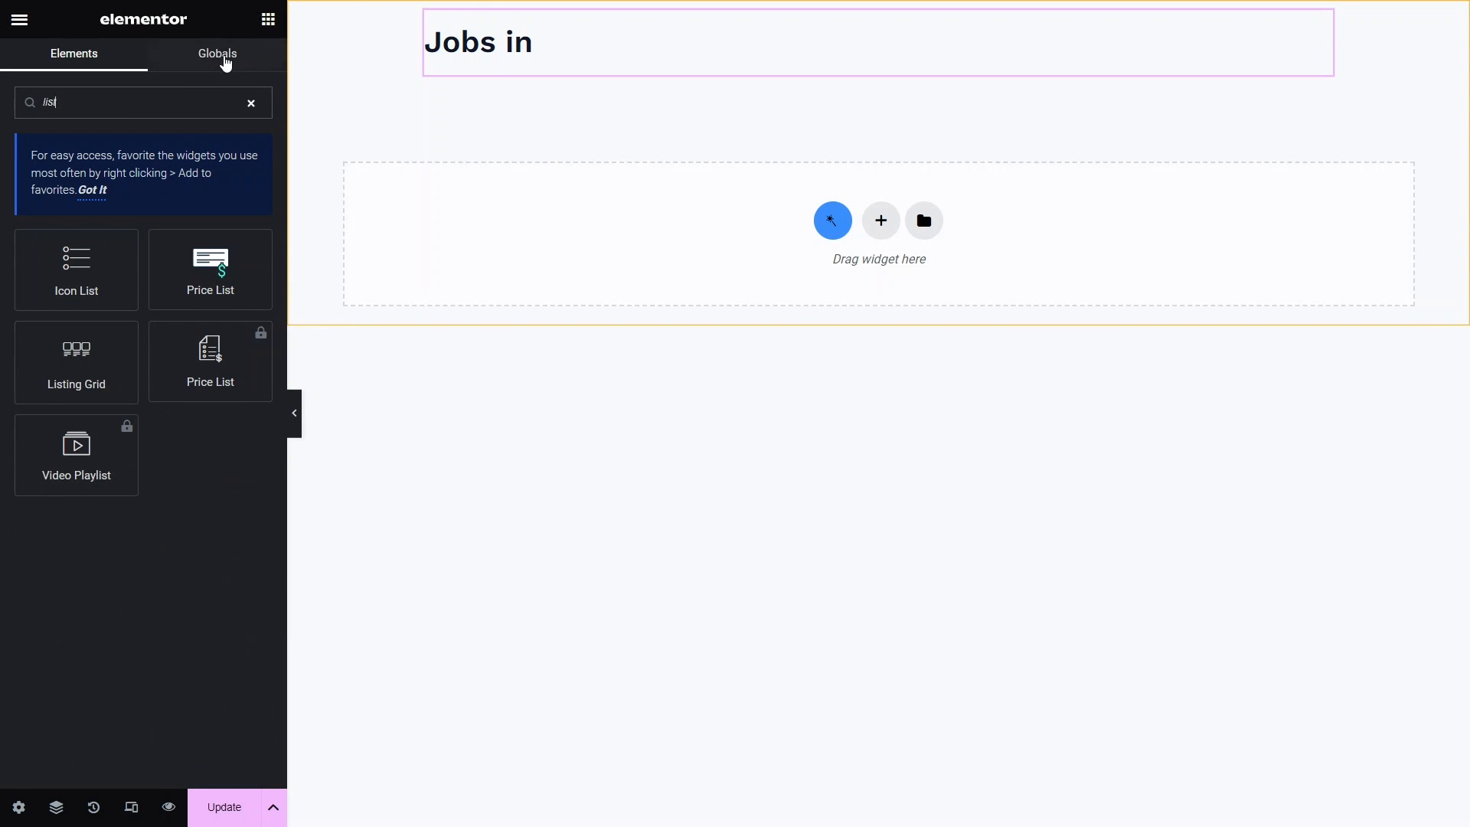
drag(76, 363, 688, 76)
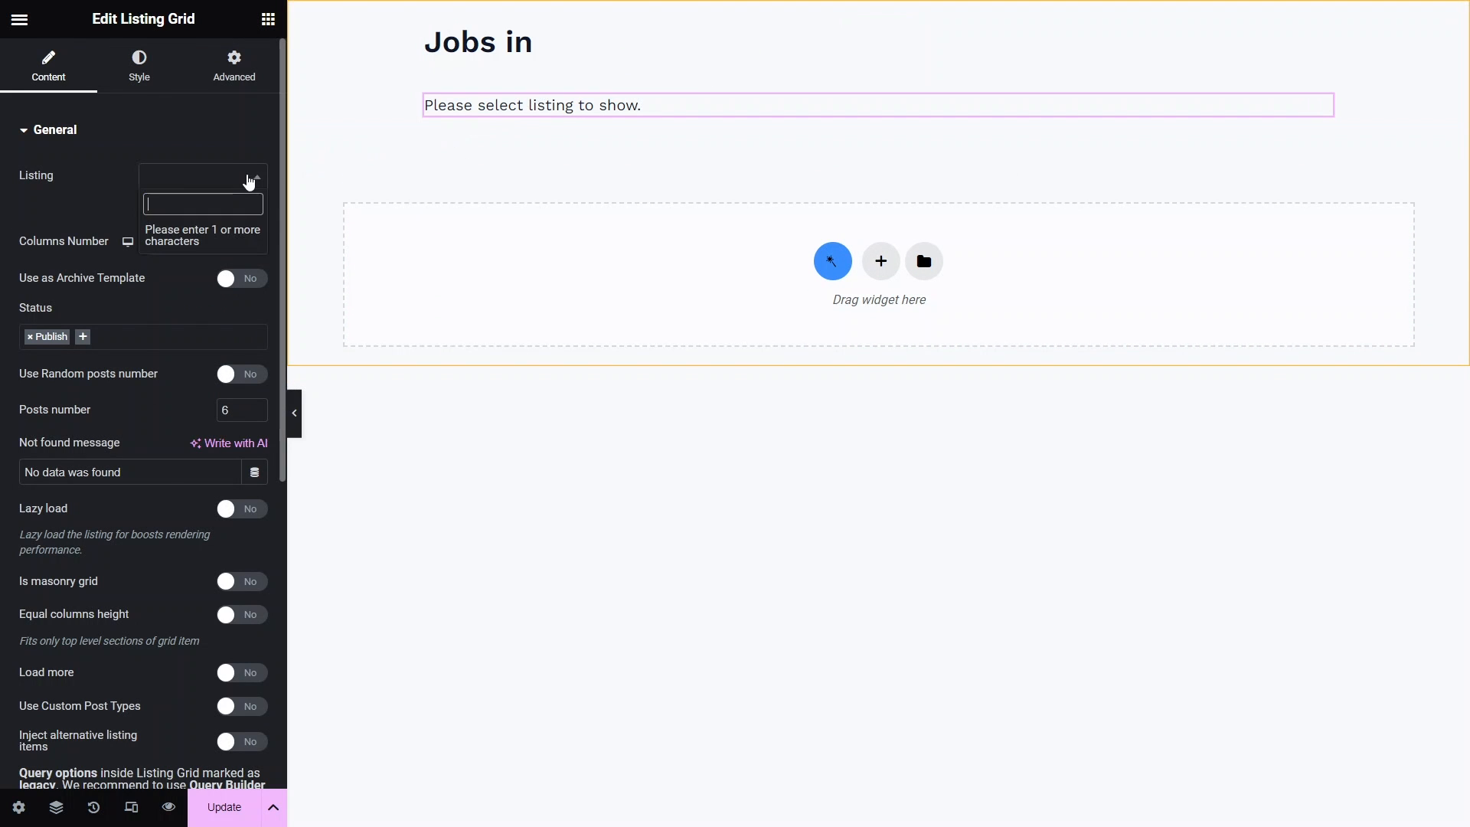
text(jd)
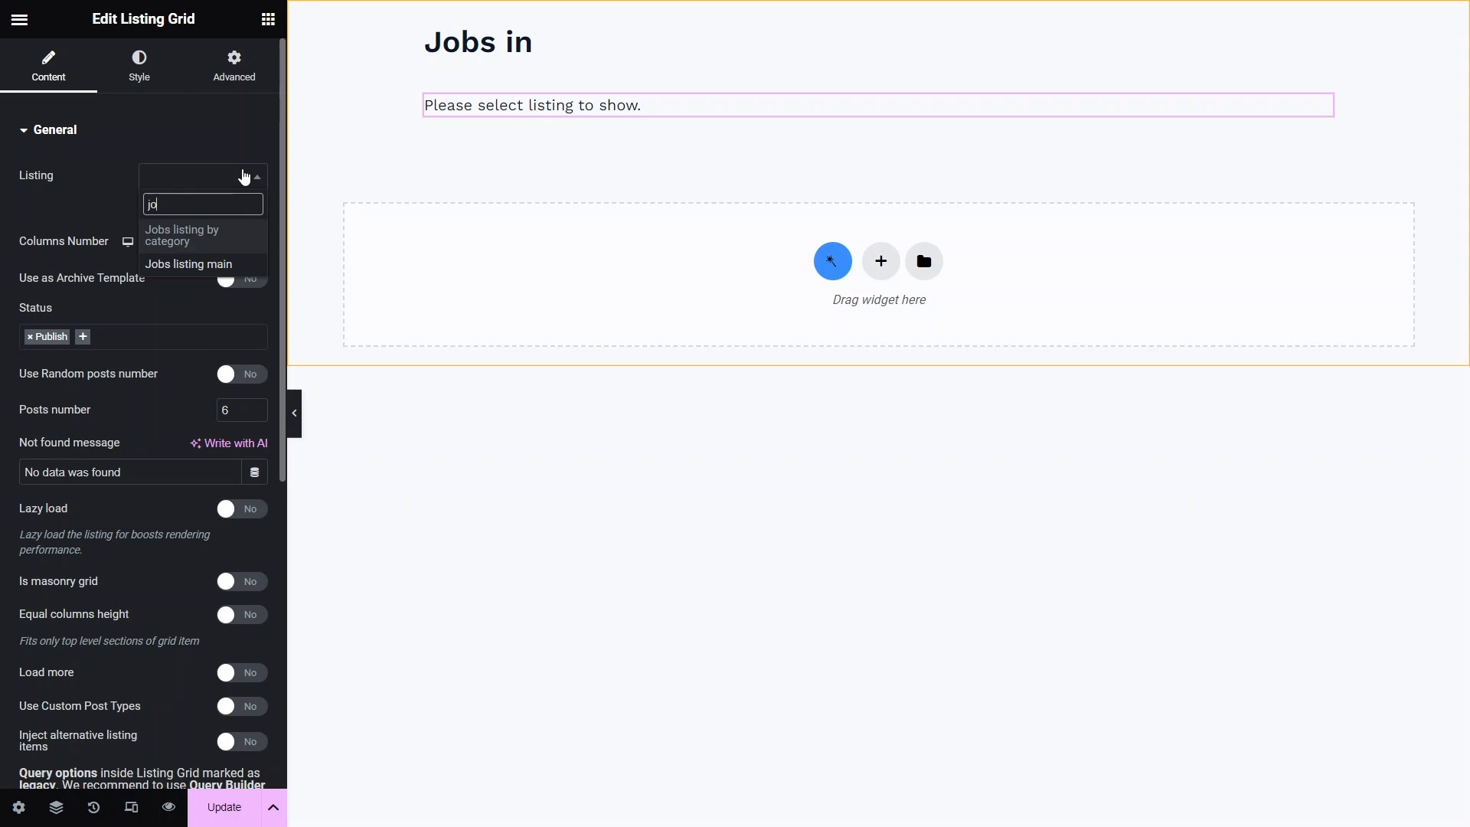
click(188, 263)
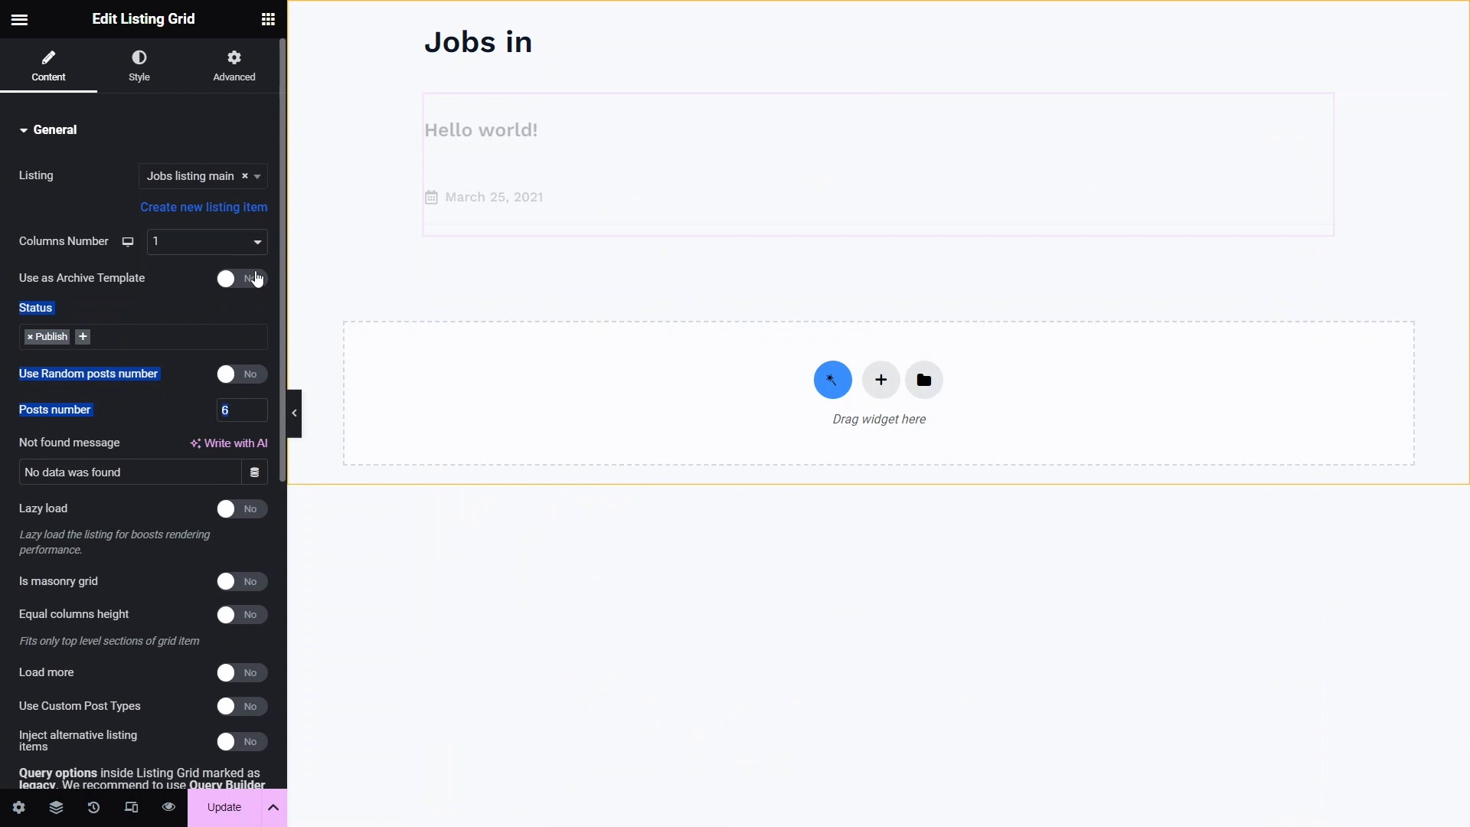
click(233, 278)
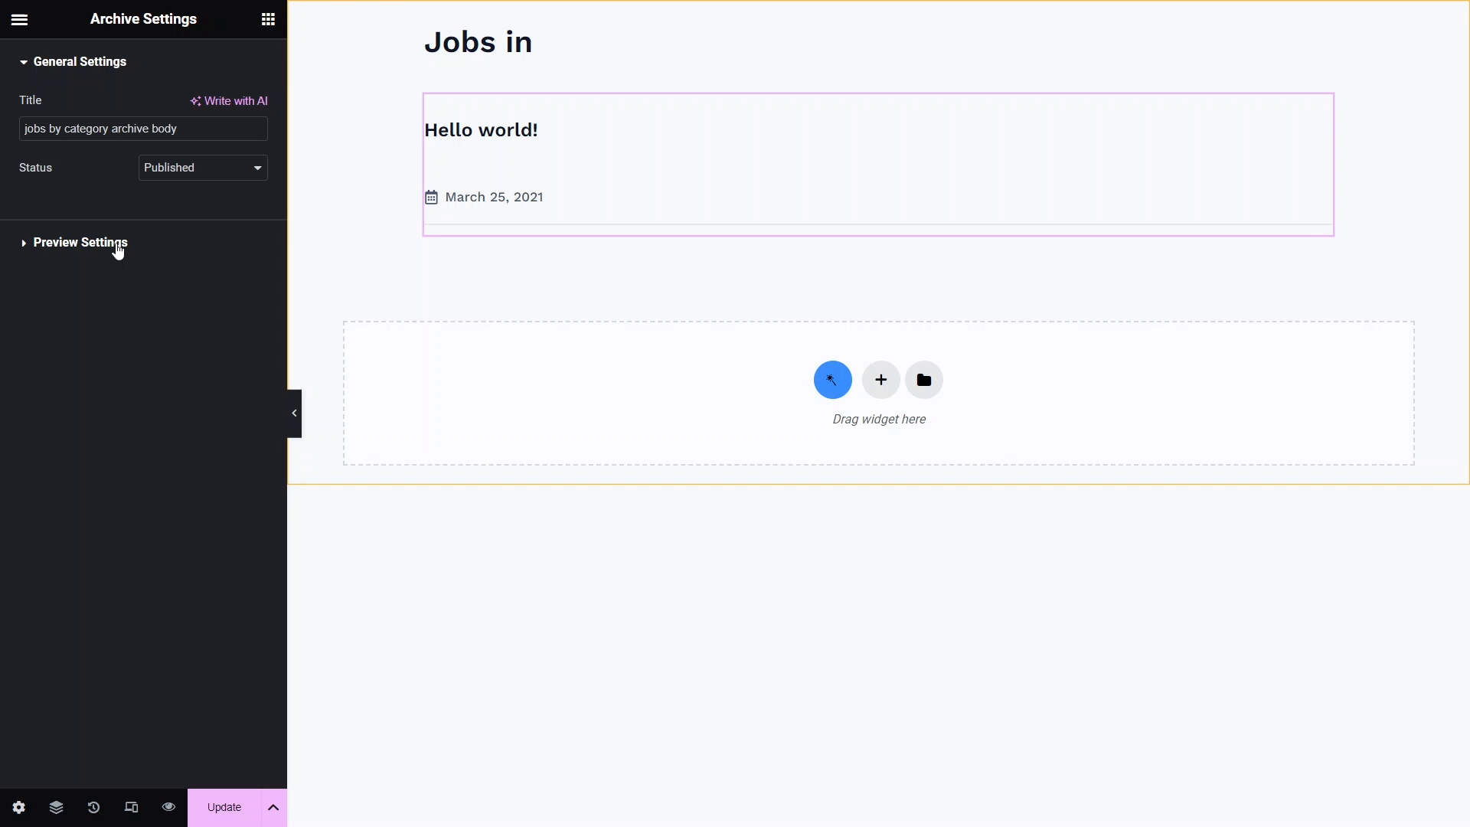
- Set the Preview Settings post type to Jobs (Vacancies)
click(80, 242)
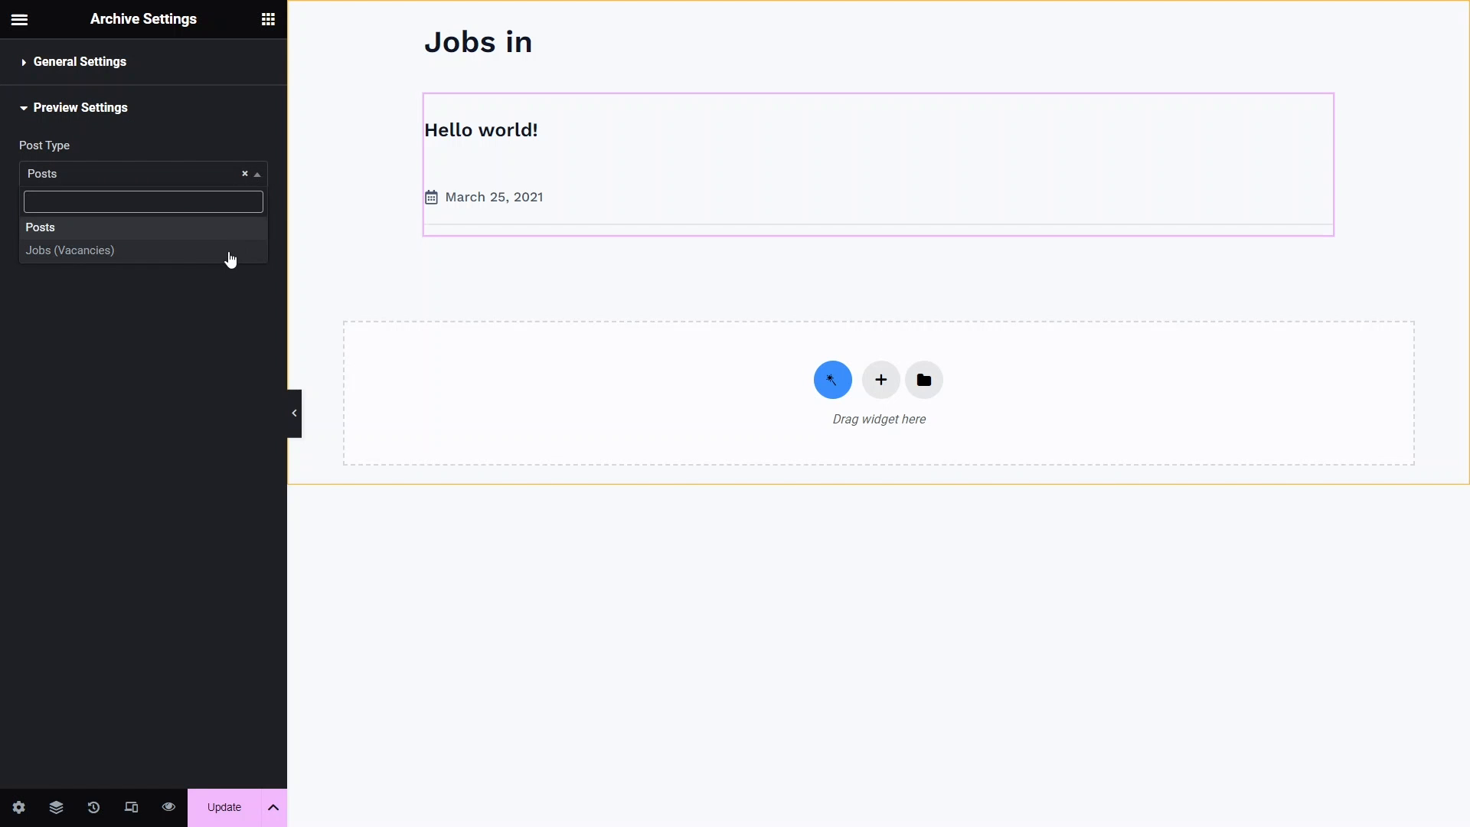
click(70, 250)
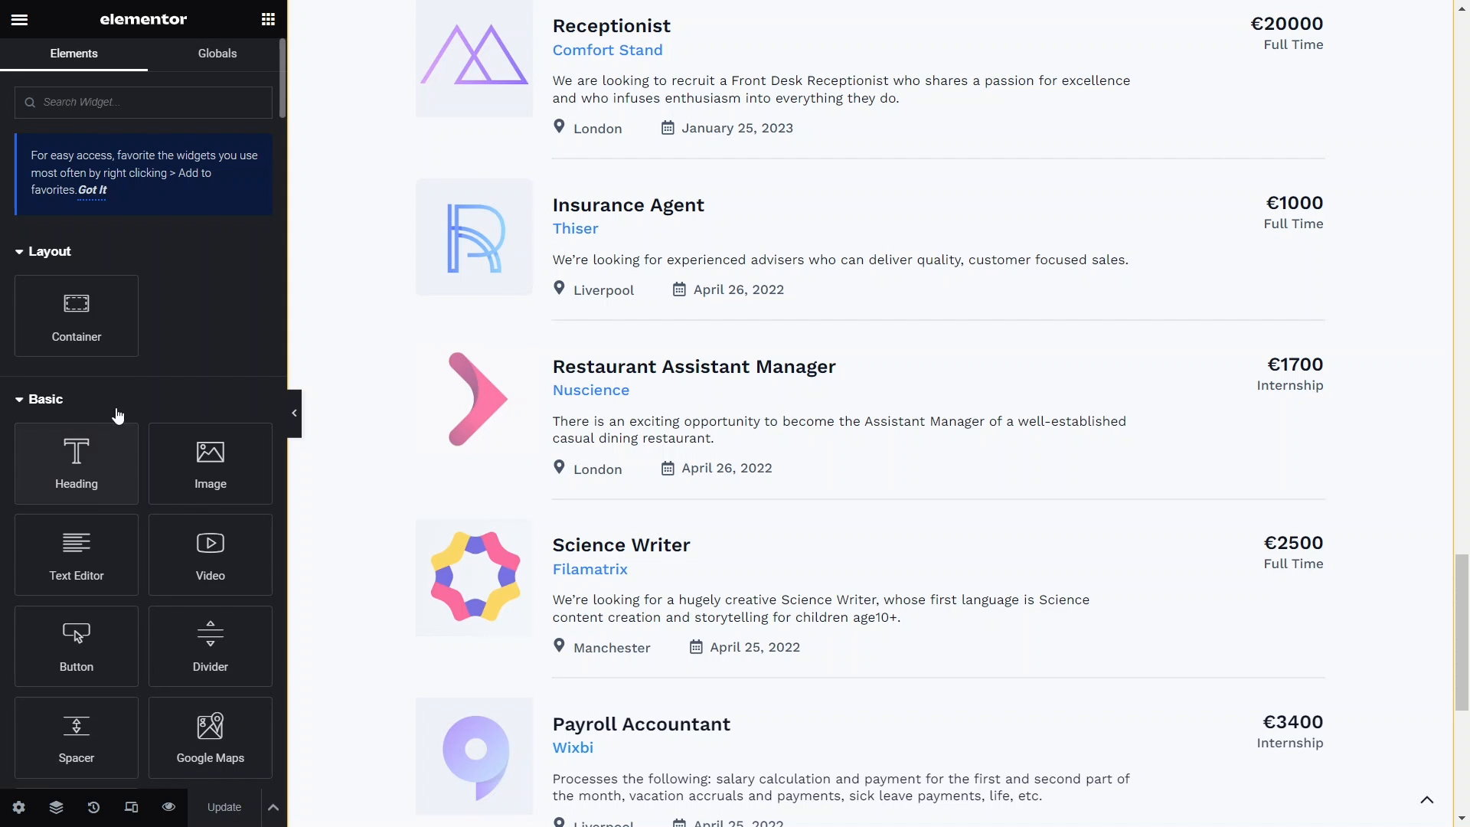
- Return to Theme Builder and add the jobs by category archive body from the library
click(19, 18)
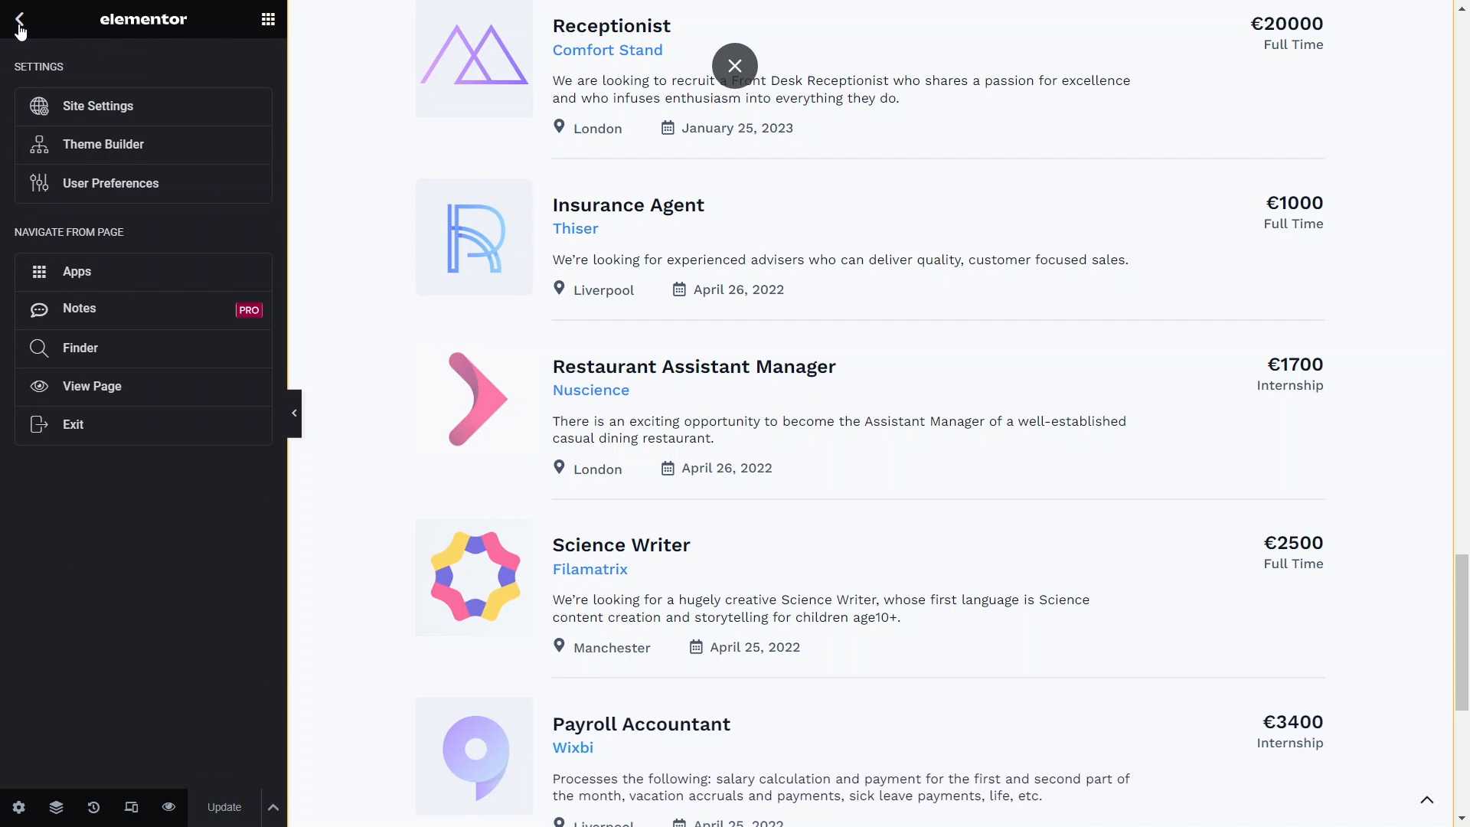
click(19, 18)
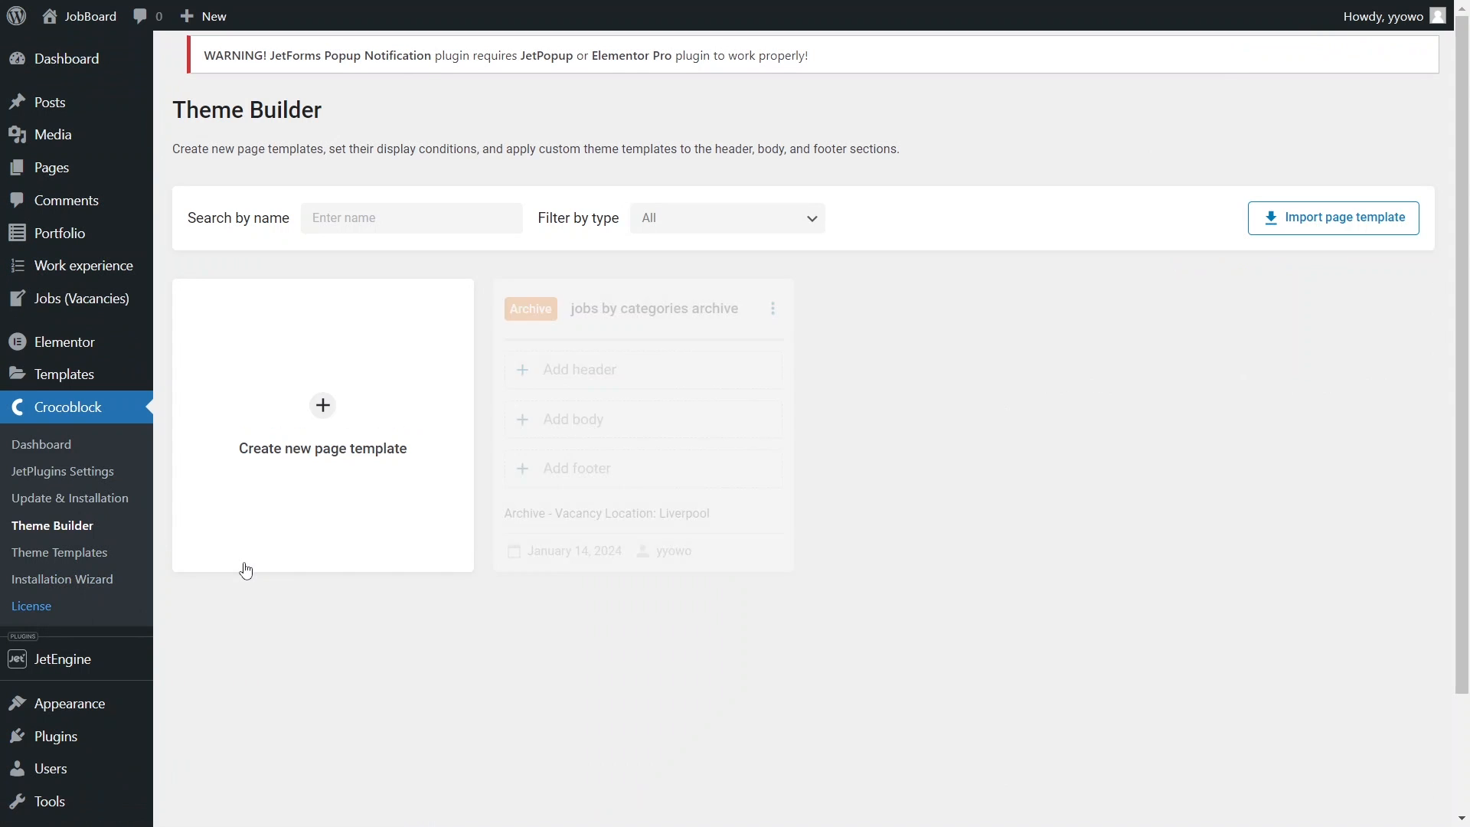
click(572, 419)
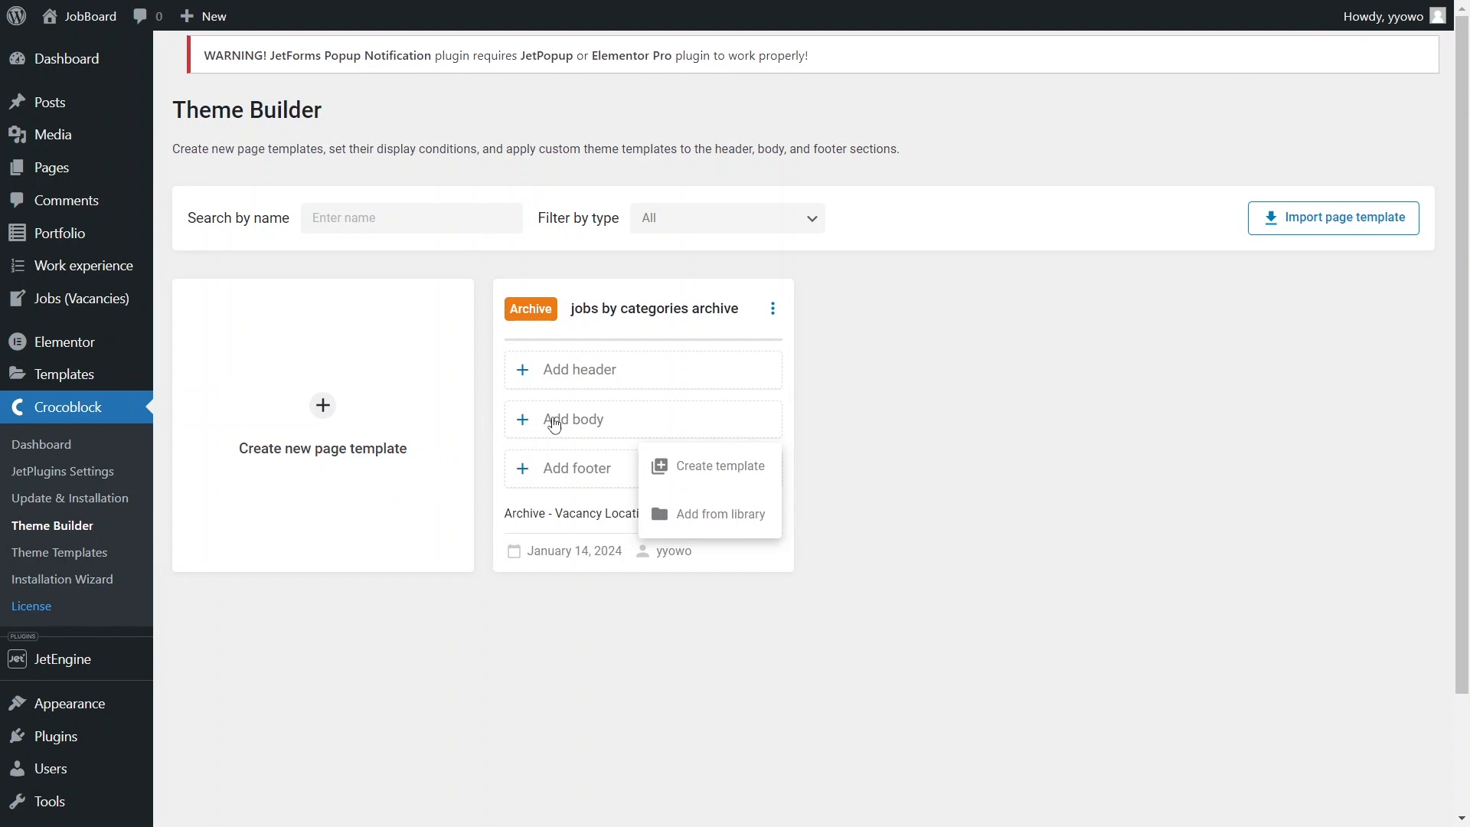
click(723, 513)
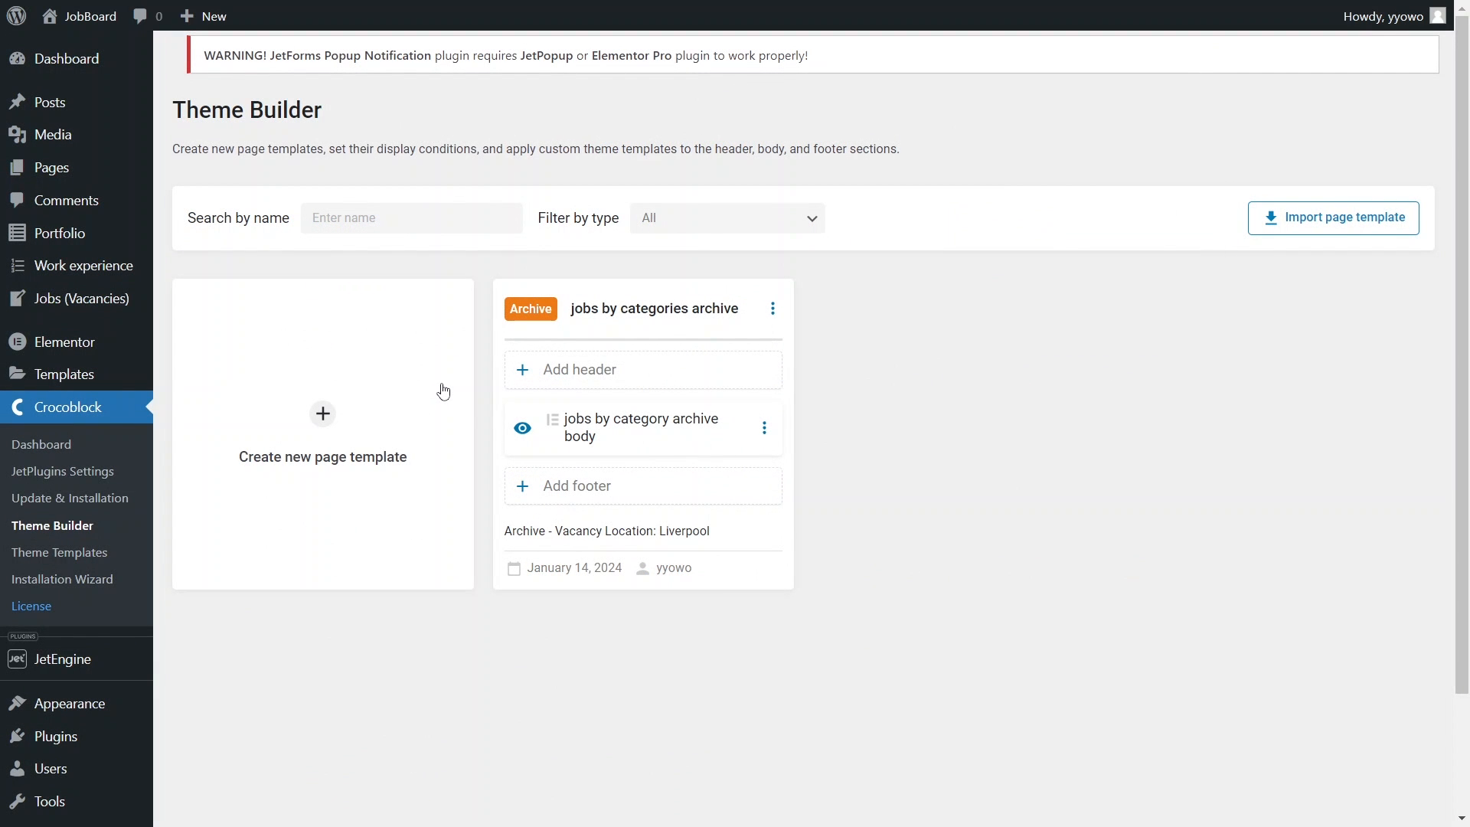
mouse_move(51, 167)
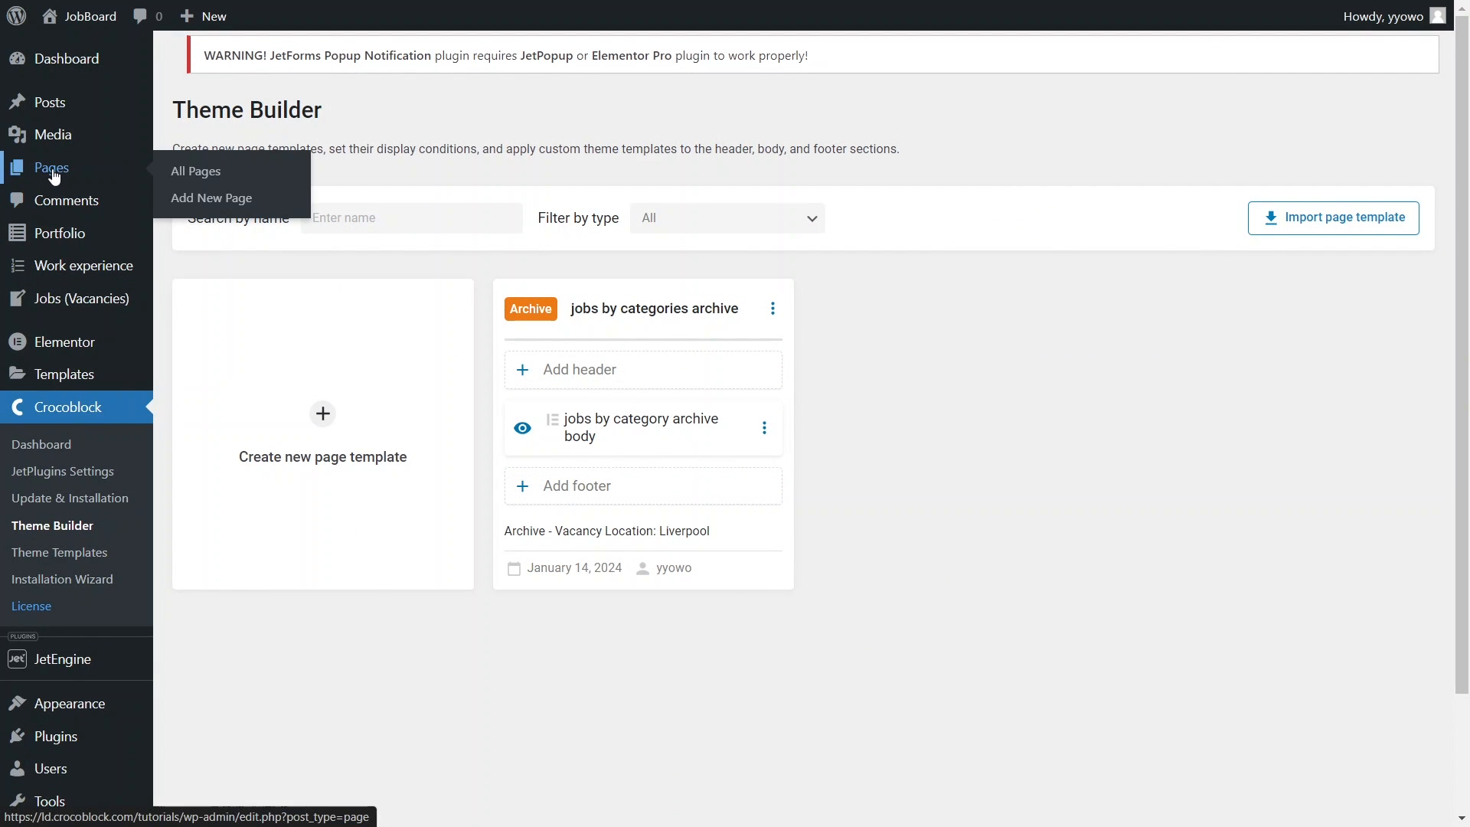
mouse_move(196, 171)
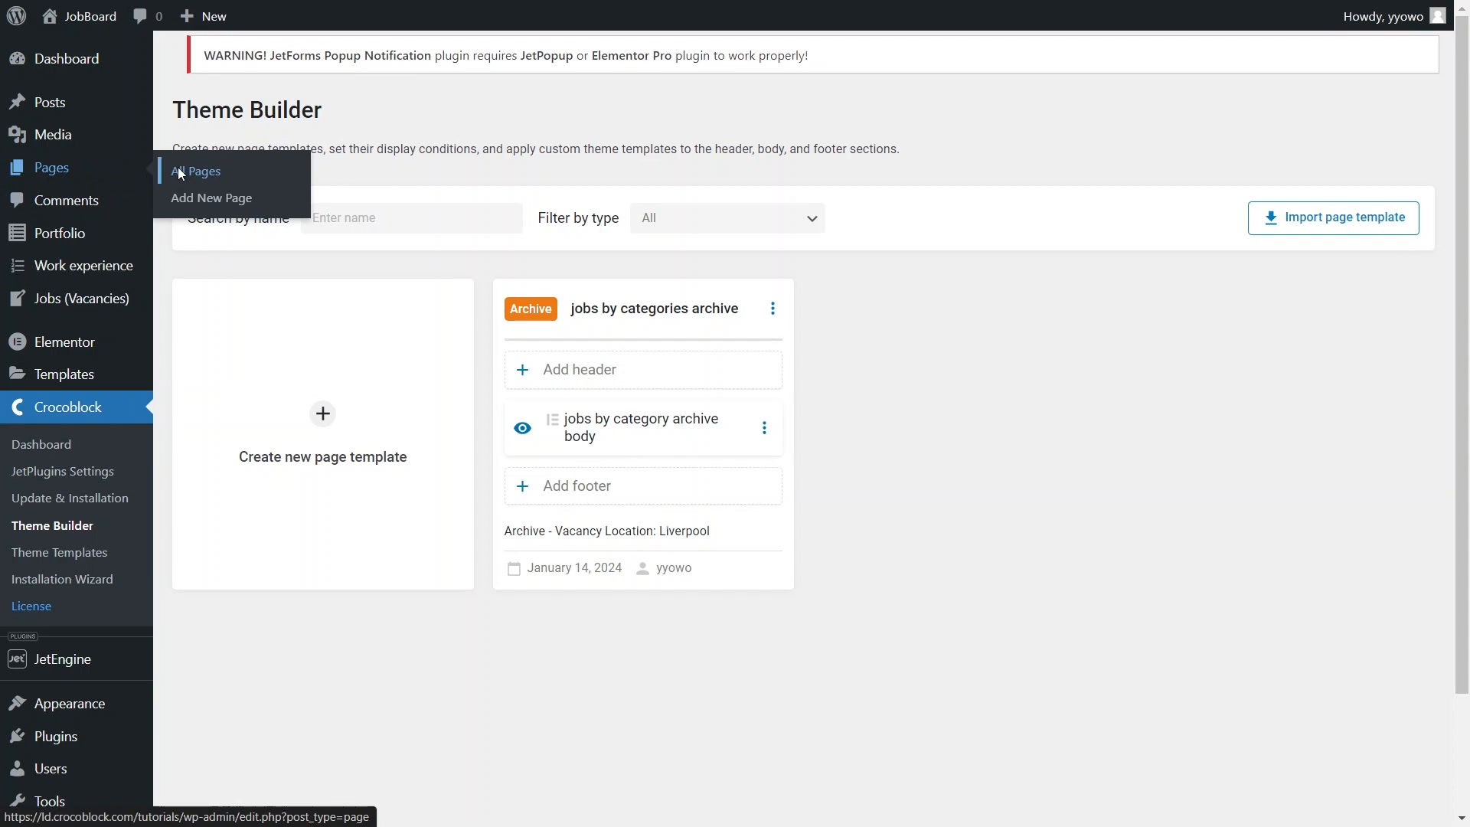
- Open All Pages to reach the front-end Jobs by Cities page
click(195, 171)
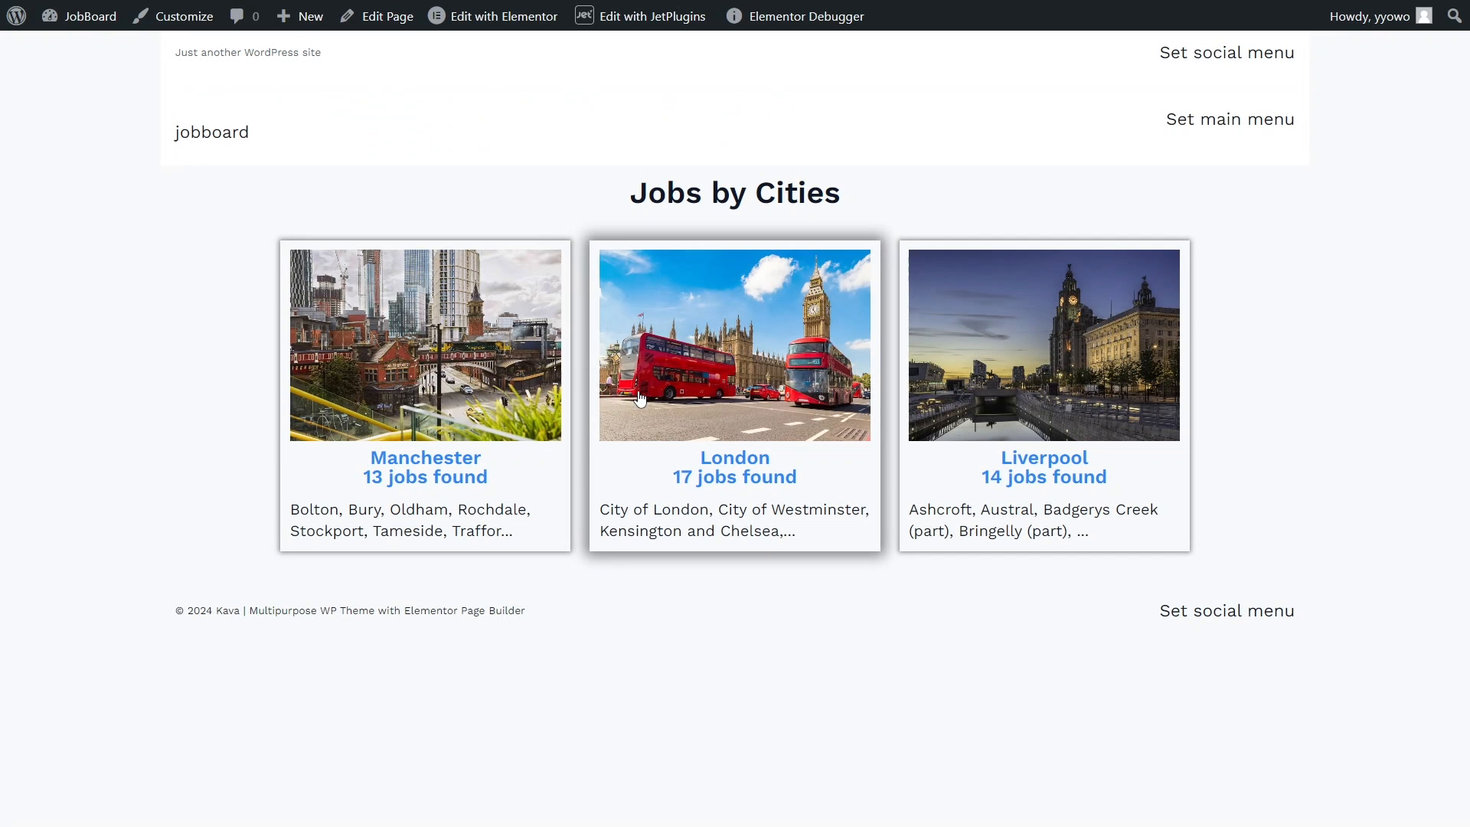
mouse_move(979, 391)
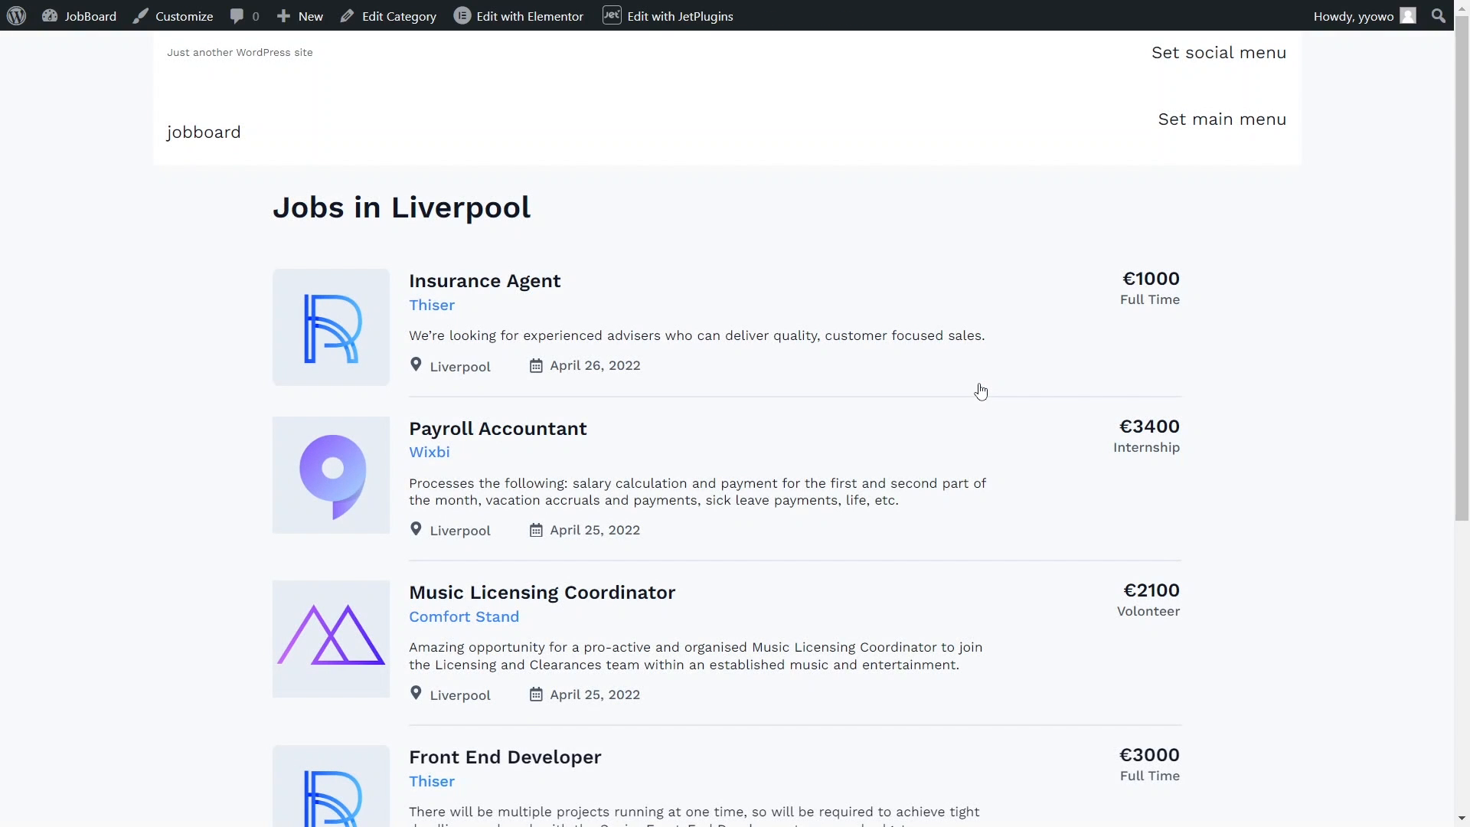
mouse_move(981, 389)
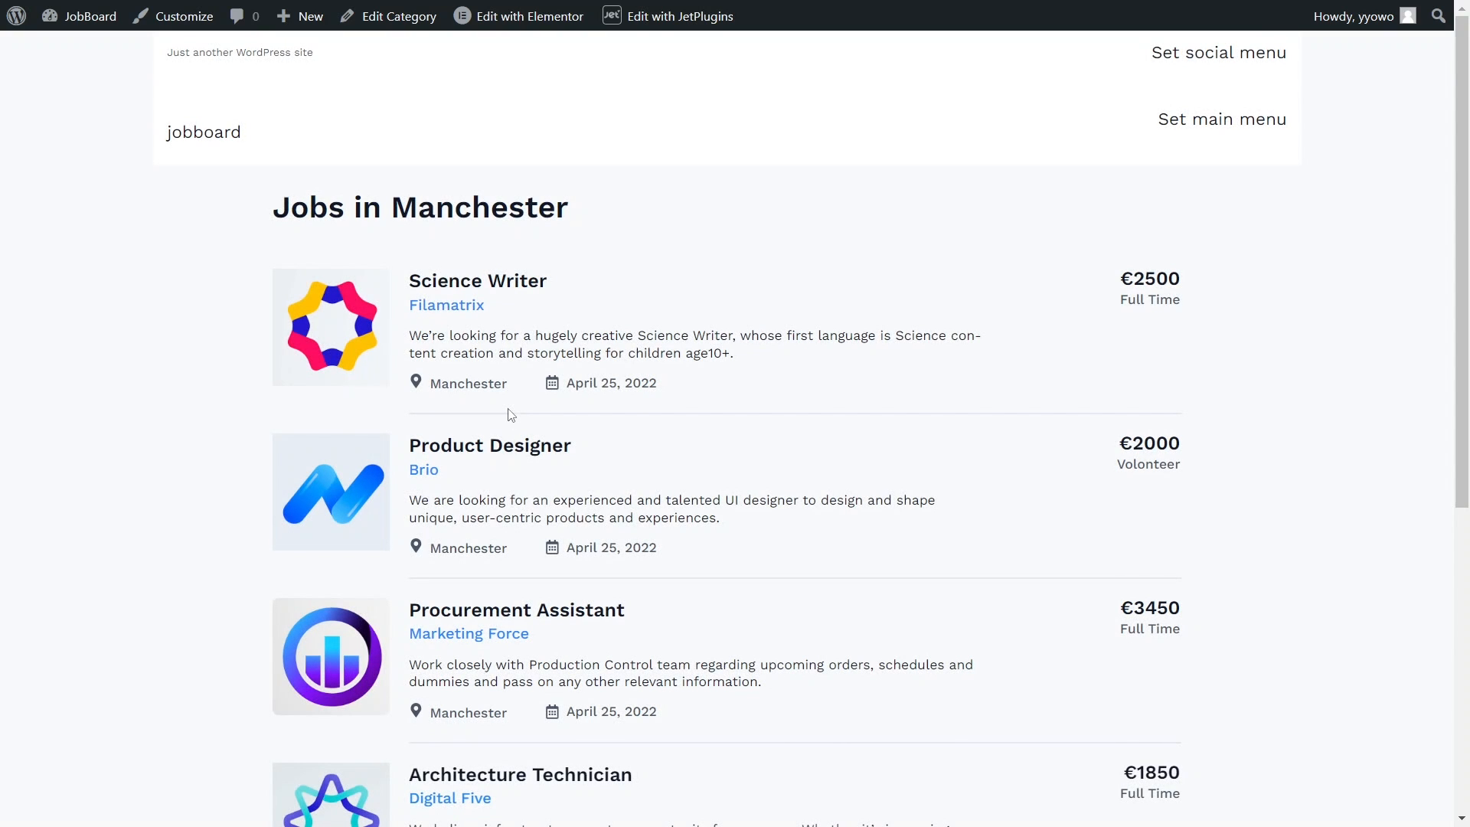
- Scroll through the Jobs in Manchester archive to review its job listings
scroll(down, 3)
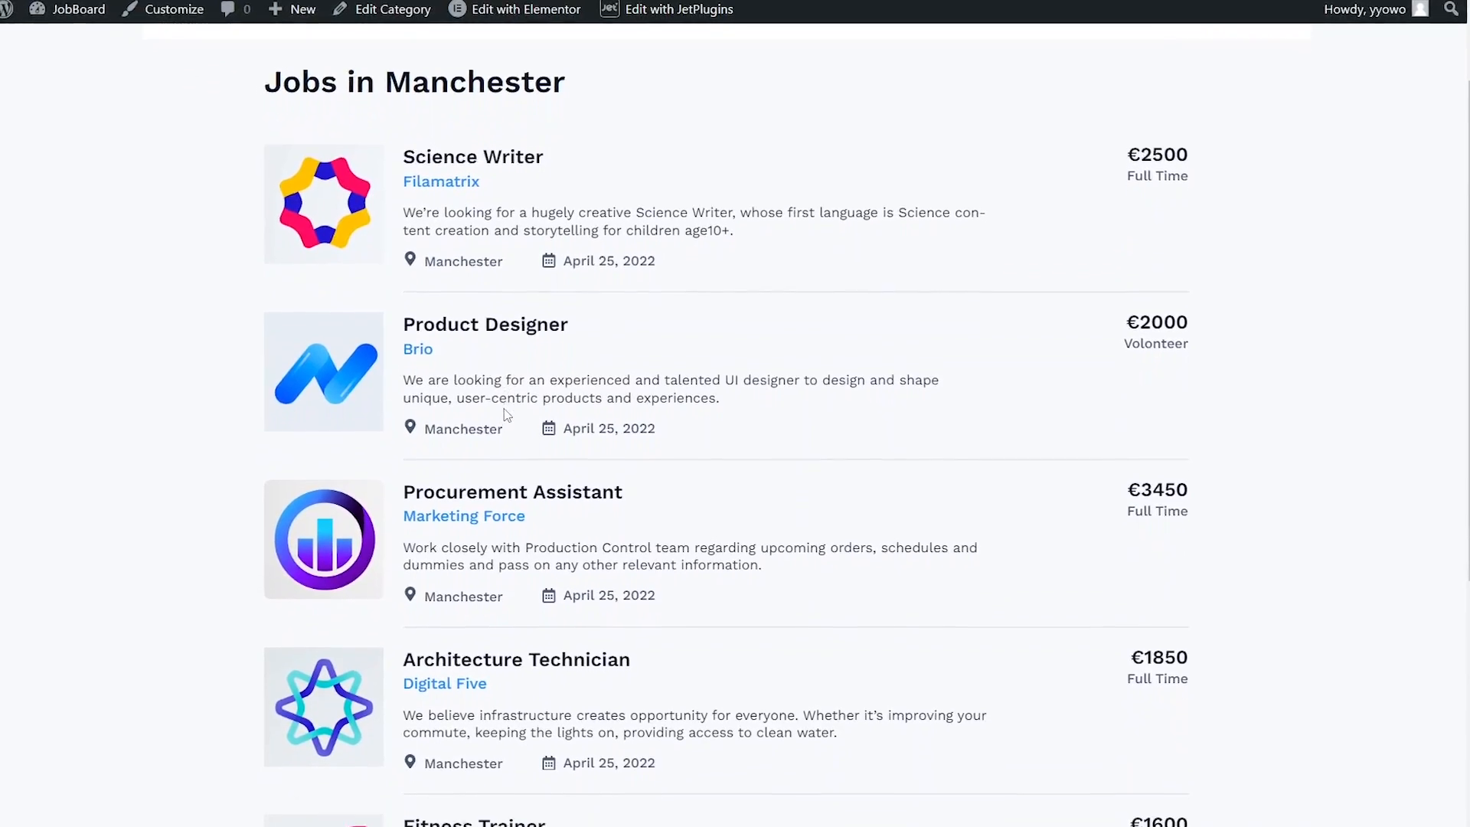
scroll(down, 3)
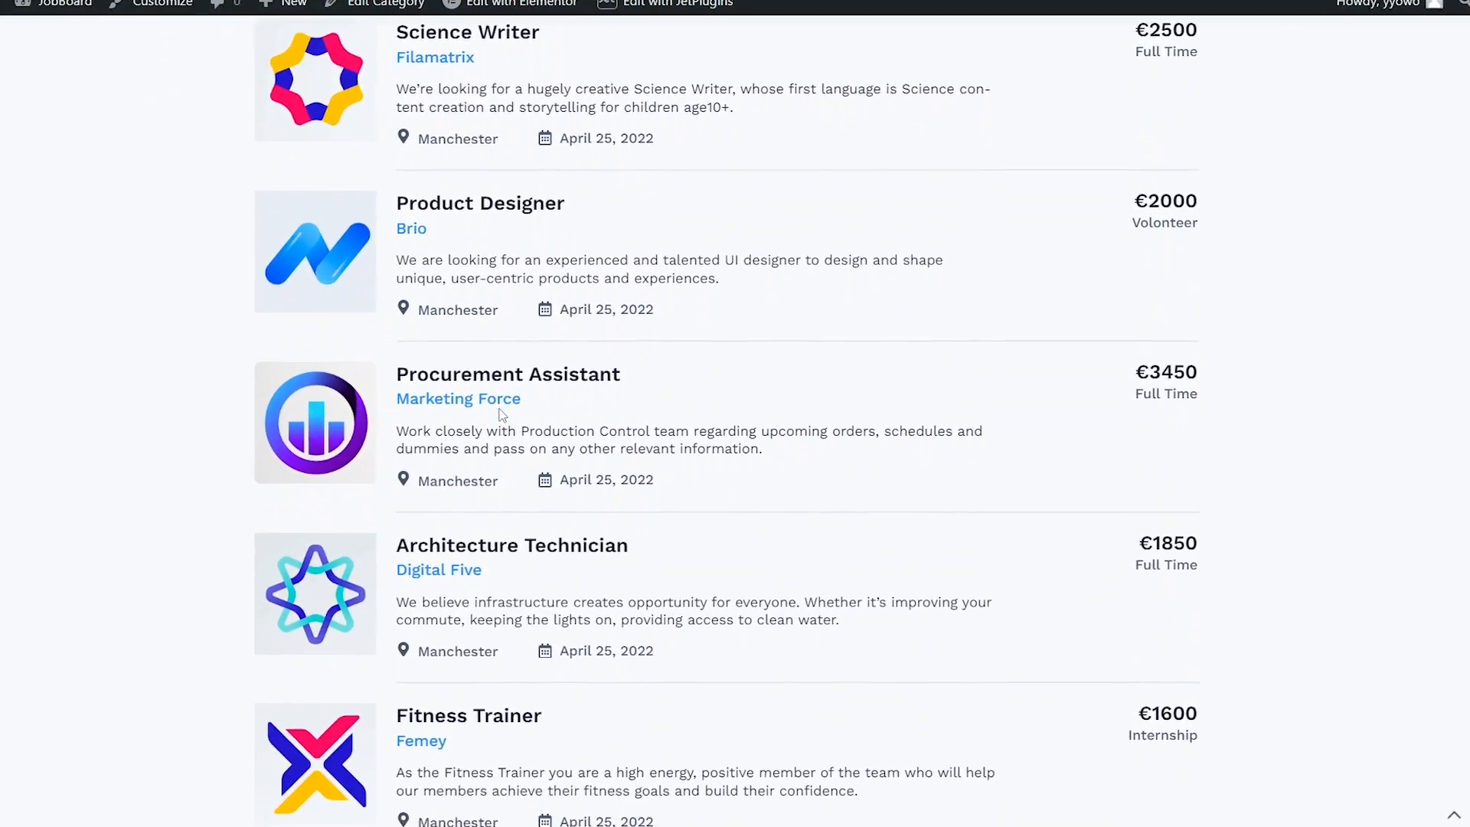
scroll(down, 3)
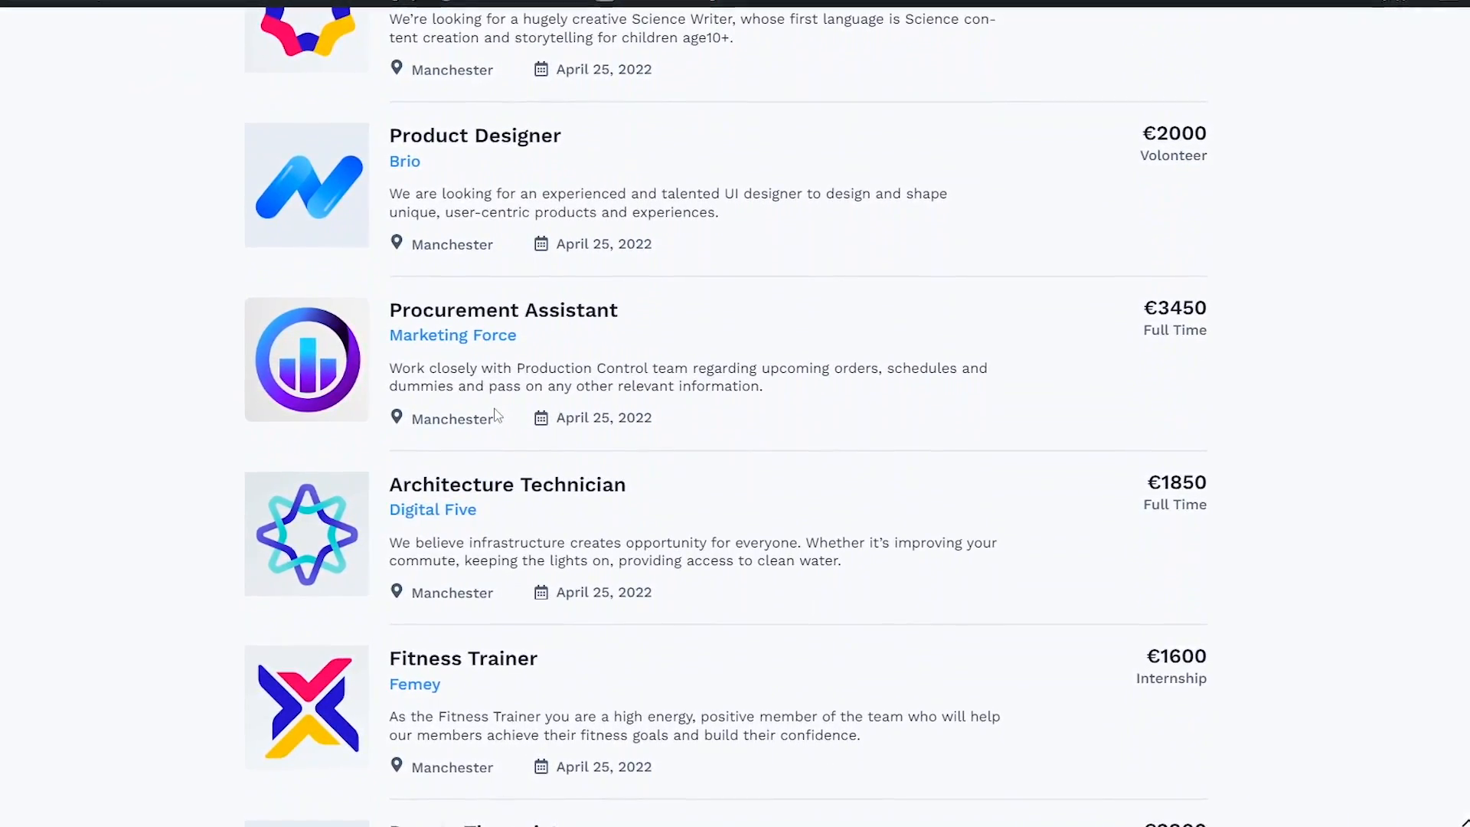